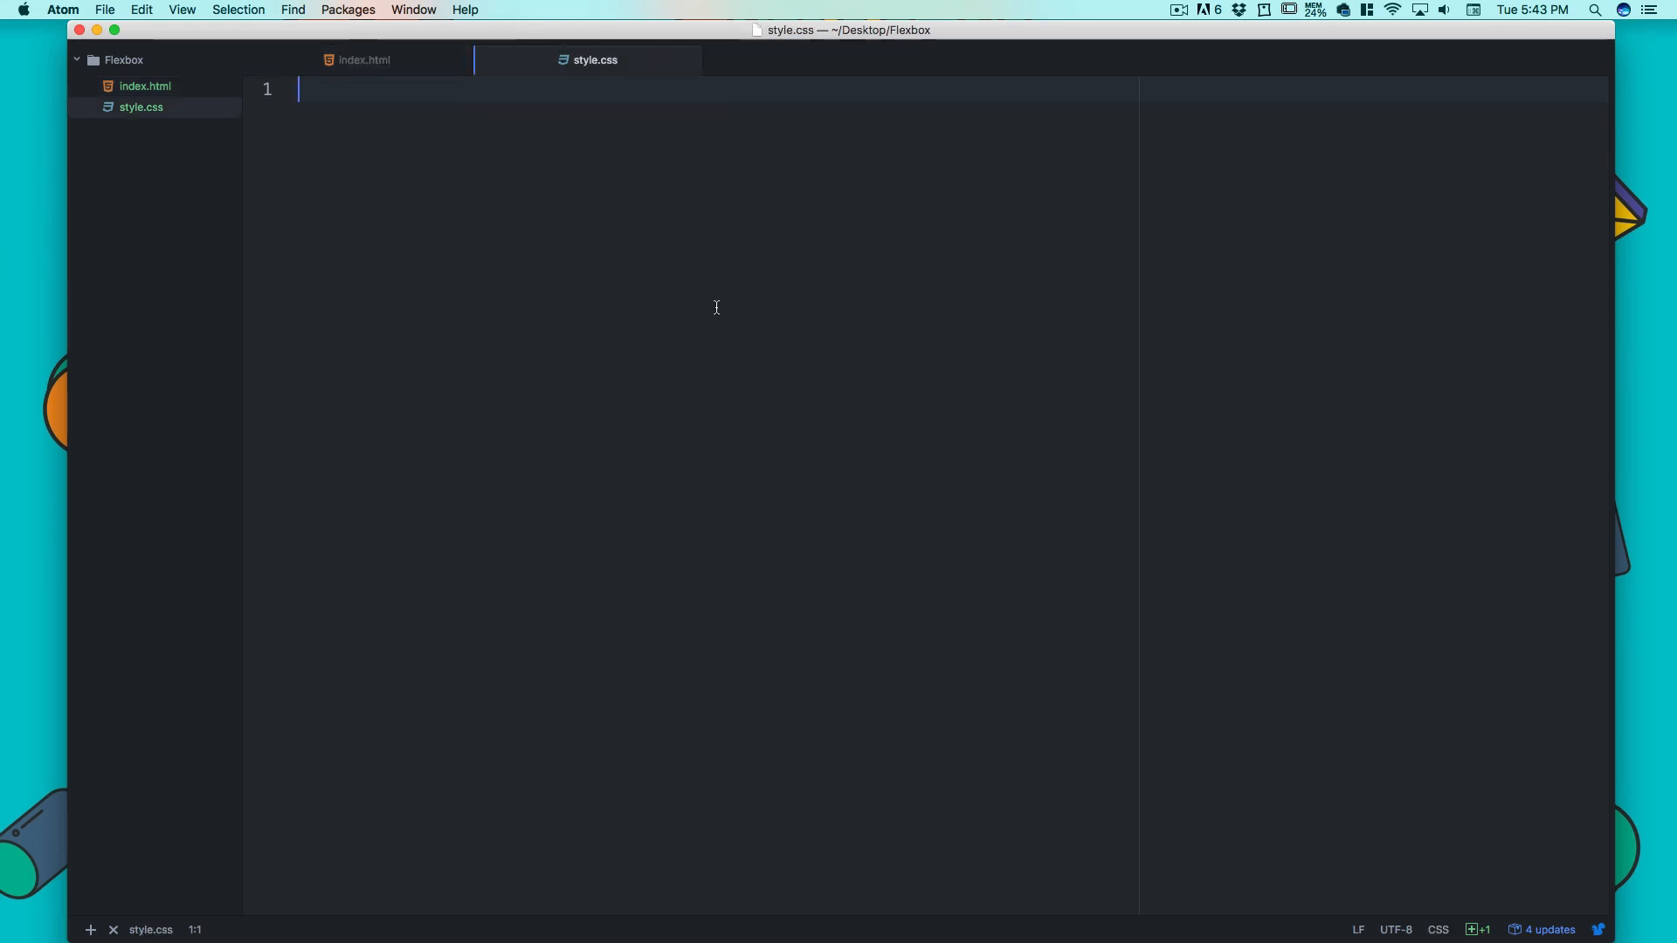
- Make index.html the active editor instead of style.css
left_click(363, 59)
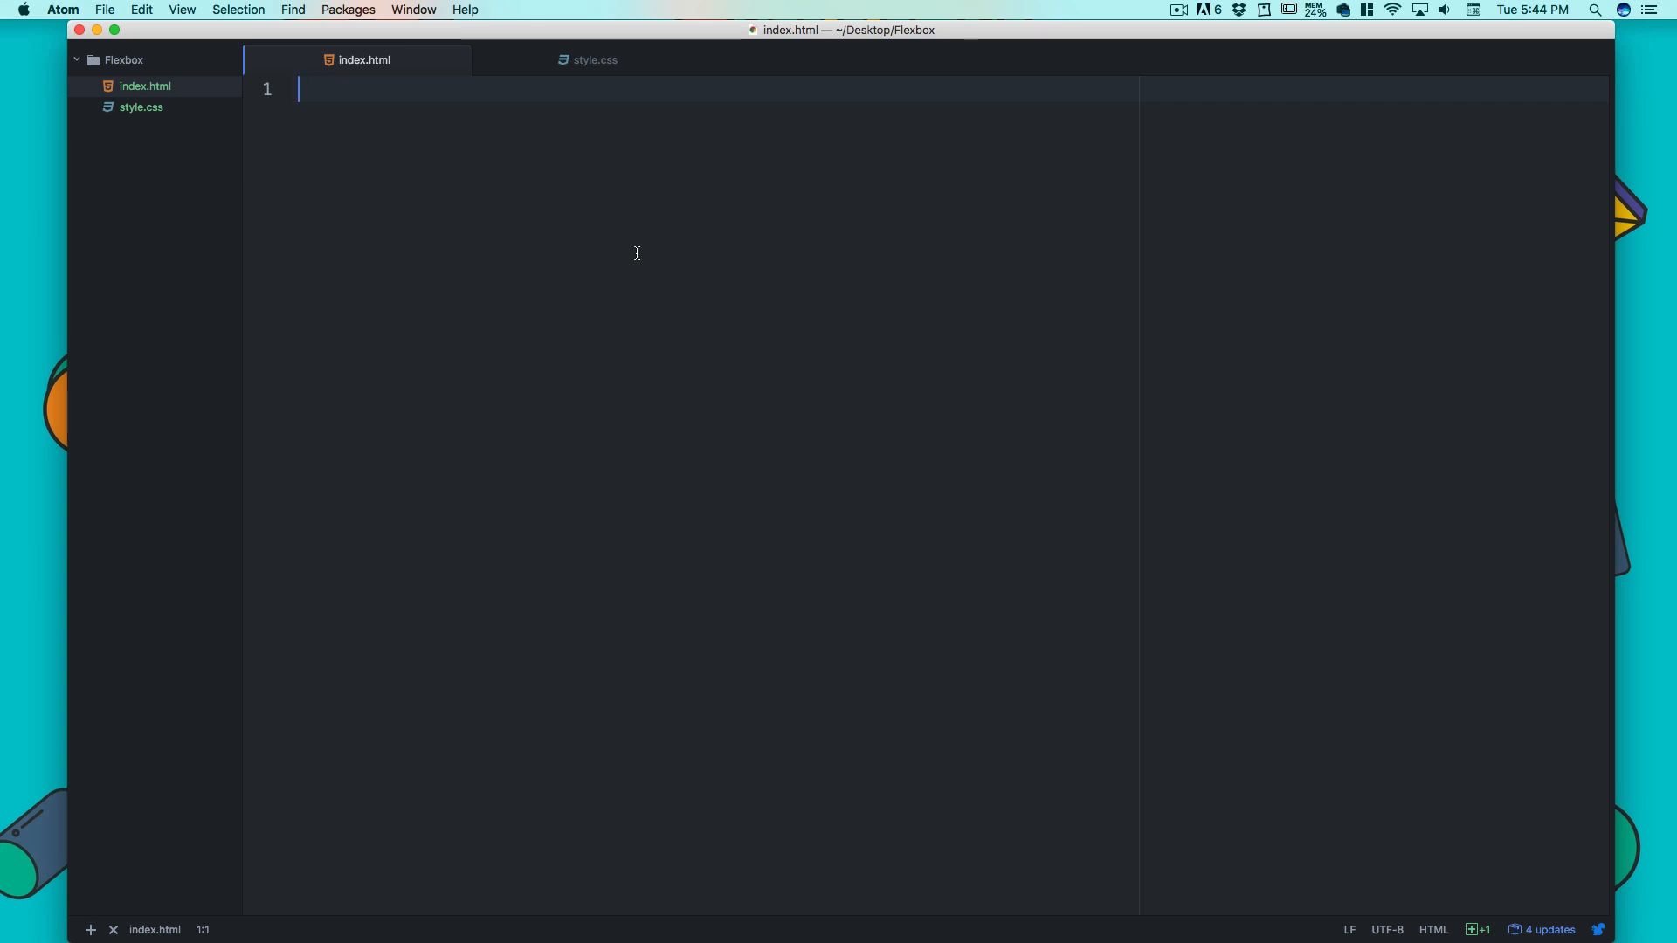
- Expand the HTML boilerplate and add a bg div wrapping a form with class form
type("!")
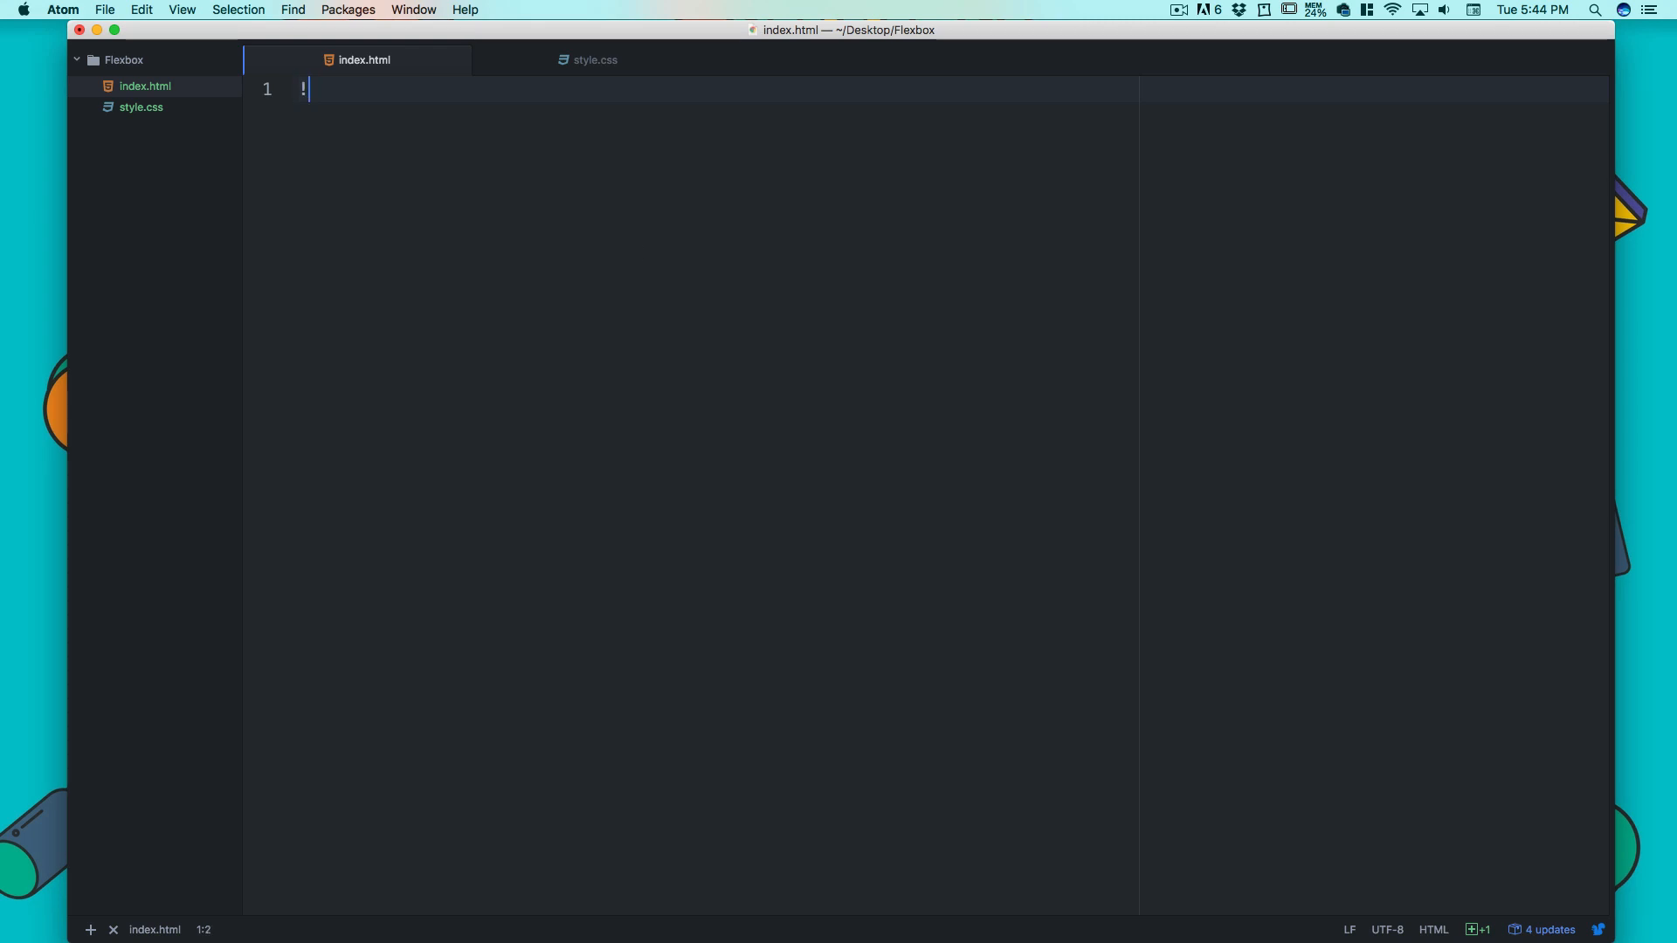
key("tab")
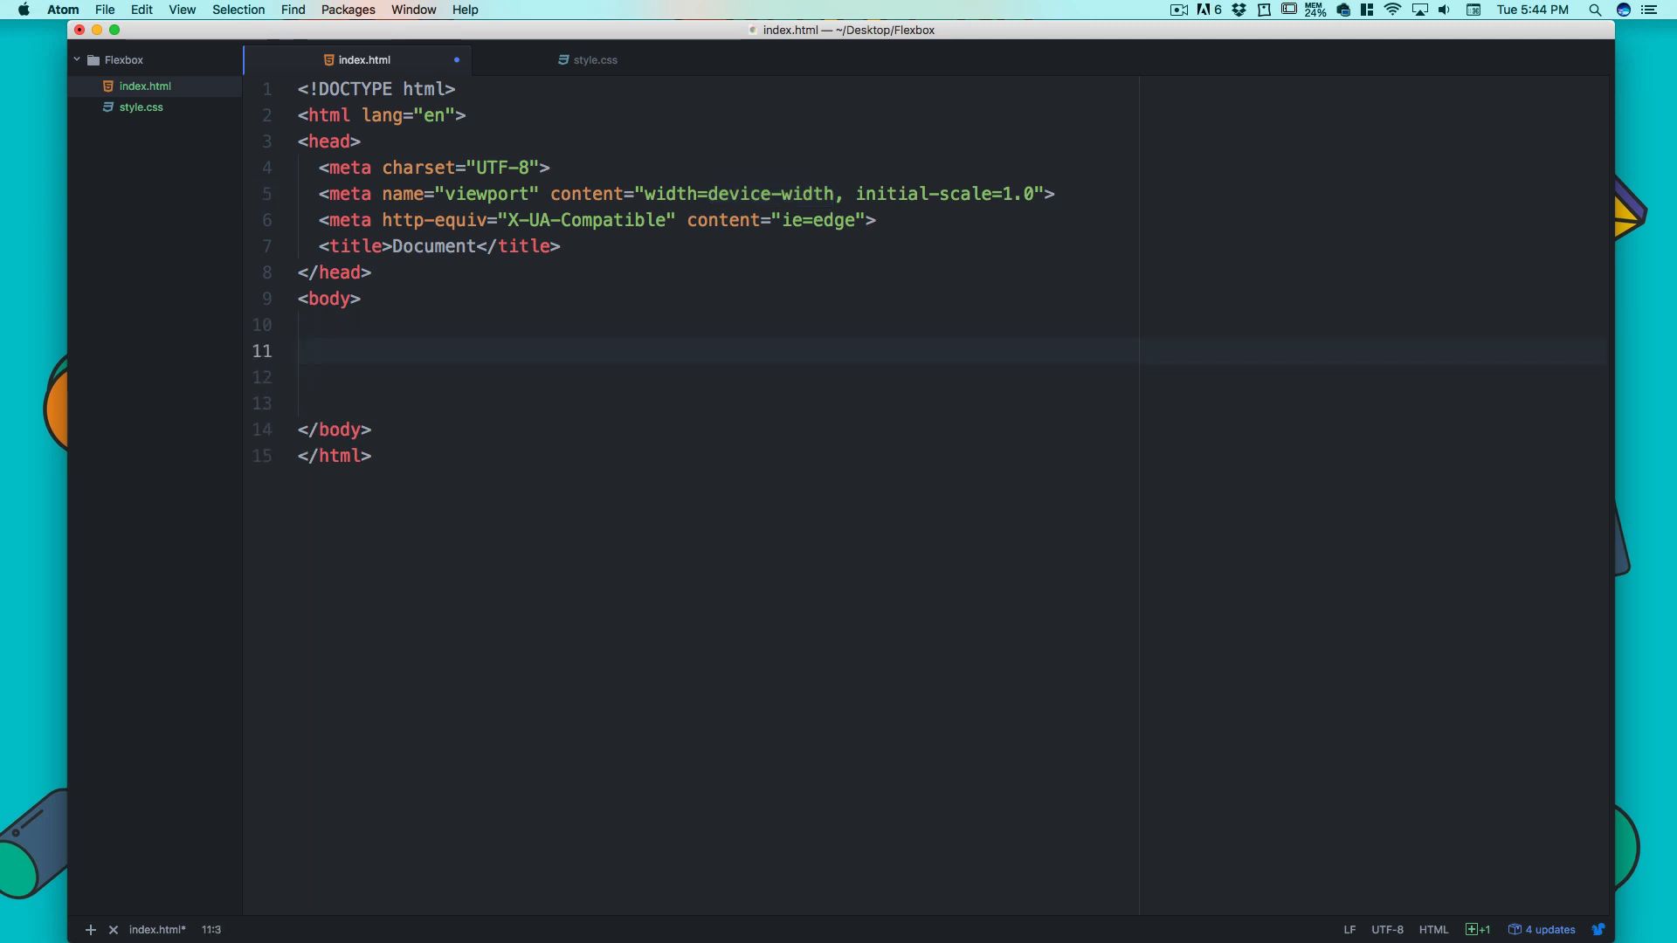
type("div class=\"bg\">")
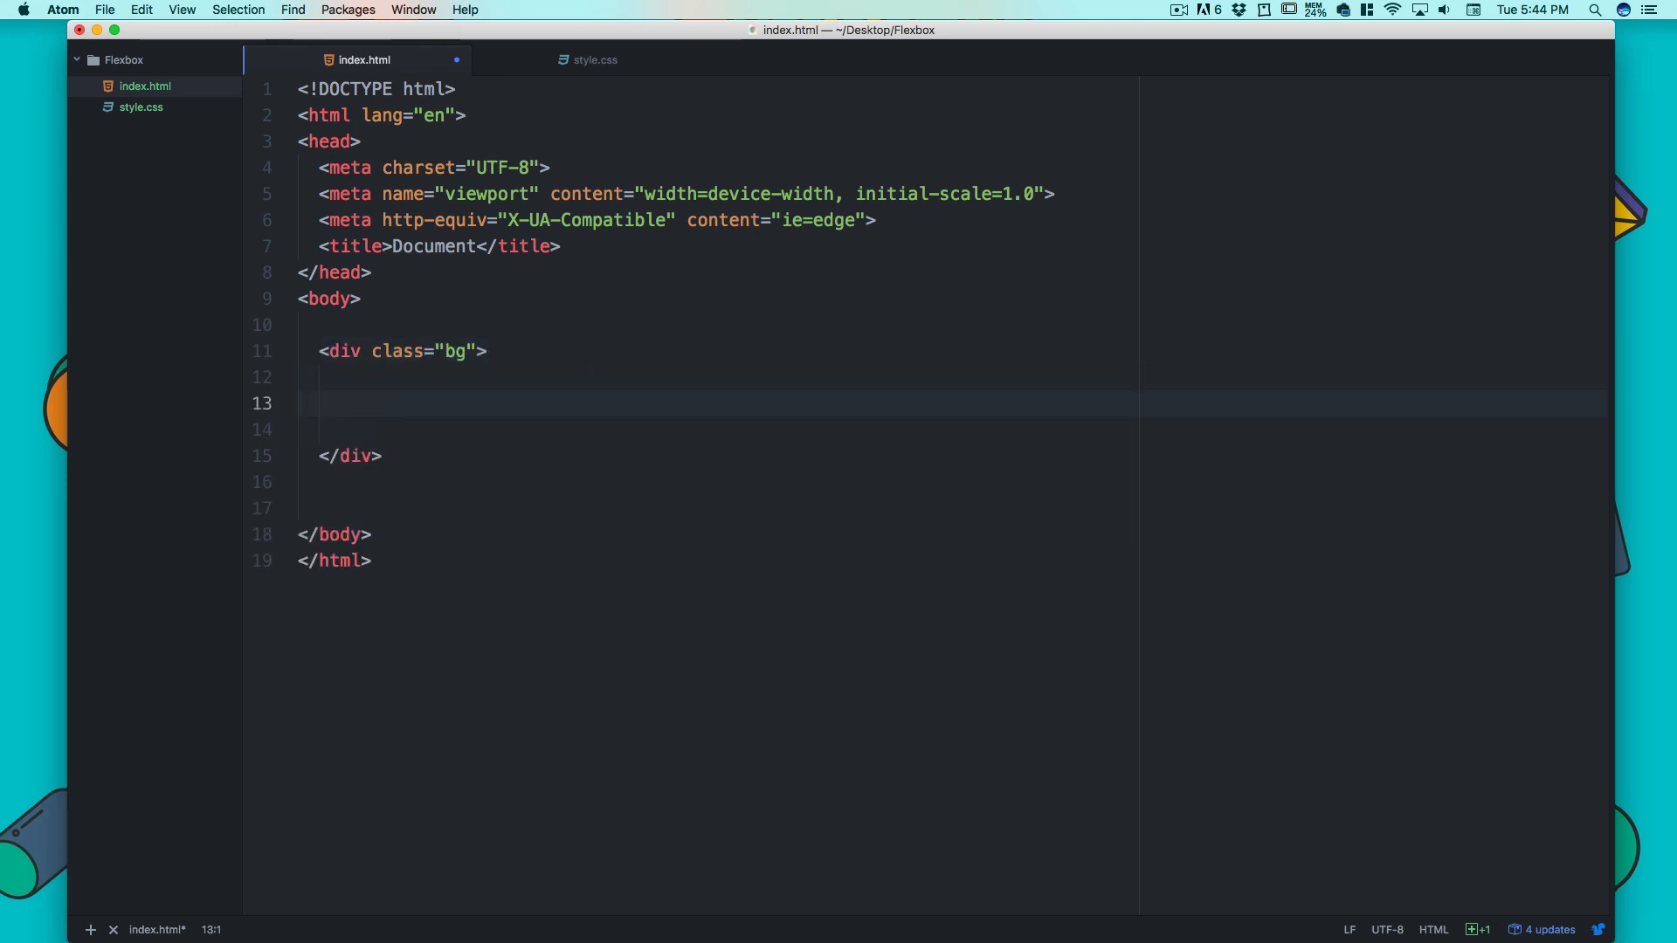
type("for")
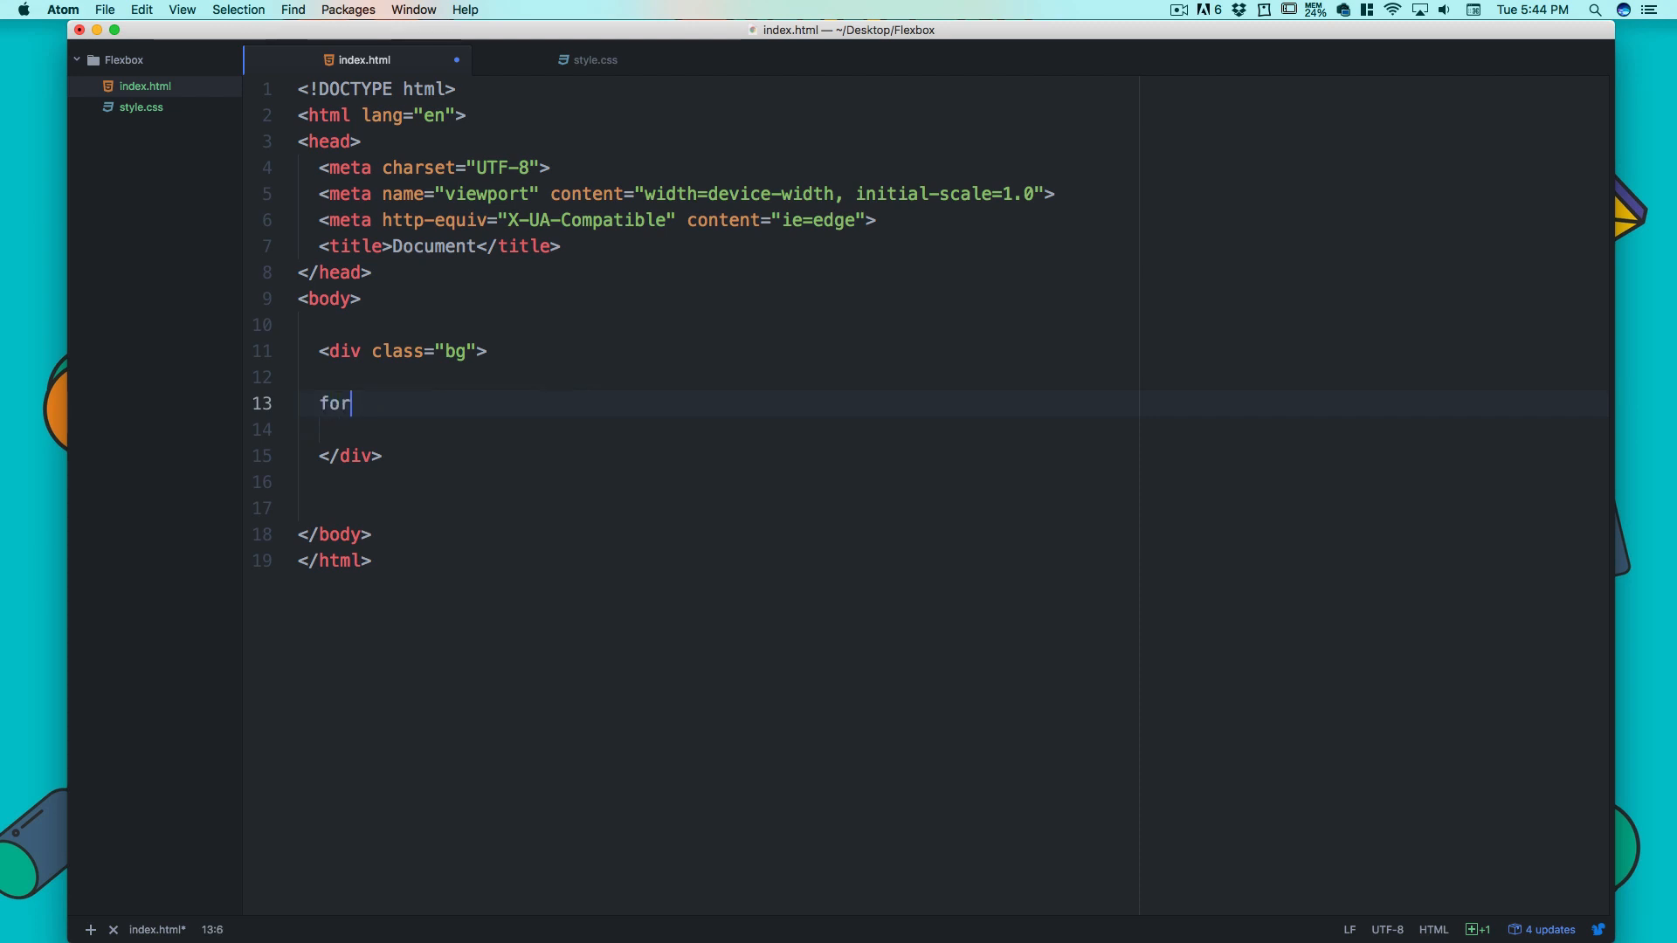
key("Tab")
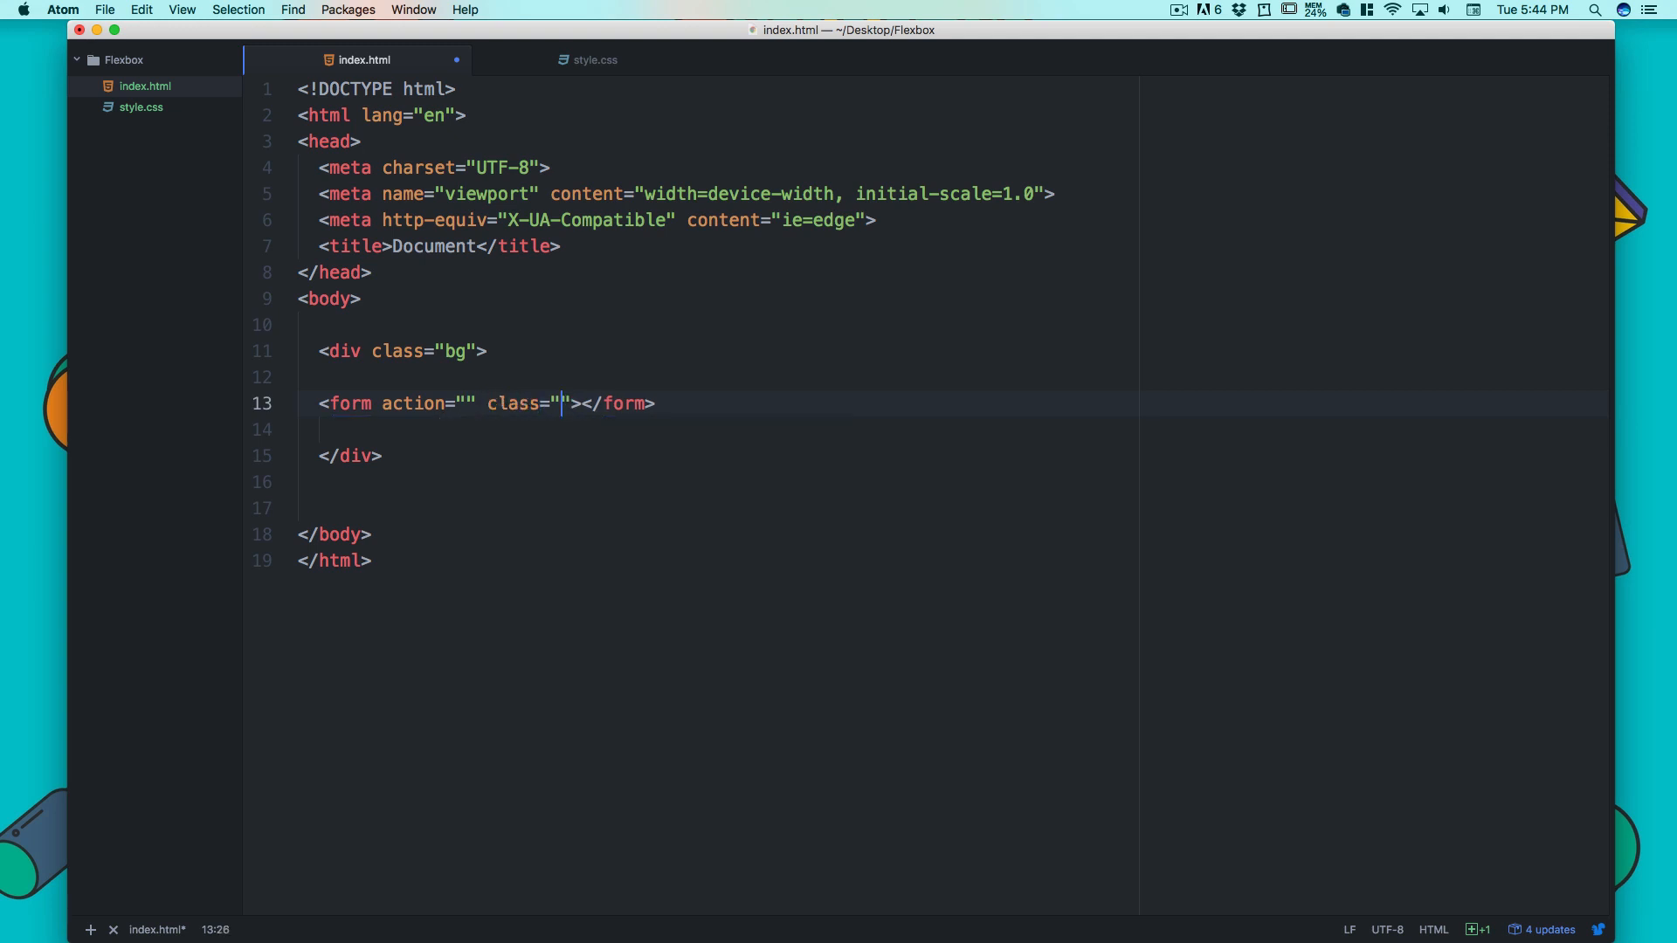
type("form")
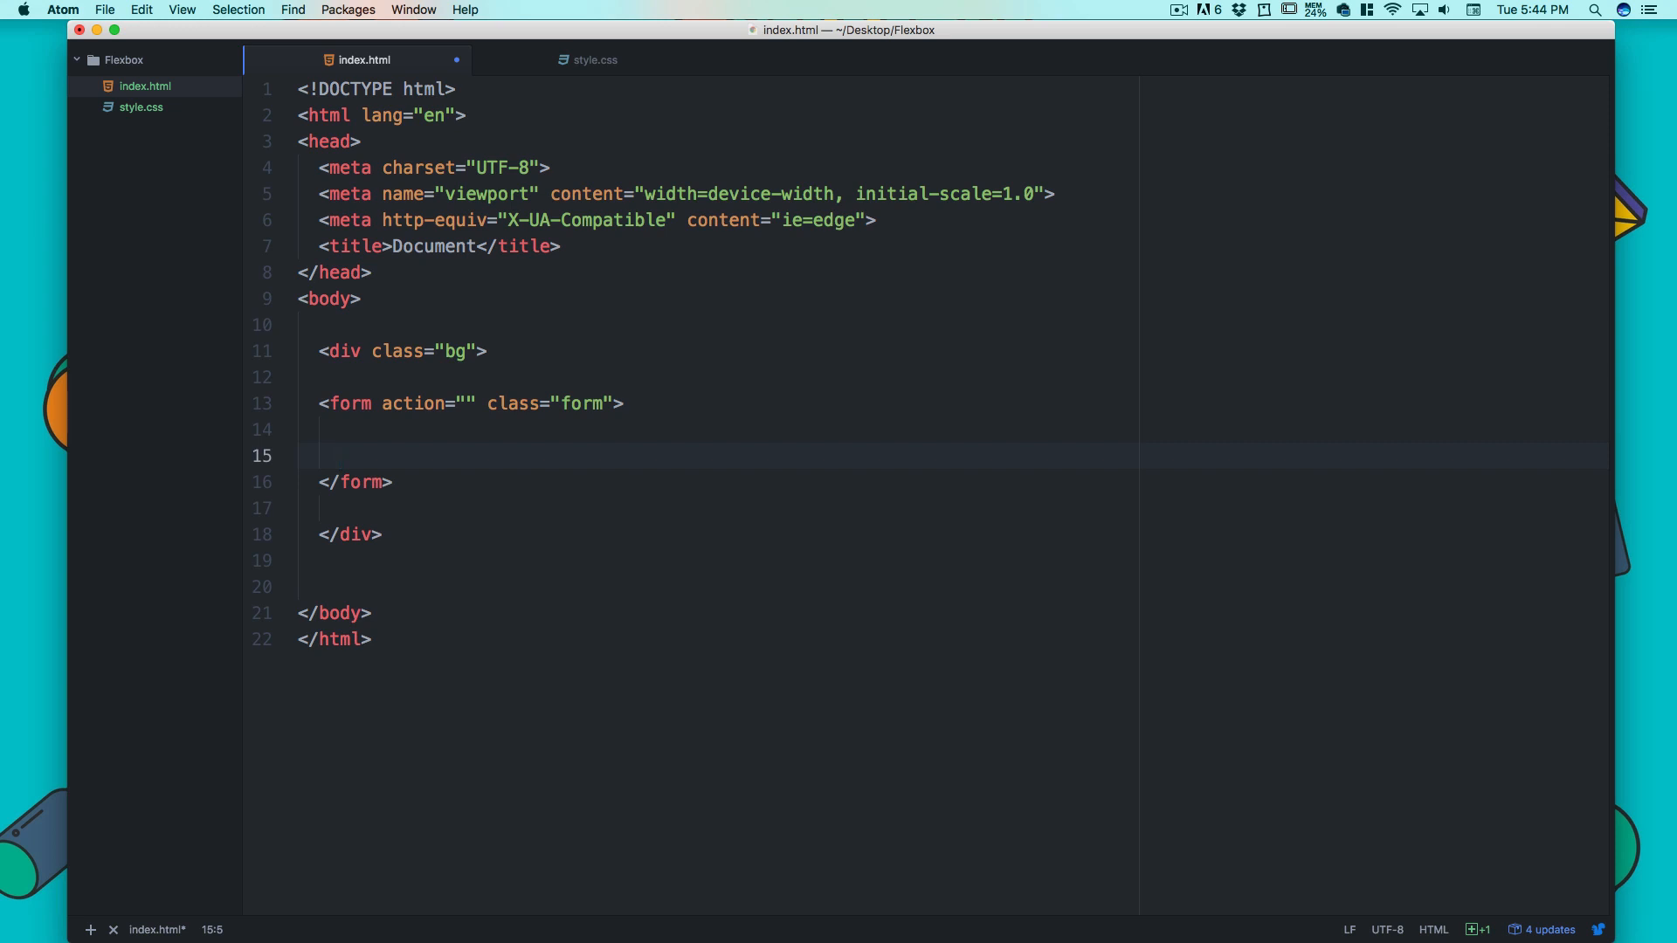
- Add an email input with the placeholder 'Enter your email'
type("i")
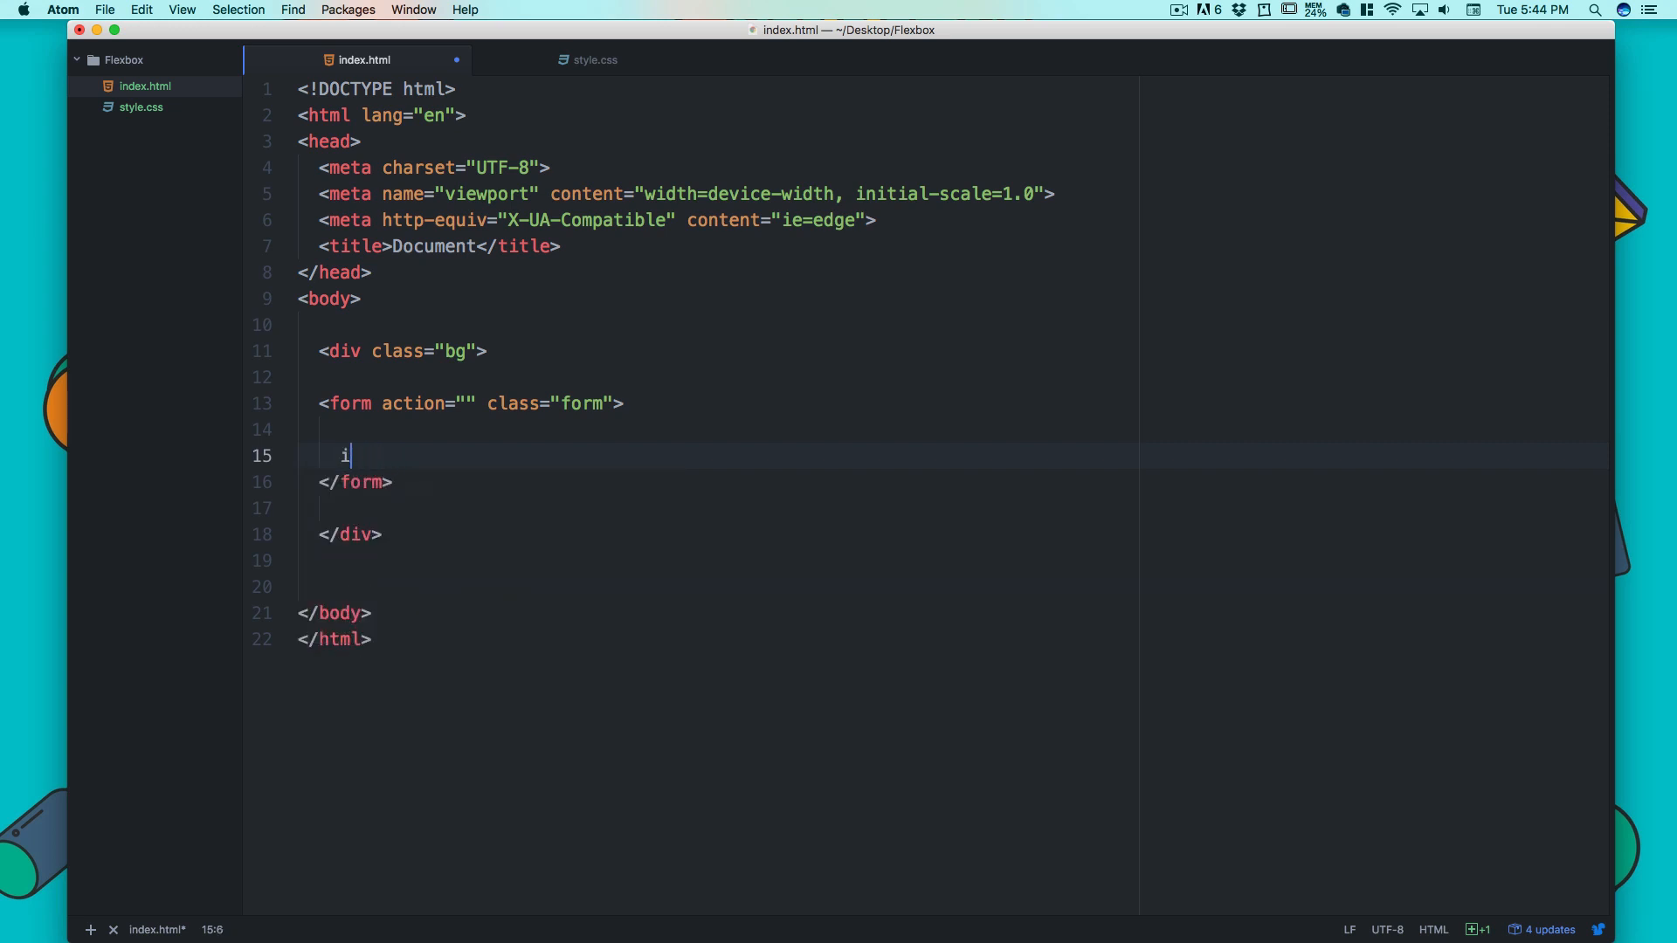
type("nput")
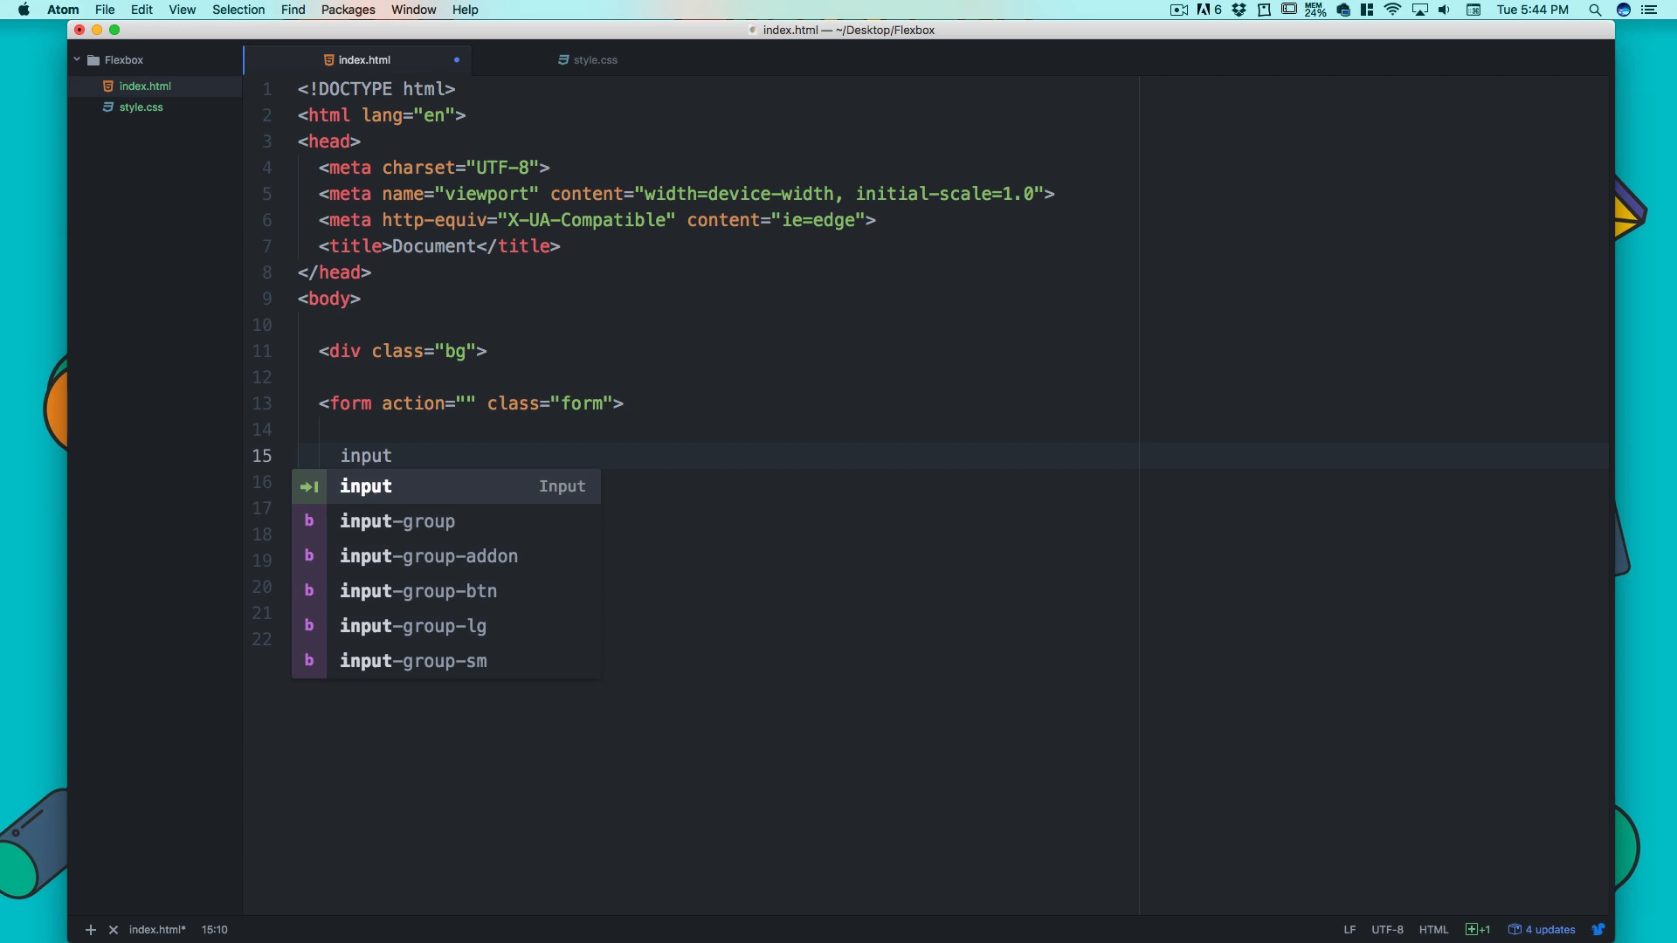
key("tab")
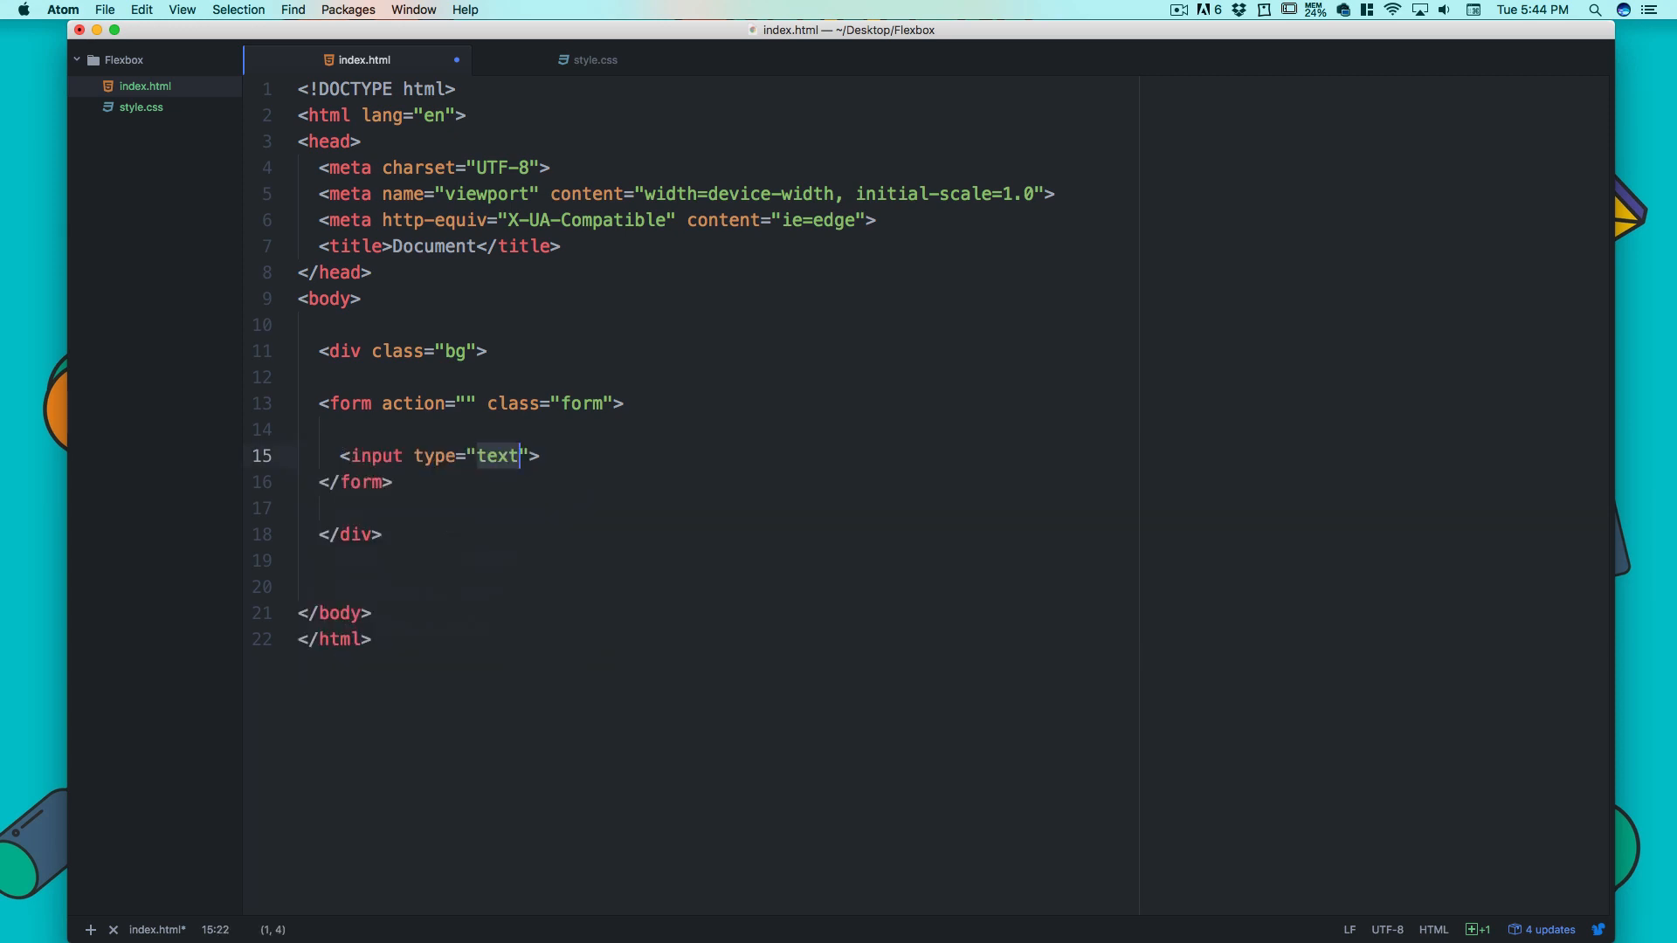
type("emi")
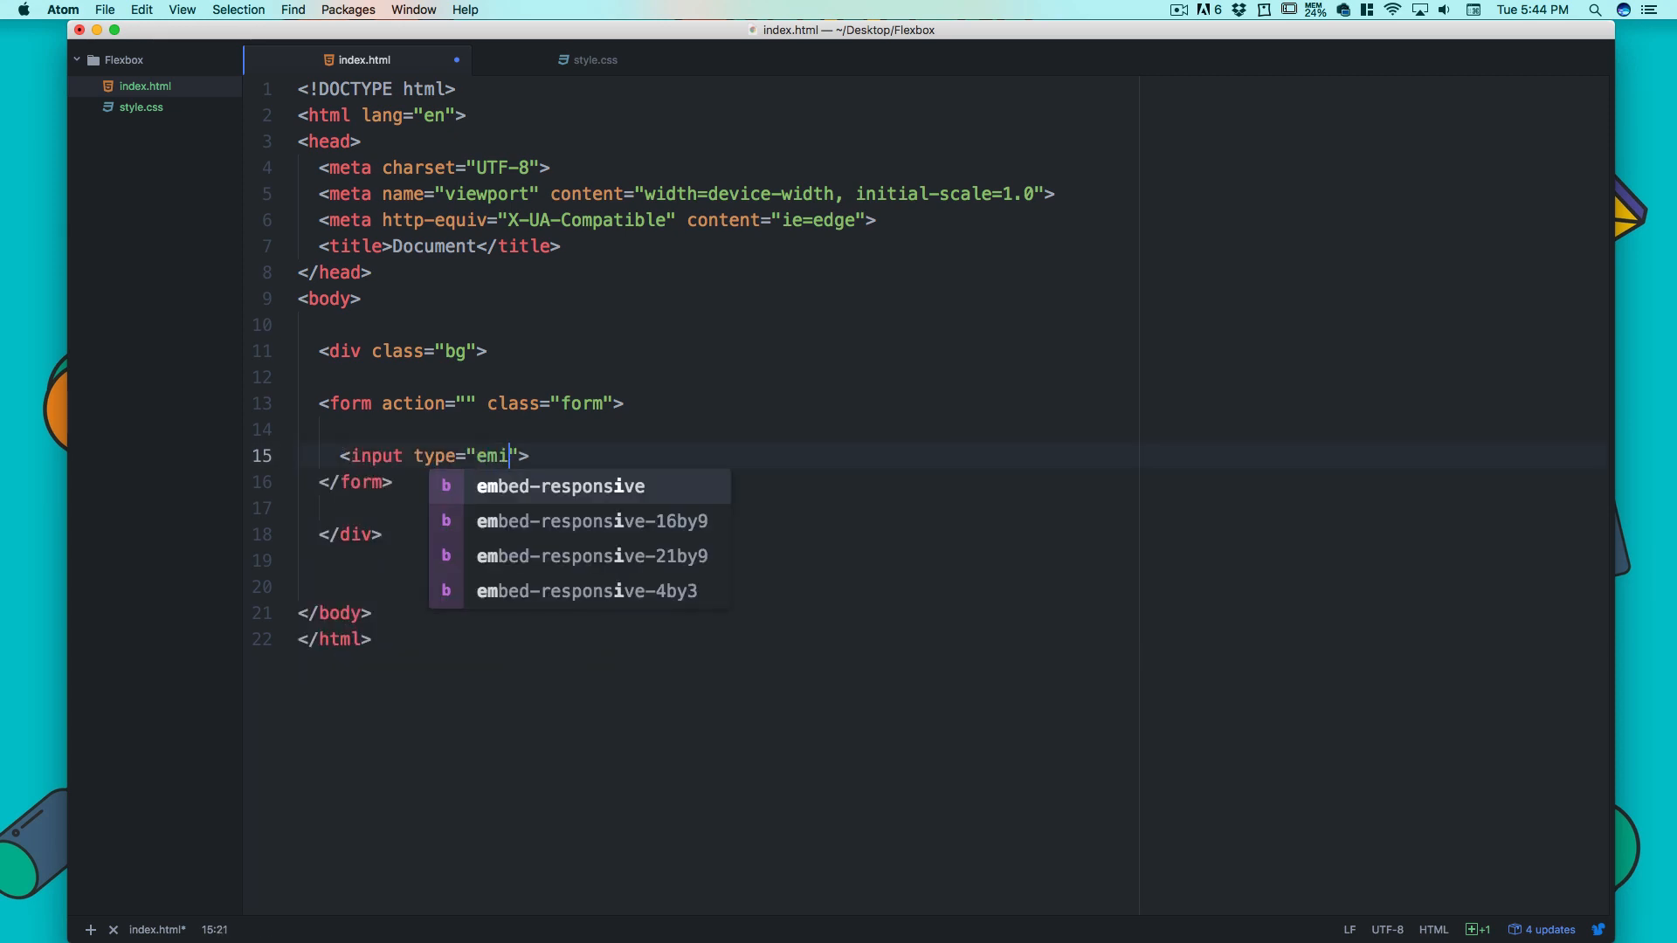
type("l")
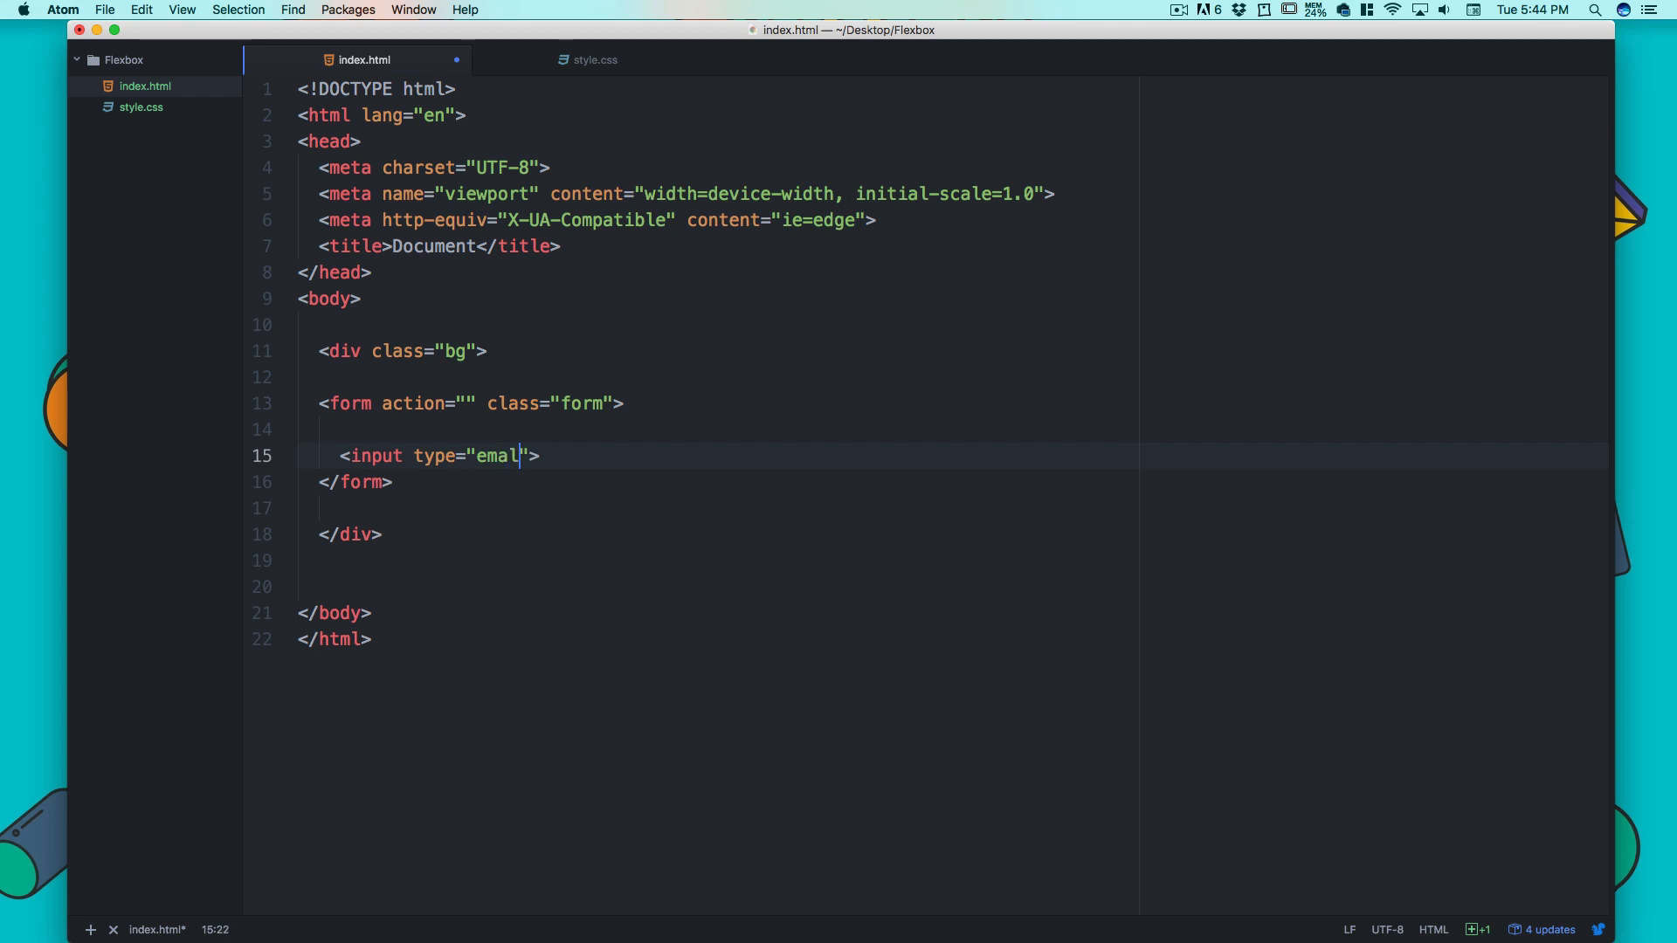
type("i")
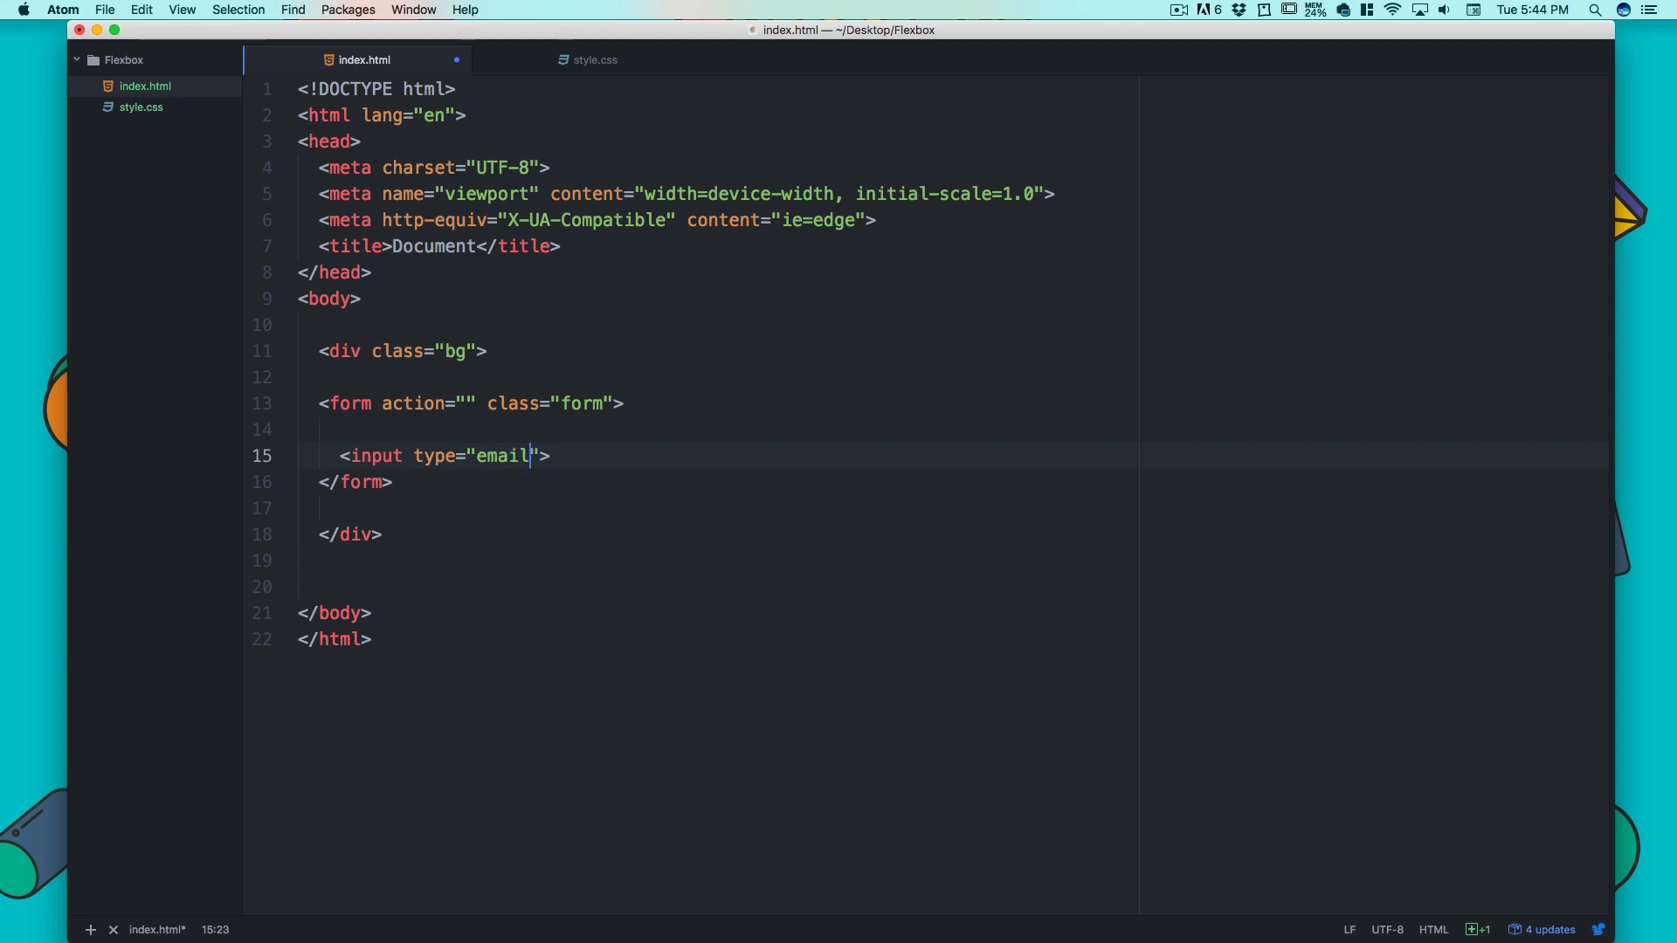
type("placeholder=\"")
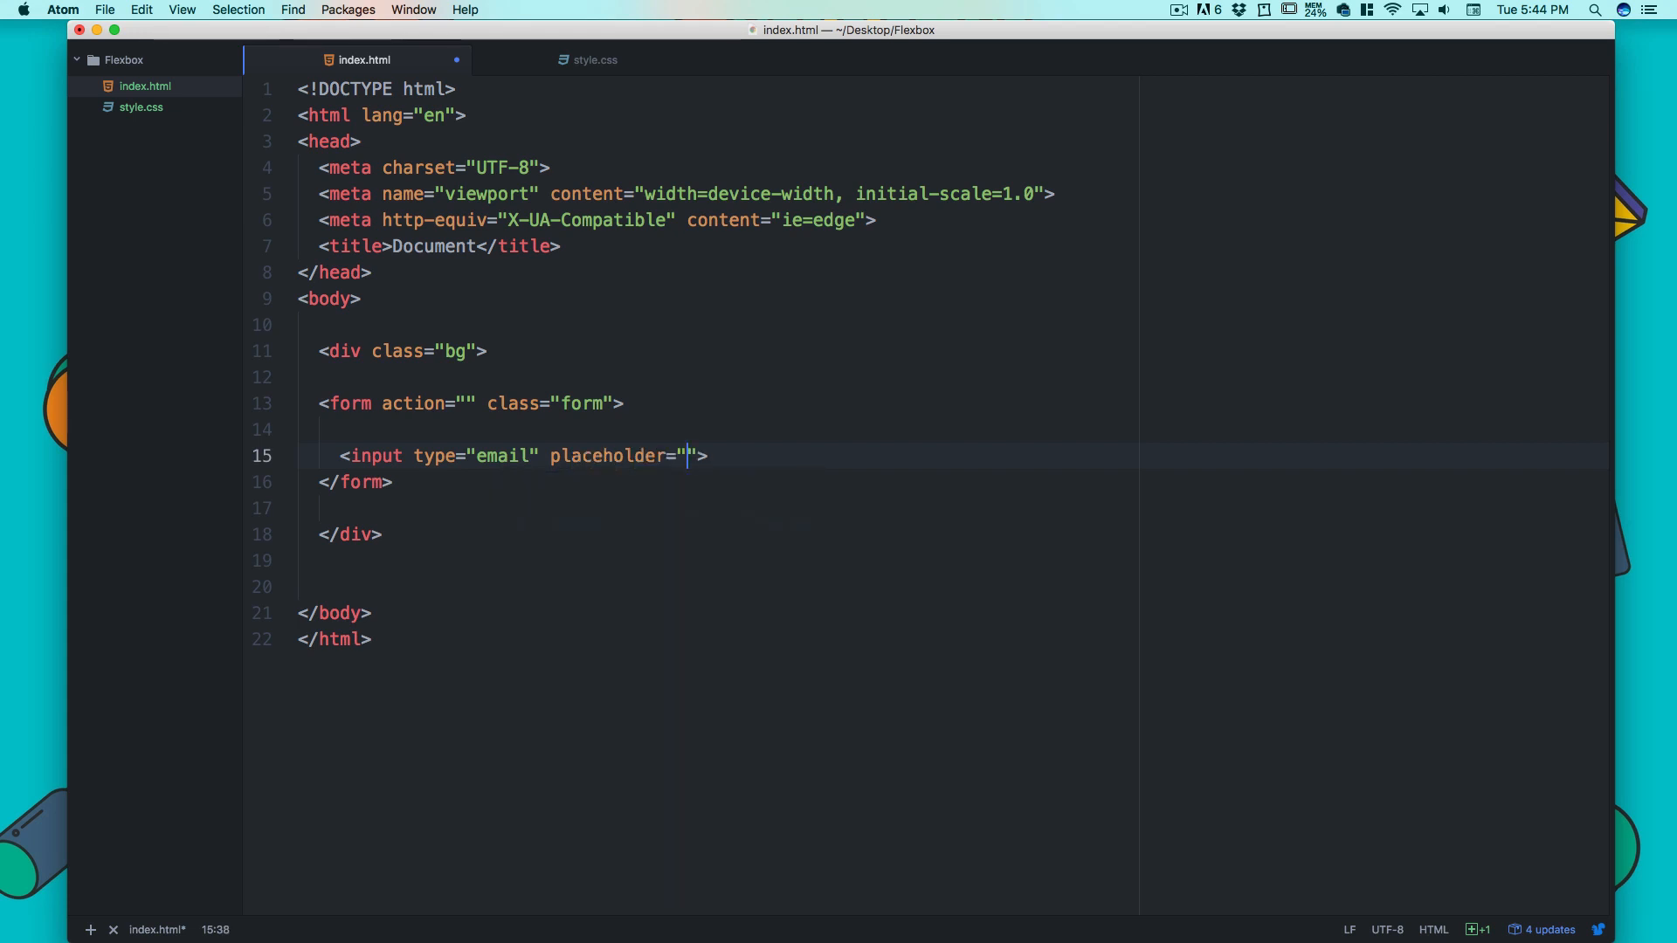
type("Enter your")
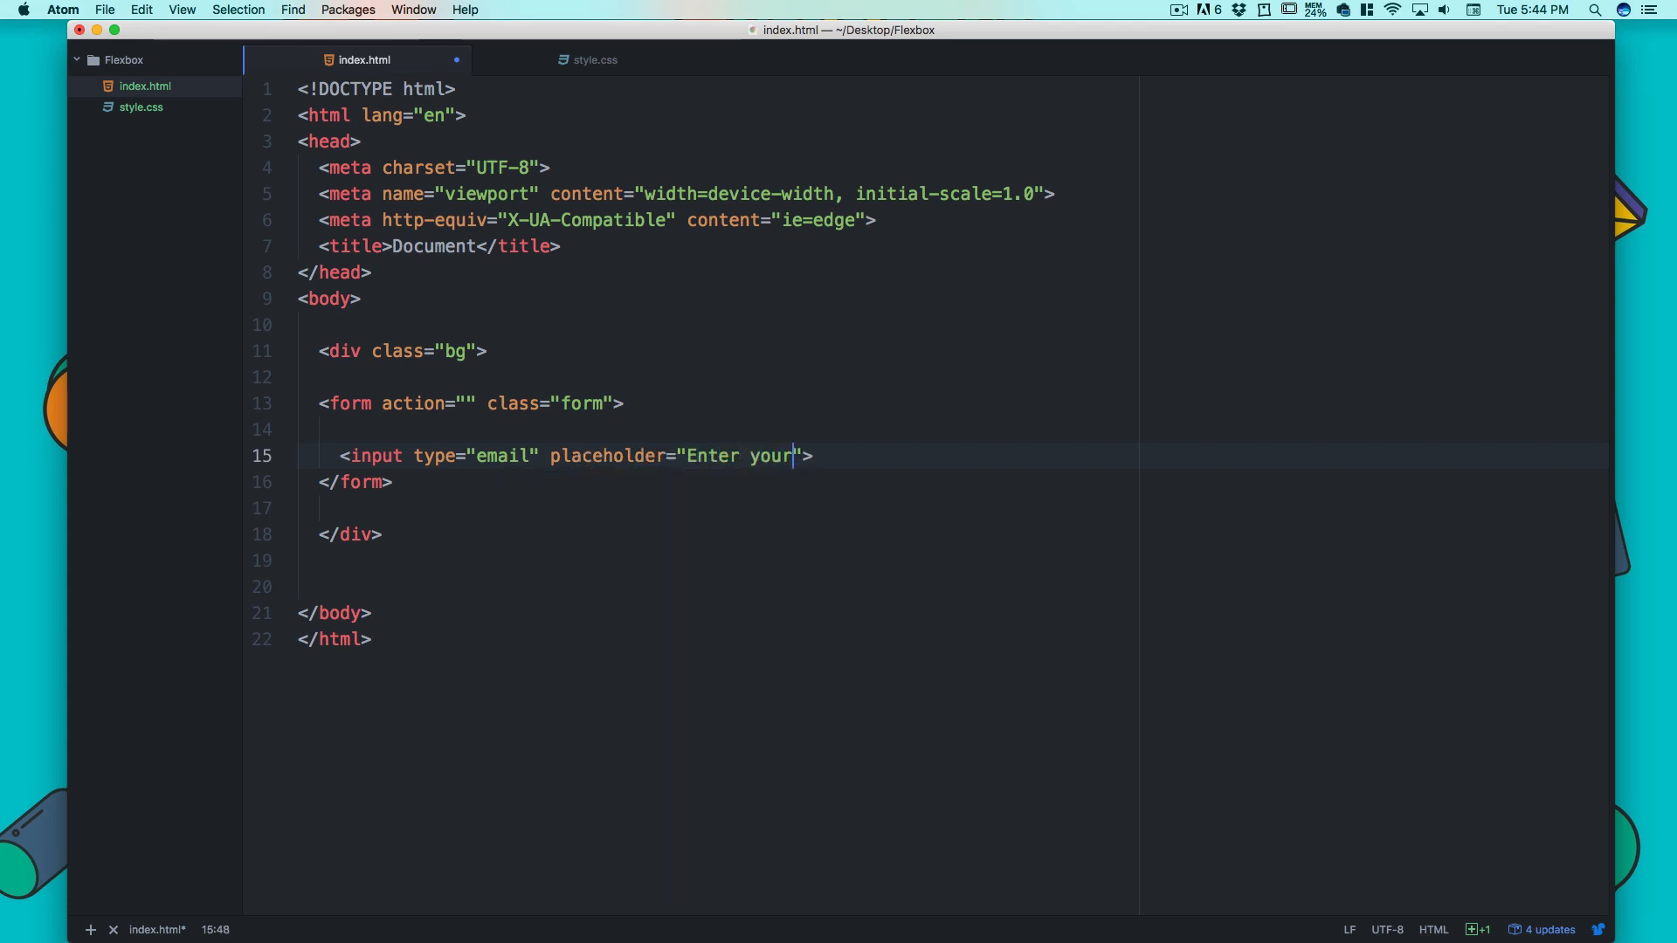
type("email")
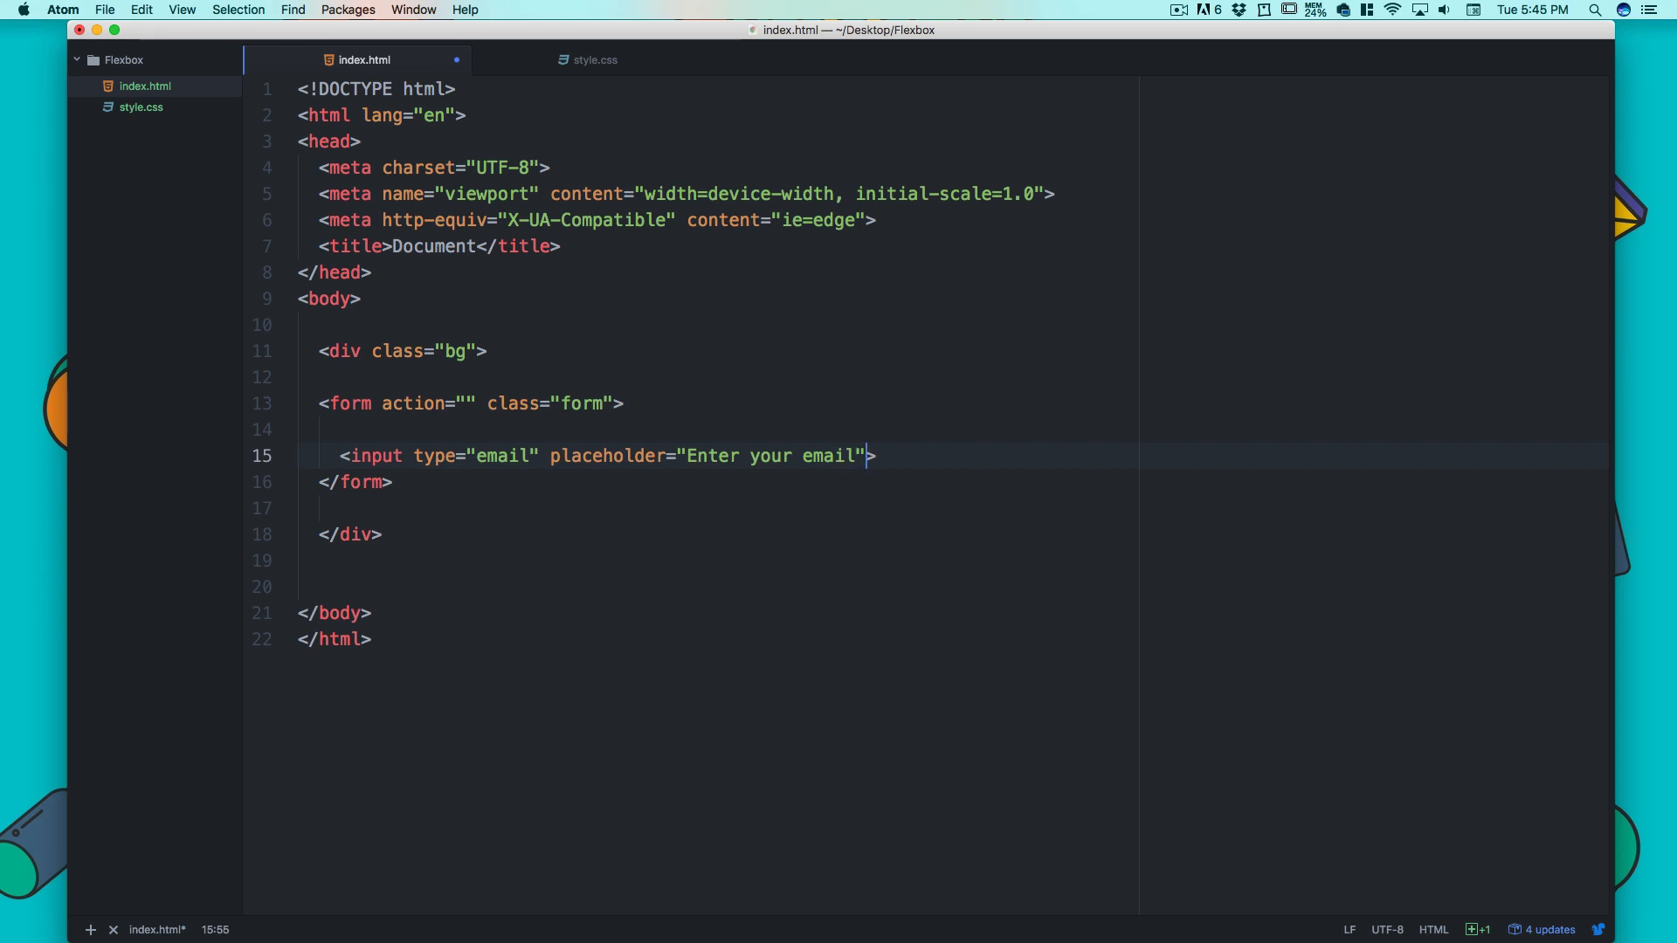
- Add a submit input with value 'submit' after the email field
type("<input type=\"text\">")
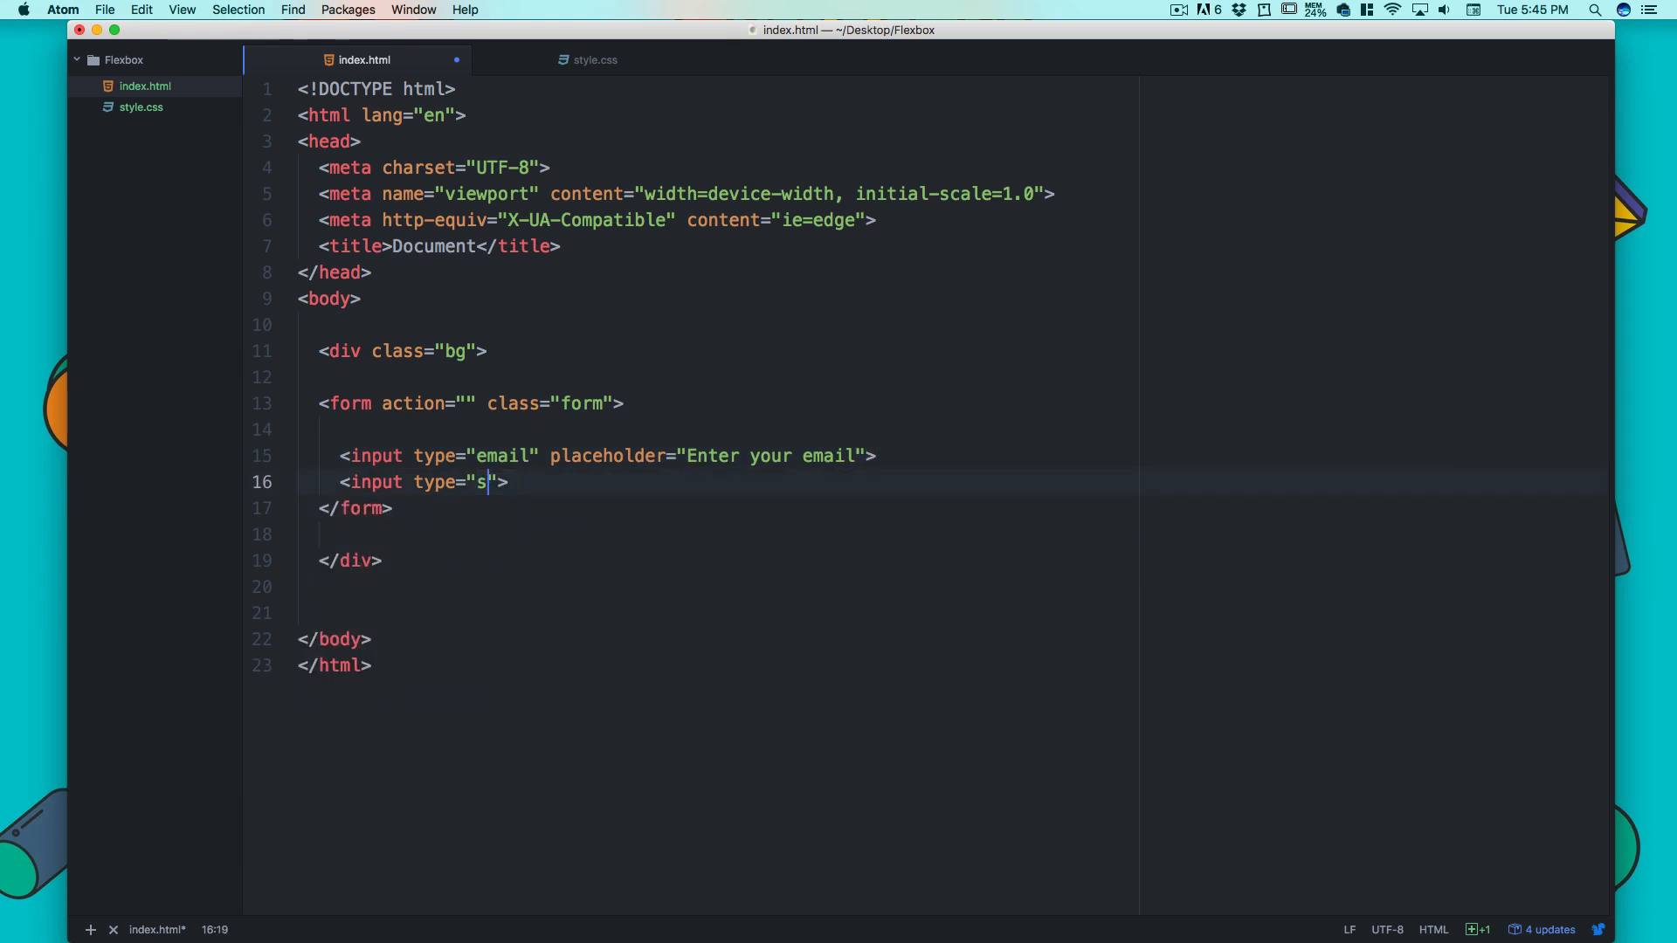
type("ubmit")
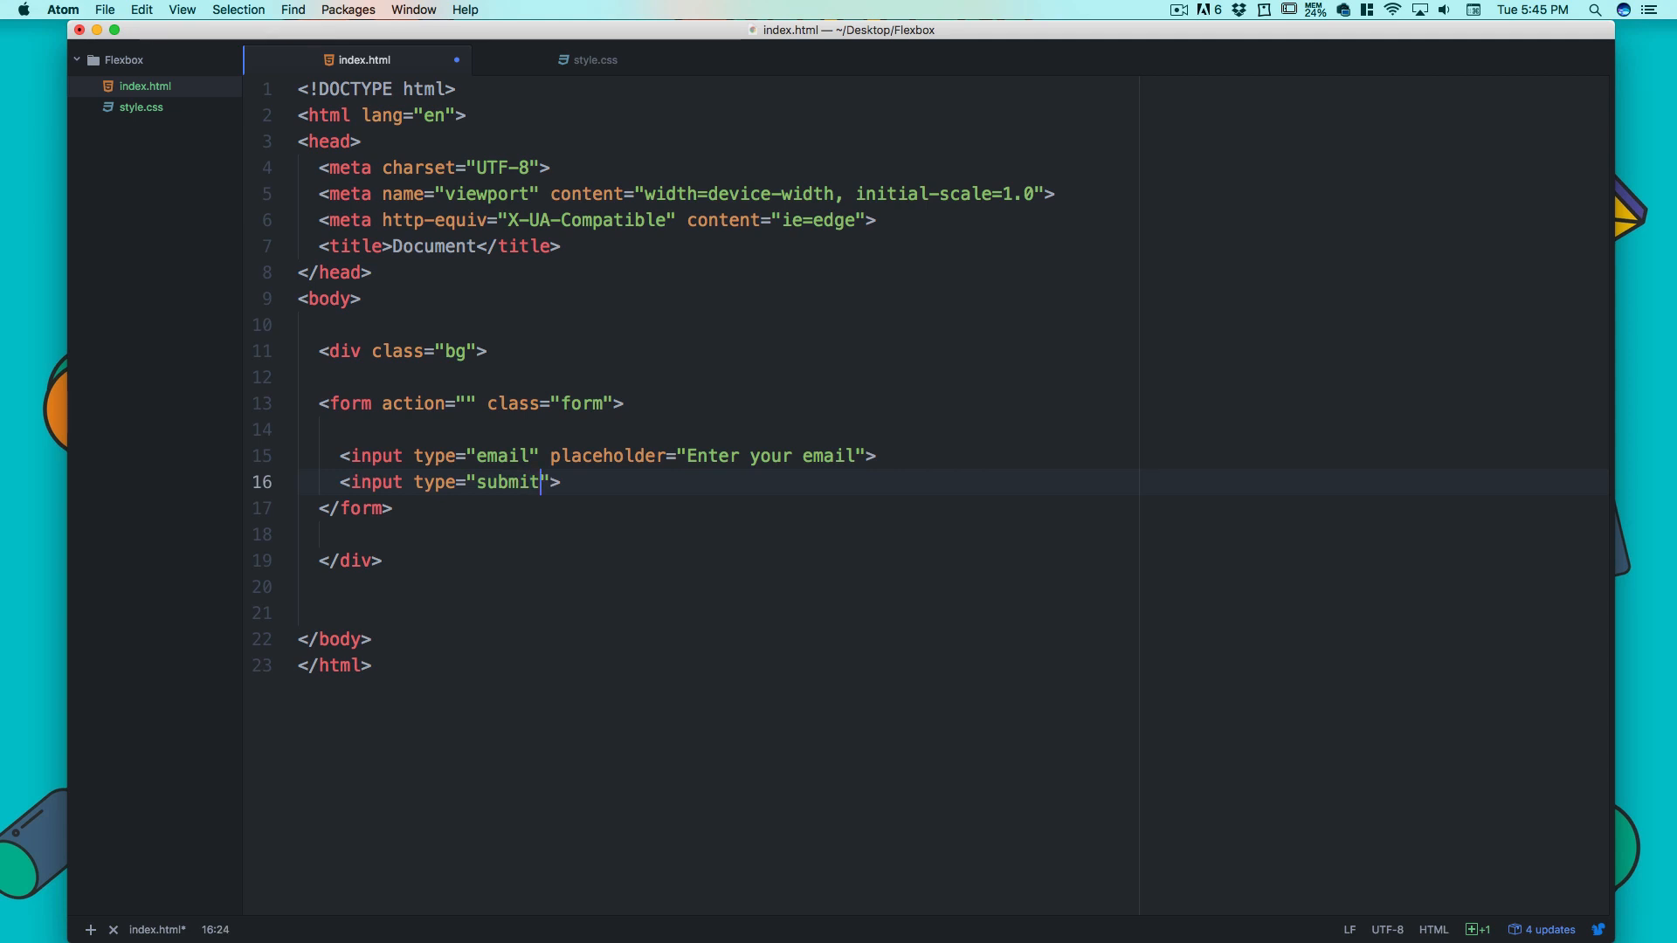
type("valu")
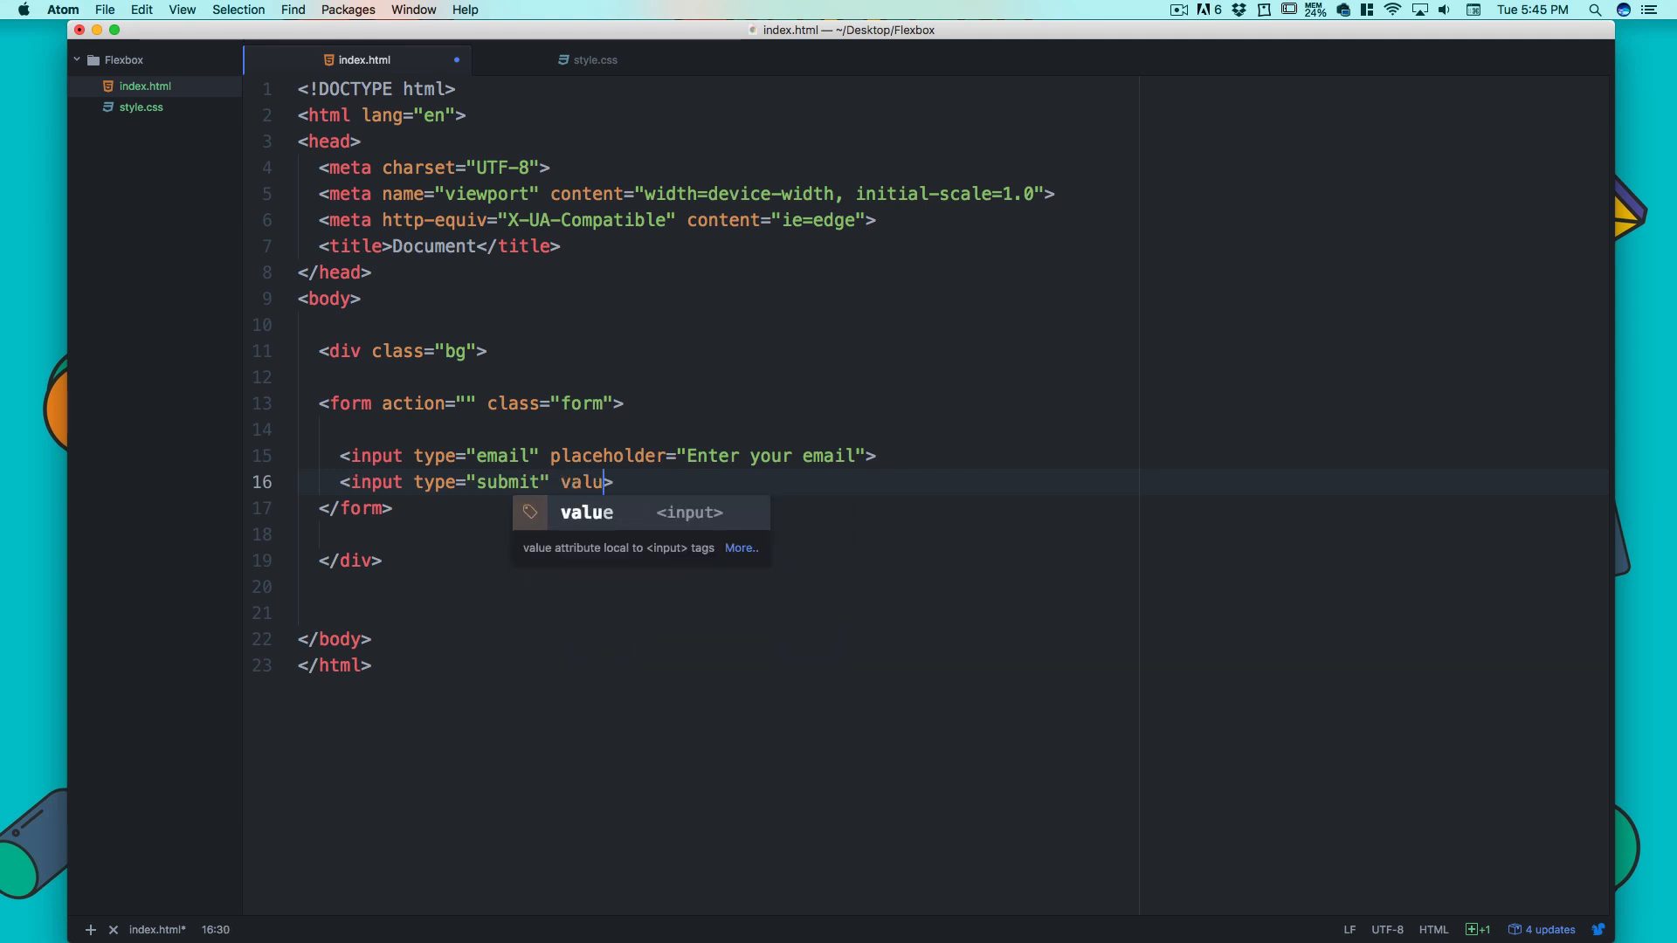
type("=\"su\"")
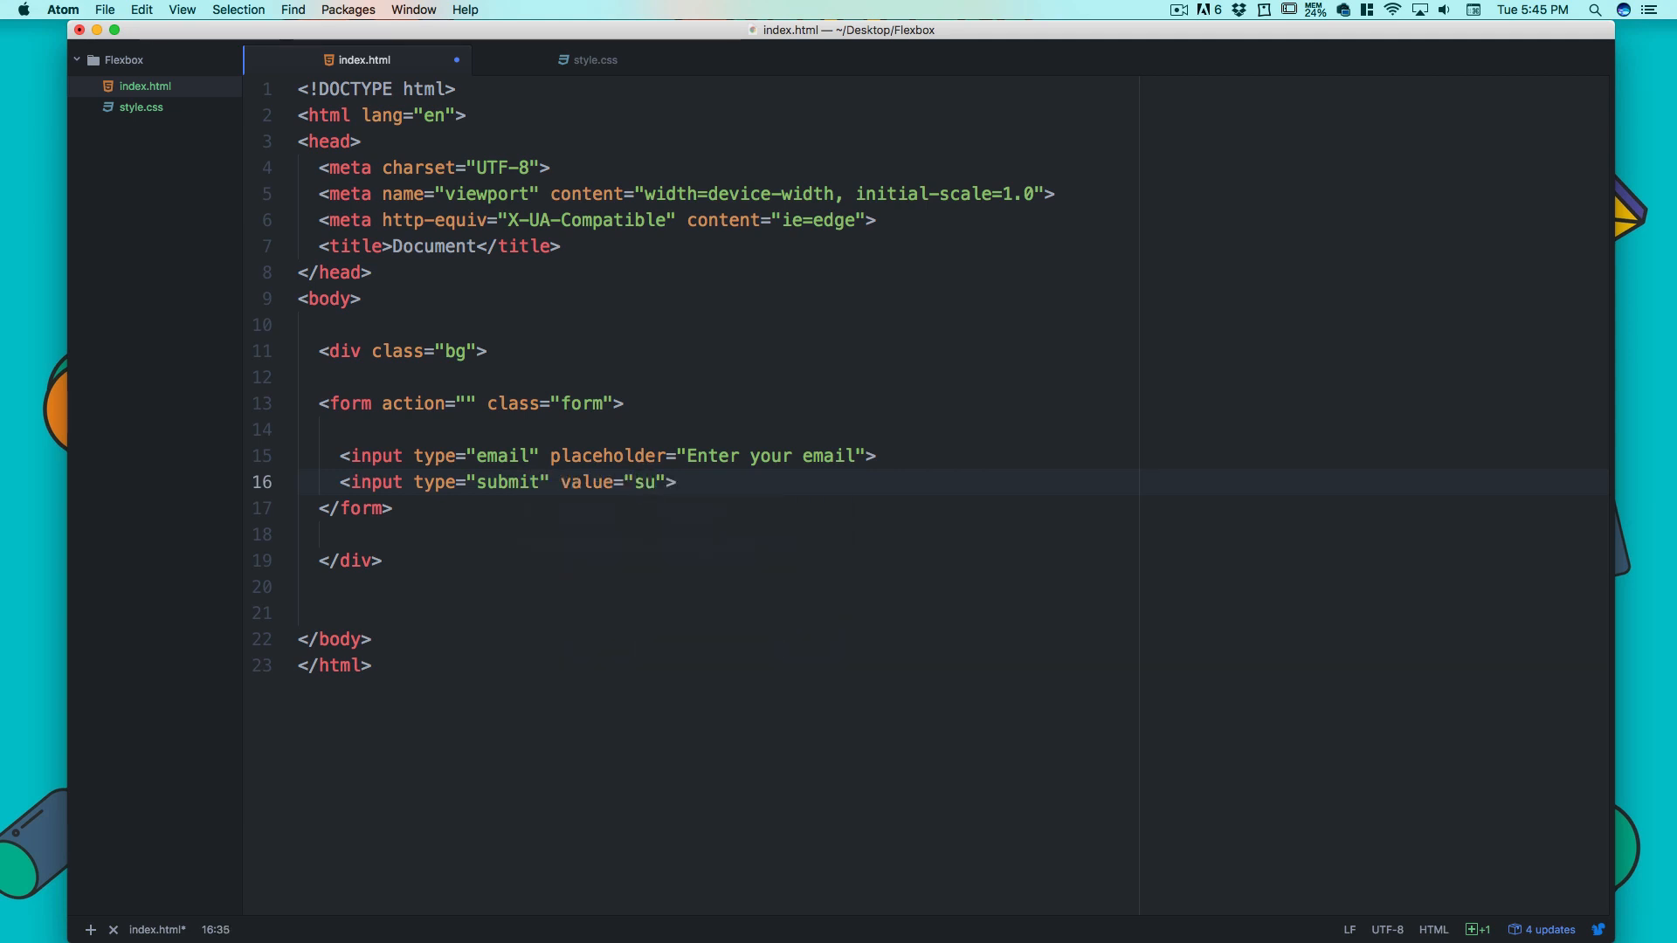
type("b")
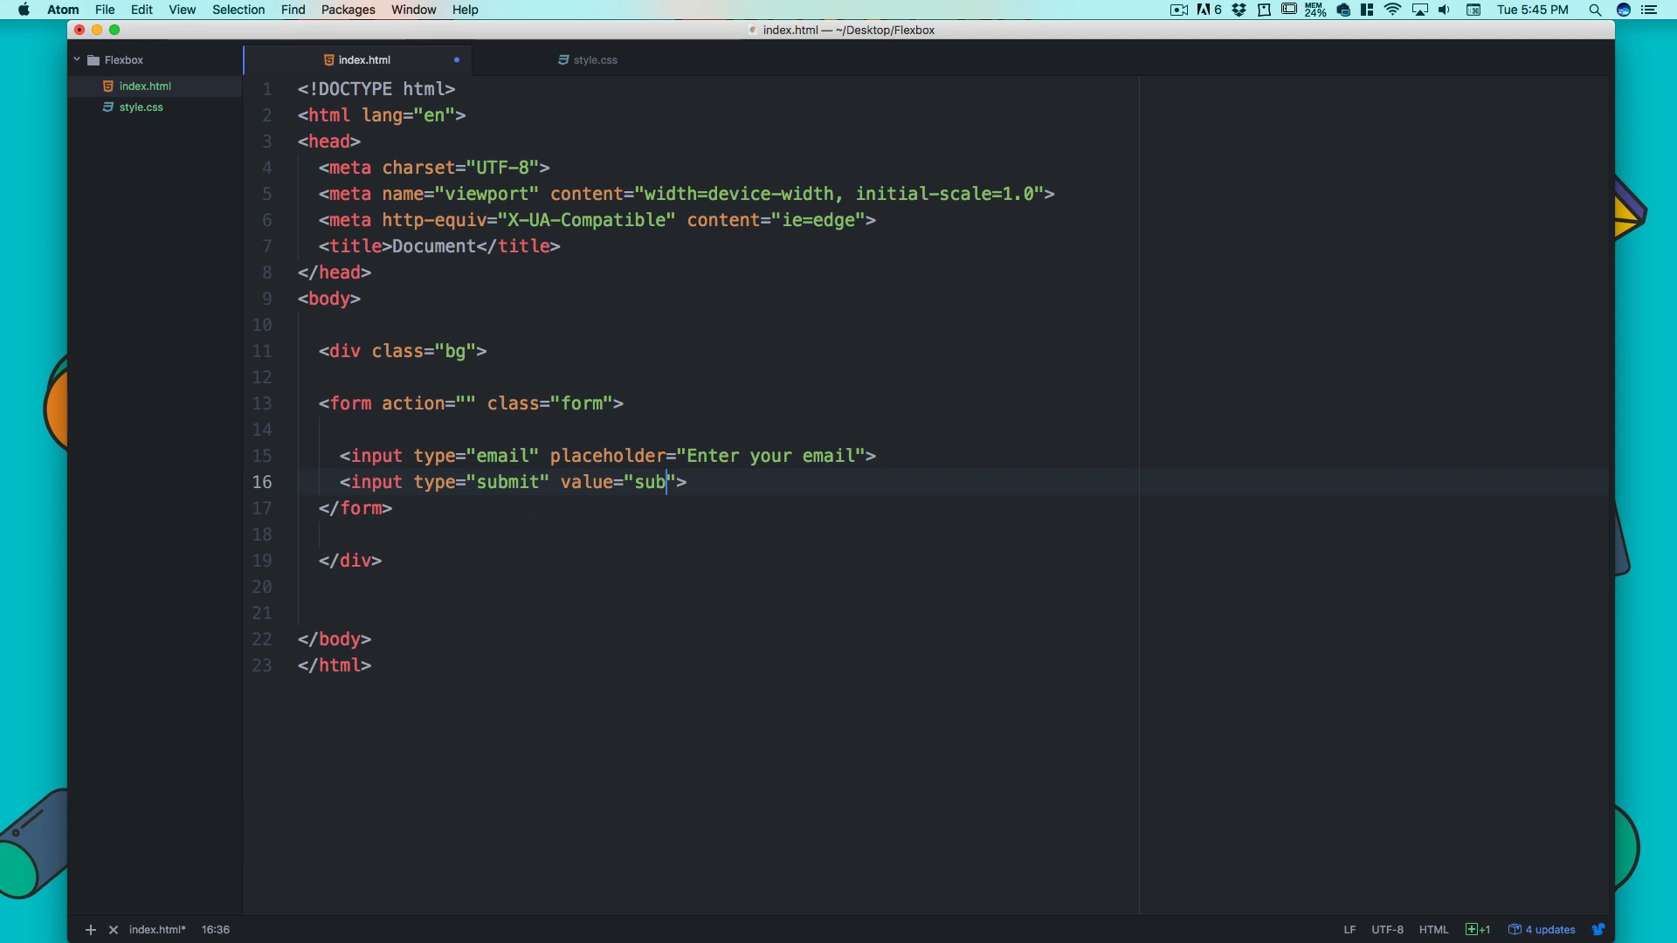
type("mit")
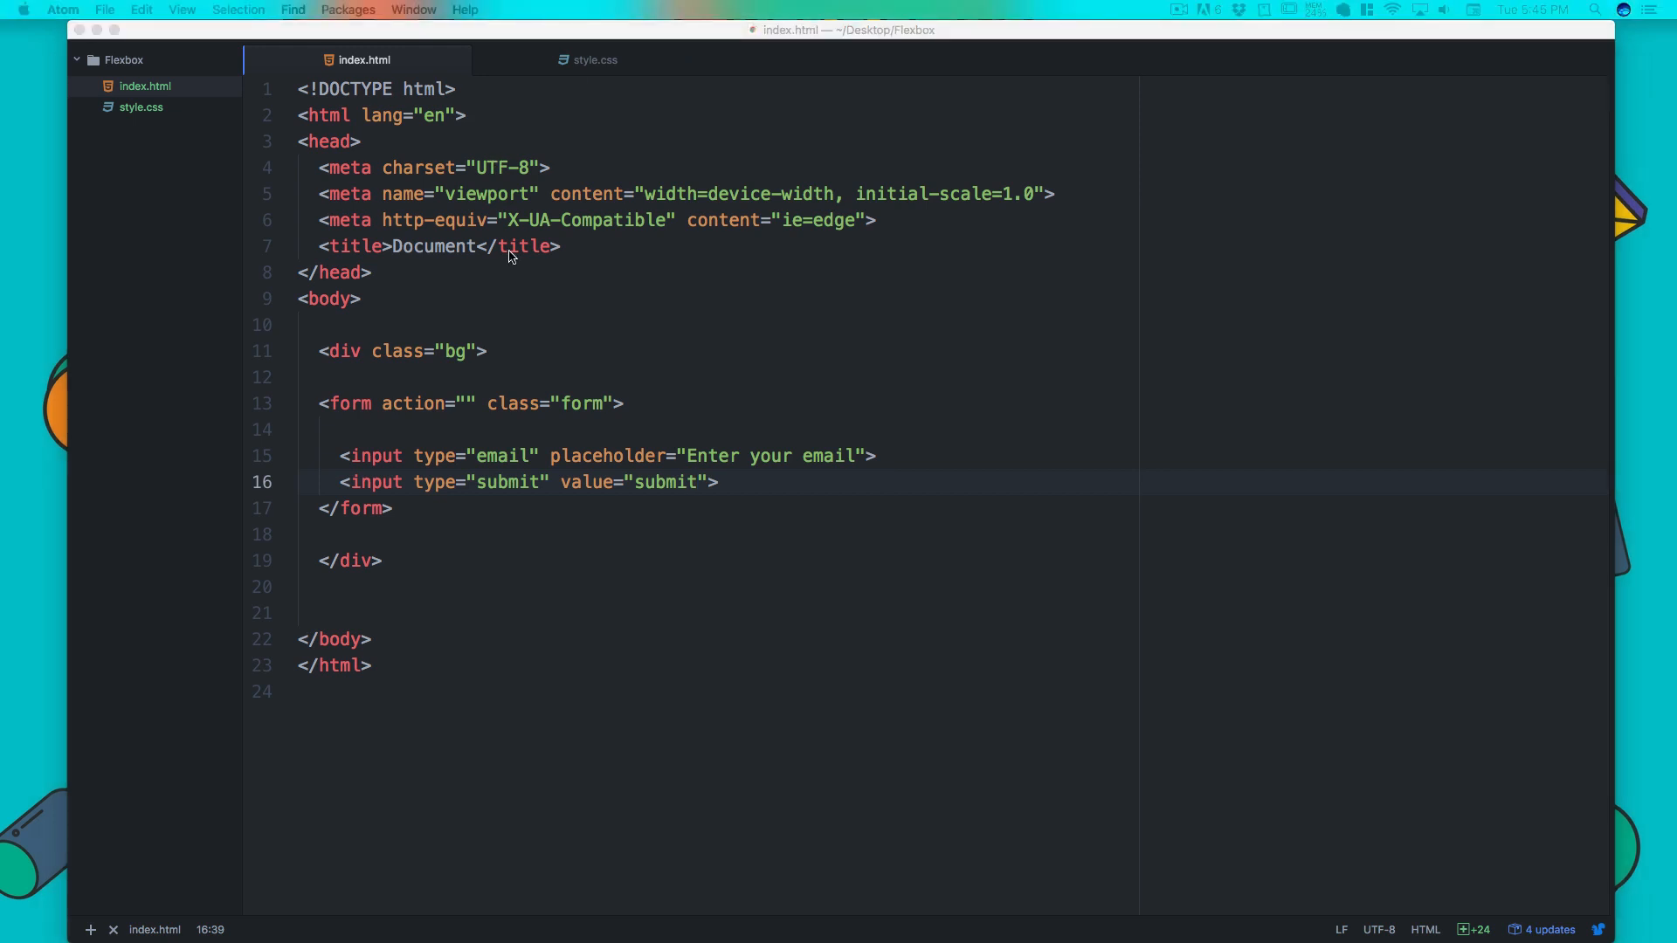
- Stop the atom-live-server preview from the Packages menu
left_click(348, 11)
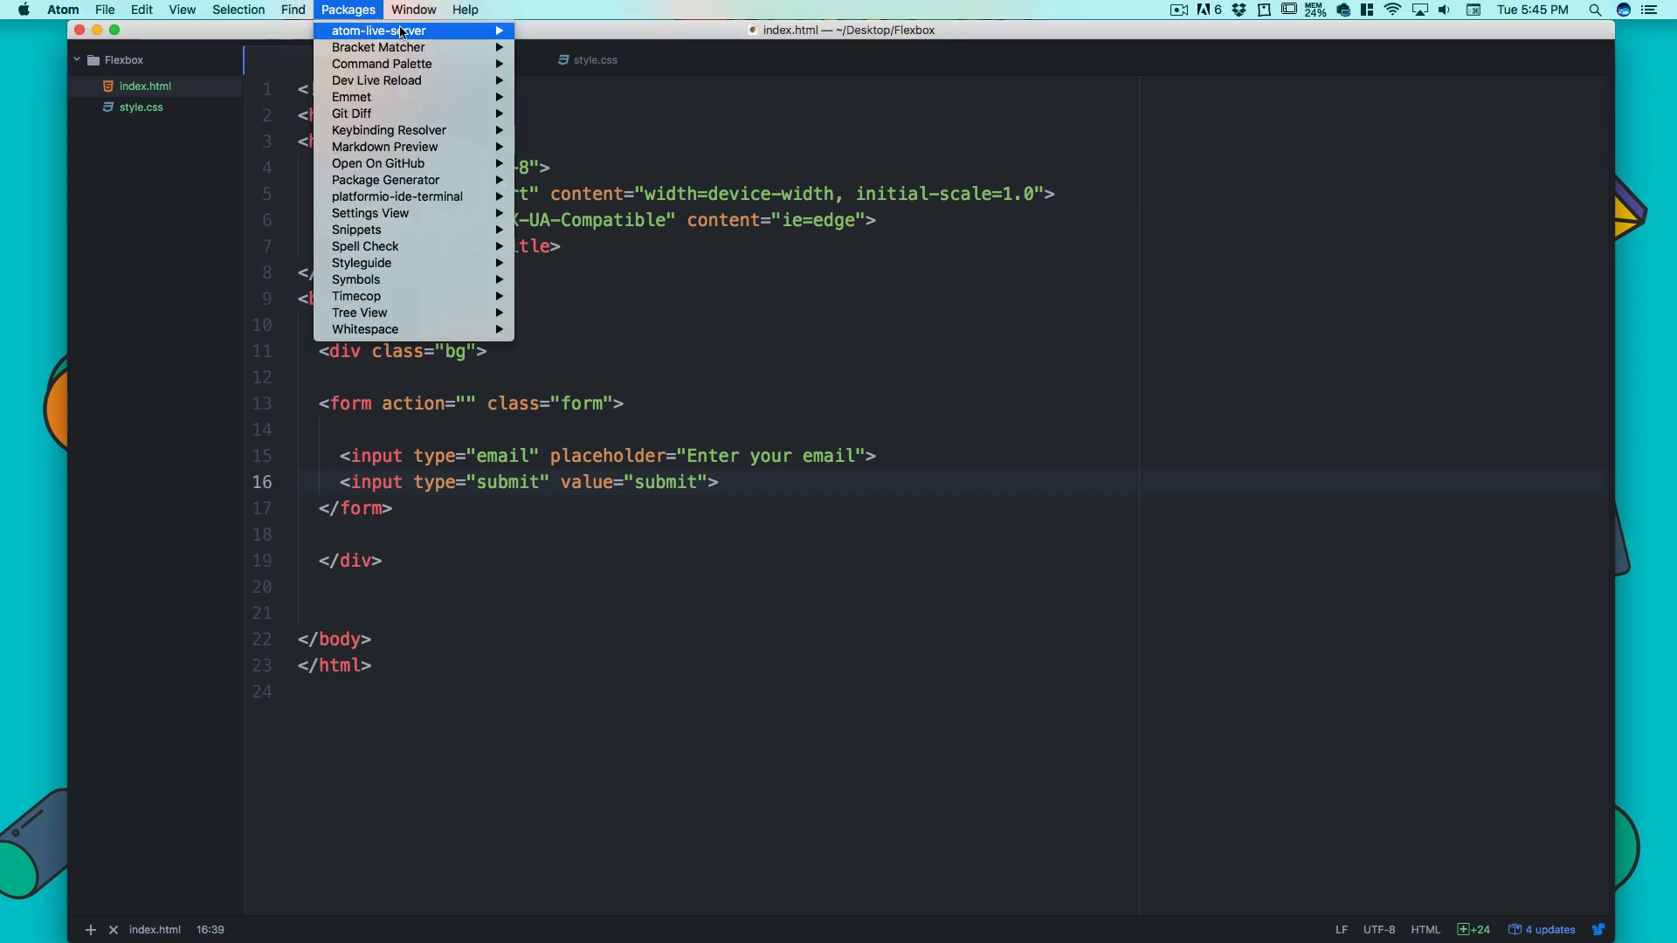
left_click(377, 30)
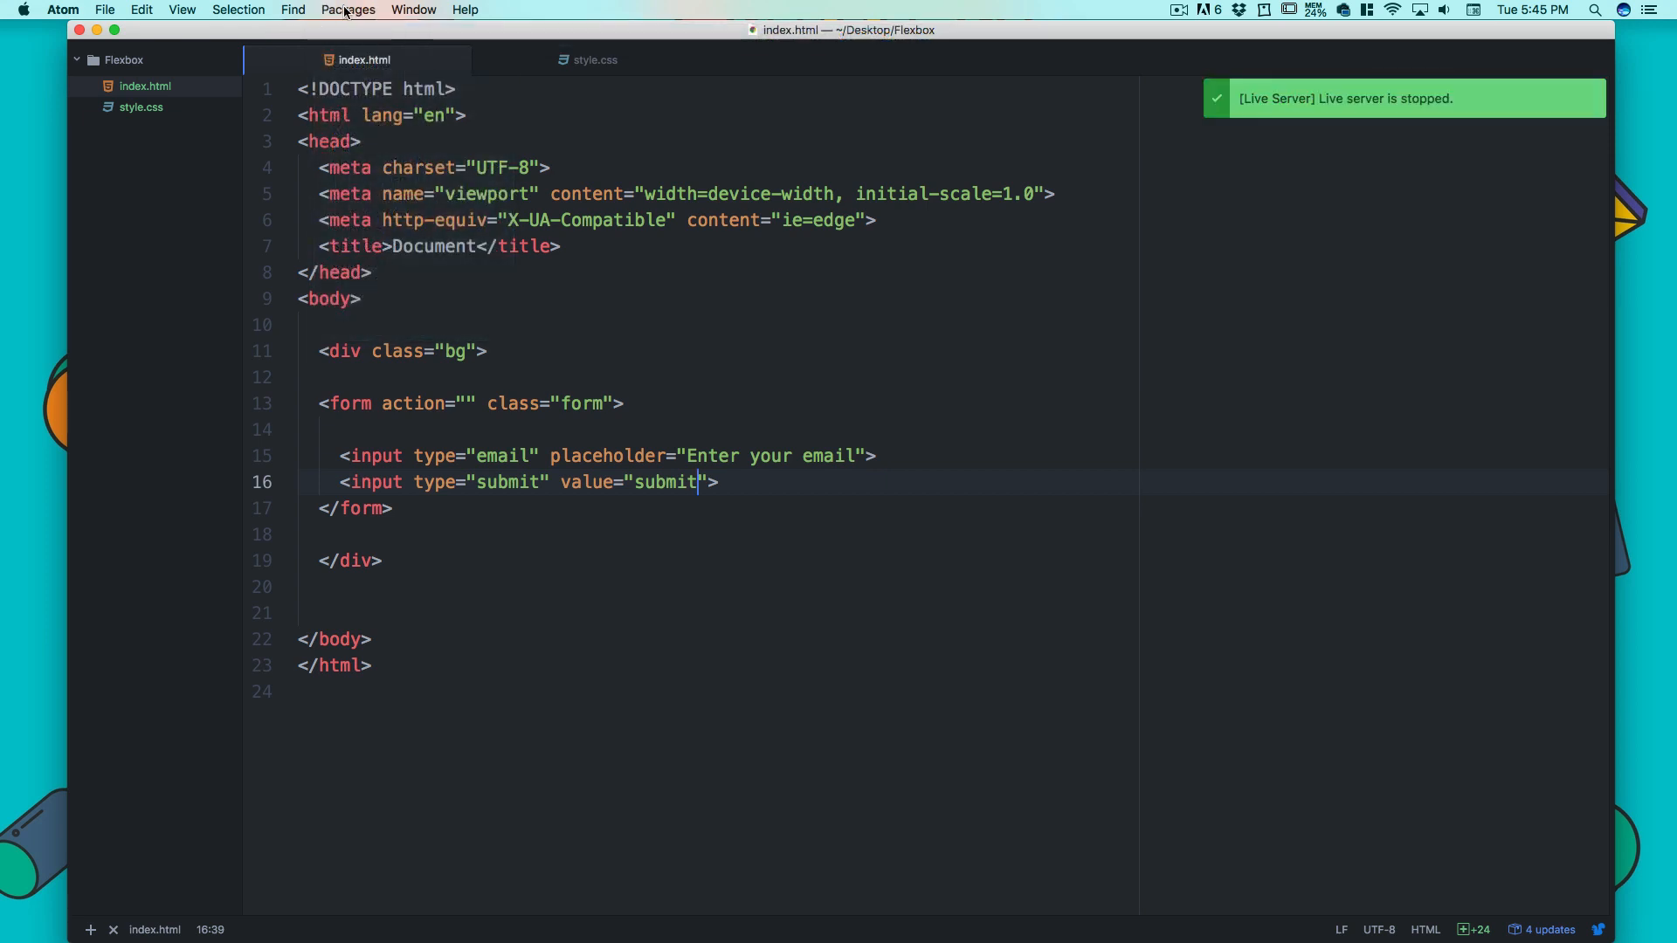
mouse_move(573, 31)
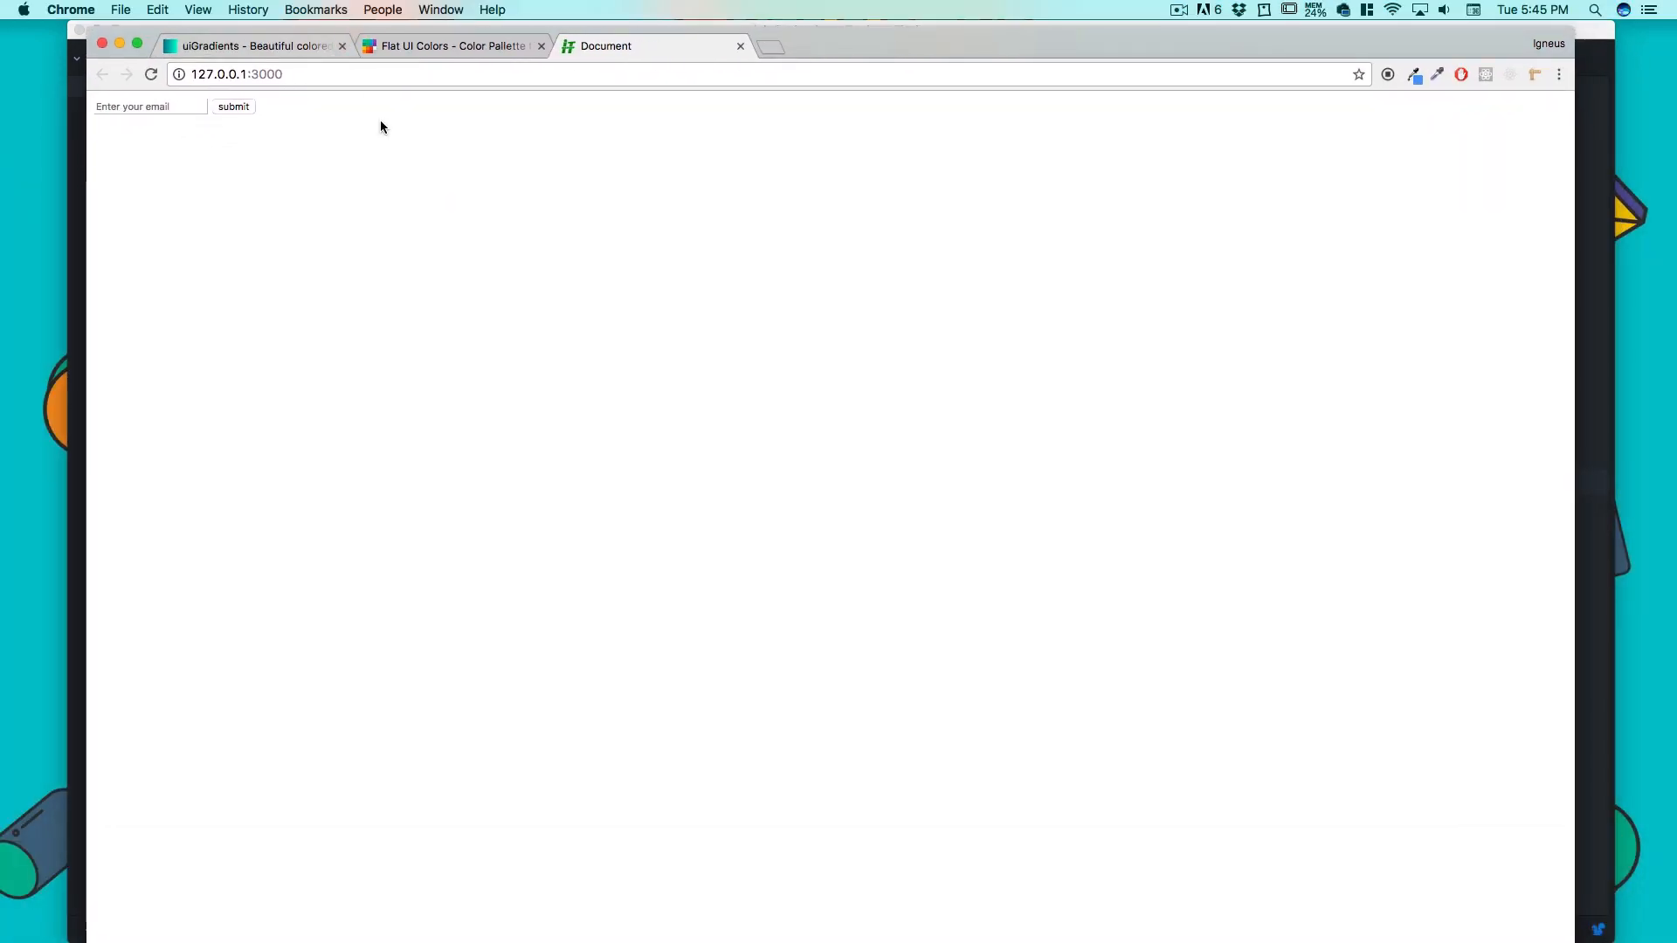
- Copy the Chitty Chitty Bang Bang gradient CSS (#007991 to #78ffd6) from uiGradients
left_click(148, 107)
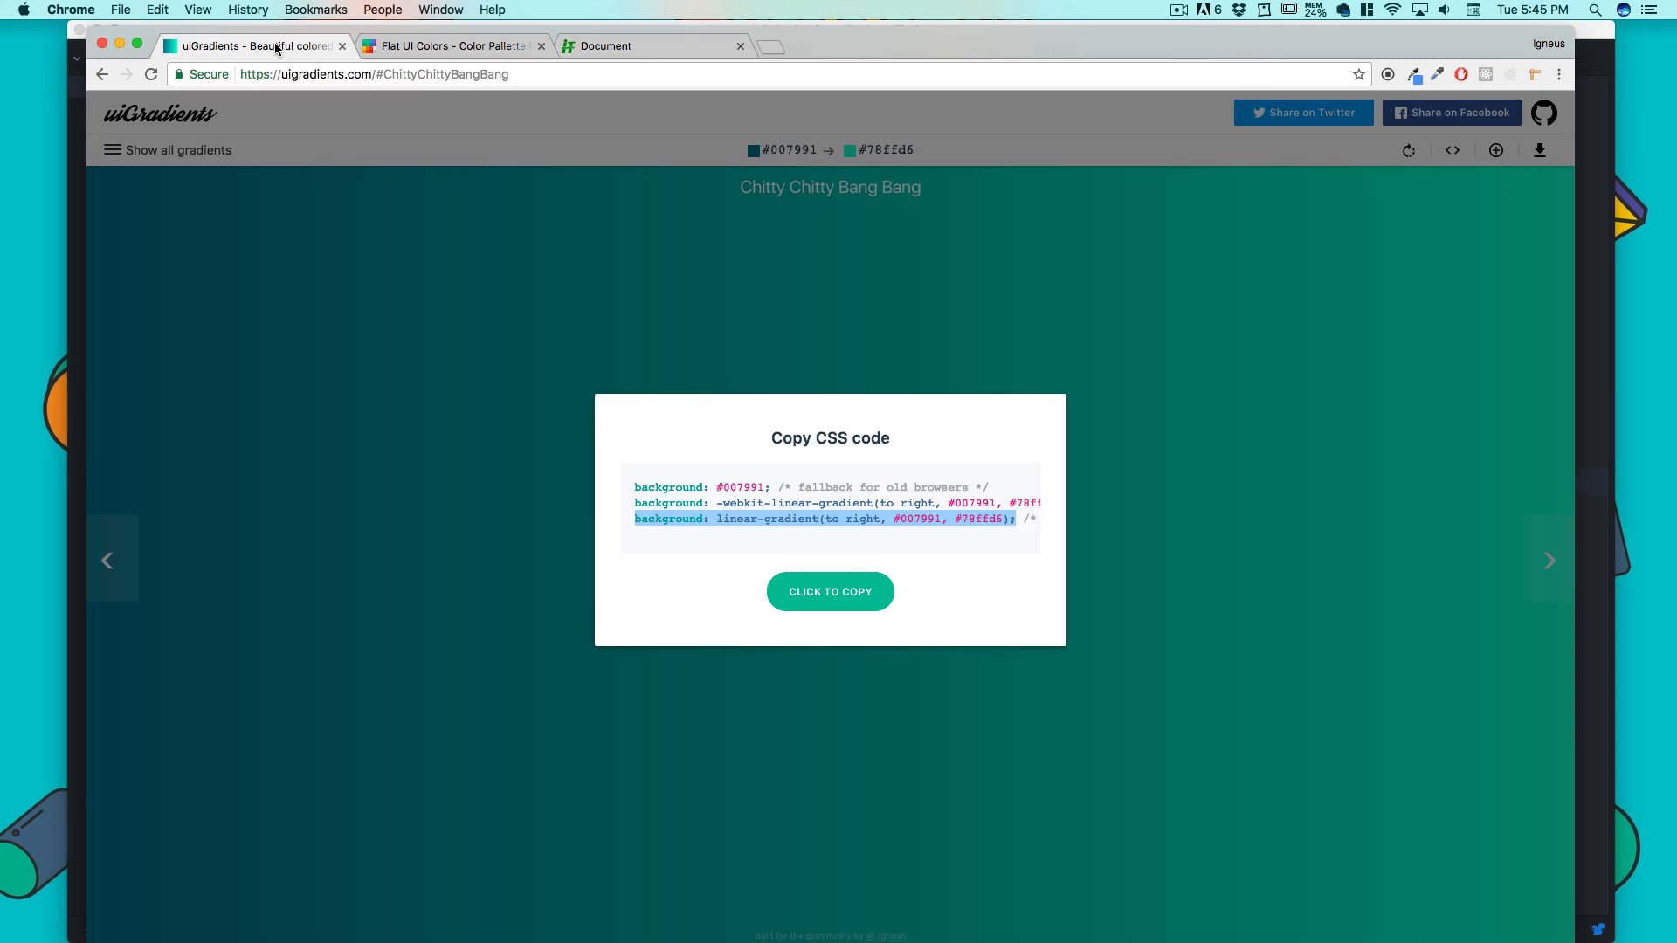
mouse_move(384, 220)
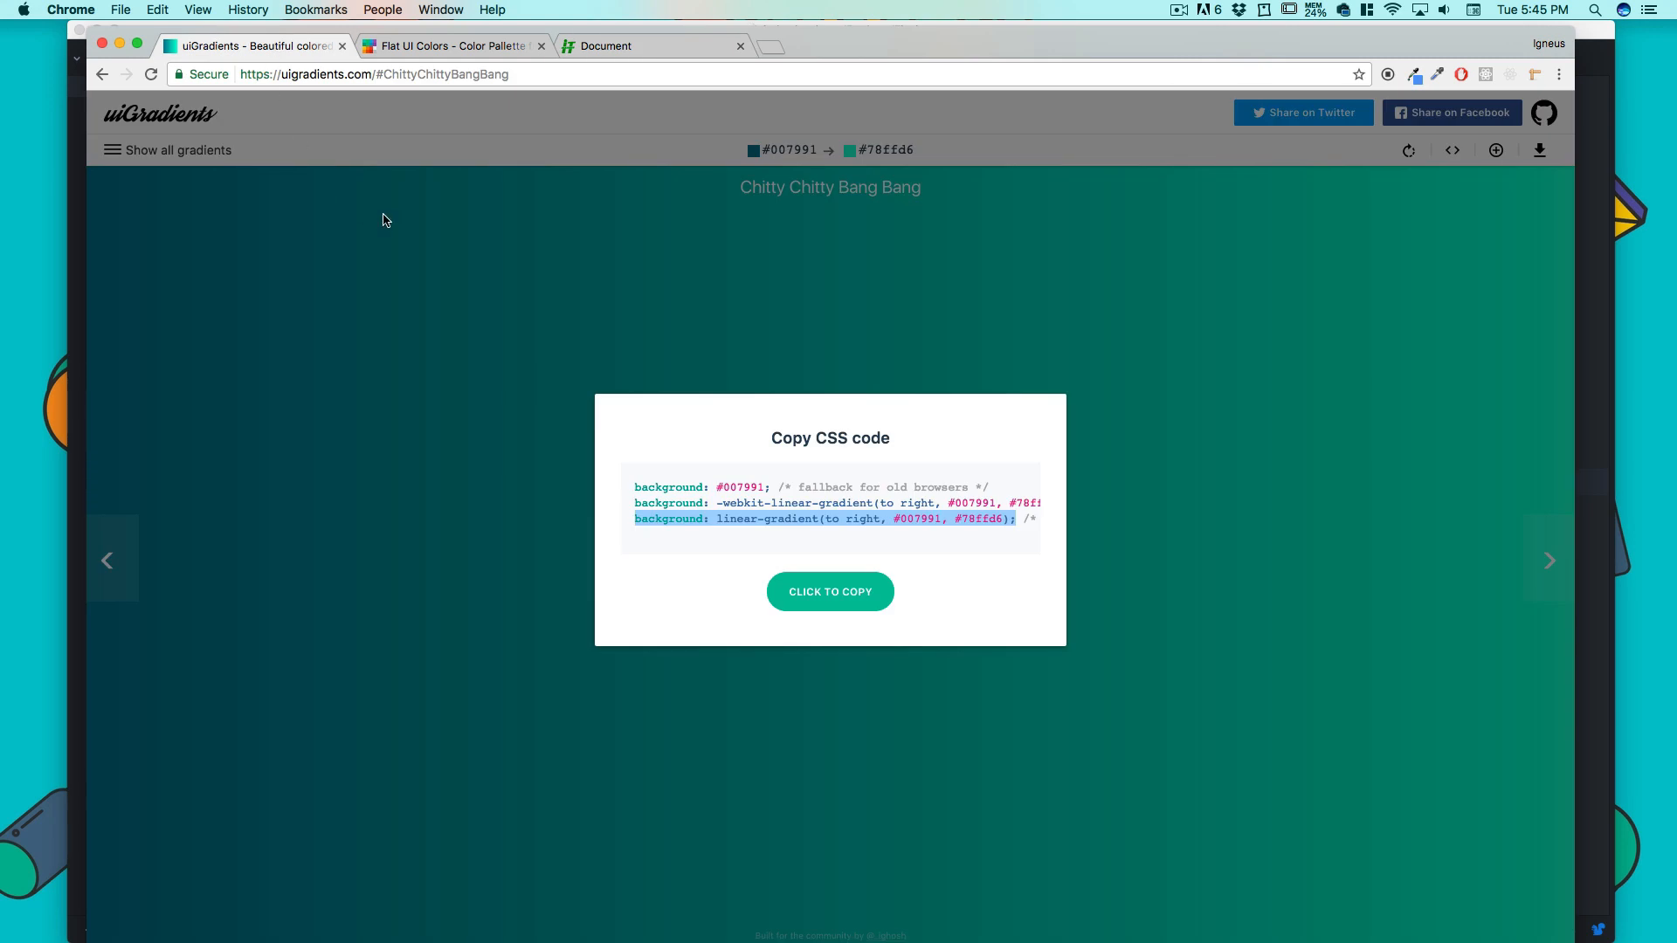
mouse_move(1031, 386)
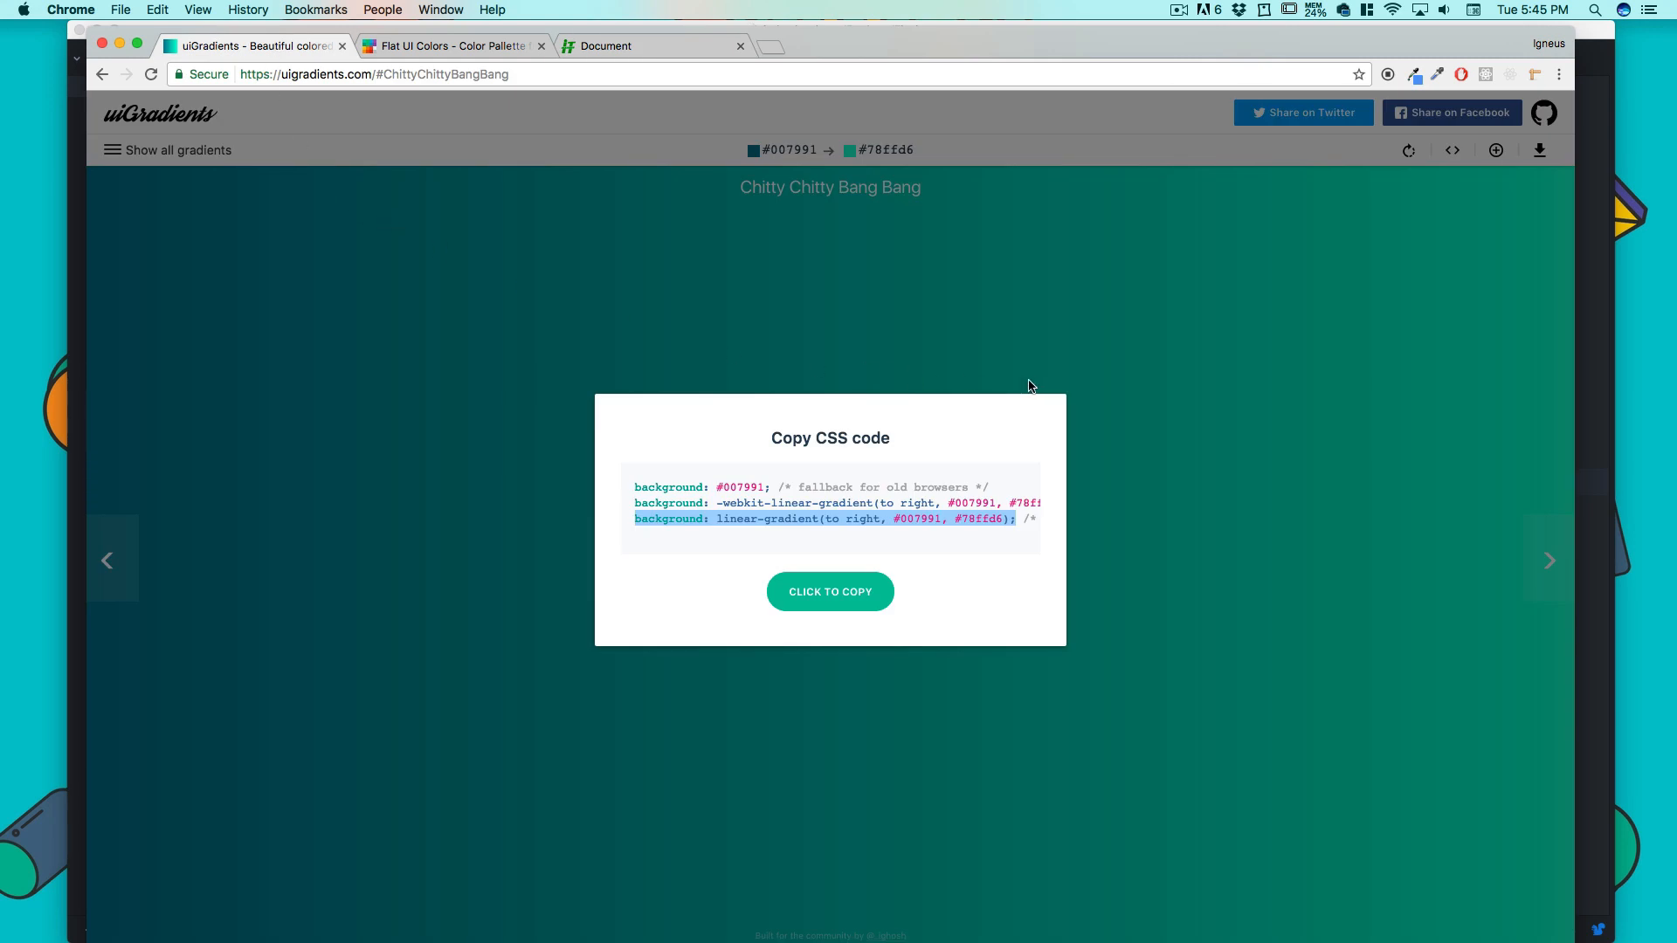
mouse_move(856, 327)
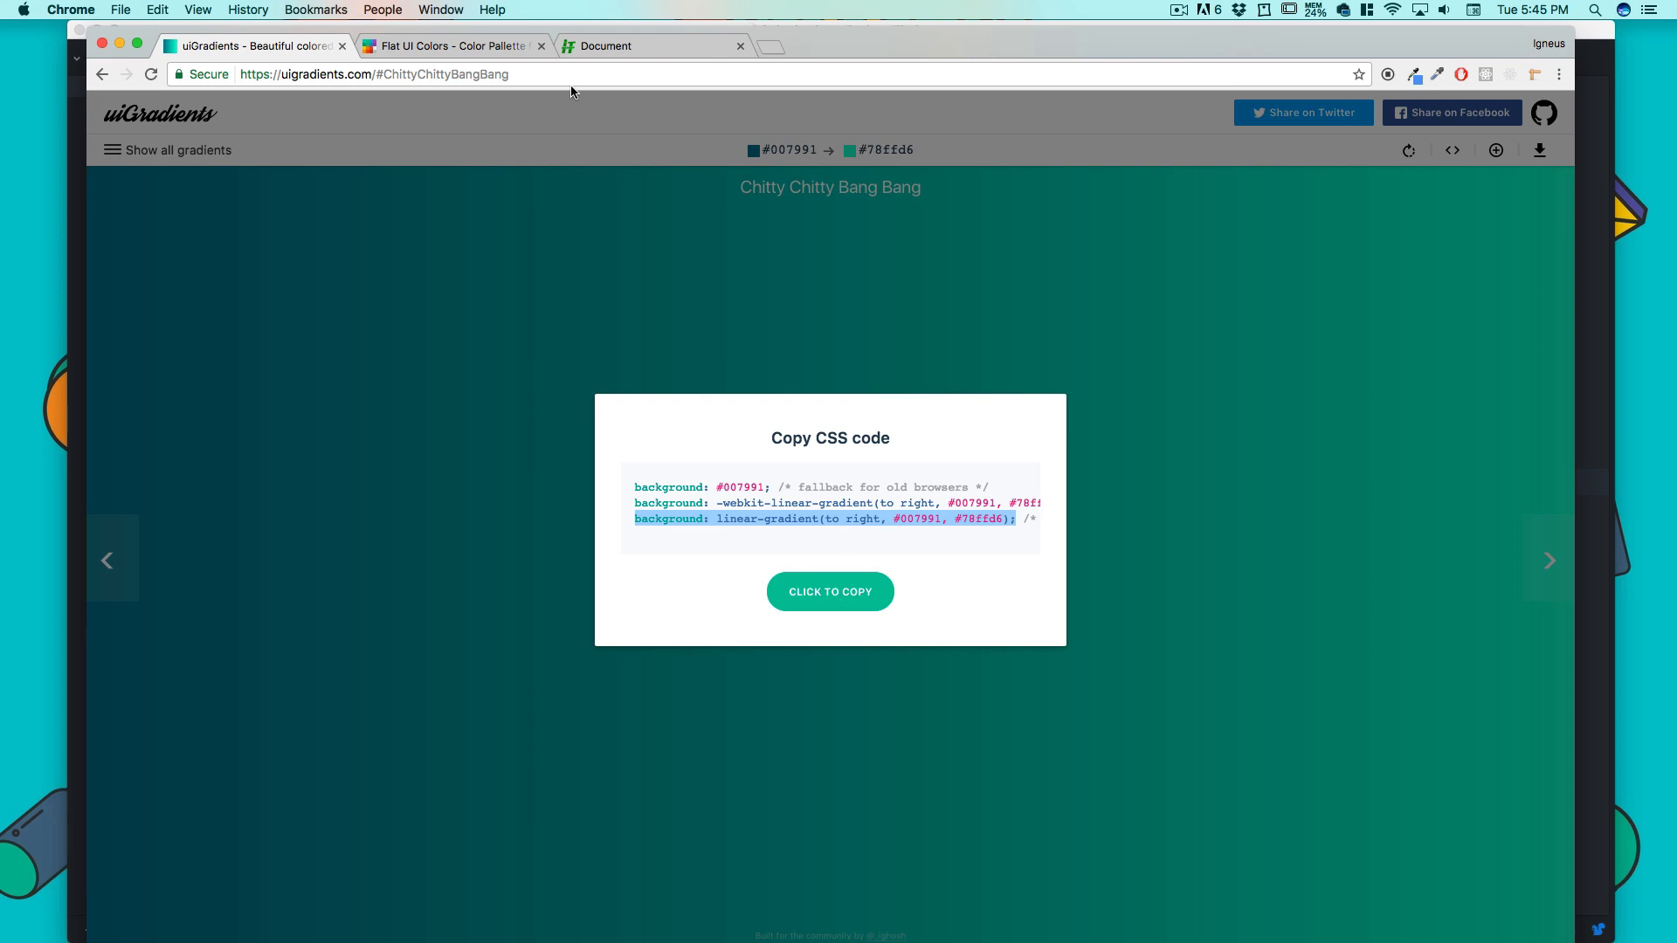
left_click(449, 45)
type("<css></css>")
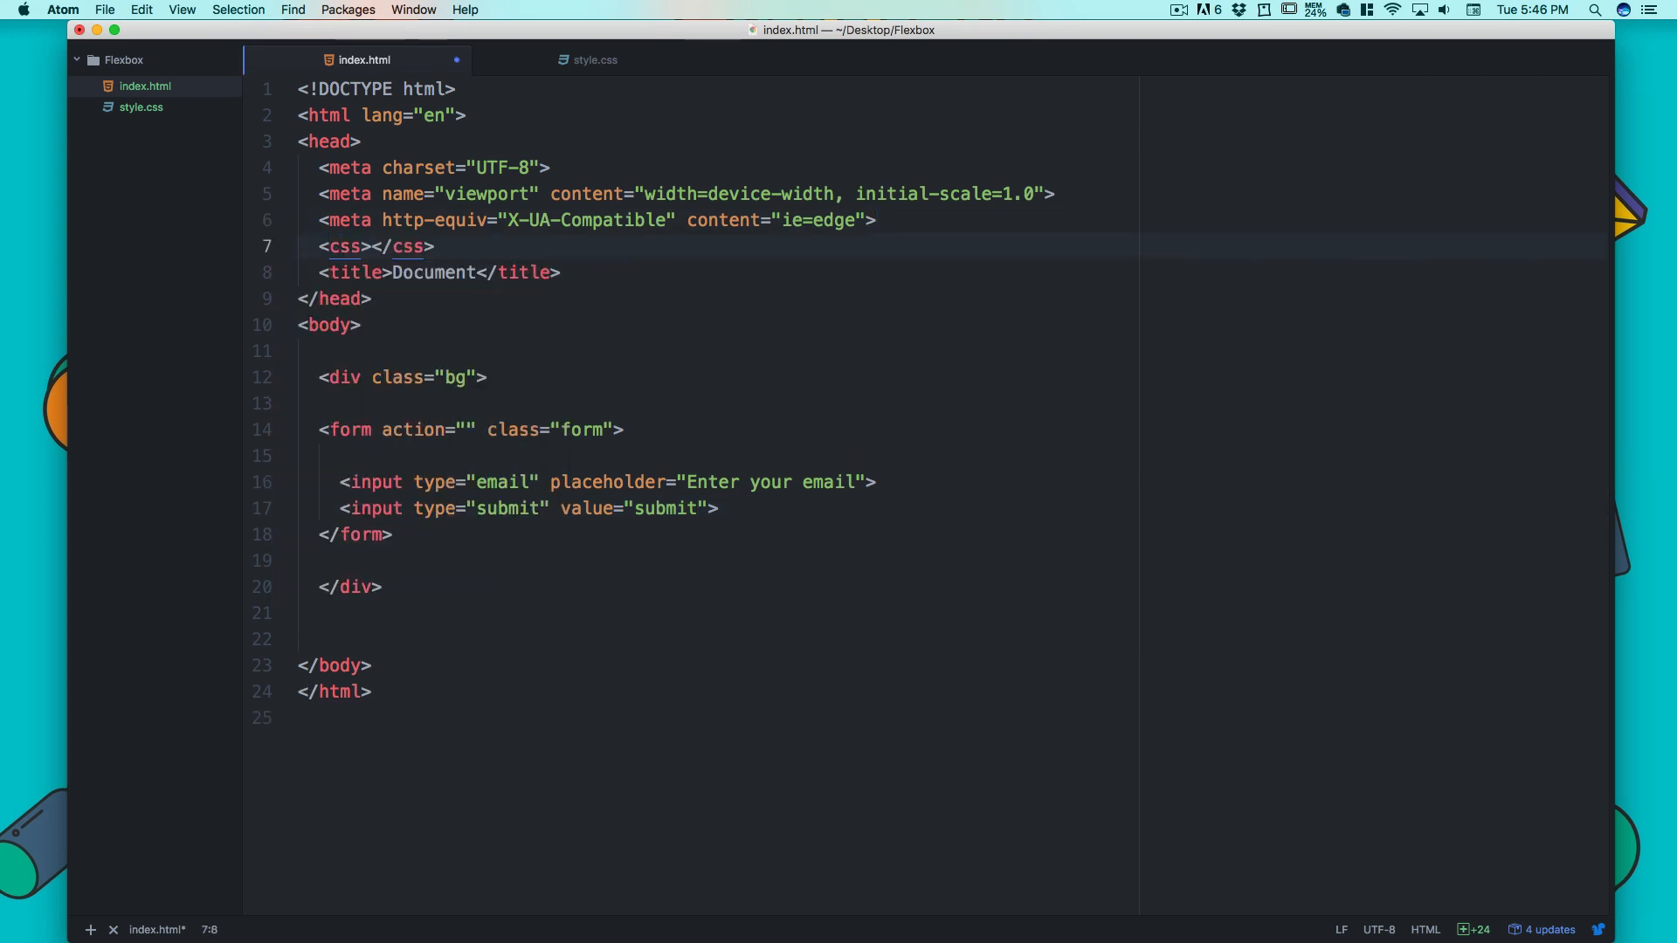
- Replace the css placeholder with a link to style.css in the head
key("Backspace")
type("<link rel=\"stylesheet\" href=\"style.css\">")
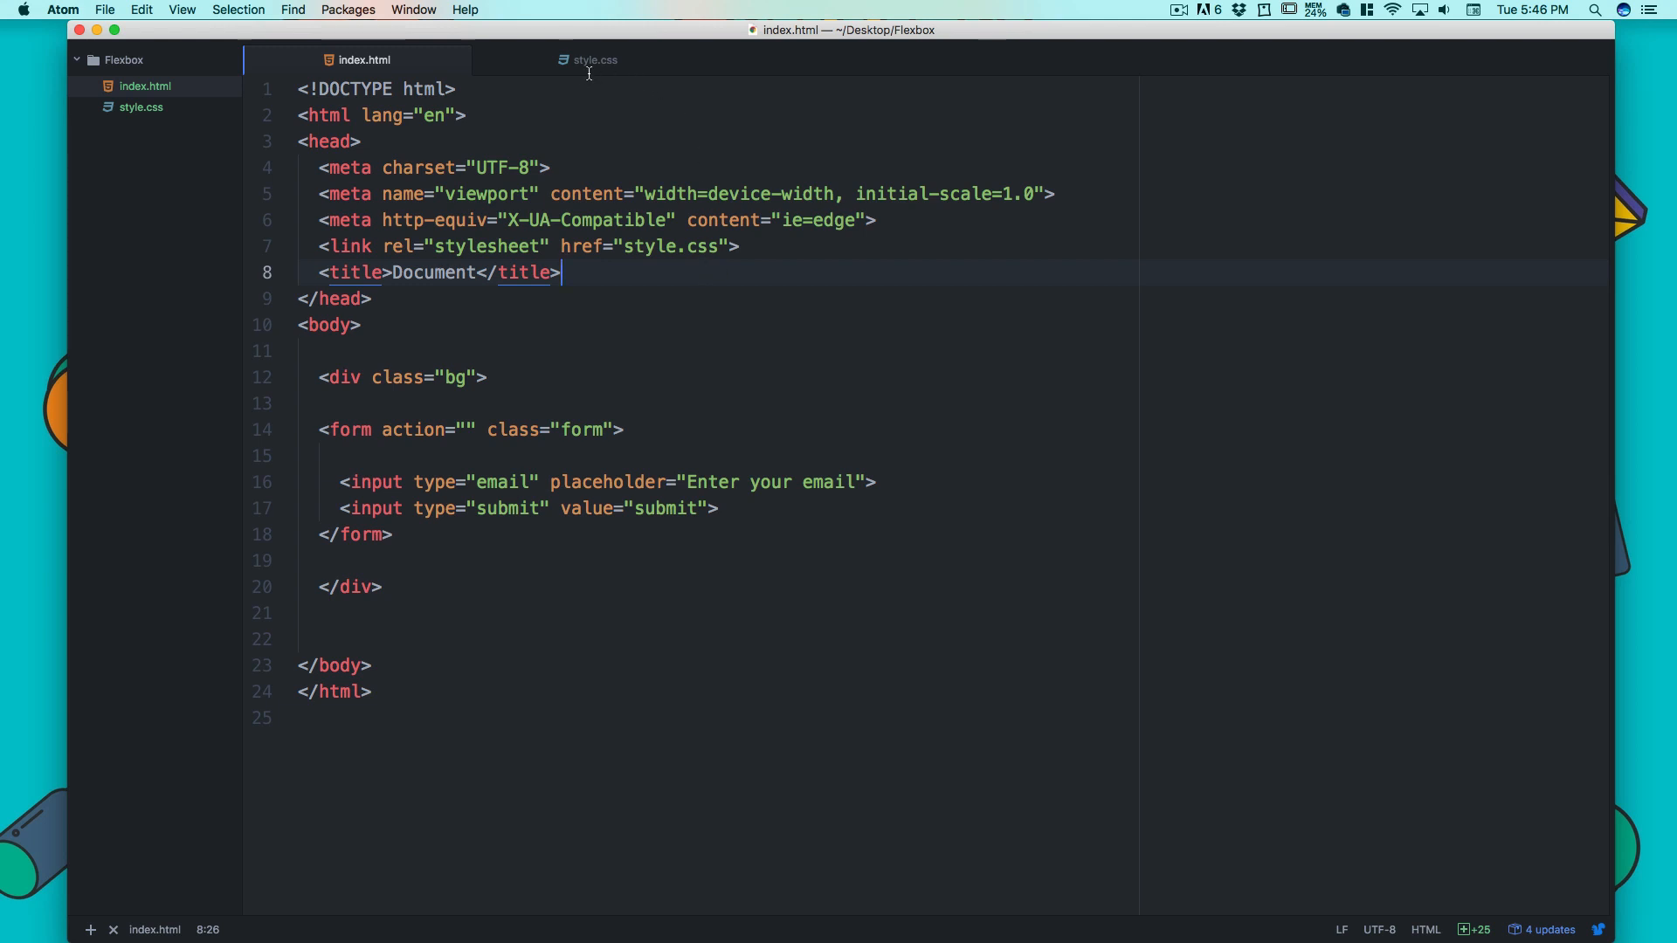
- Start a body rule with the linear-gradient background from #007991 to #78ffd6
left_click(594, 59)
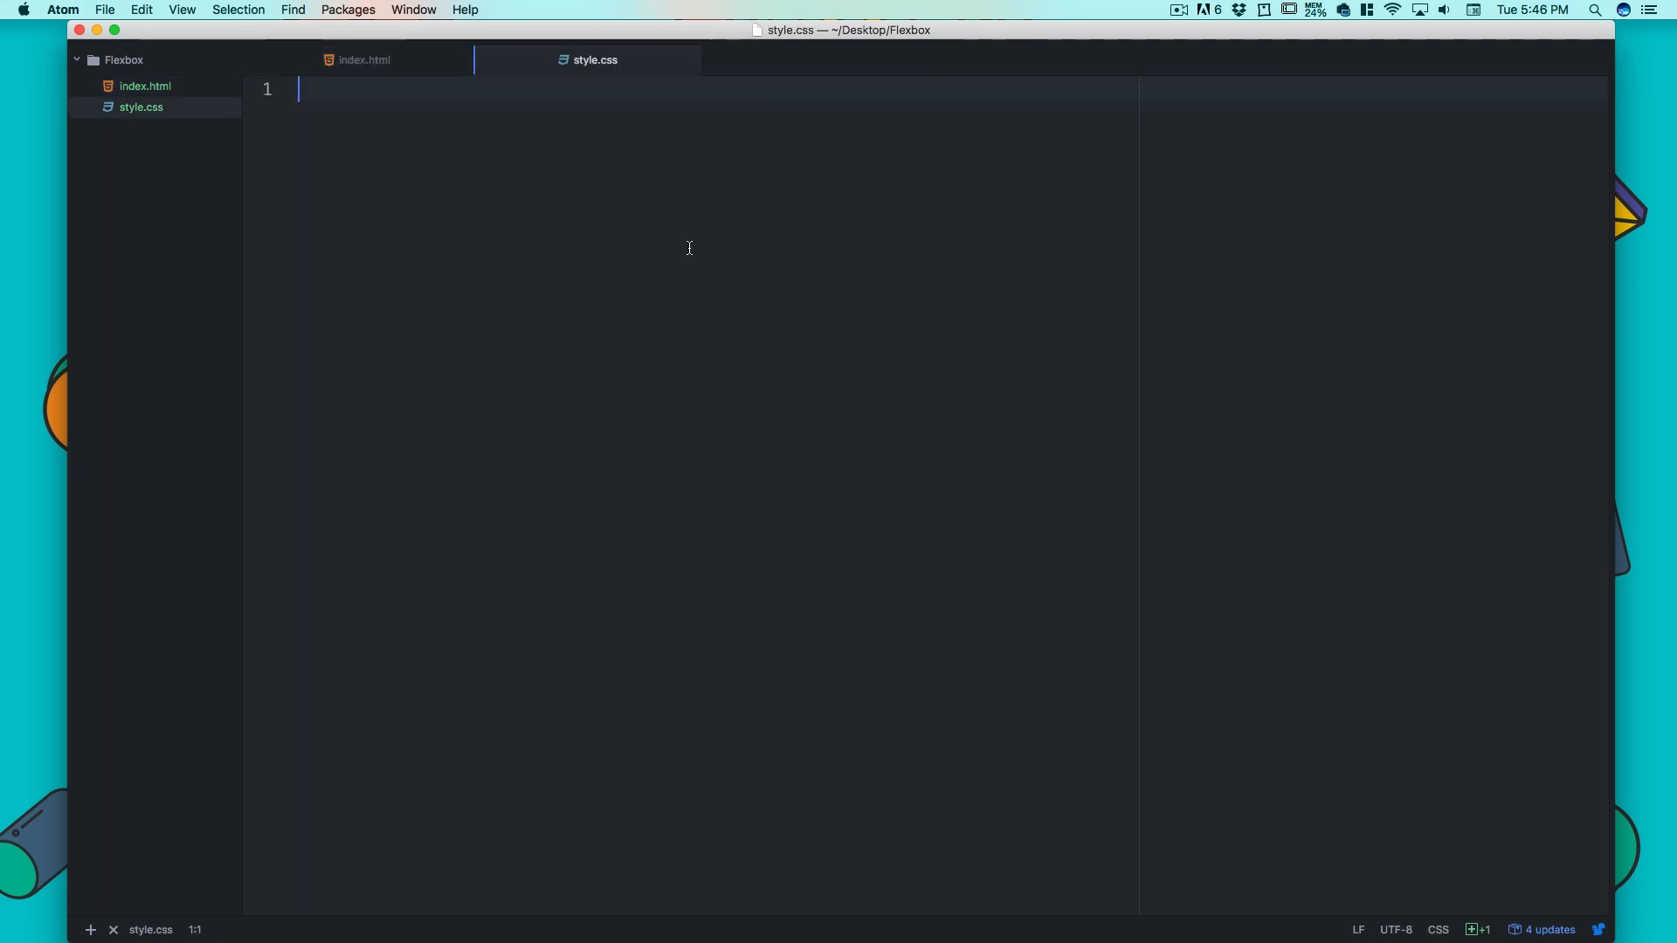
type("body {")
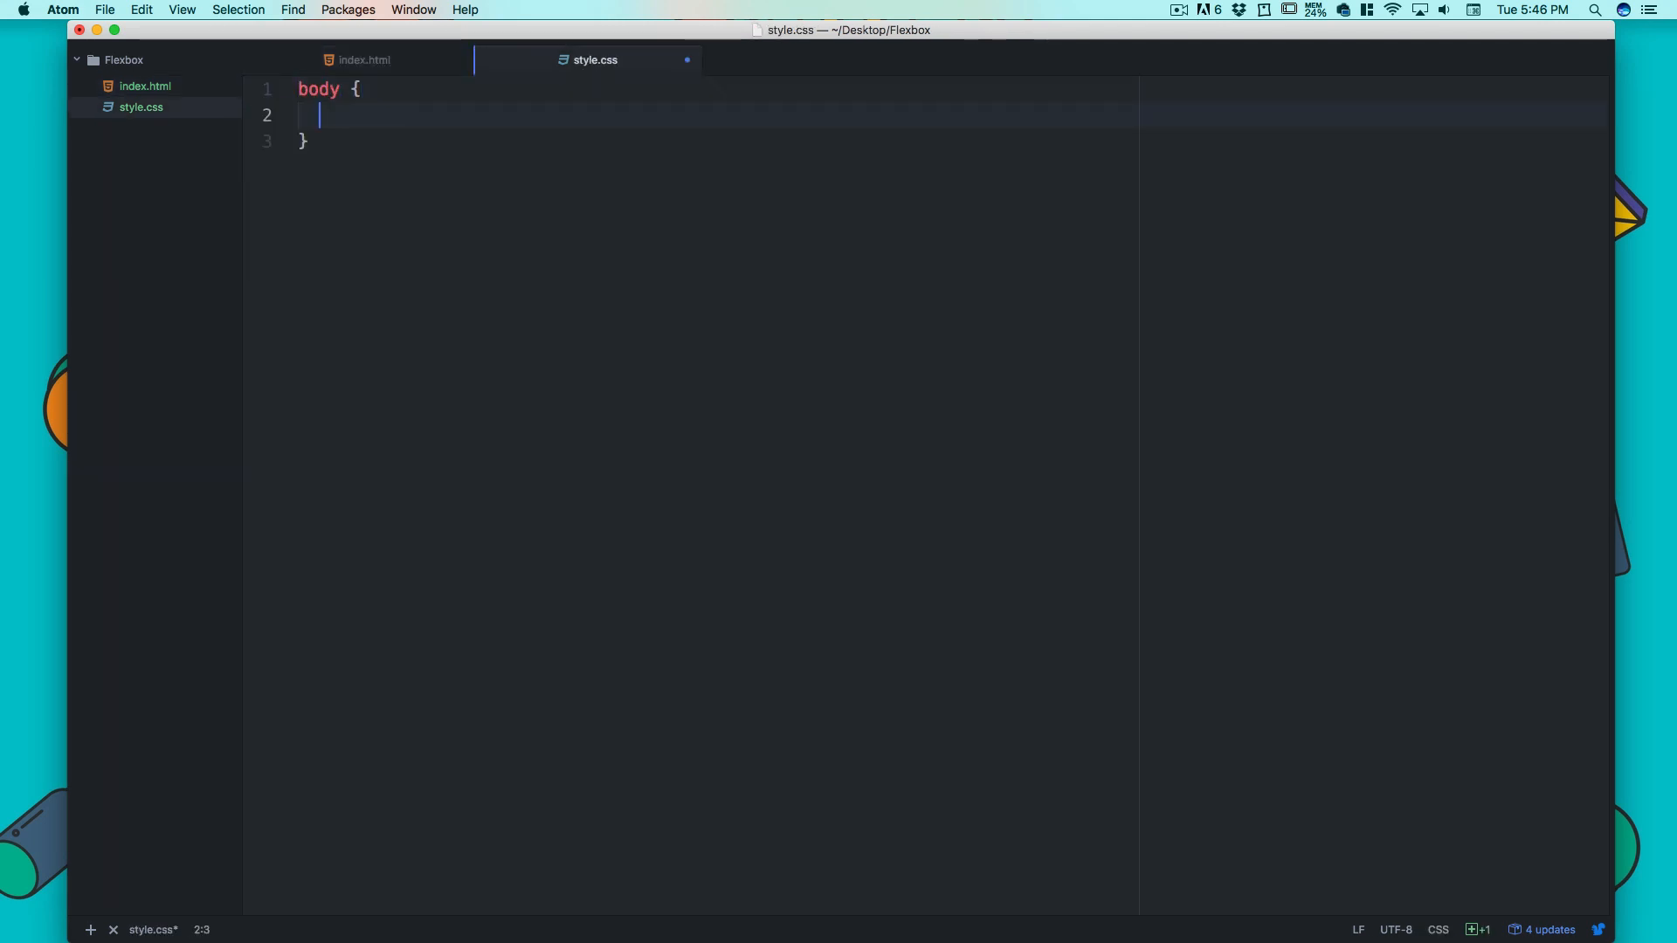
type("background: linear-gradient(to right, #007991, #78ffd6);")
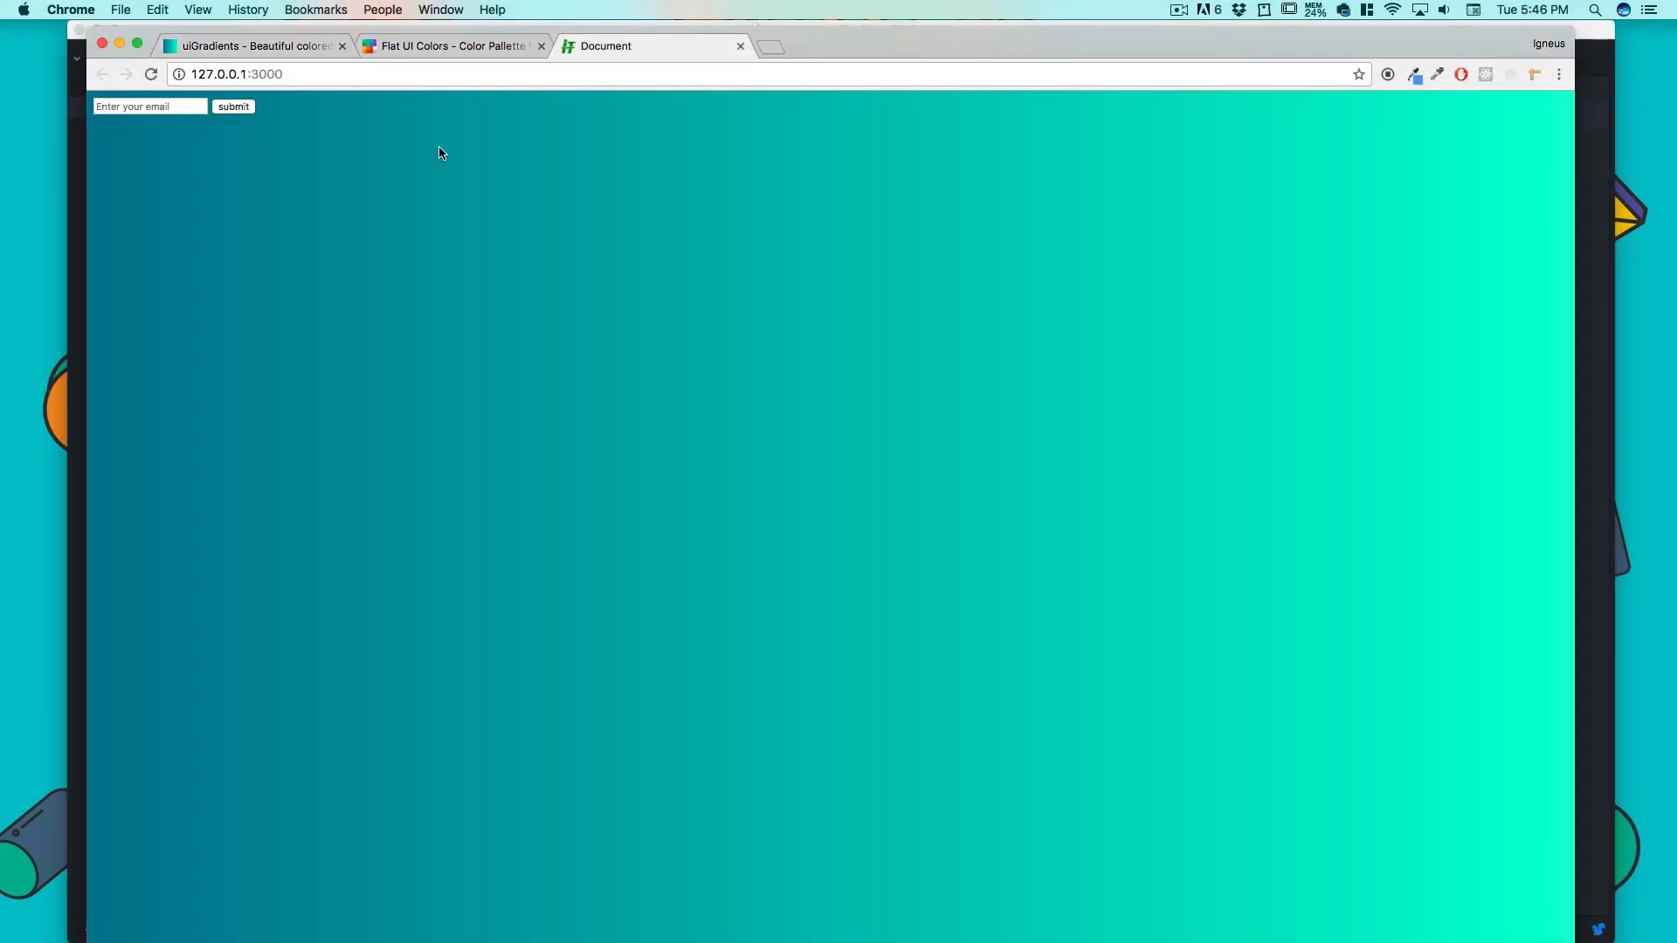
left_click(149, 106)
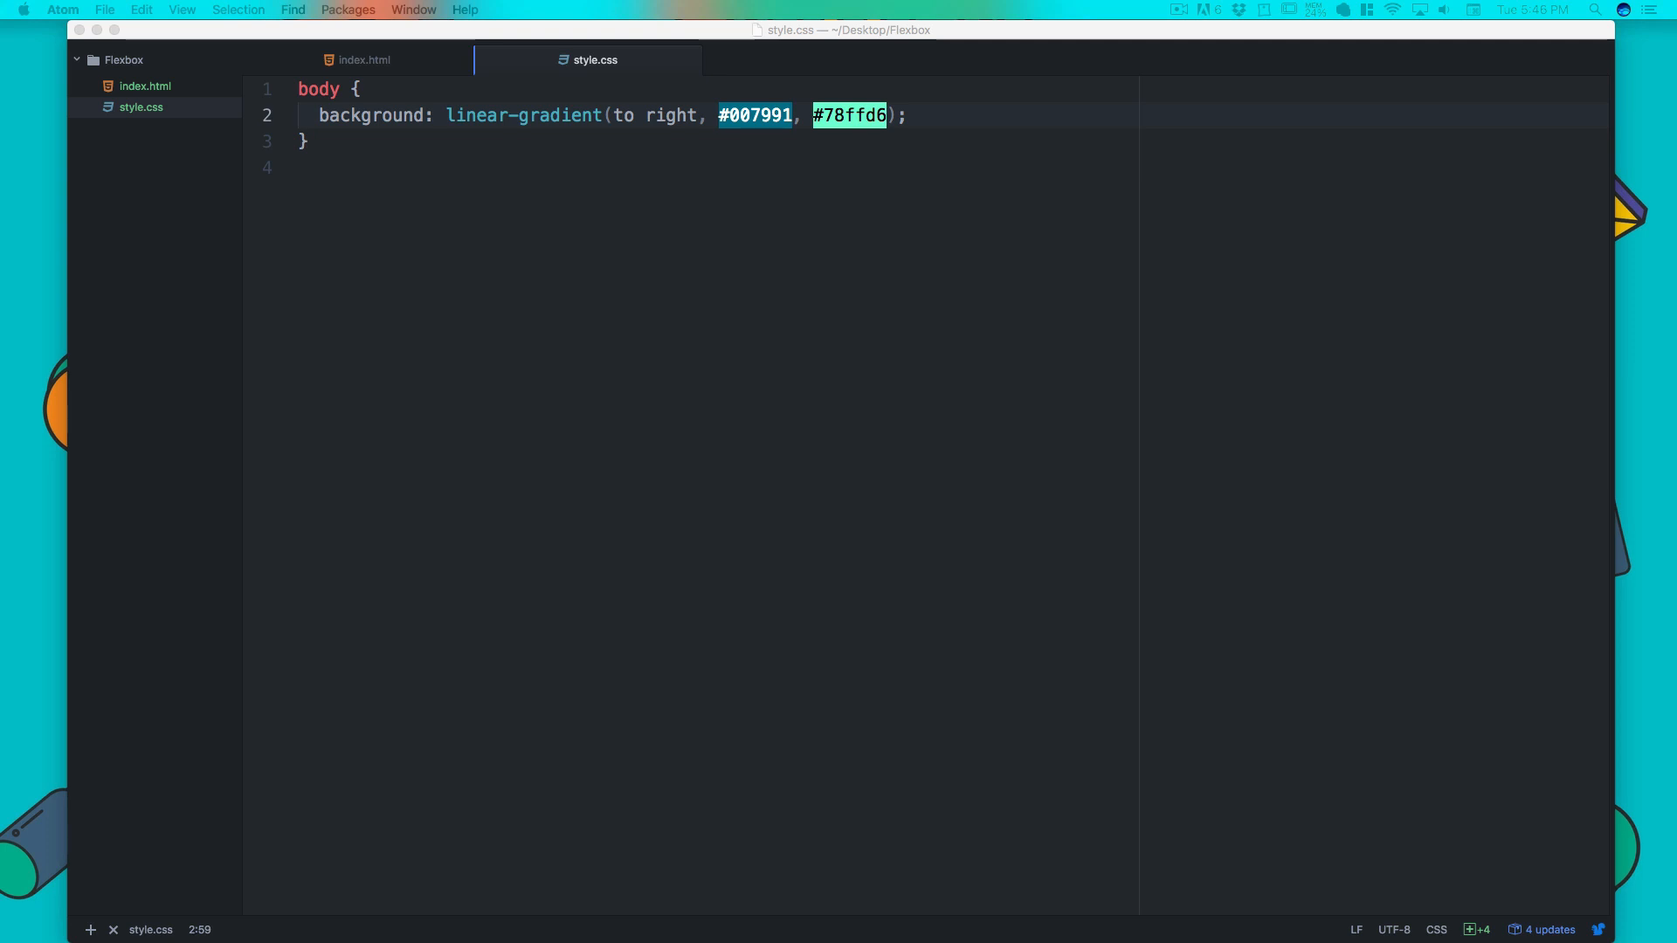
- Give the body a sans-serif font and margin 0, checking index.html's class names
left_click(360, 89)
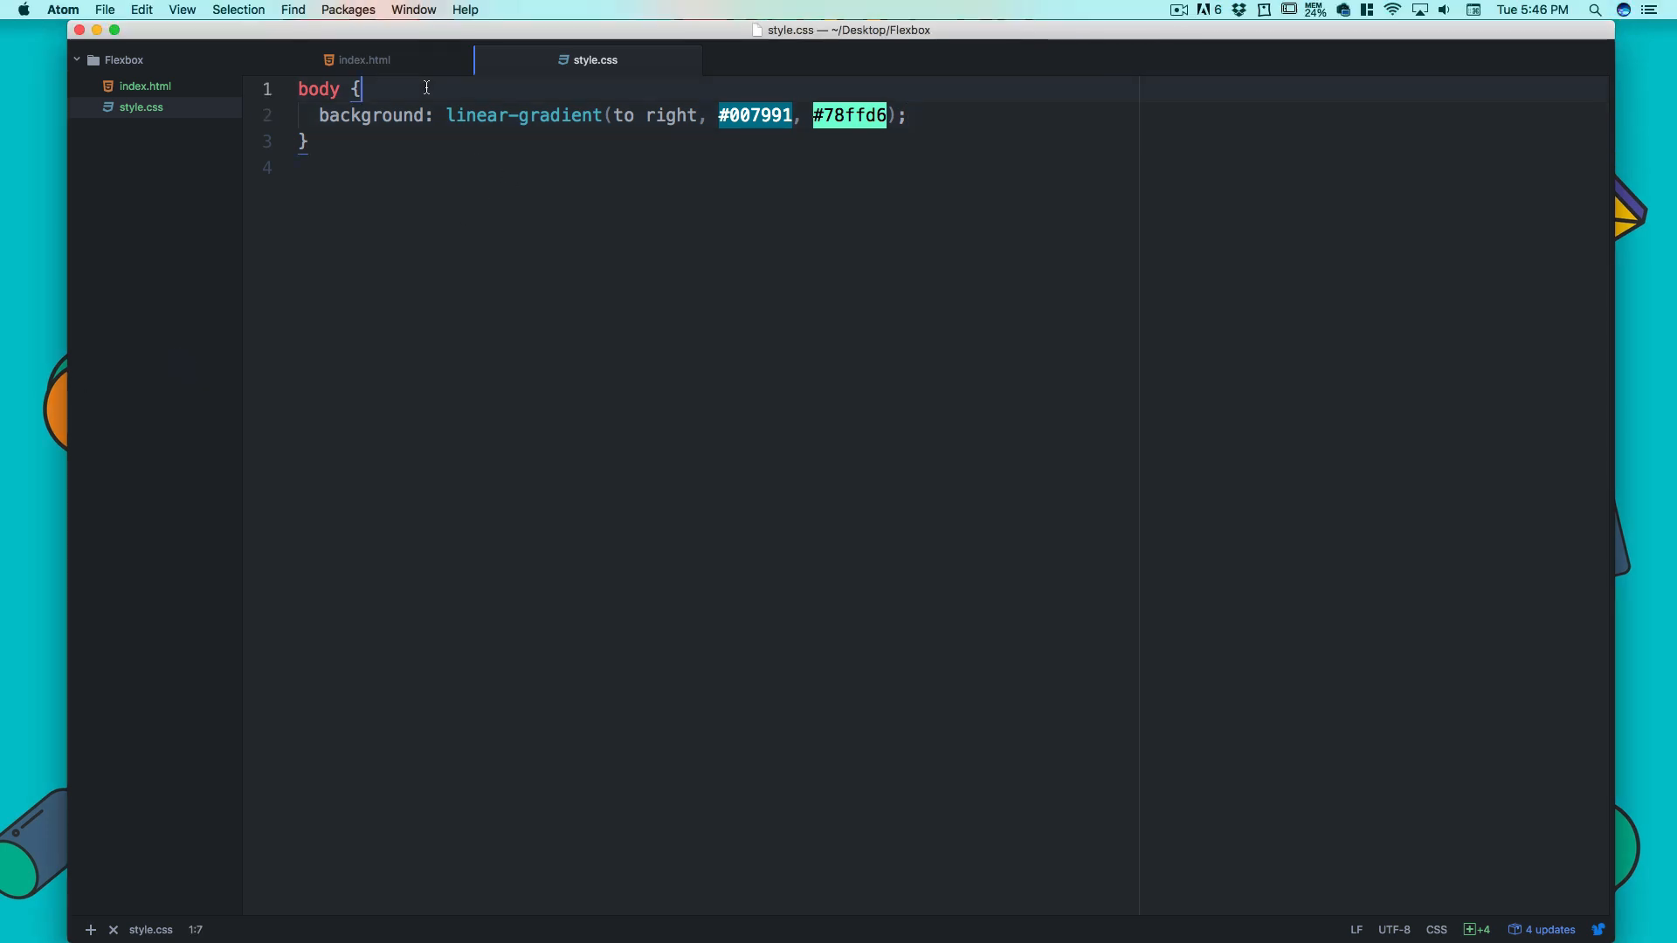
key("enter")
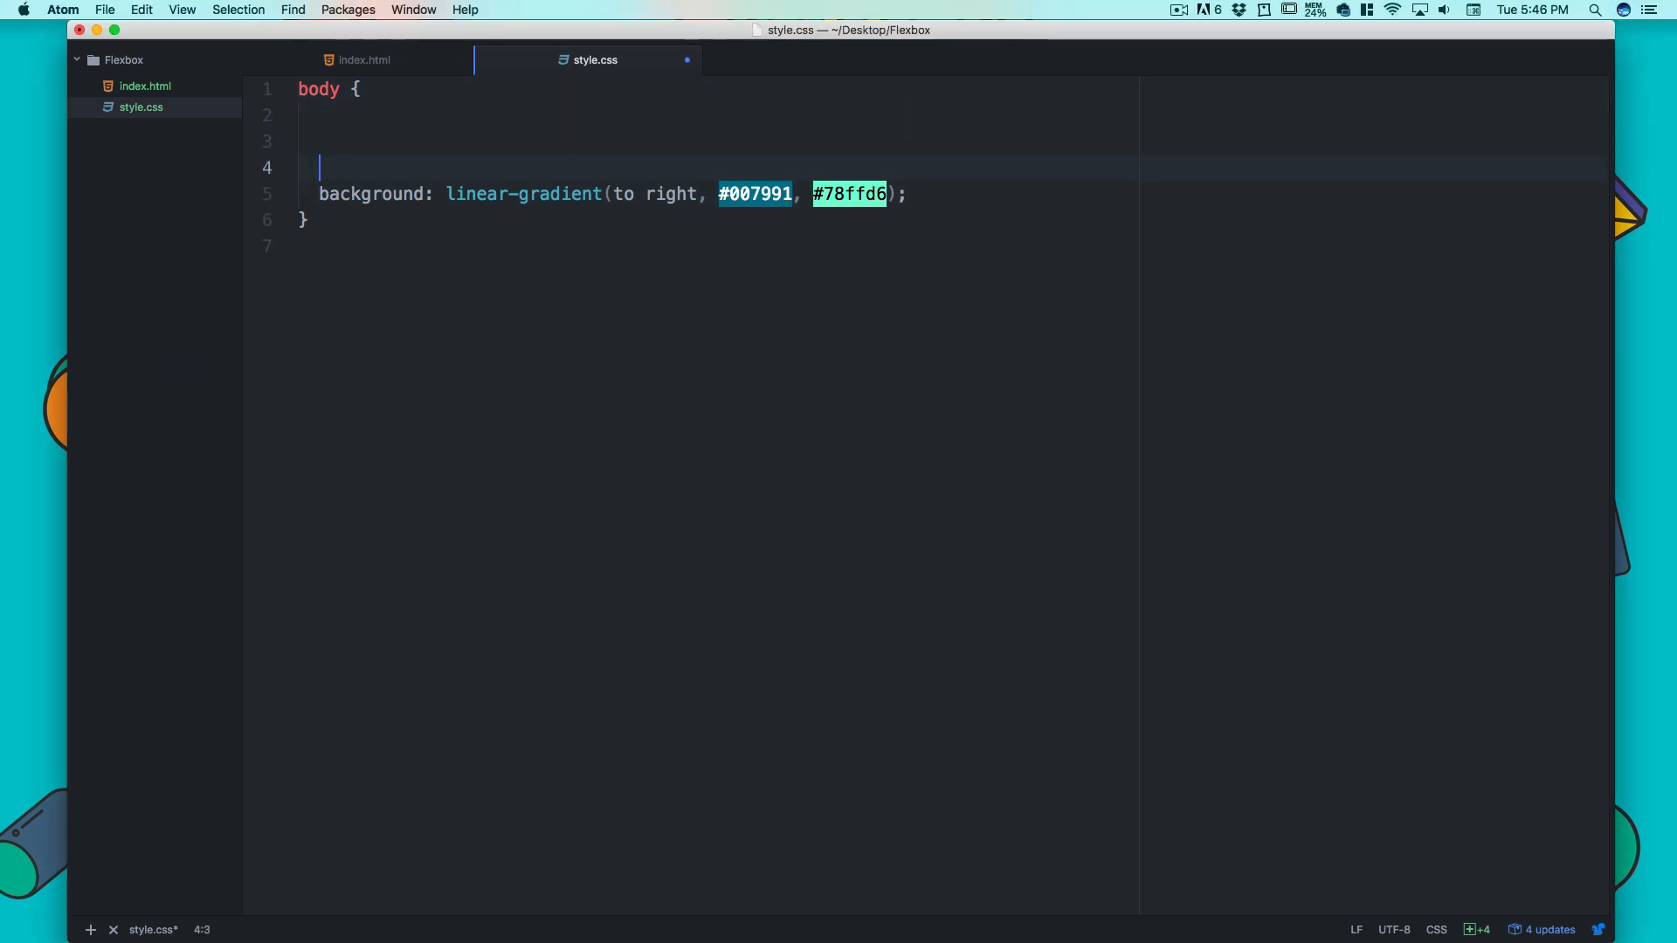
type("font-family: sans-serif;")
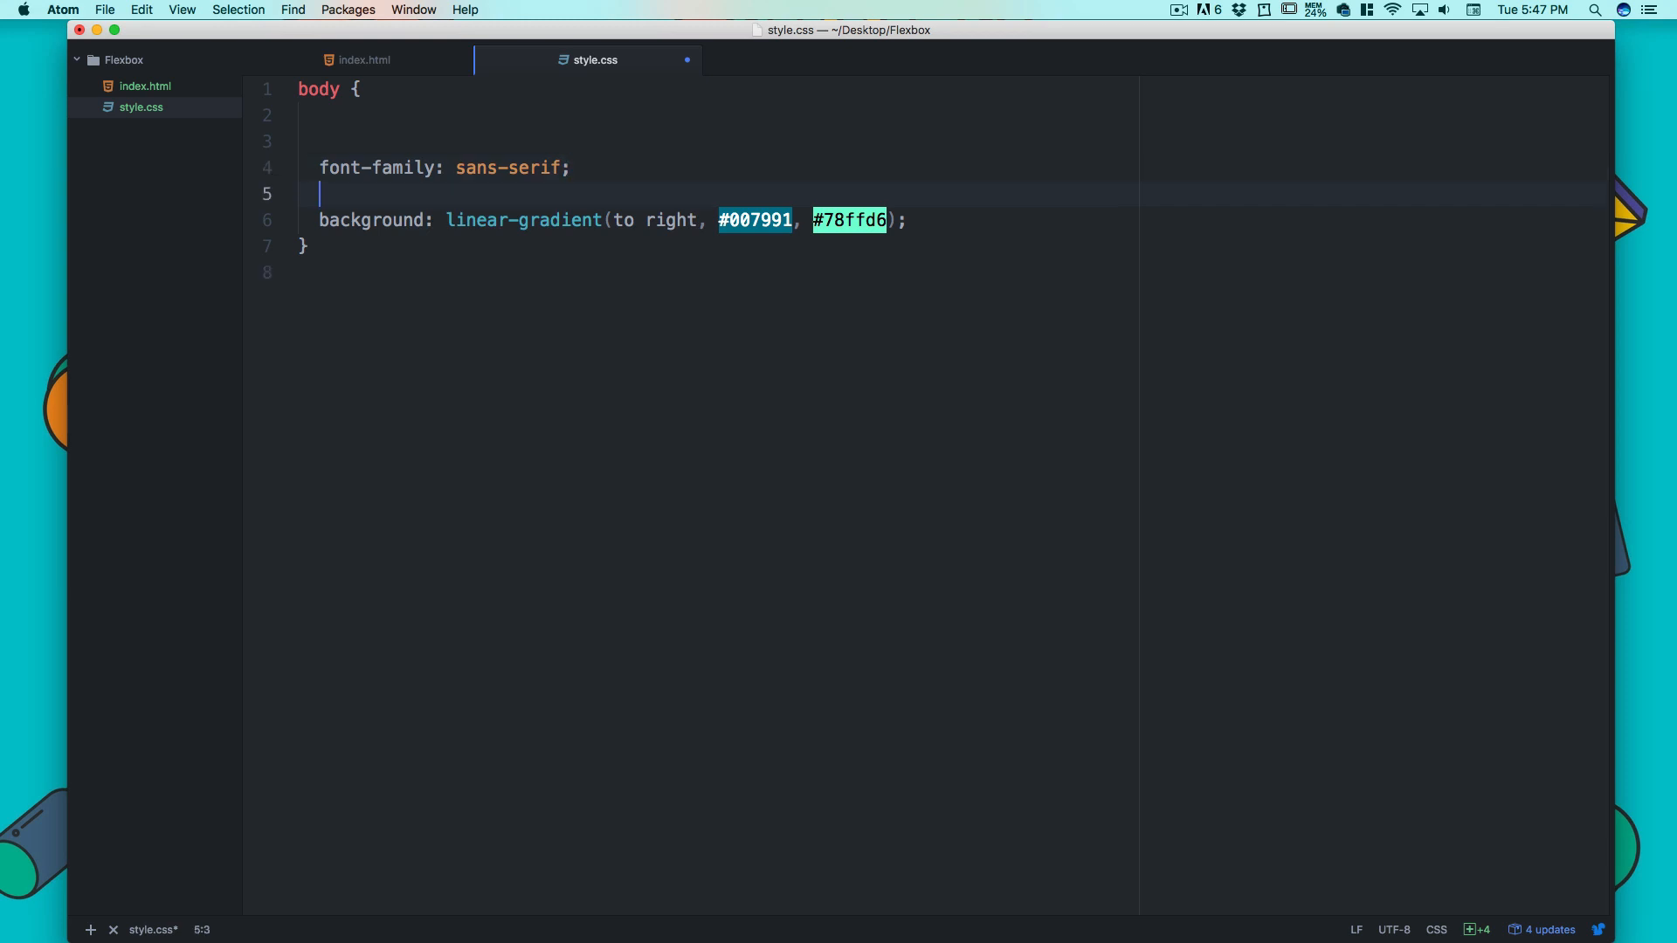
type("margin:")
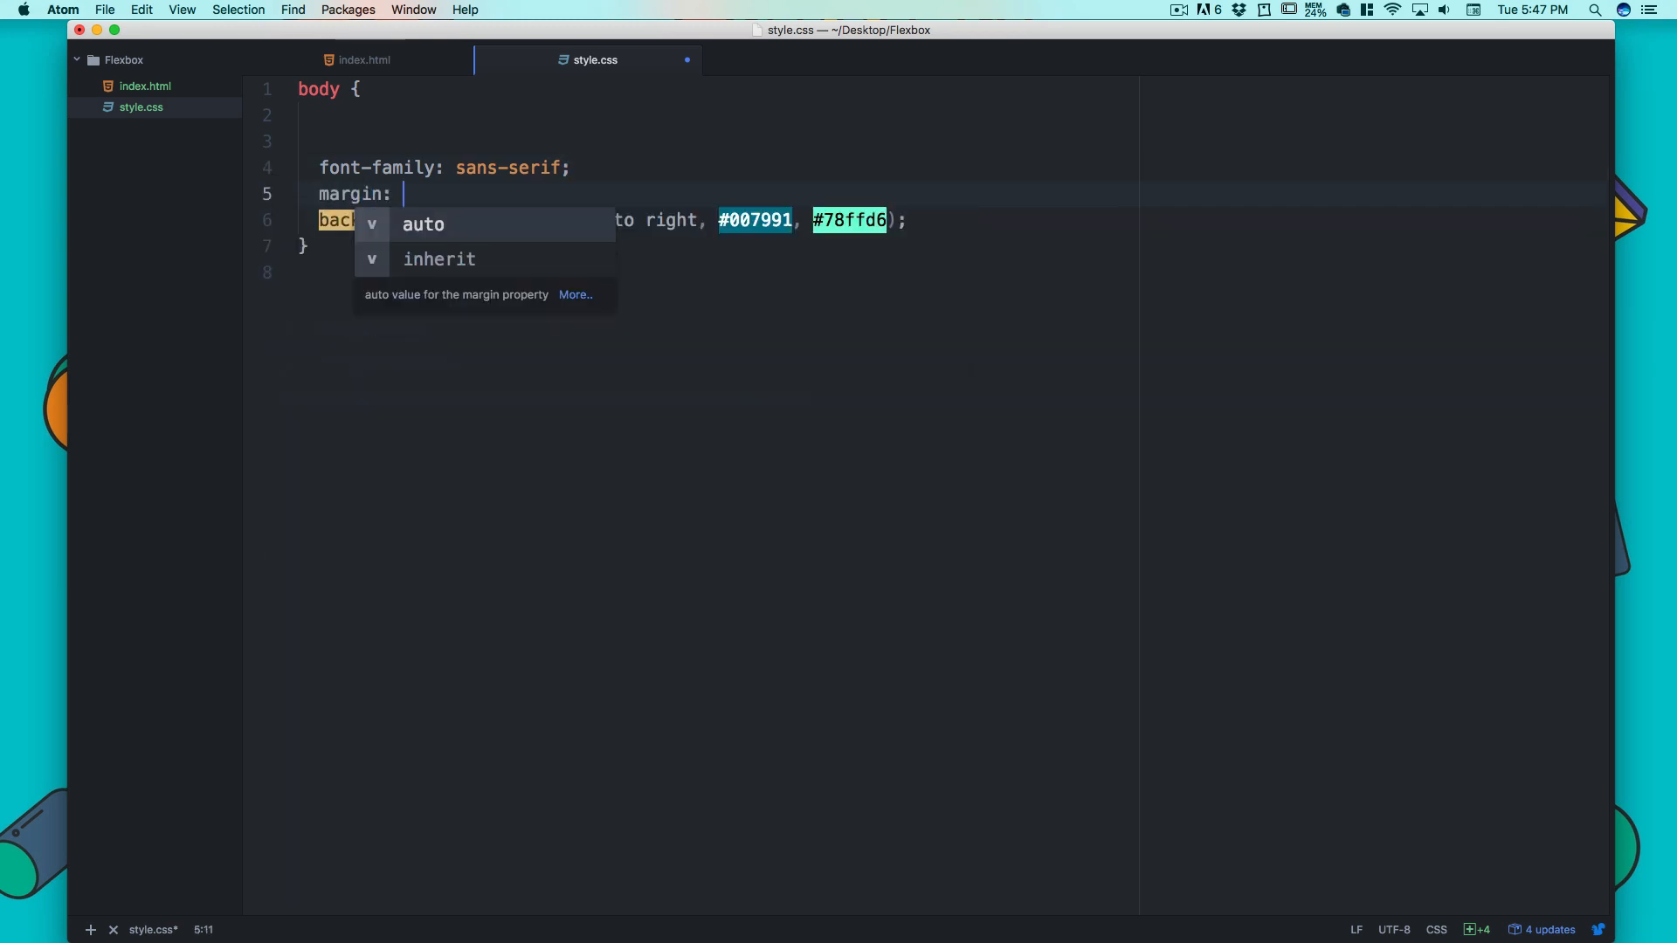
type("0")
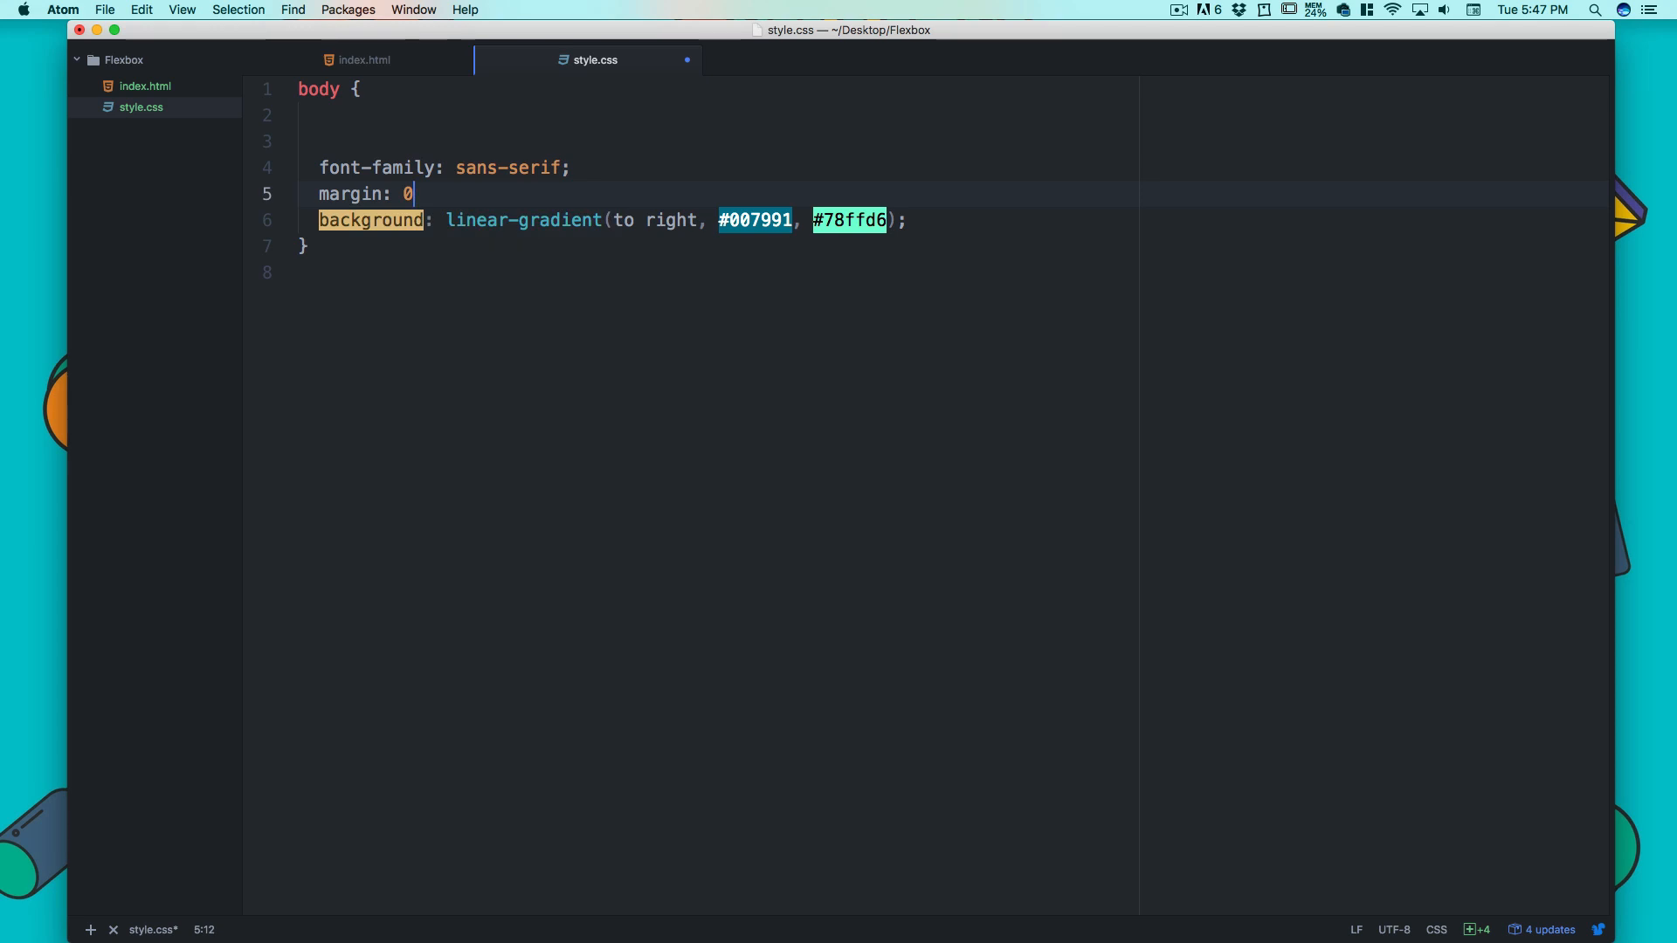
type(";")
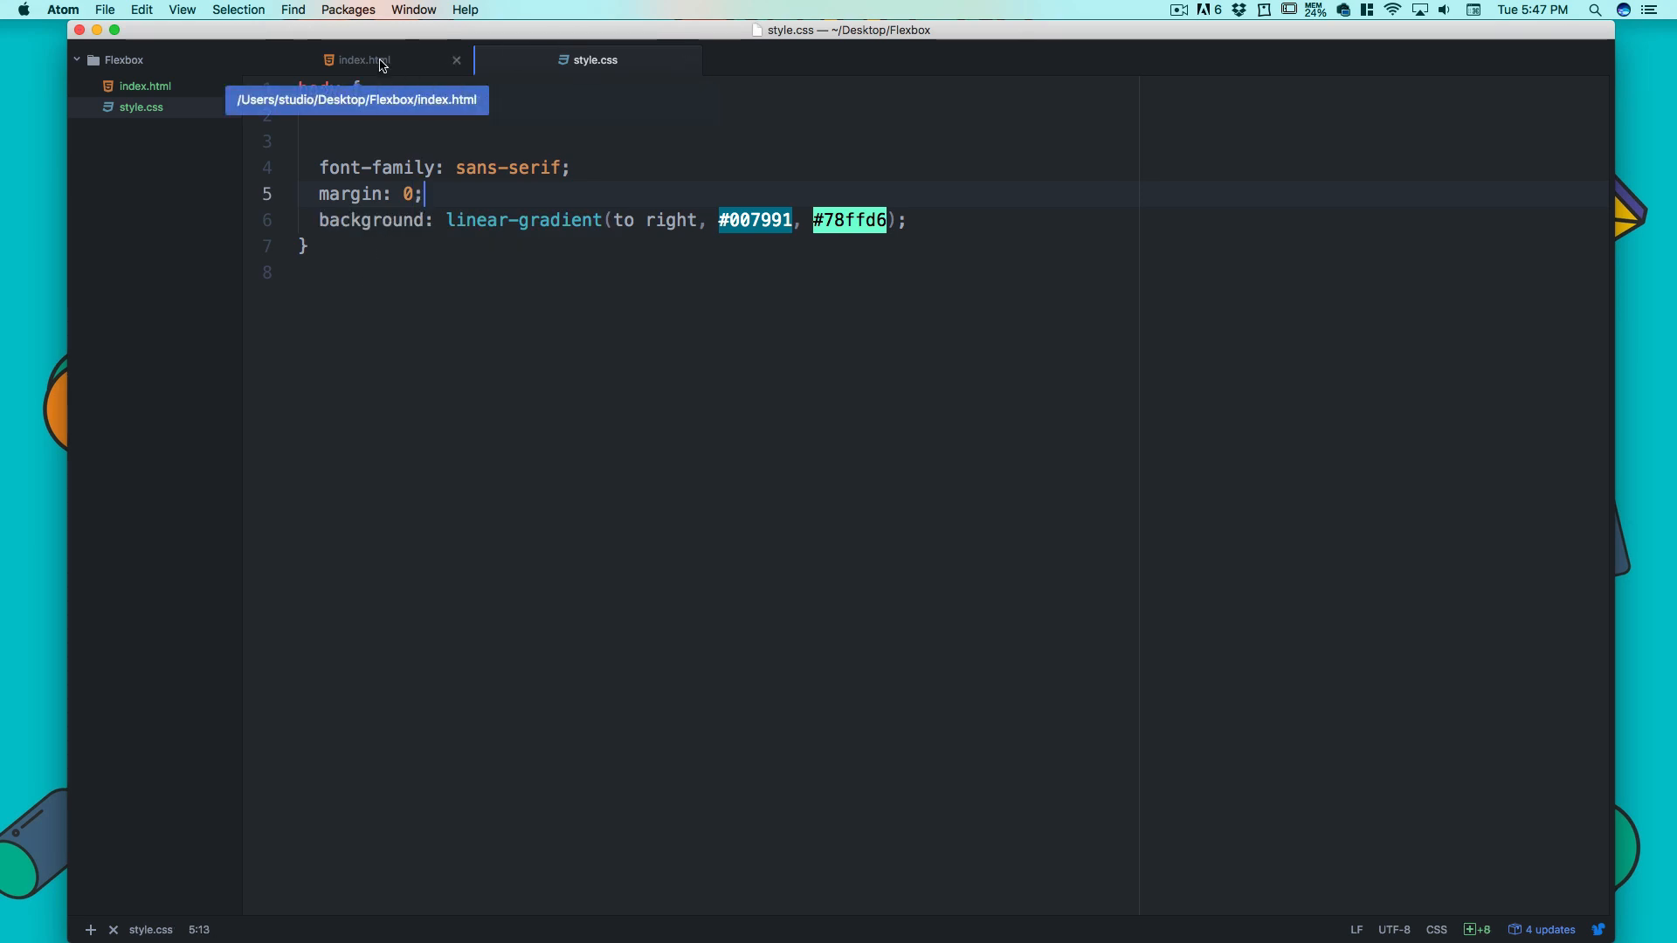
left_click(362, 60)
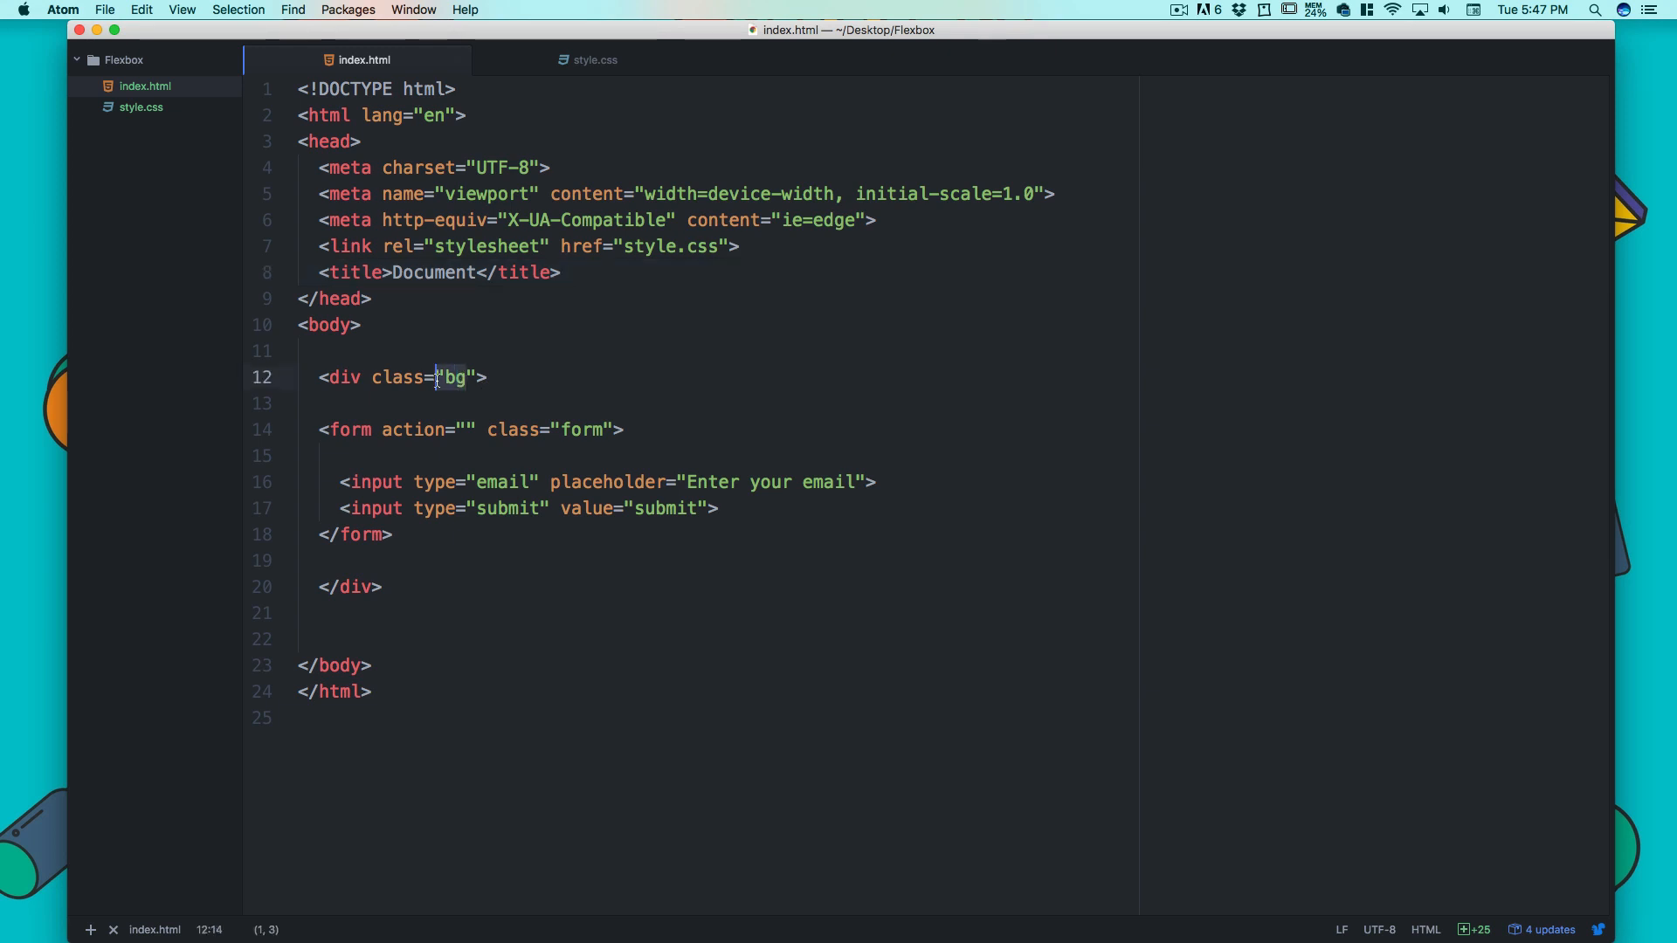
left_click(592, 59)
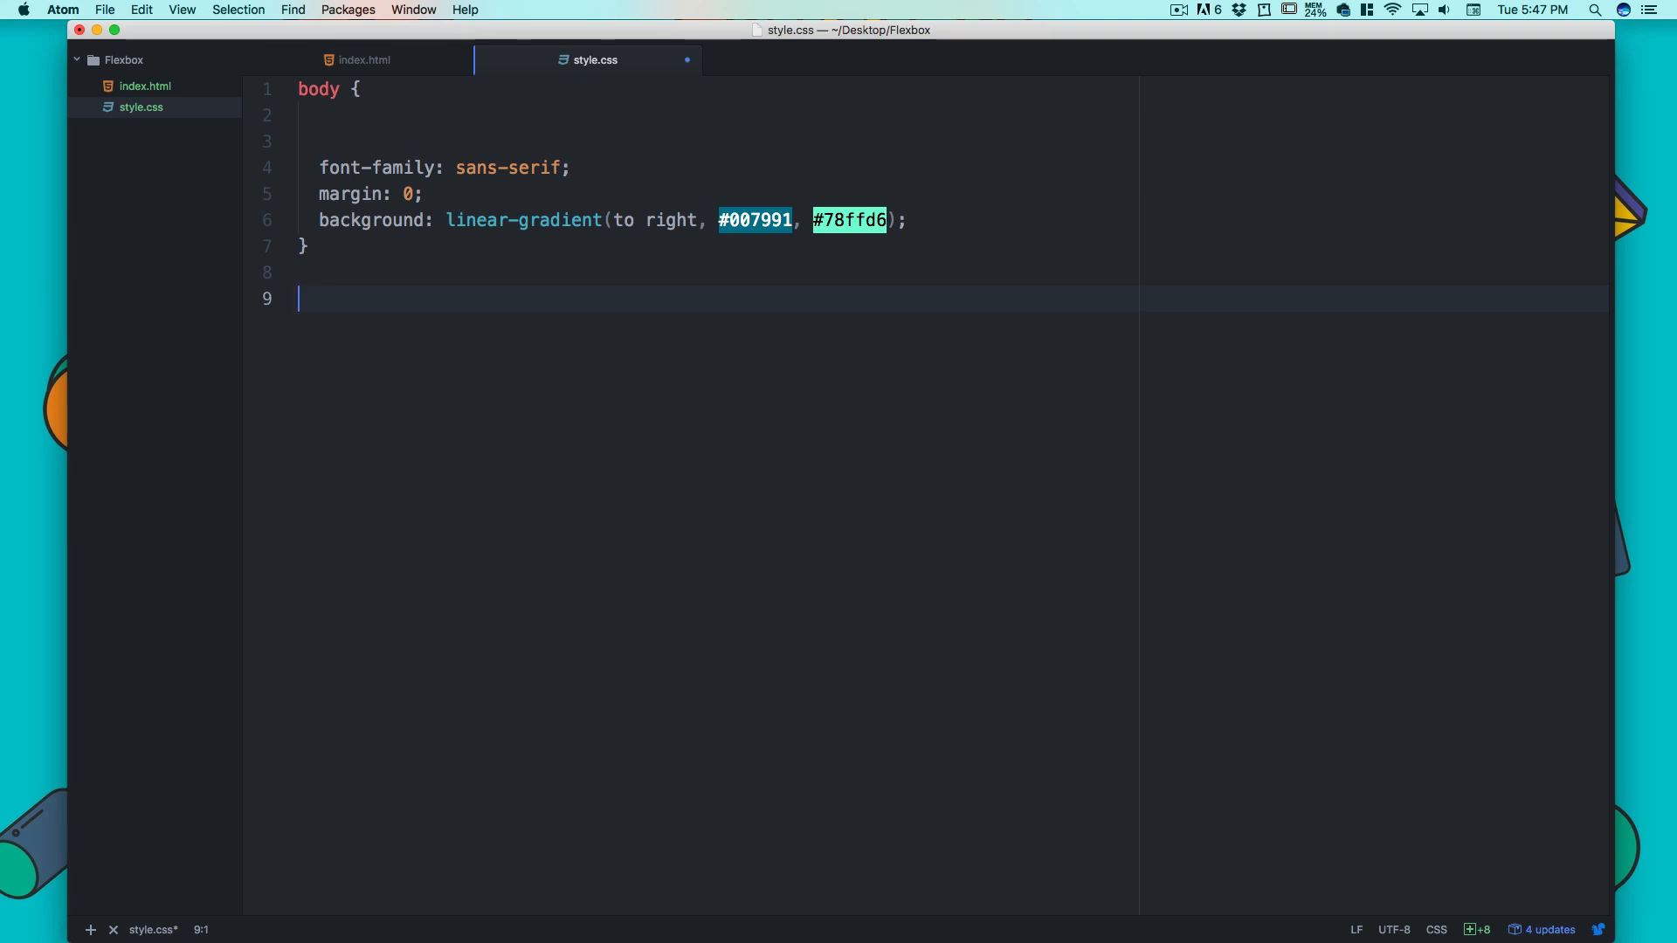
- Add a .bg rule with height 100vh and width 100%
type(".bg {")
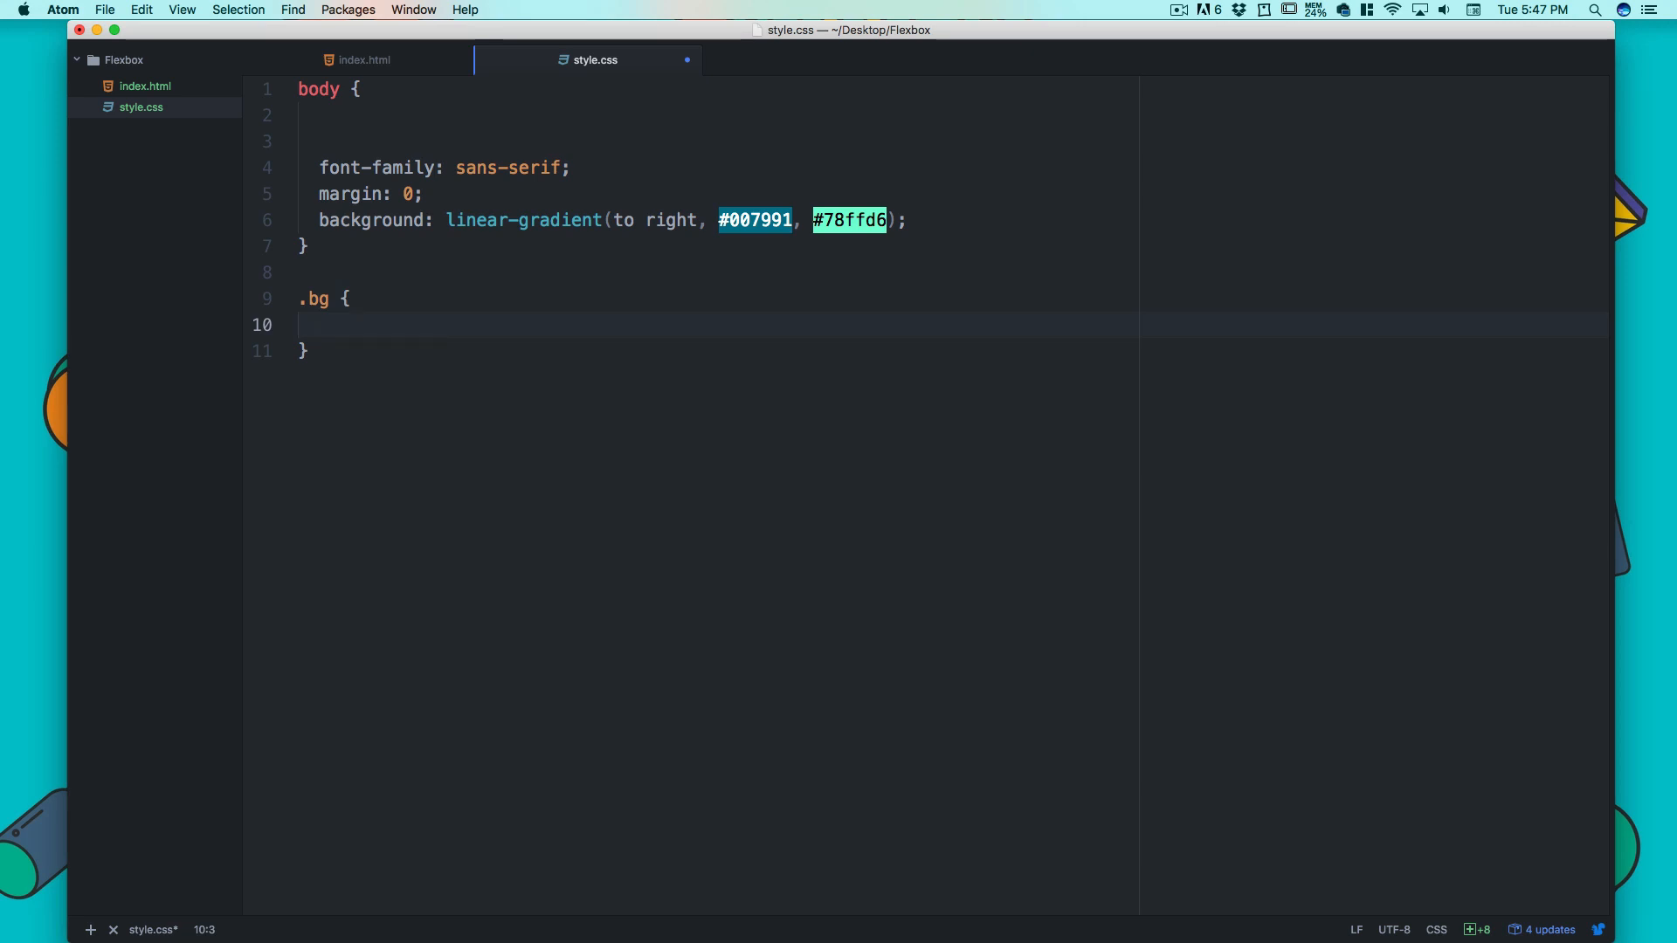
type("height:")
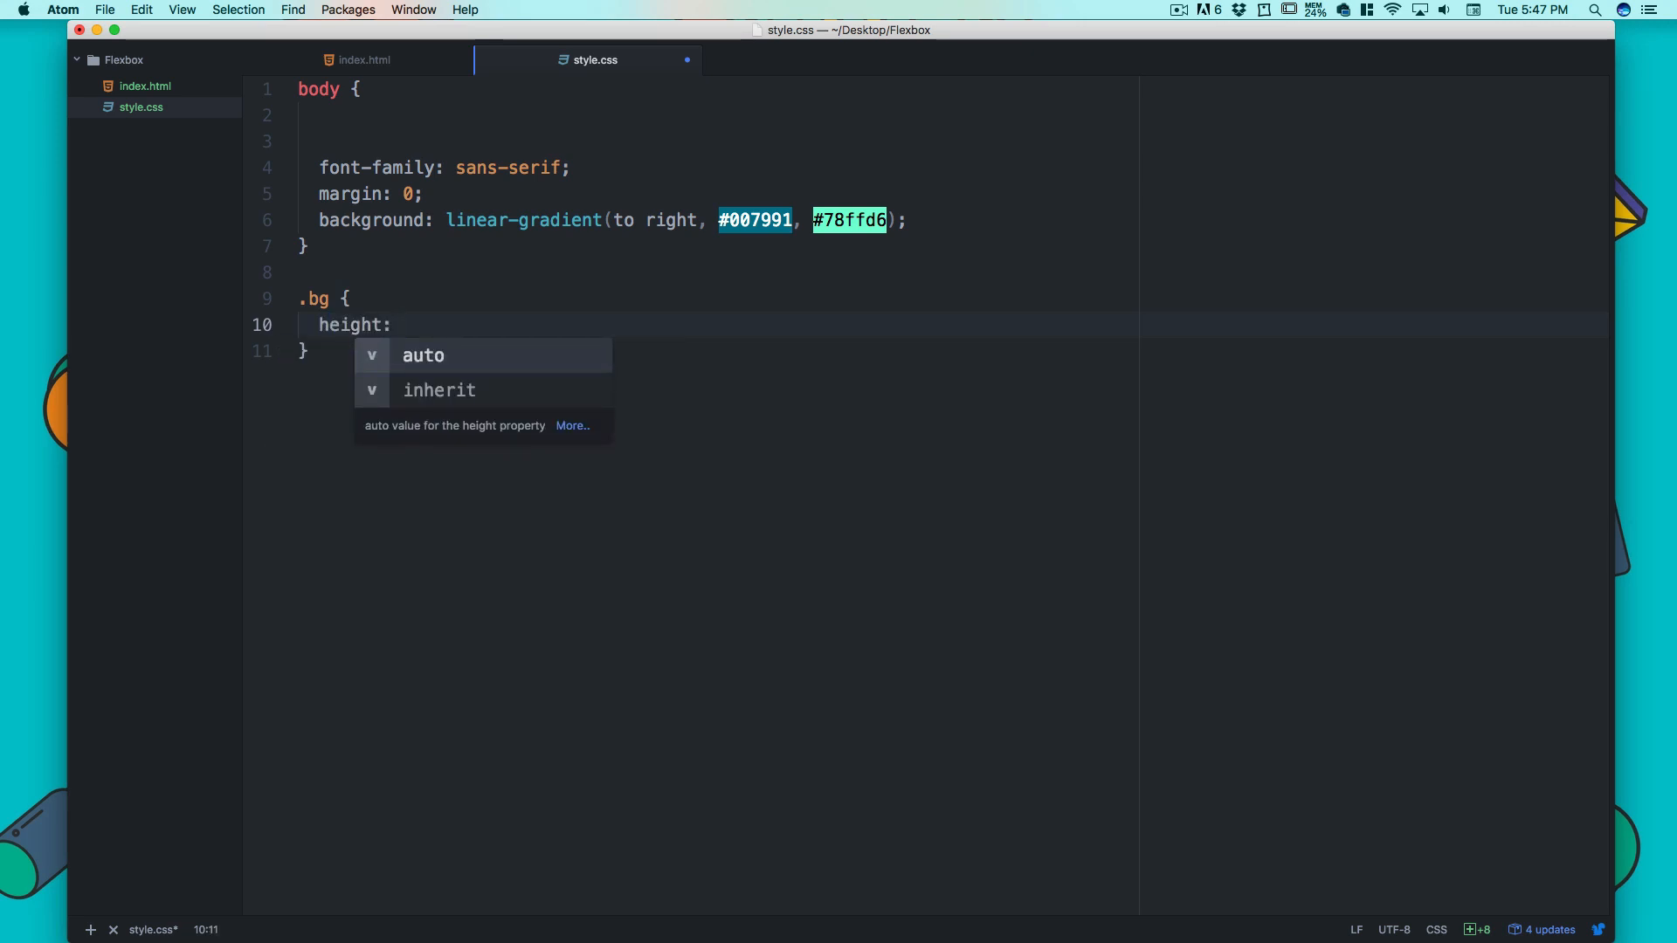
type("100vh;")
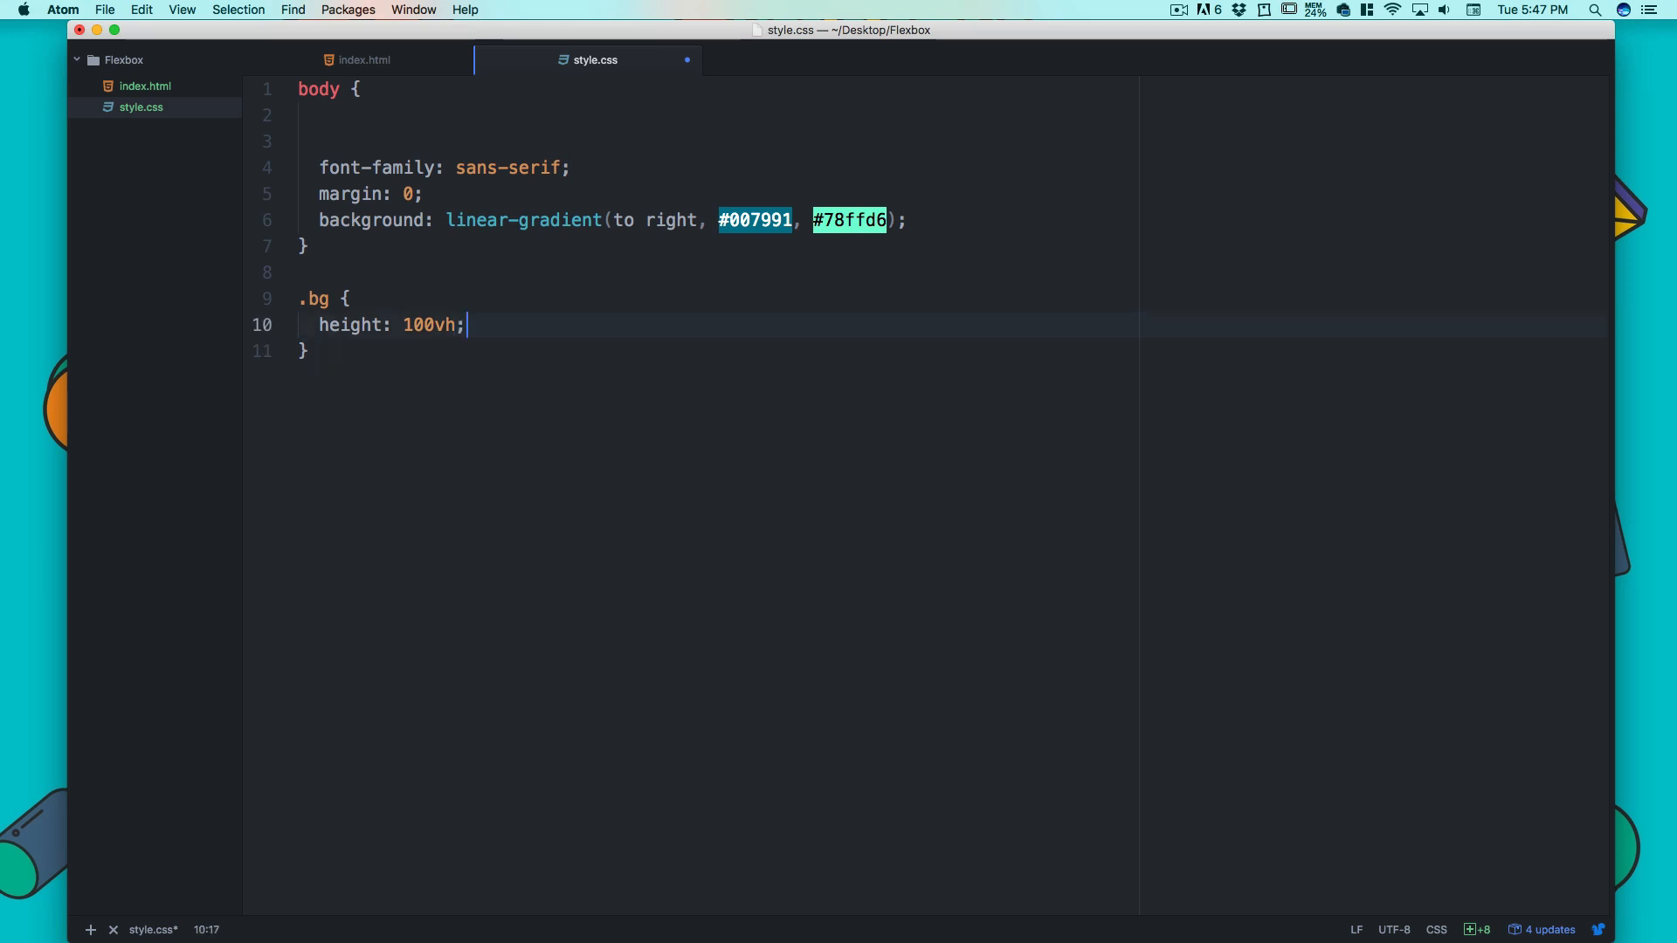
type("width: 100")
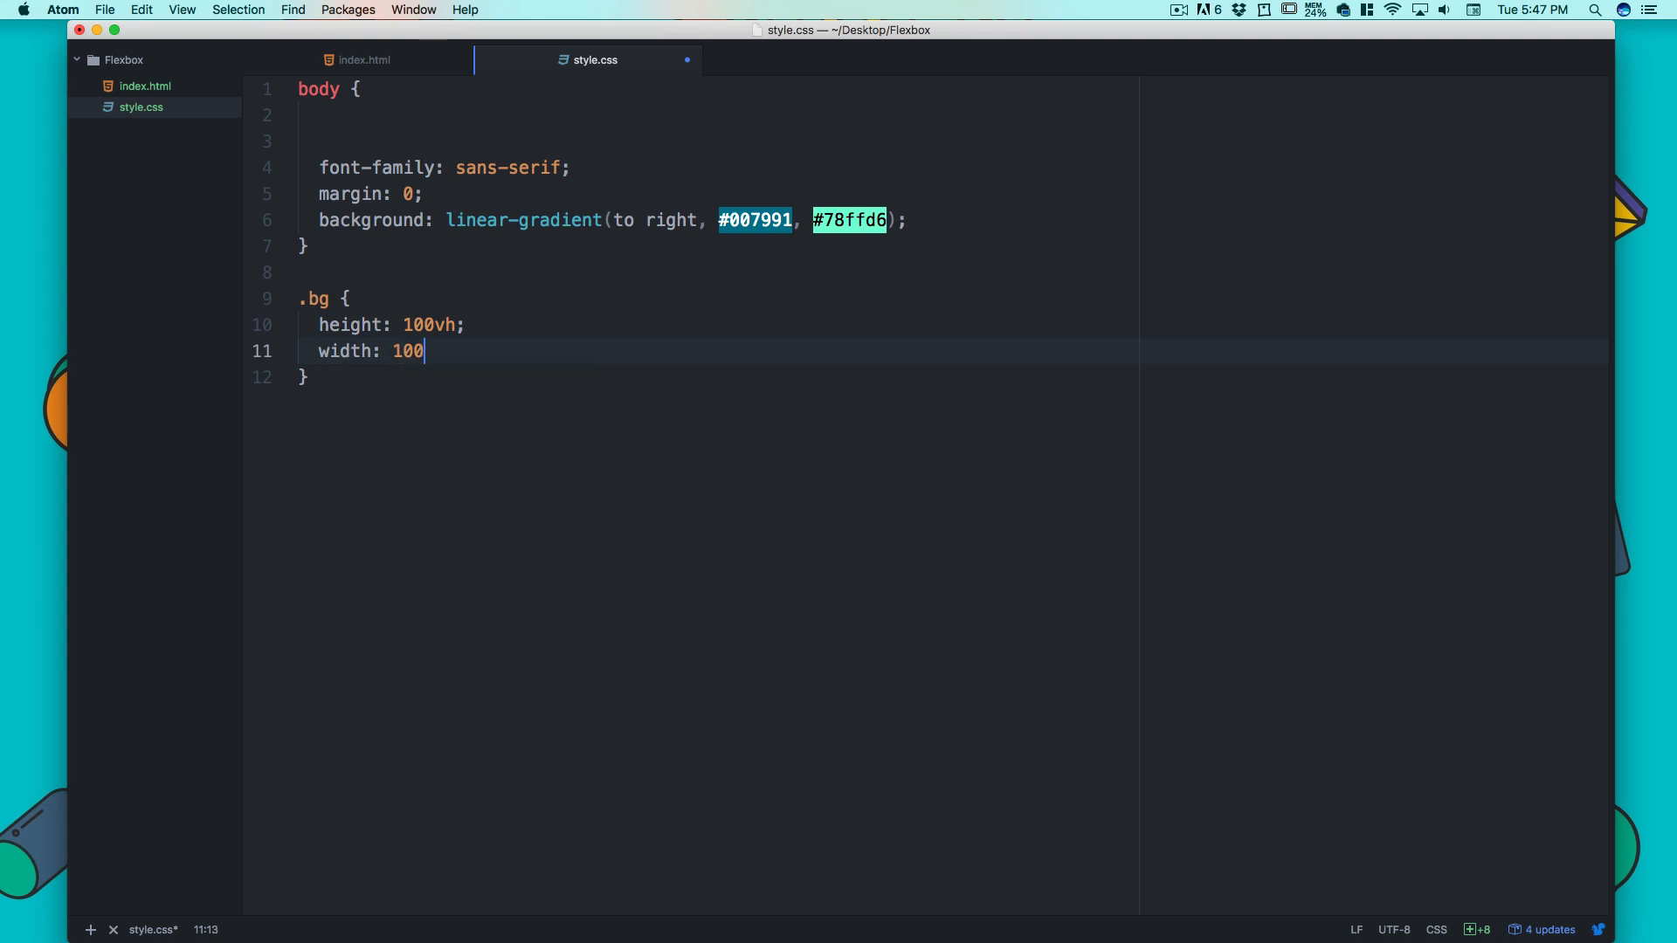
type("%")
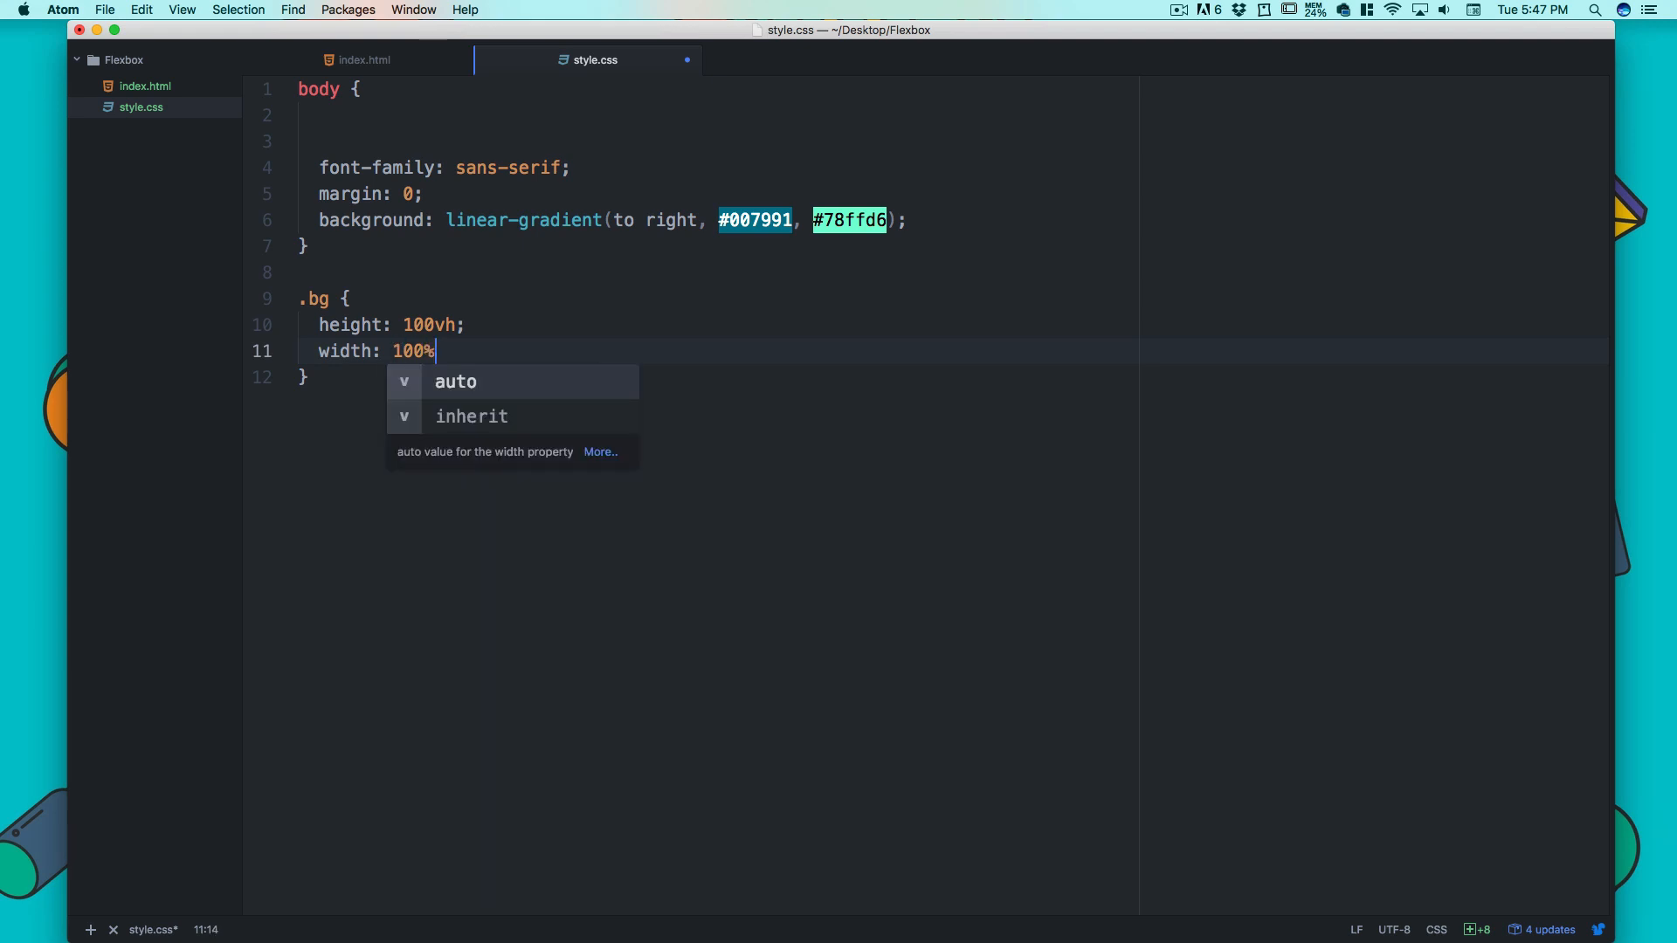
type(";")
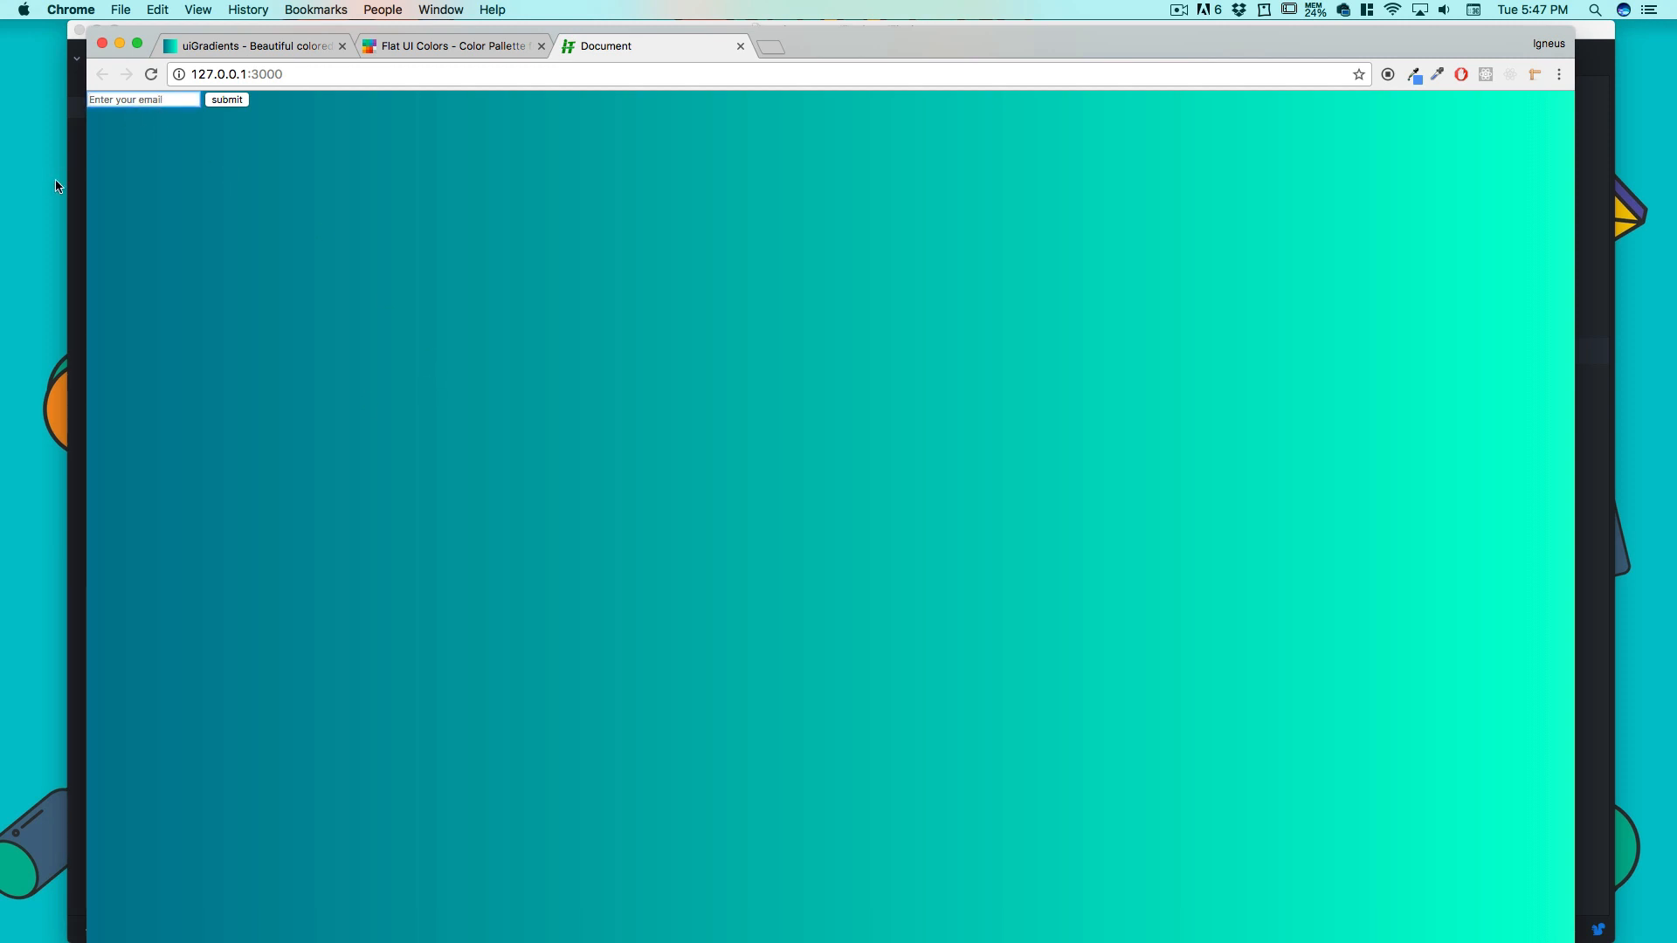
mouse_move(558, 451)
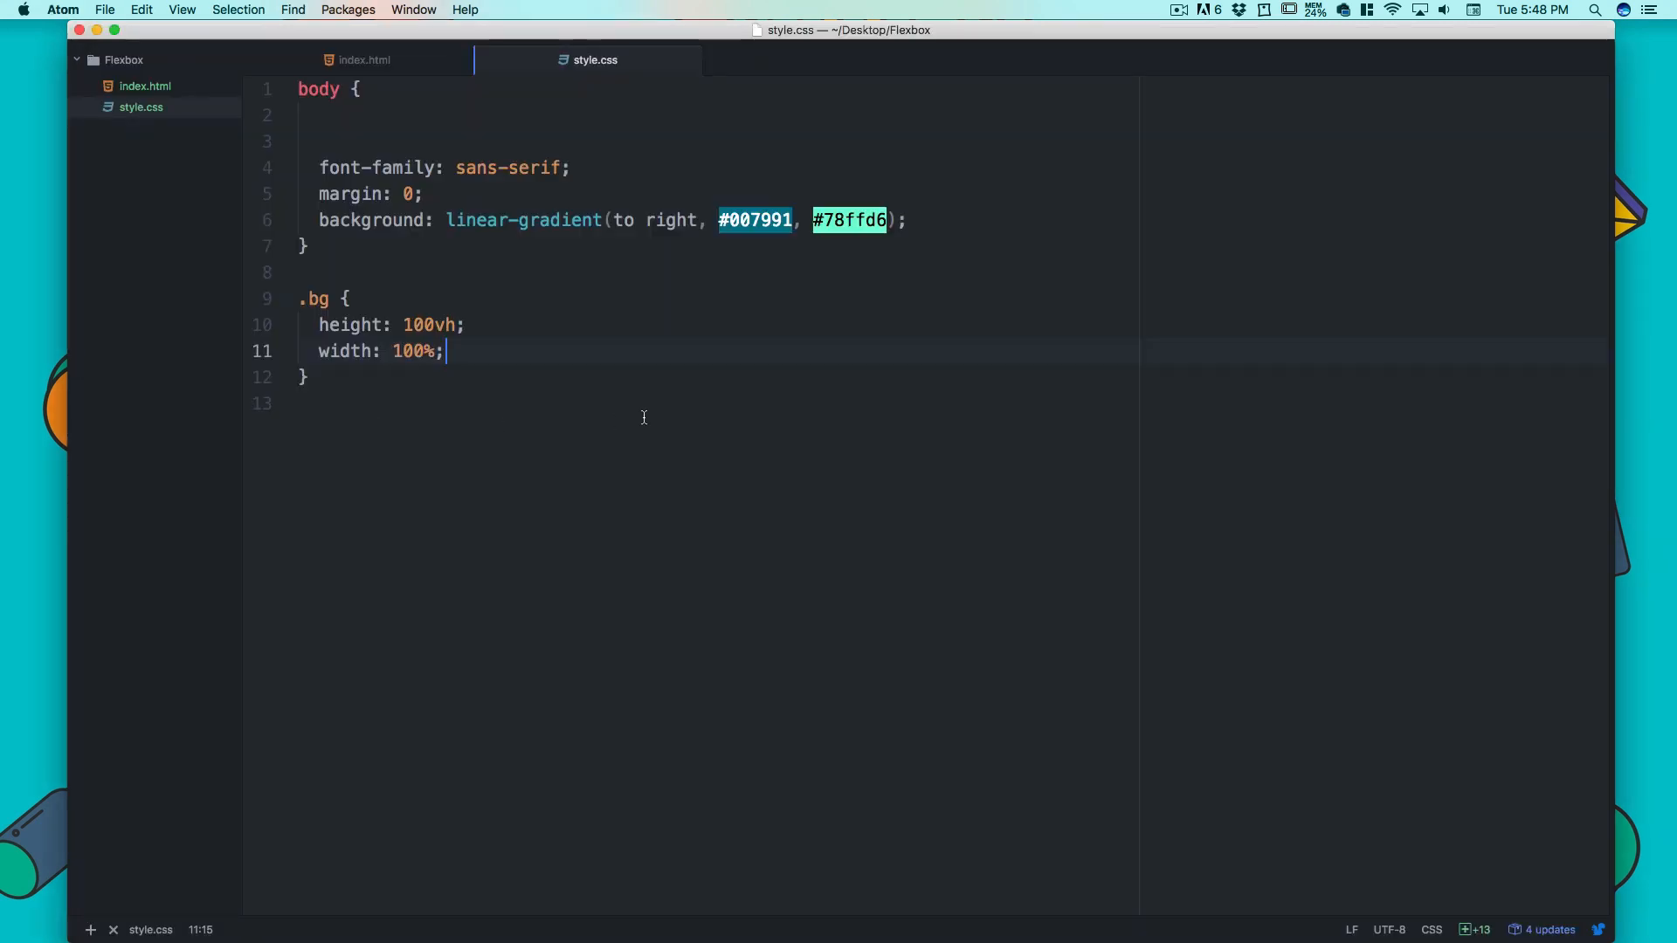
- Review the form's email and submit inputs in index.html, then return to style.css
key("enter")
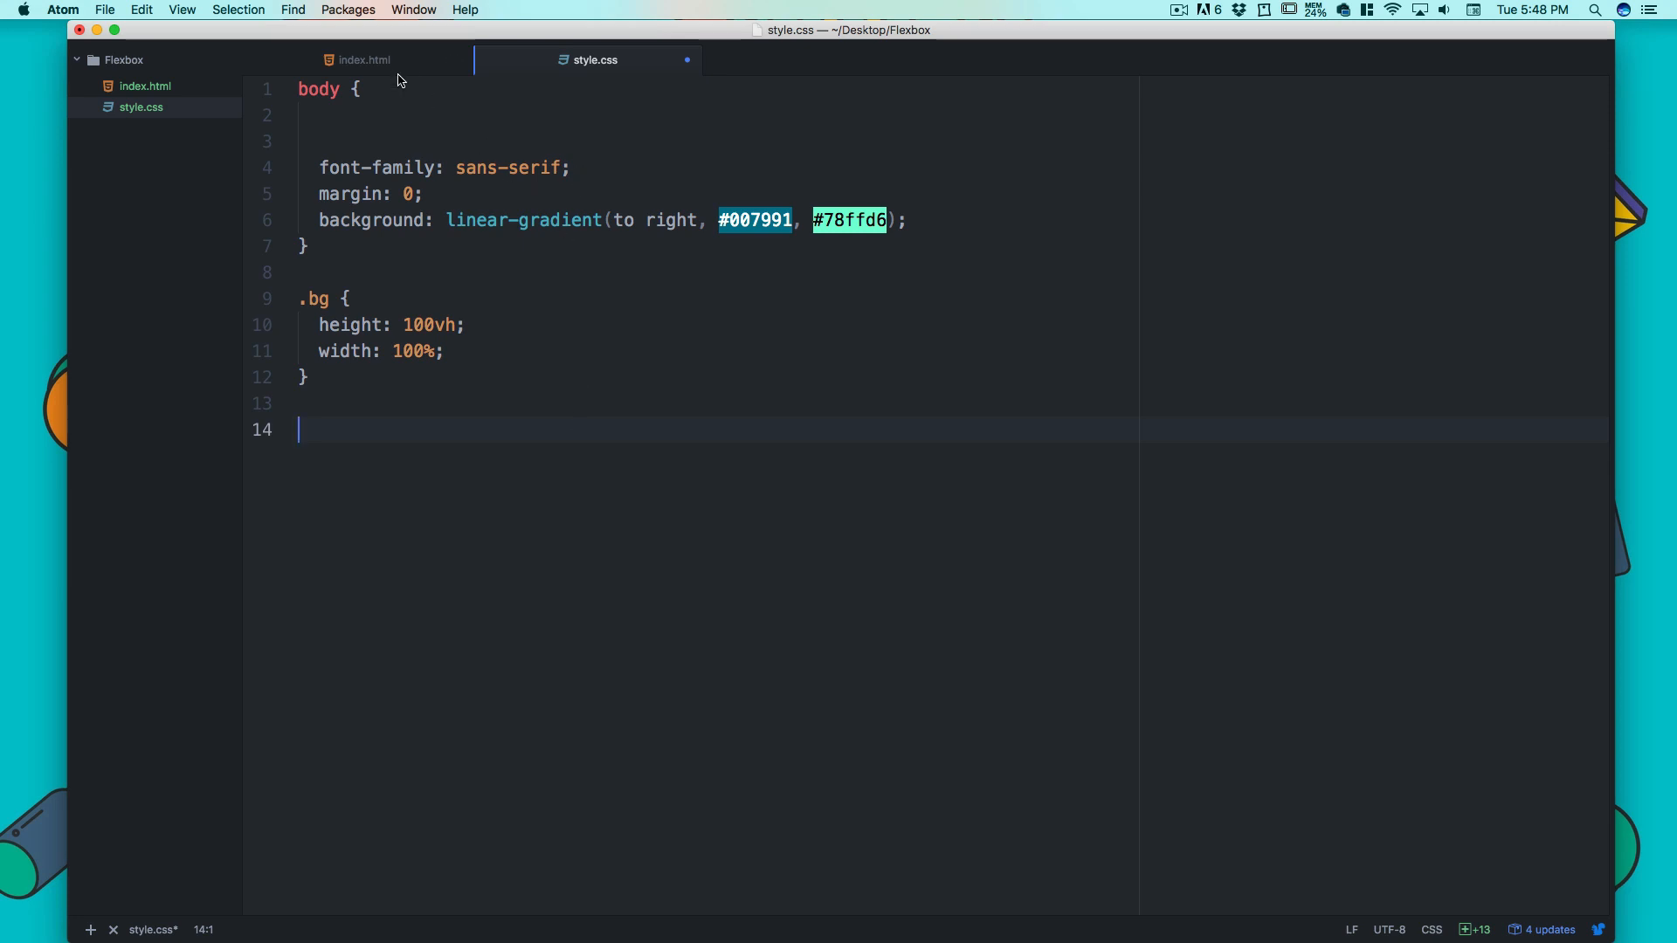
left_click(361, 59)
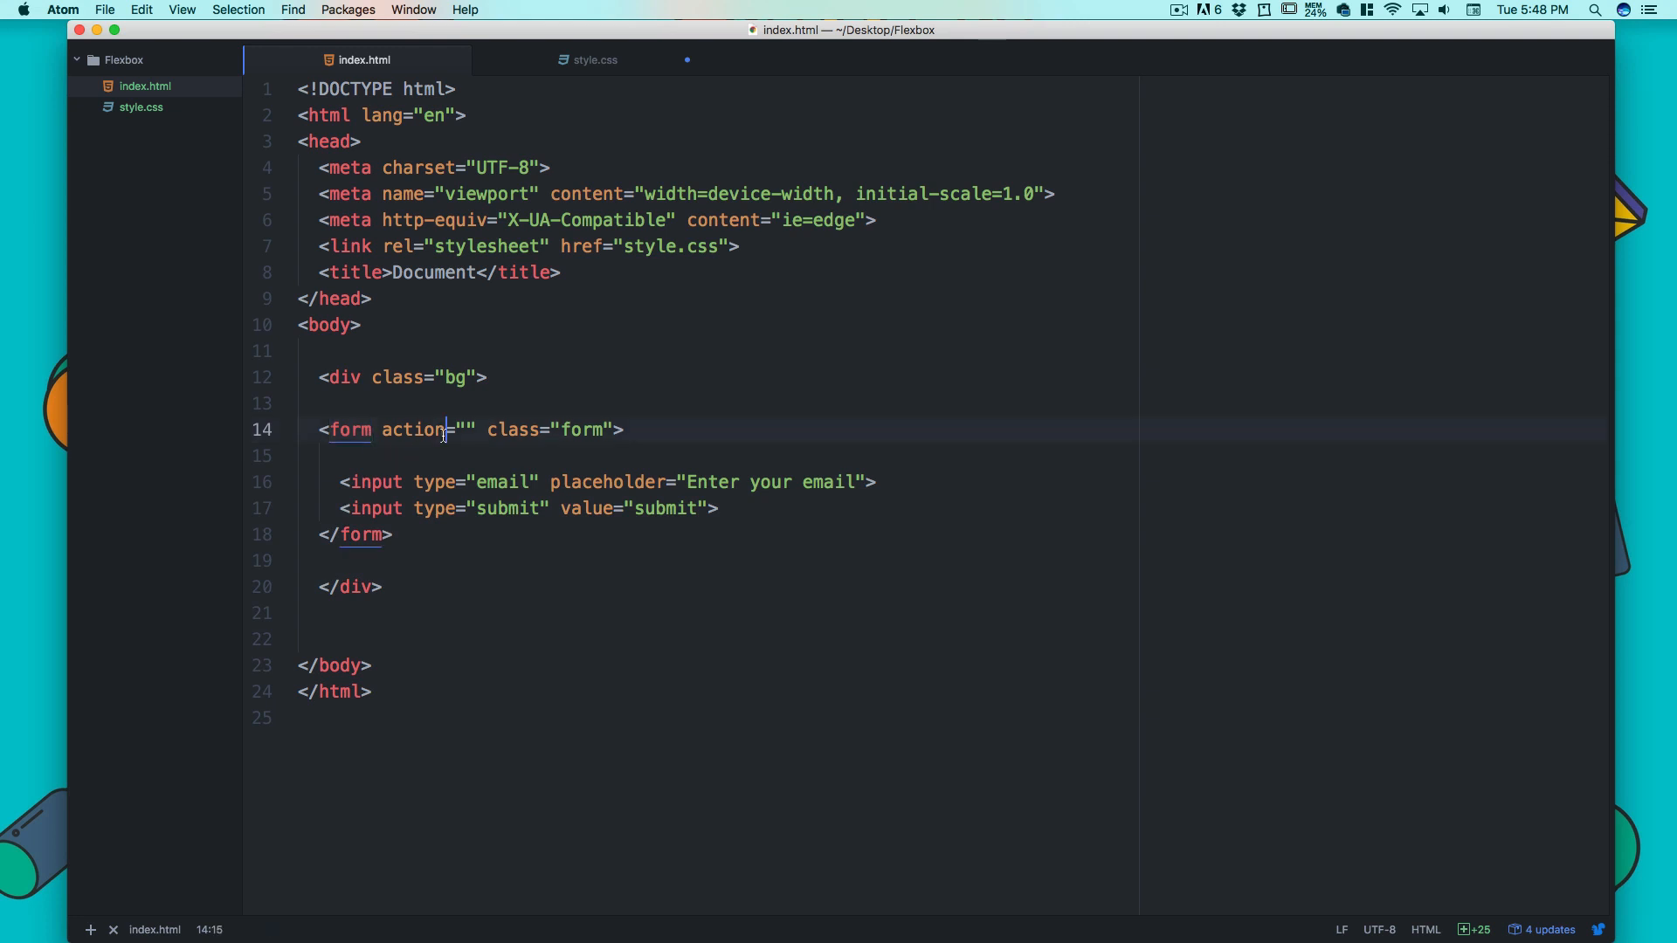
mouse_move(489, 526)
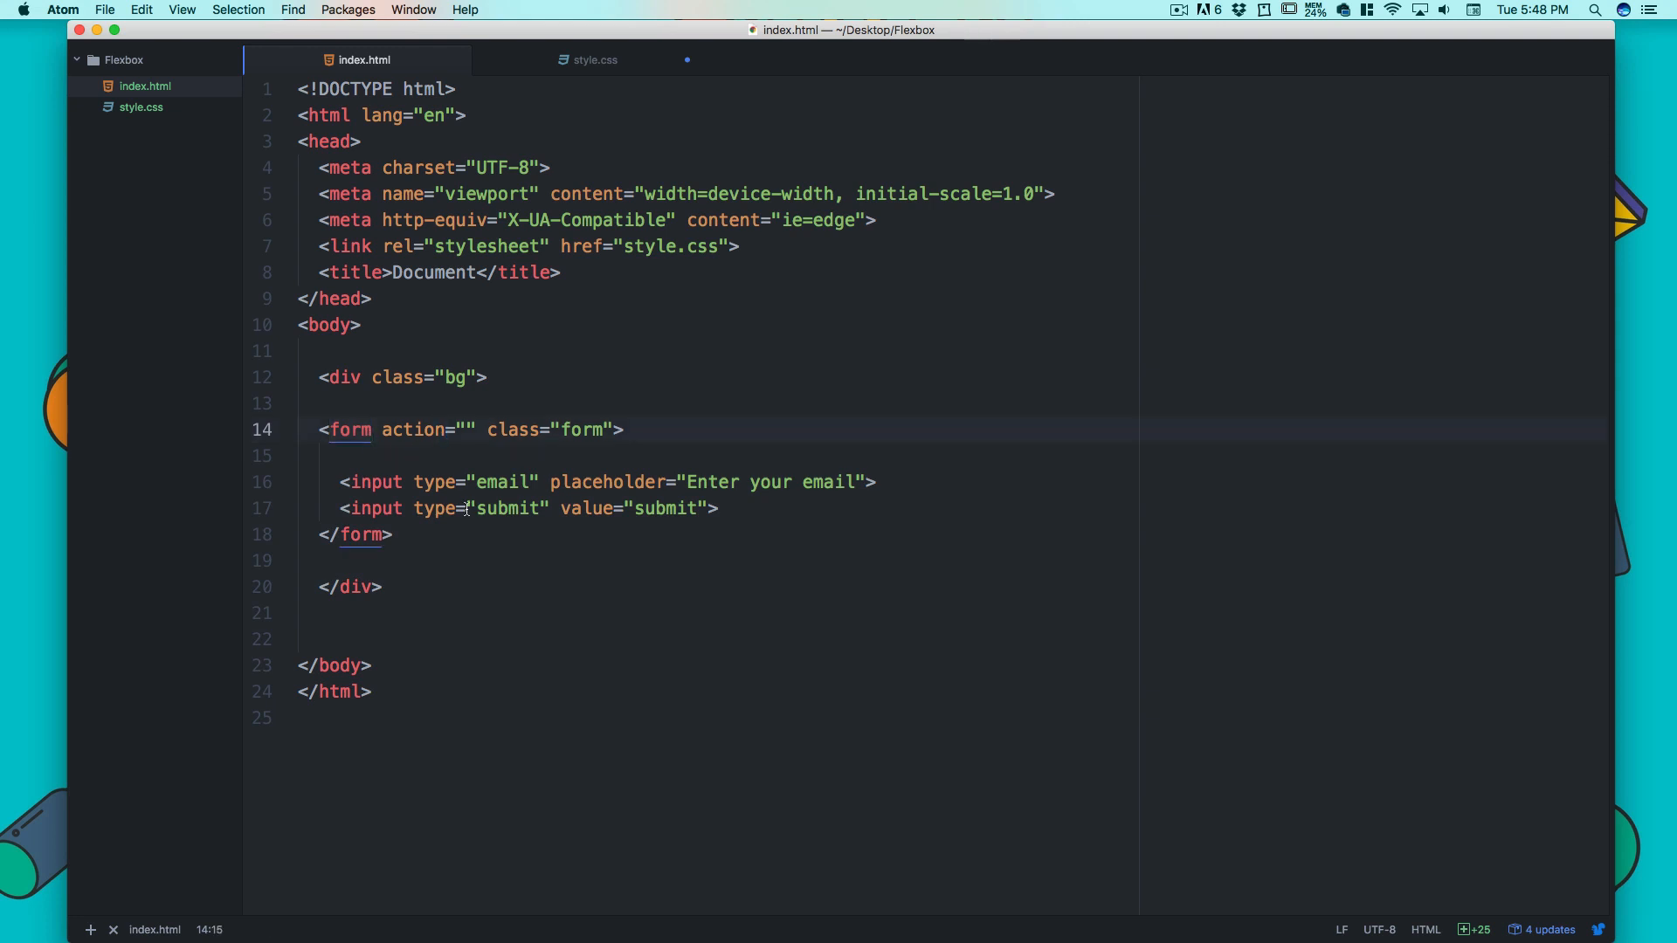
double_click(503, 508)
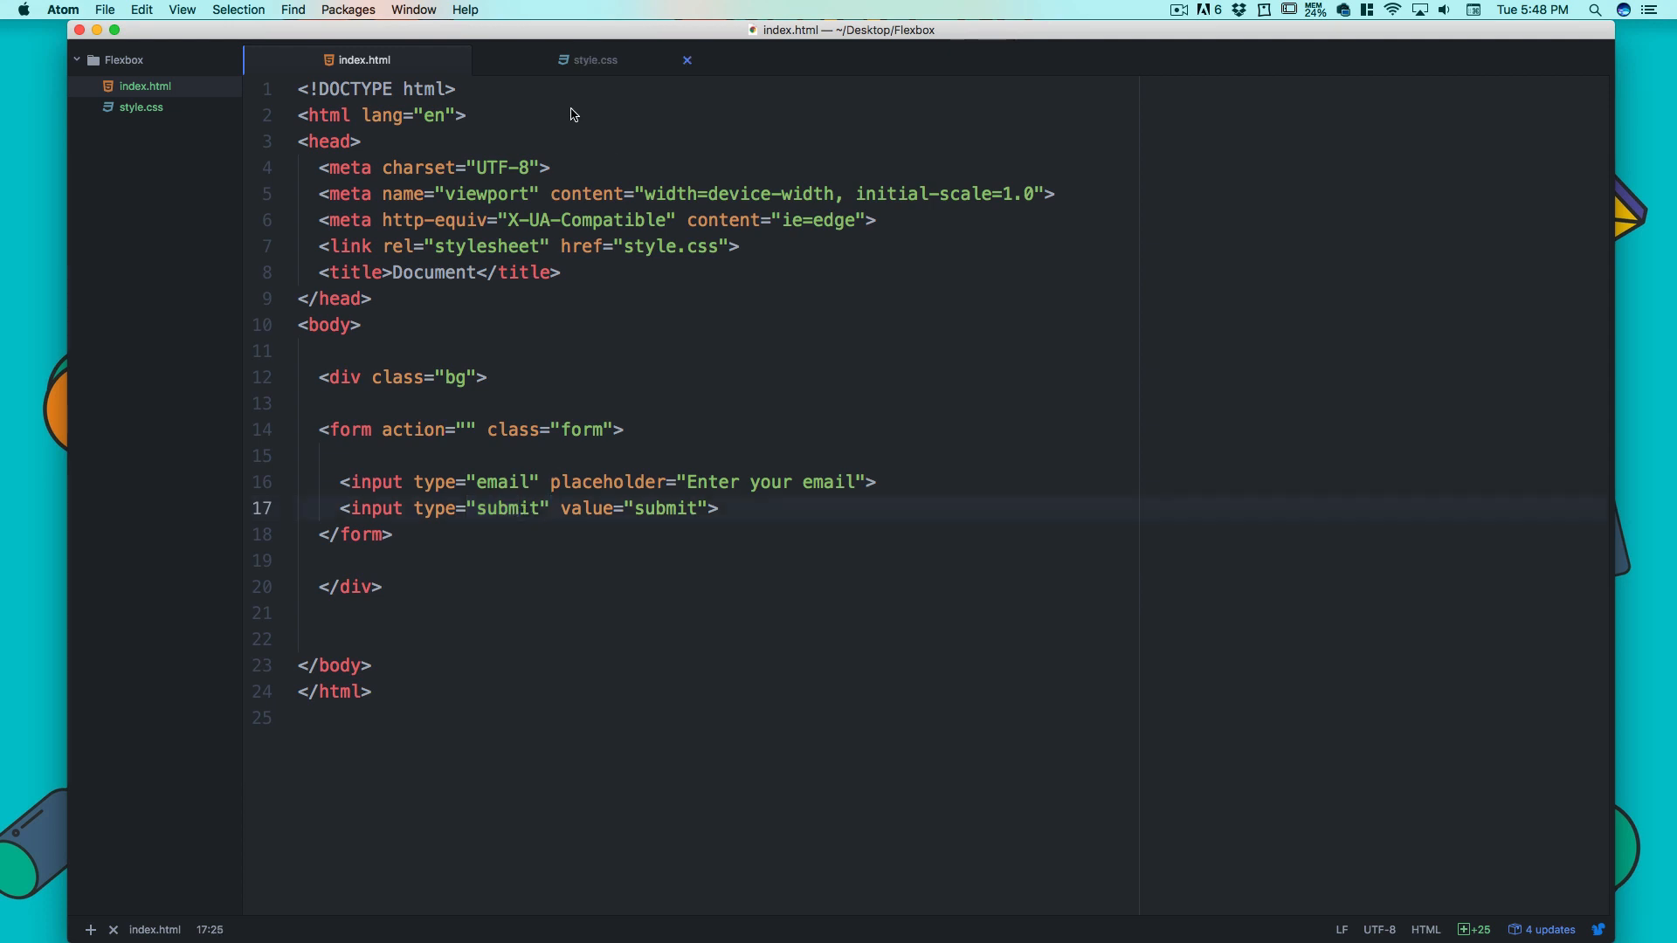
left_click(550, 508)
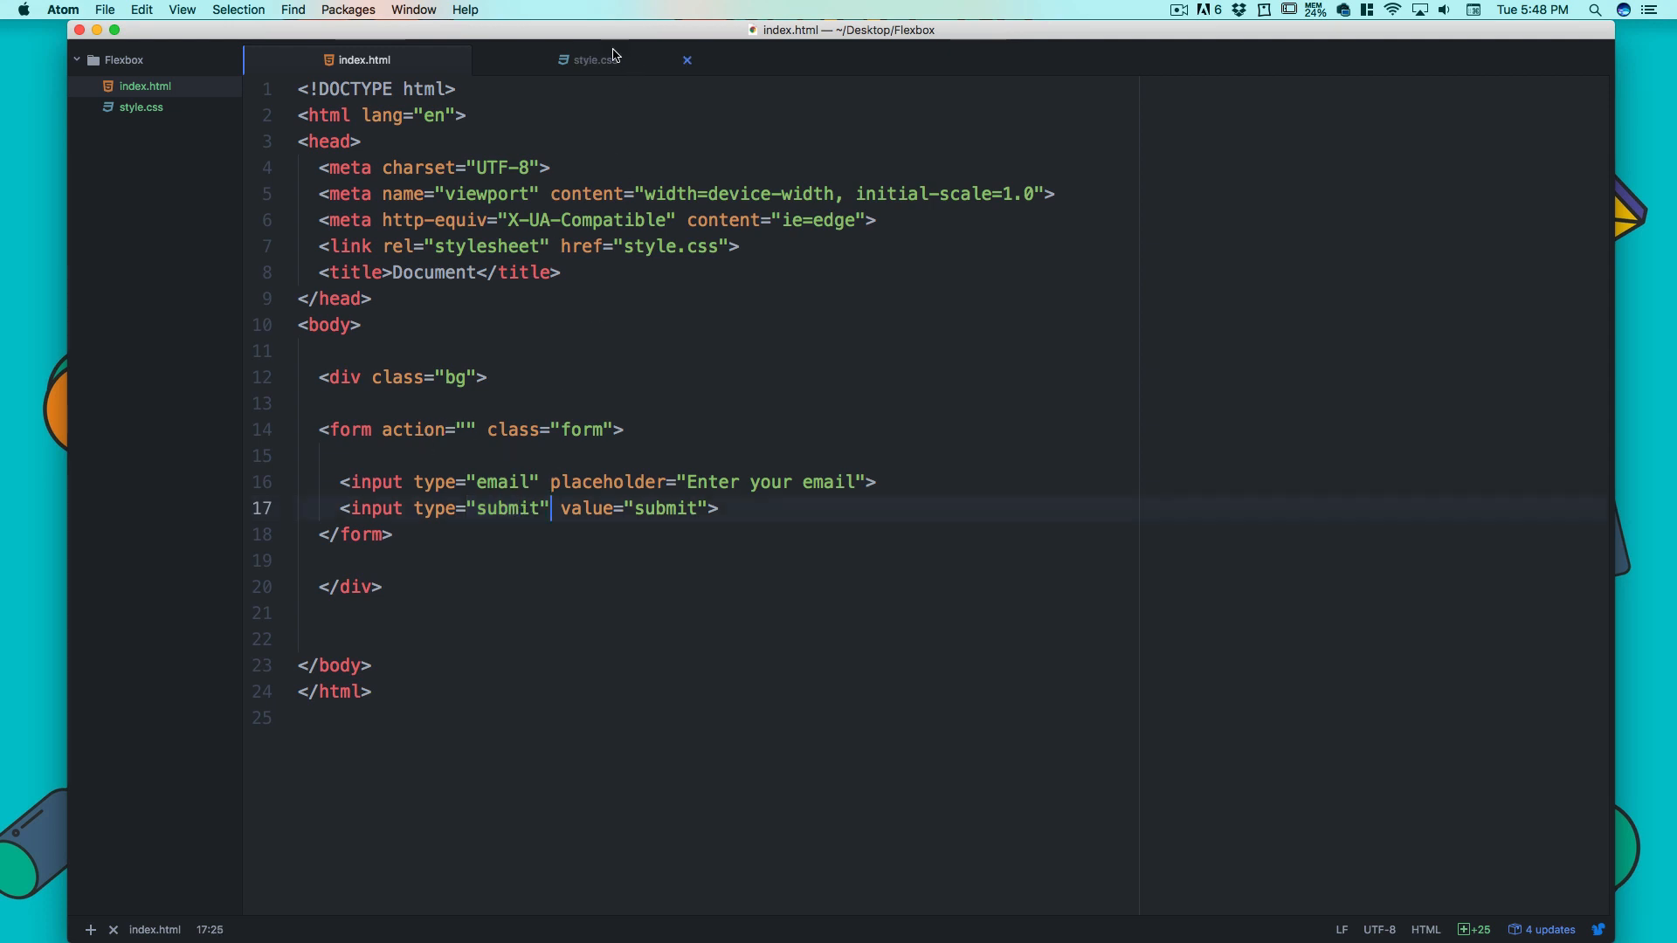
left_click(594, 60)
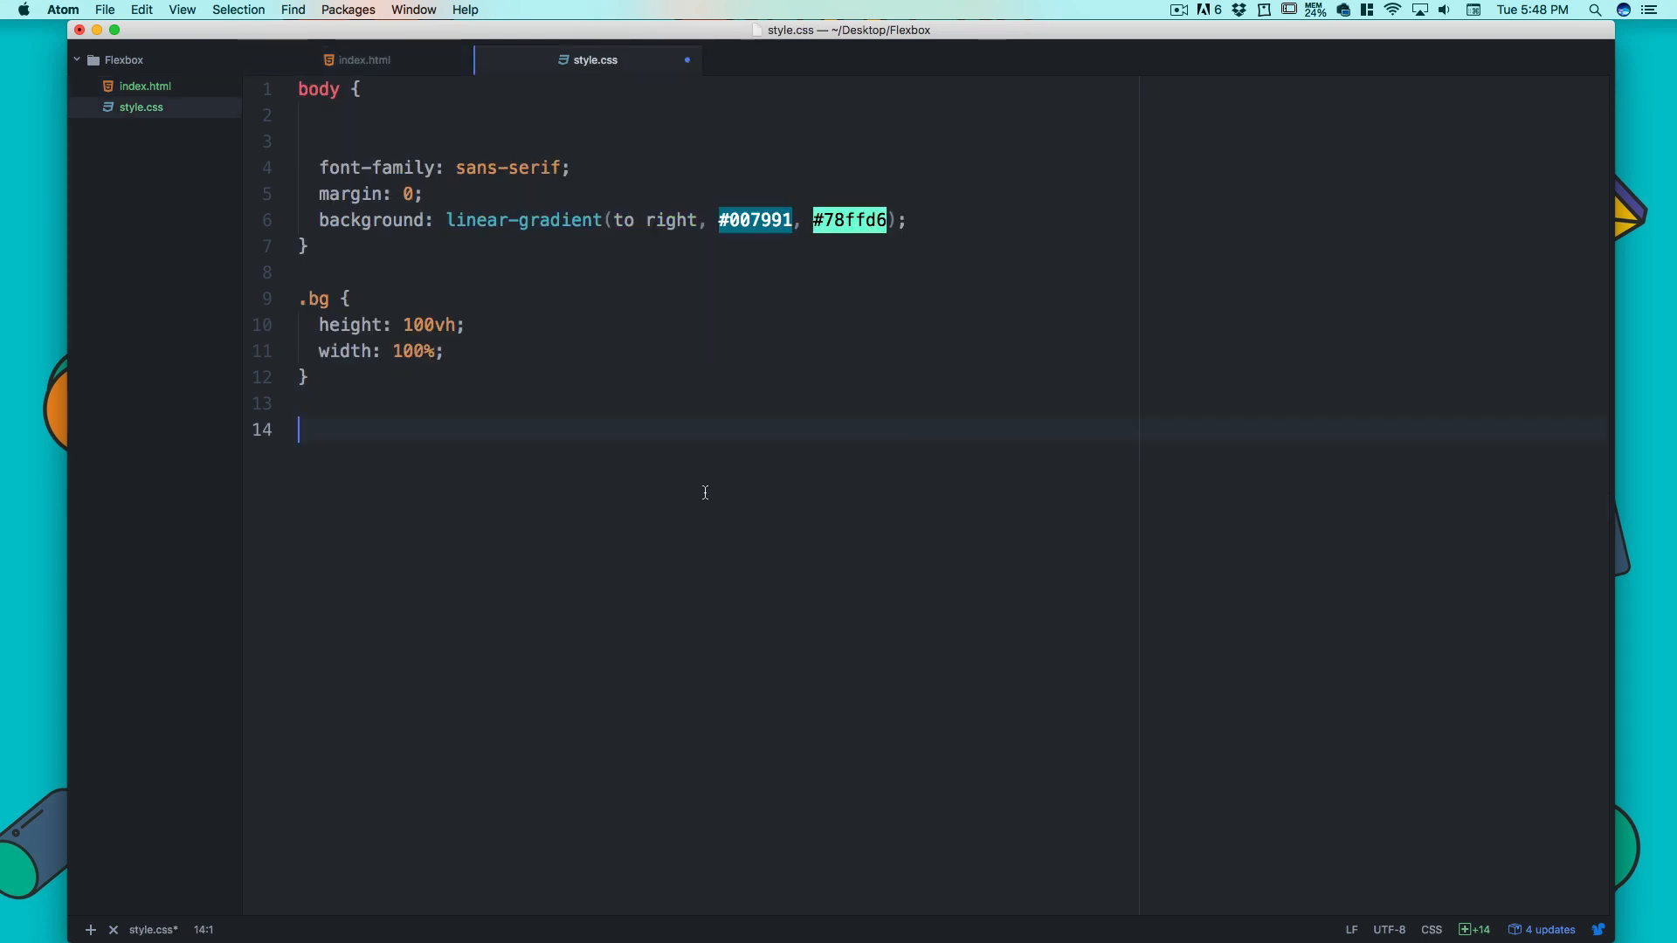
- Start a .form > * rule with border 0 and 10px padding
type(".form >")
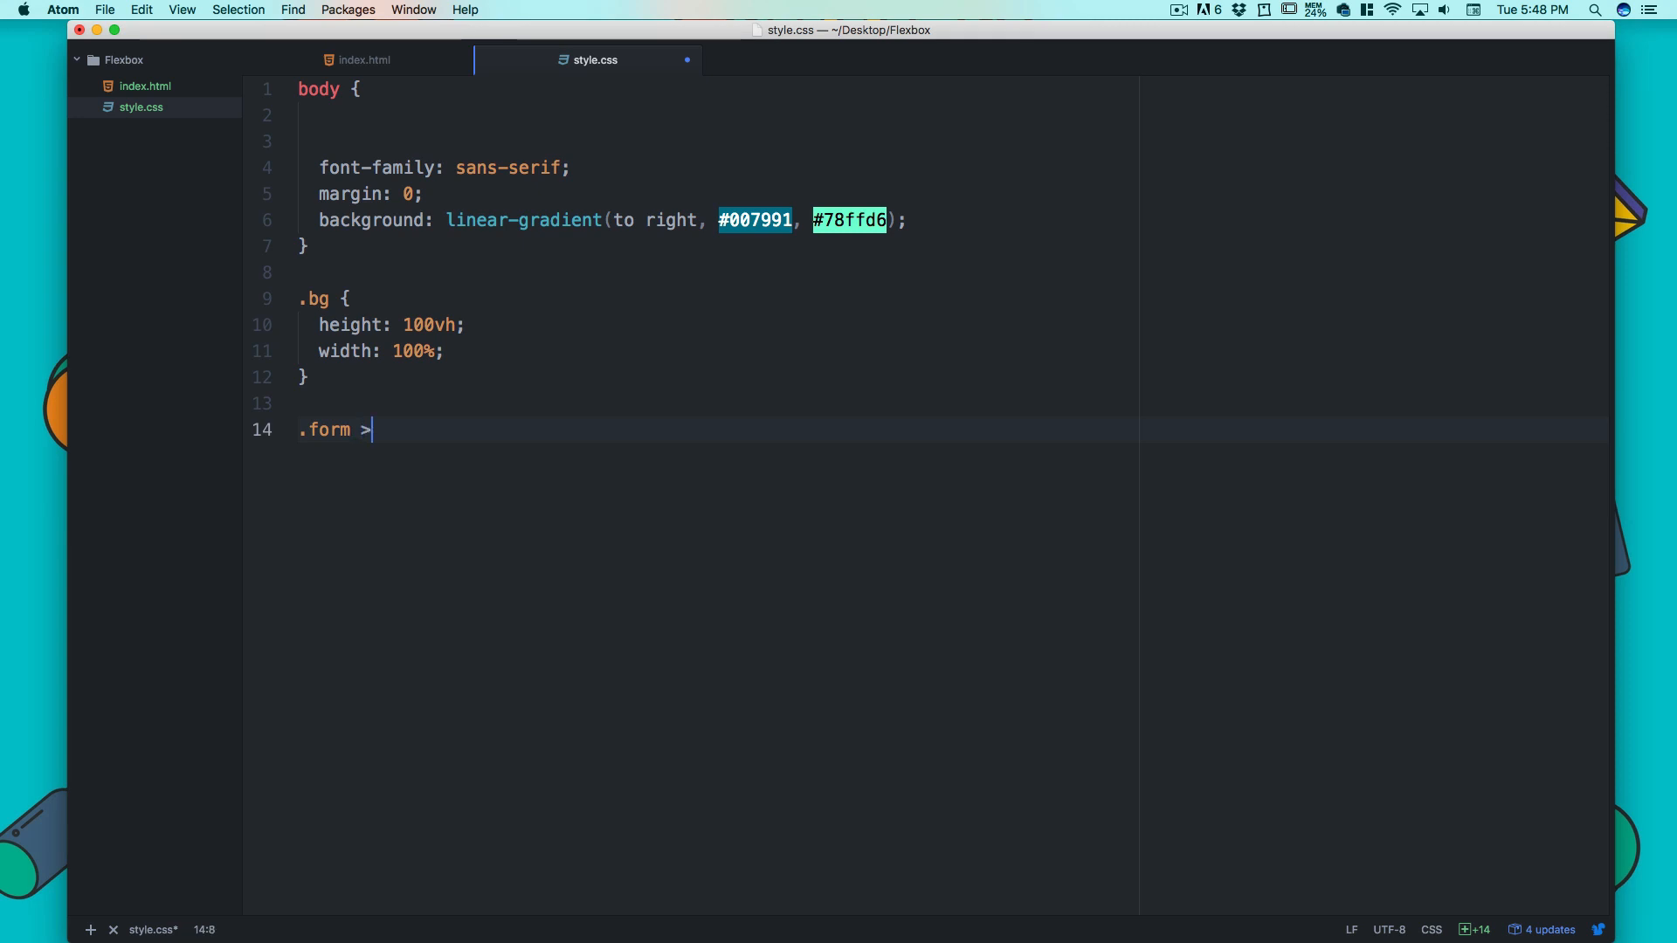
type("*")
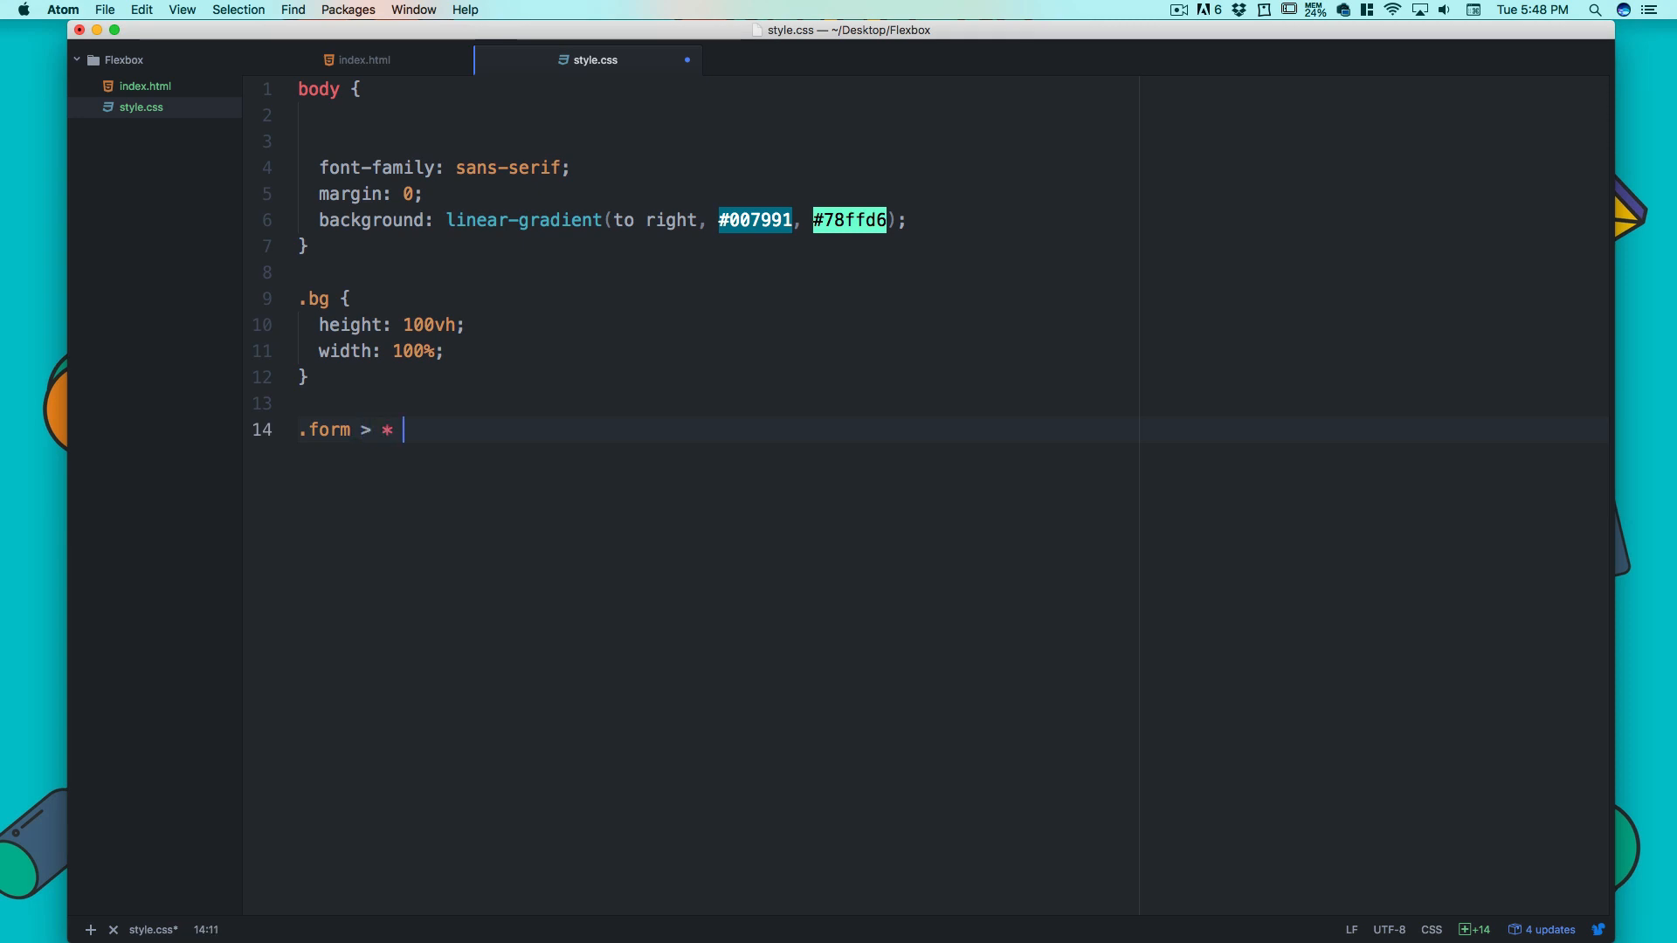
type("{")
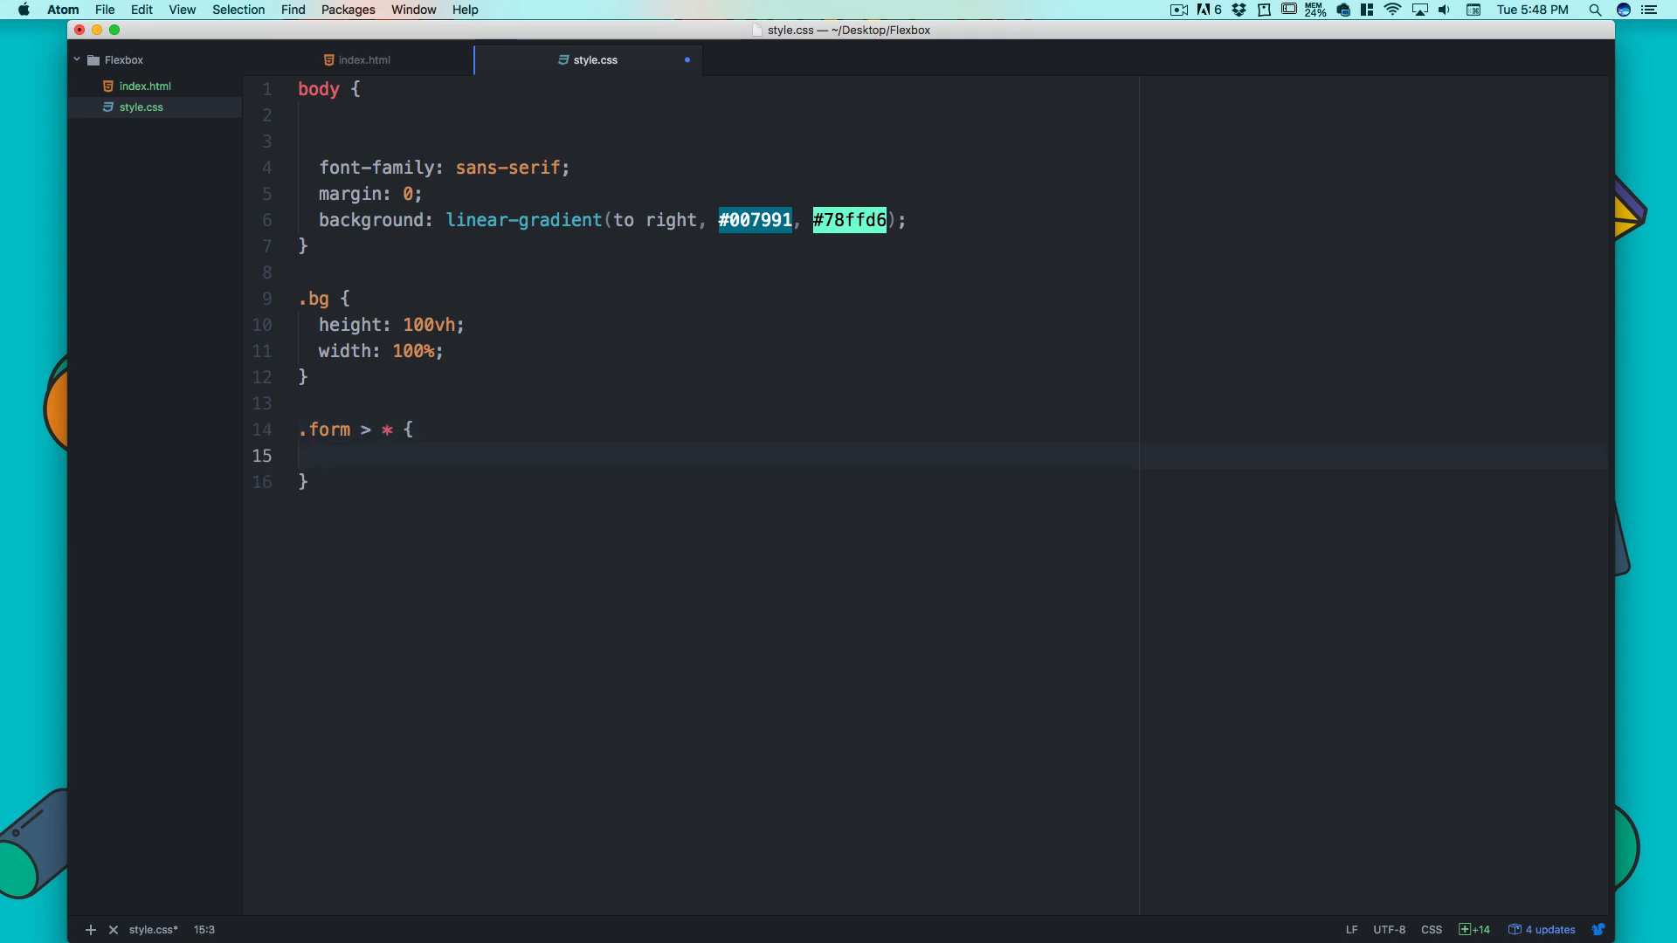
type("border: 0;")
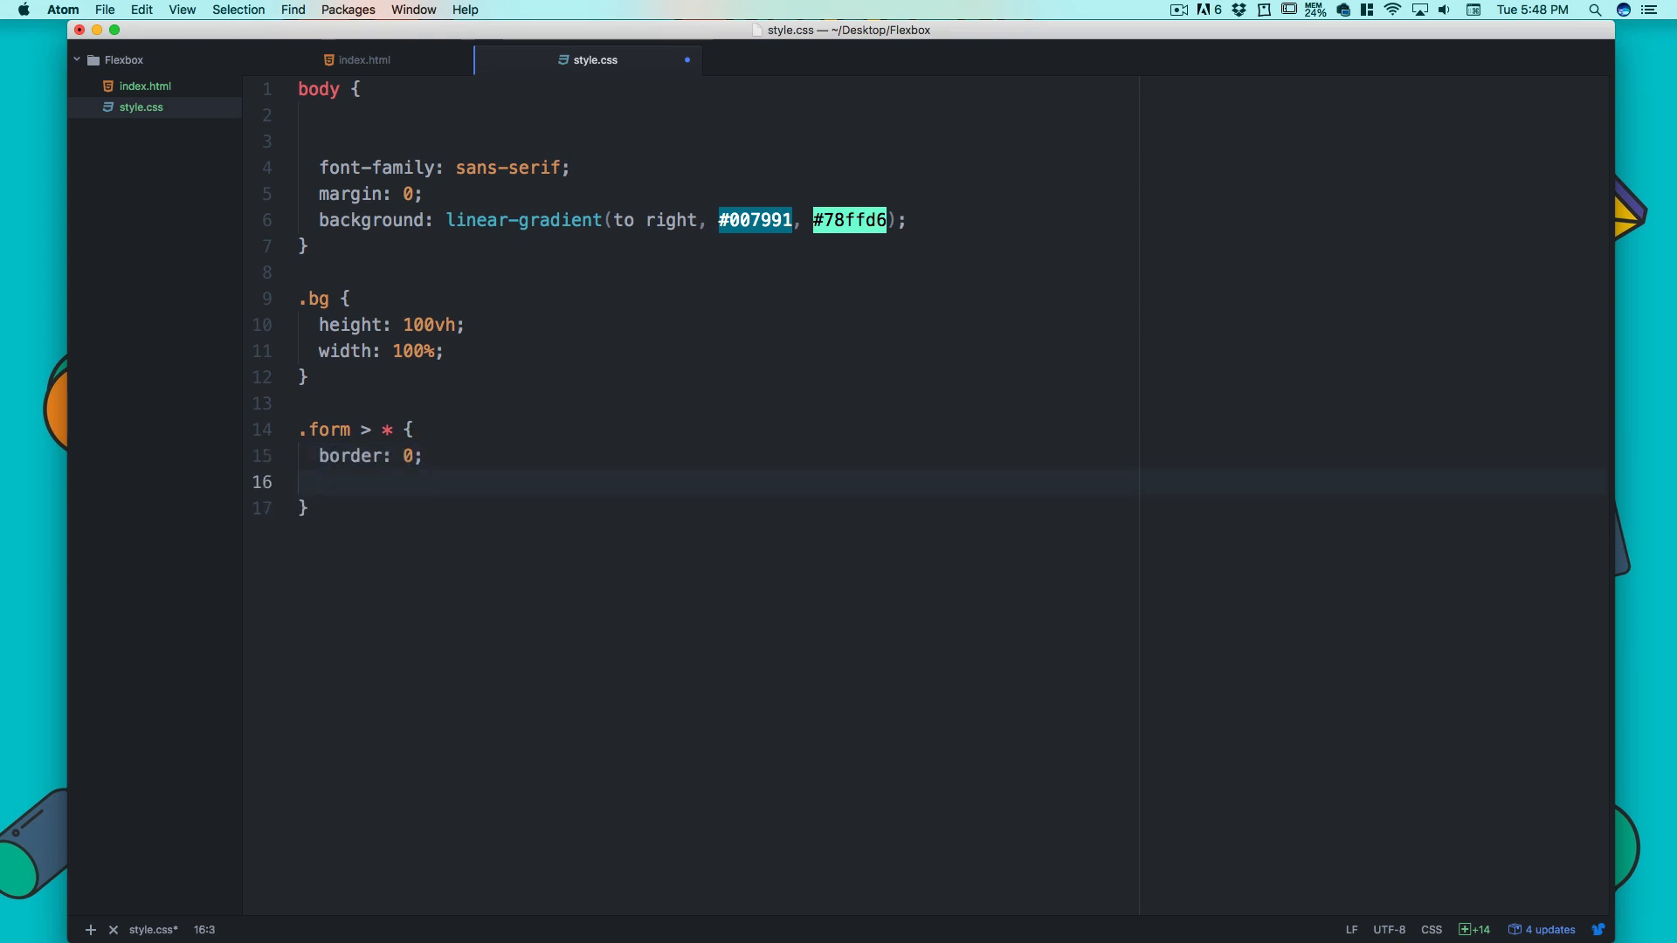
type("padding:")
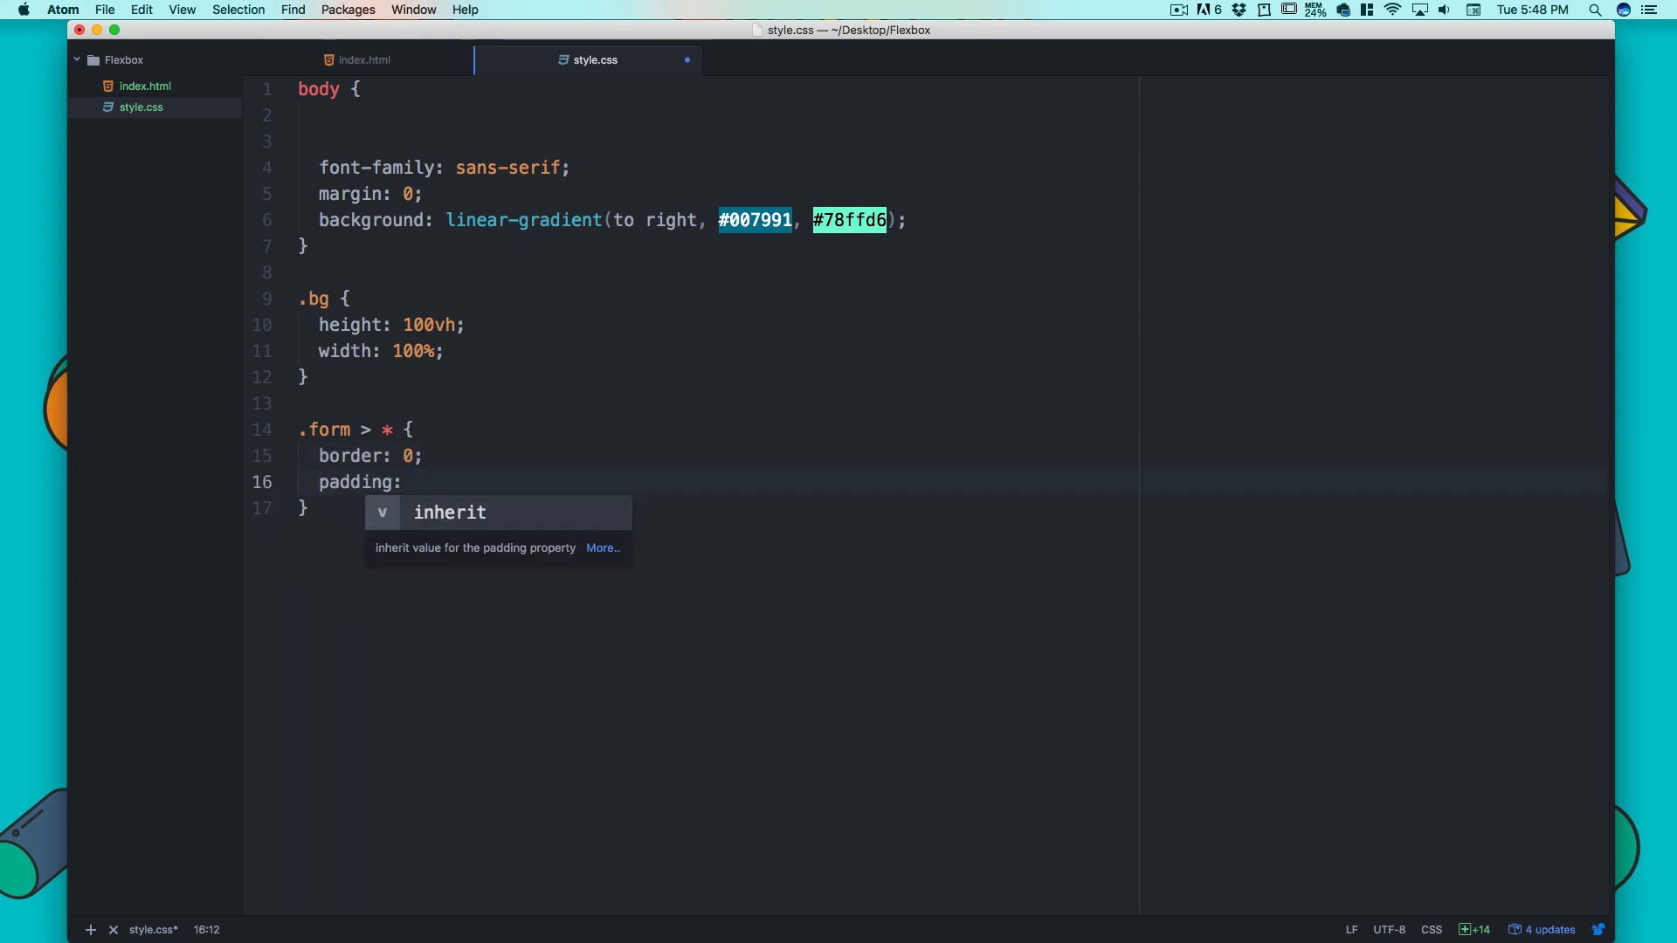
type("10p")
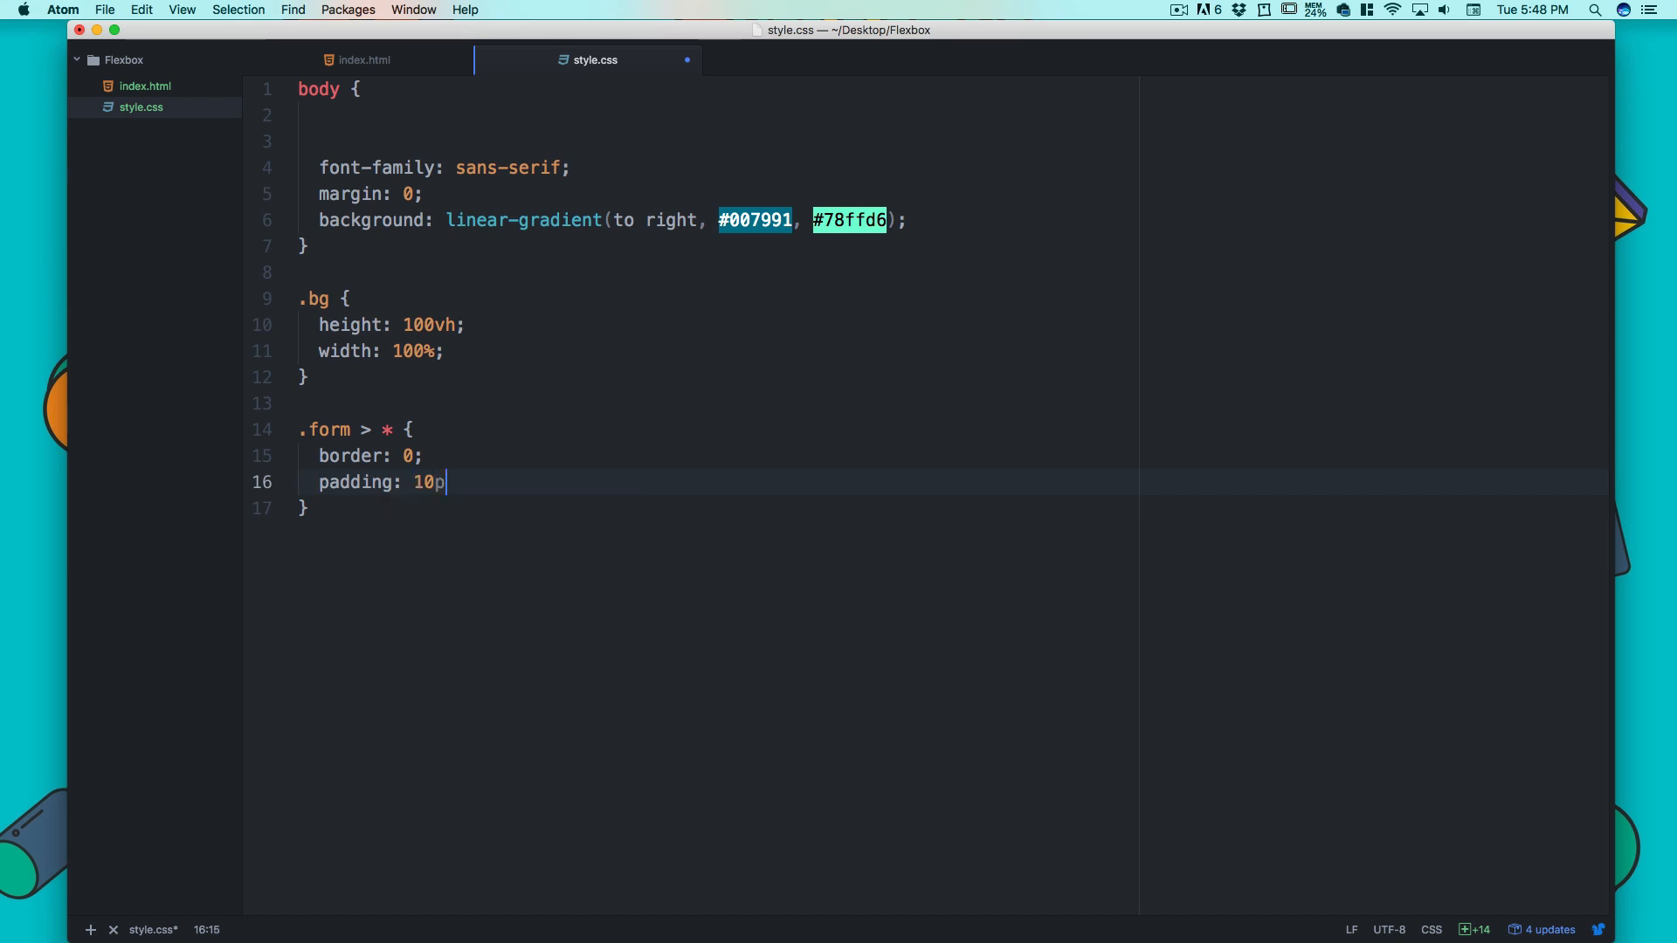
type("x;")
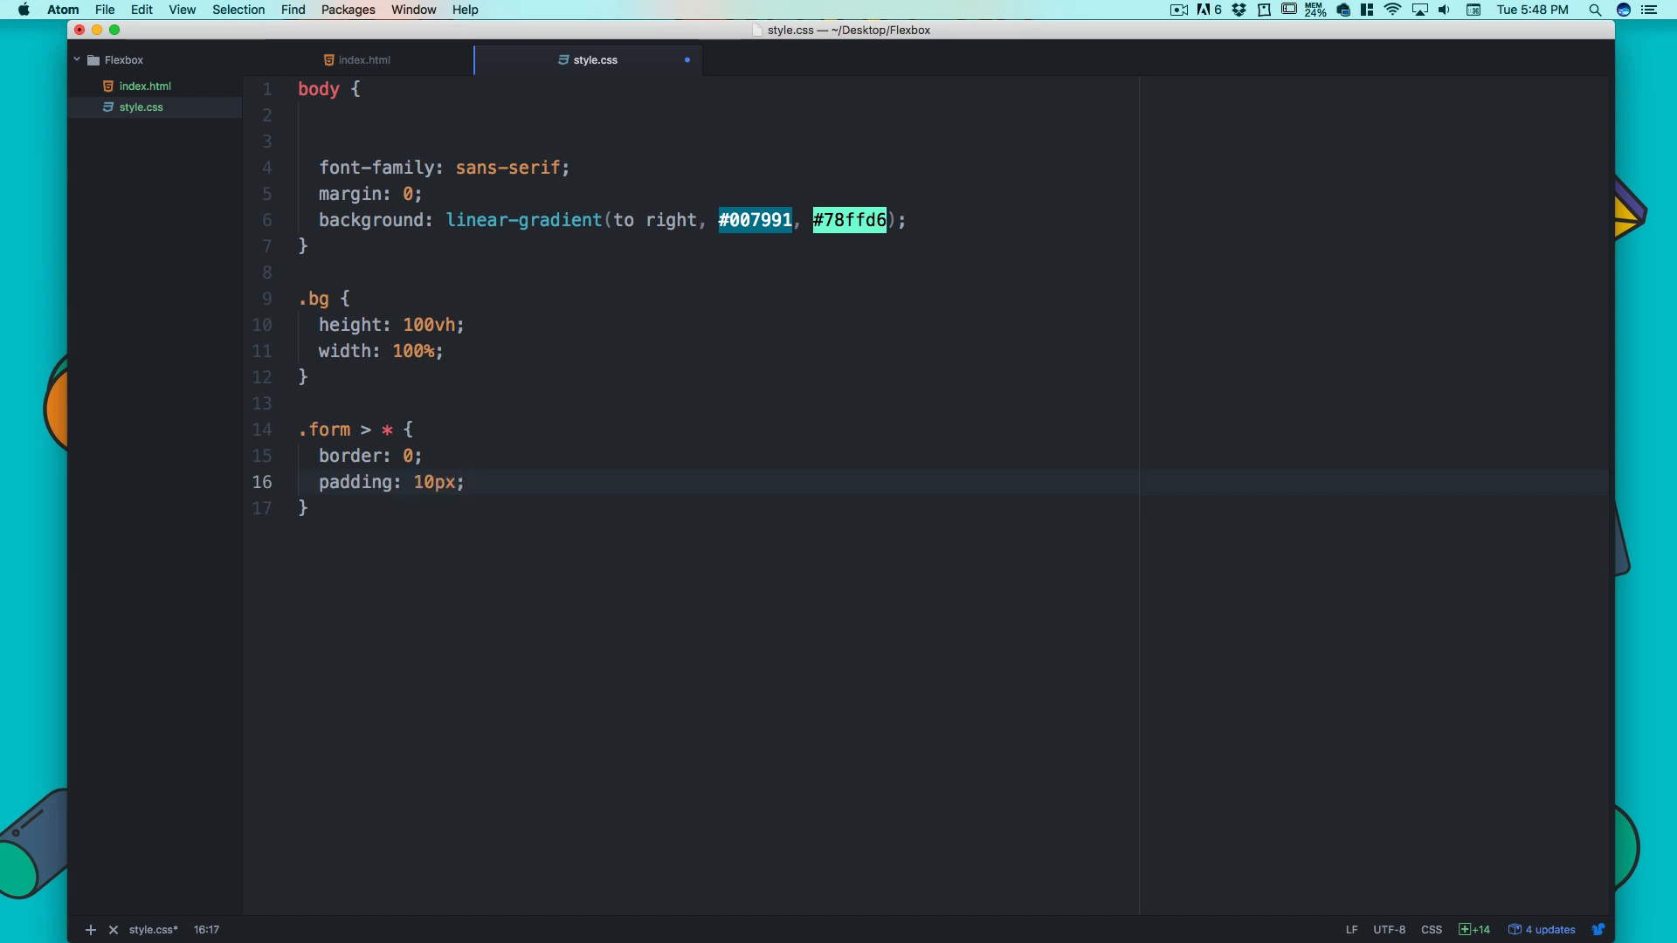
- Give the form children a #FFF background, 60px line-height and 30px font-size
type("background: #")
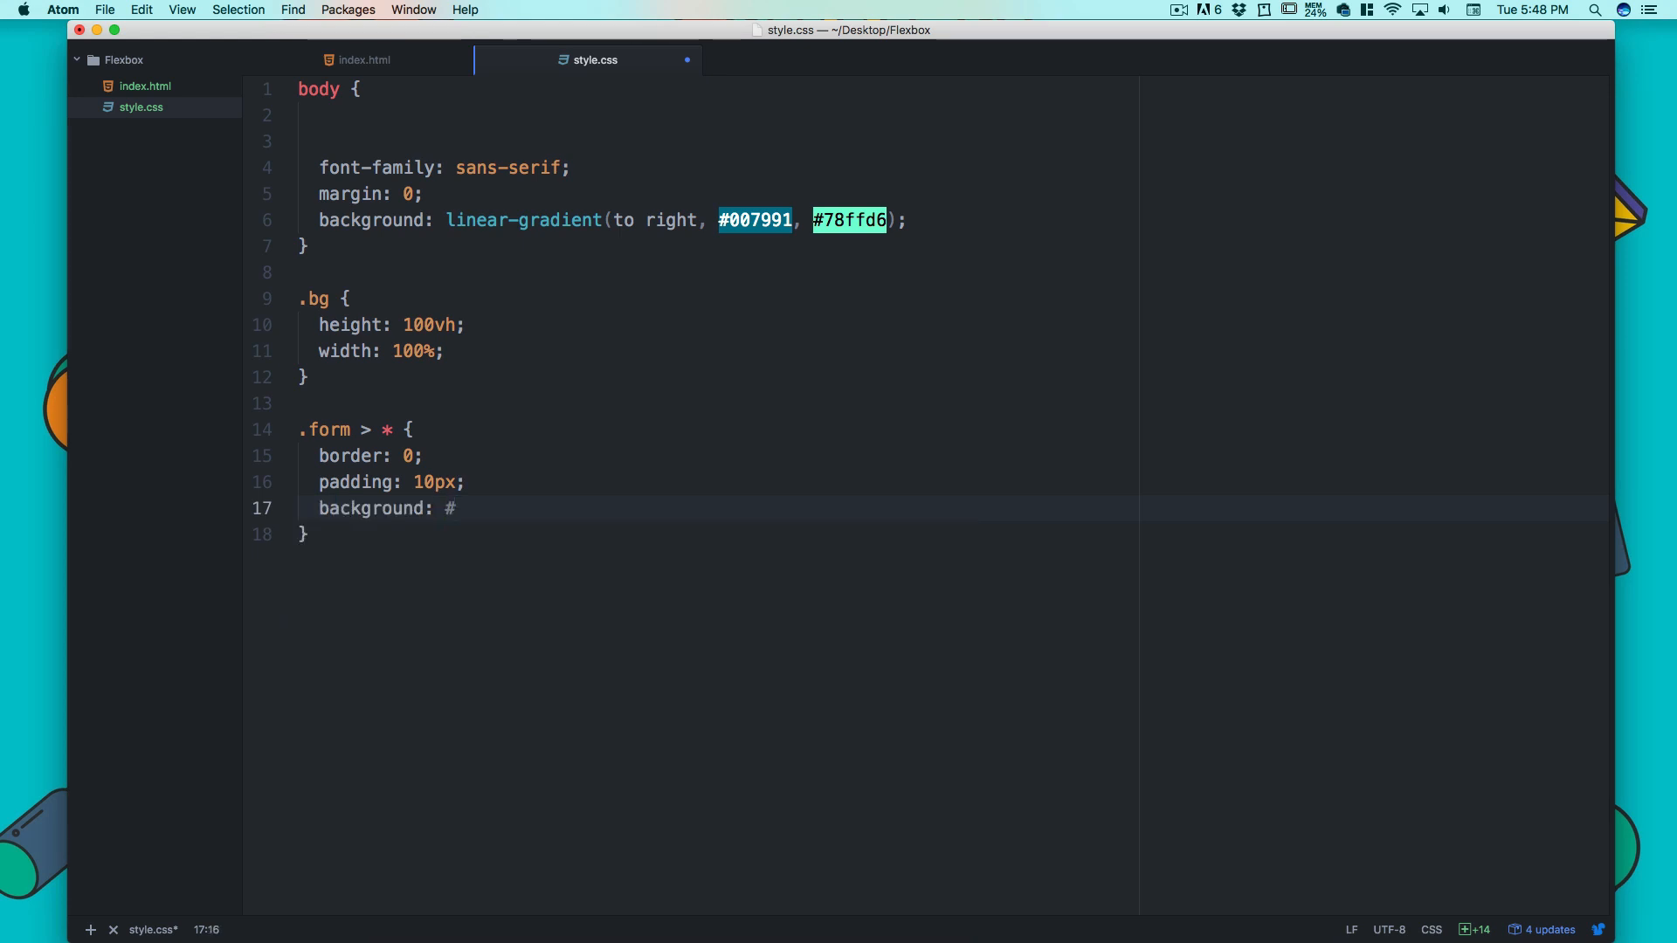
type("FFF;")
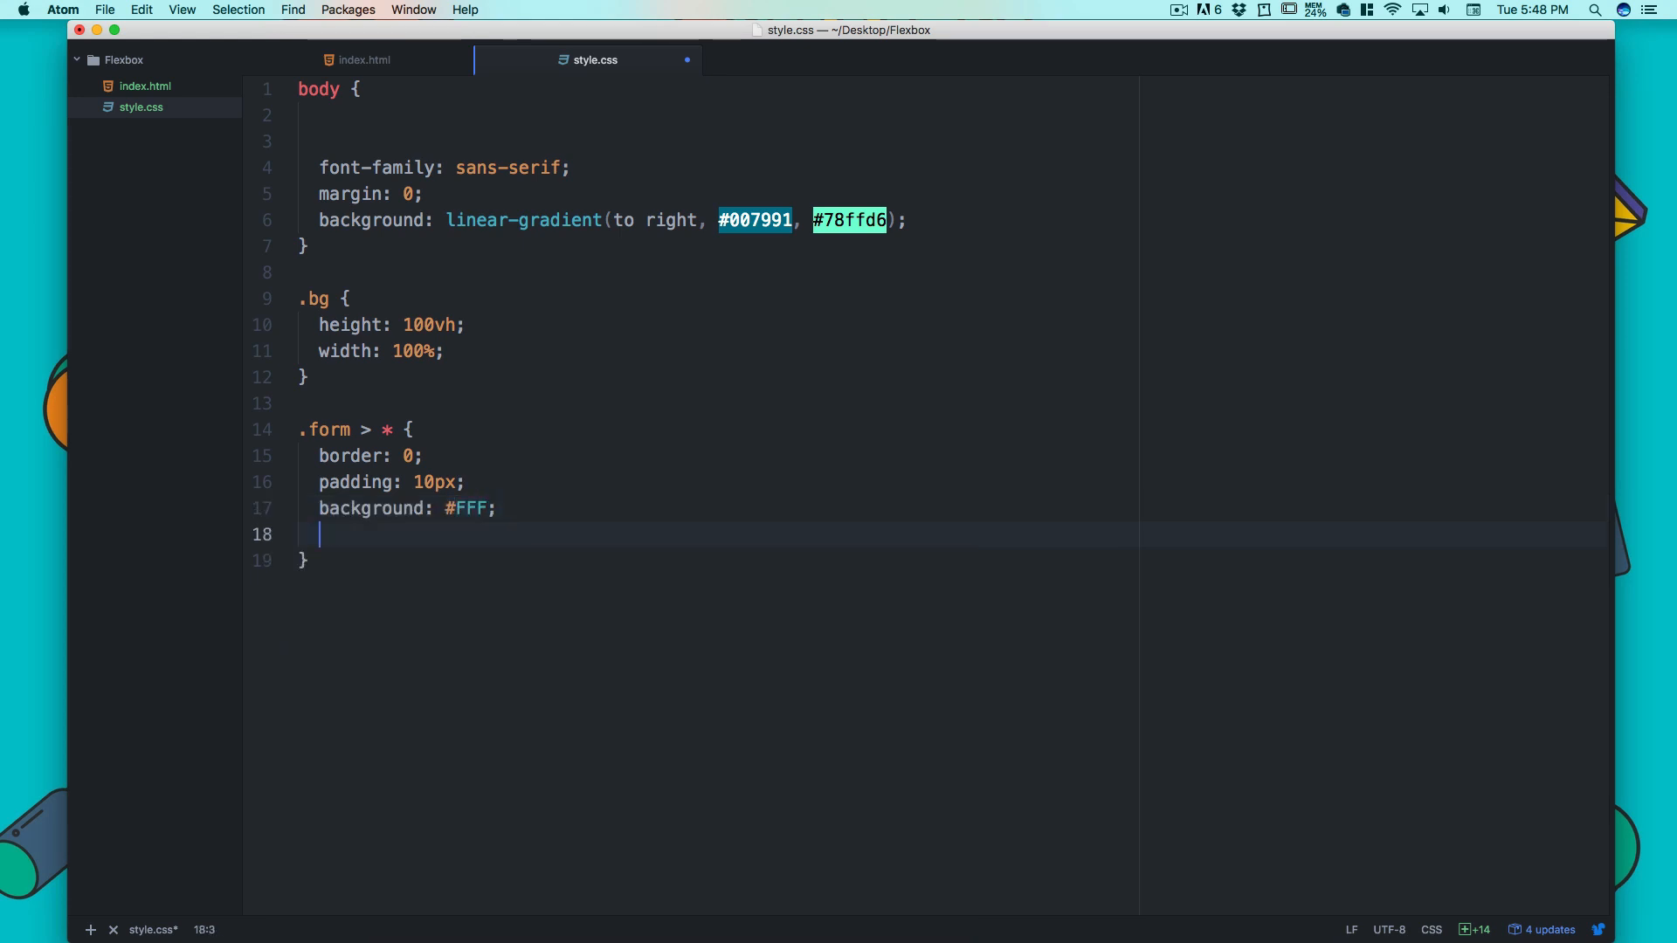
type("line-height:")
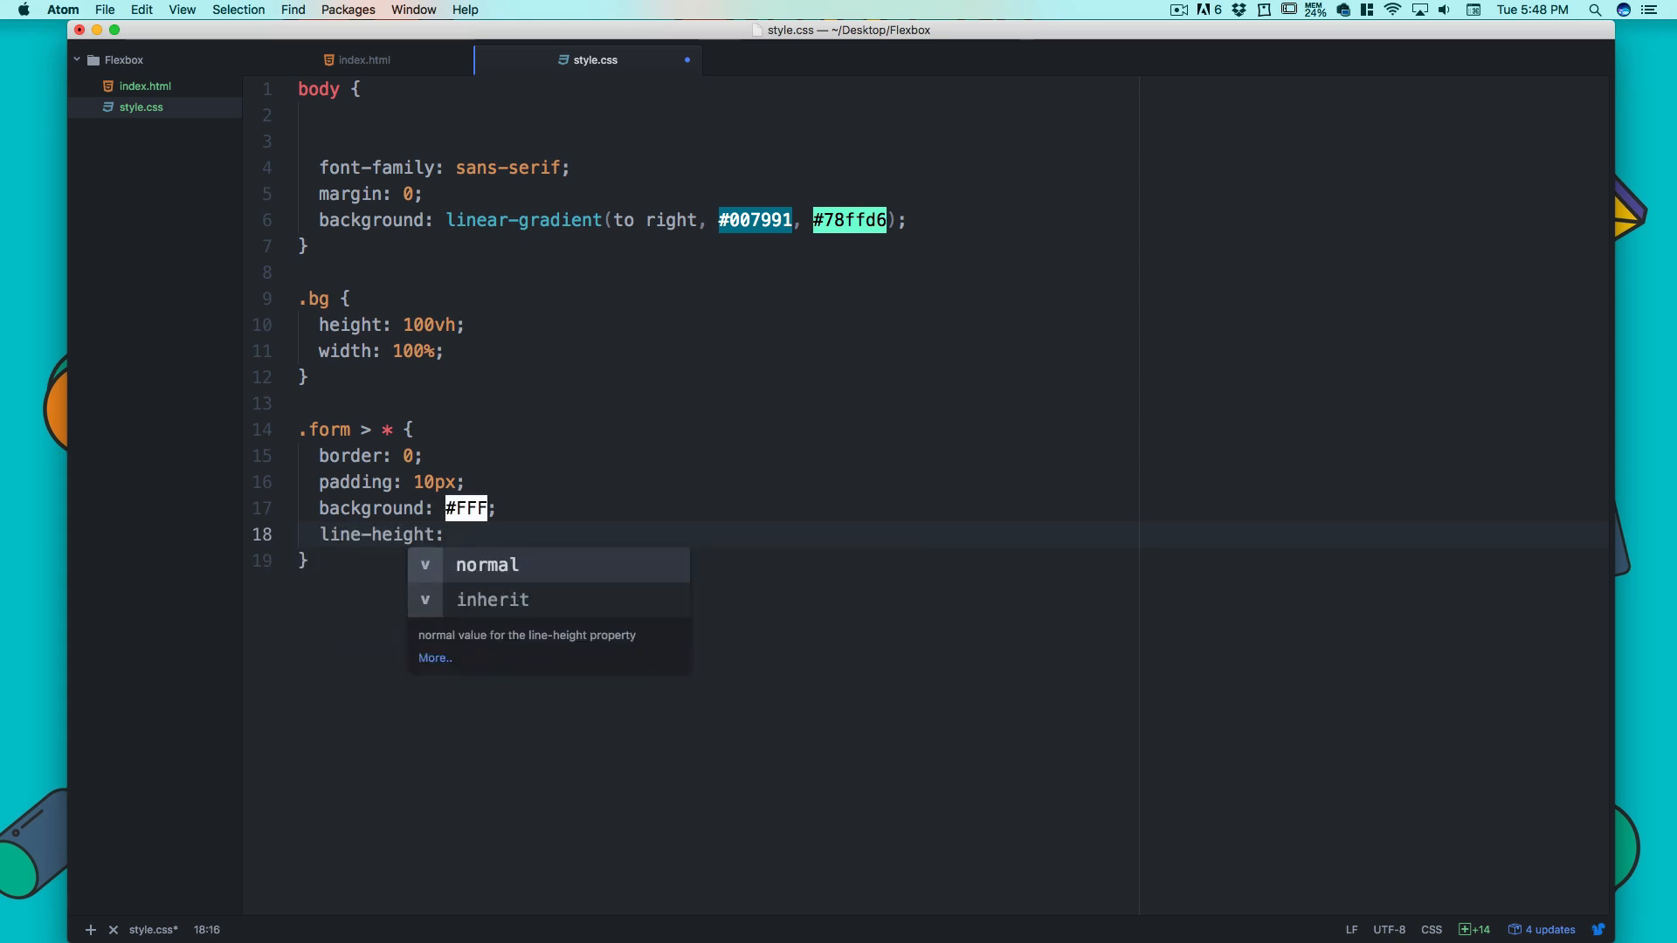
type("60")
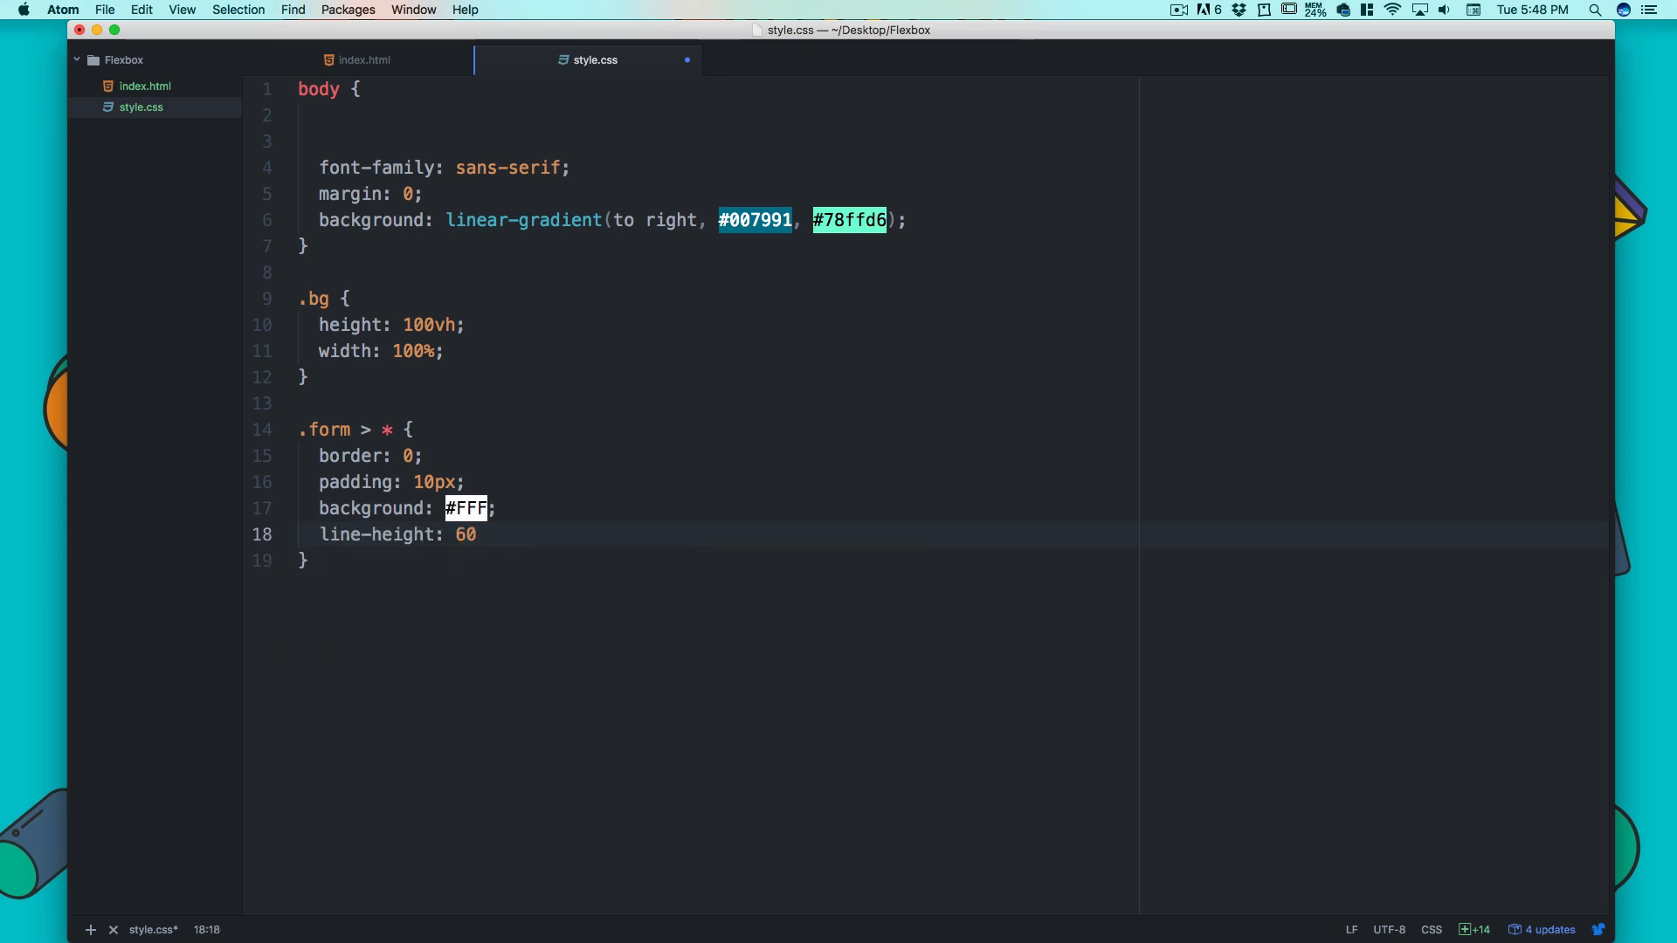
type("px;")
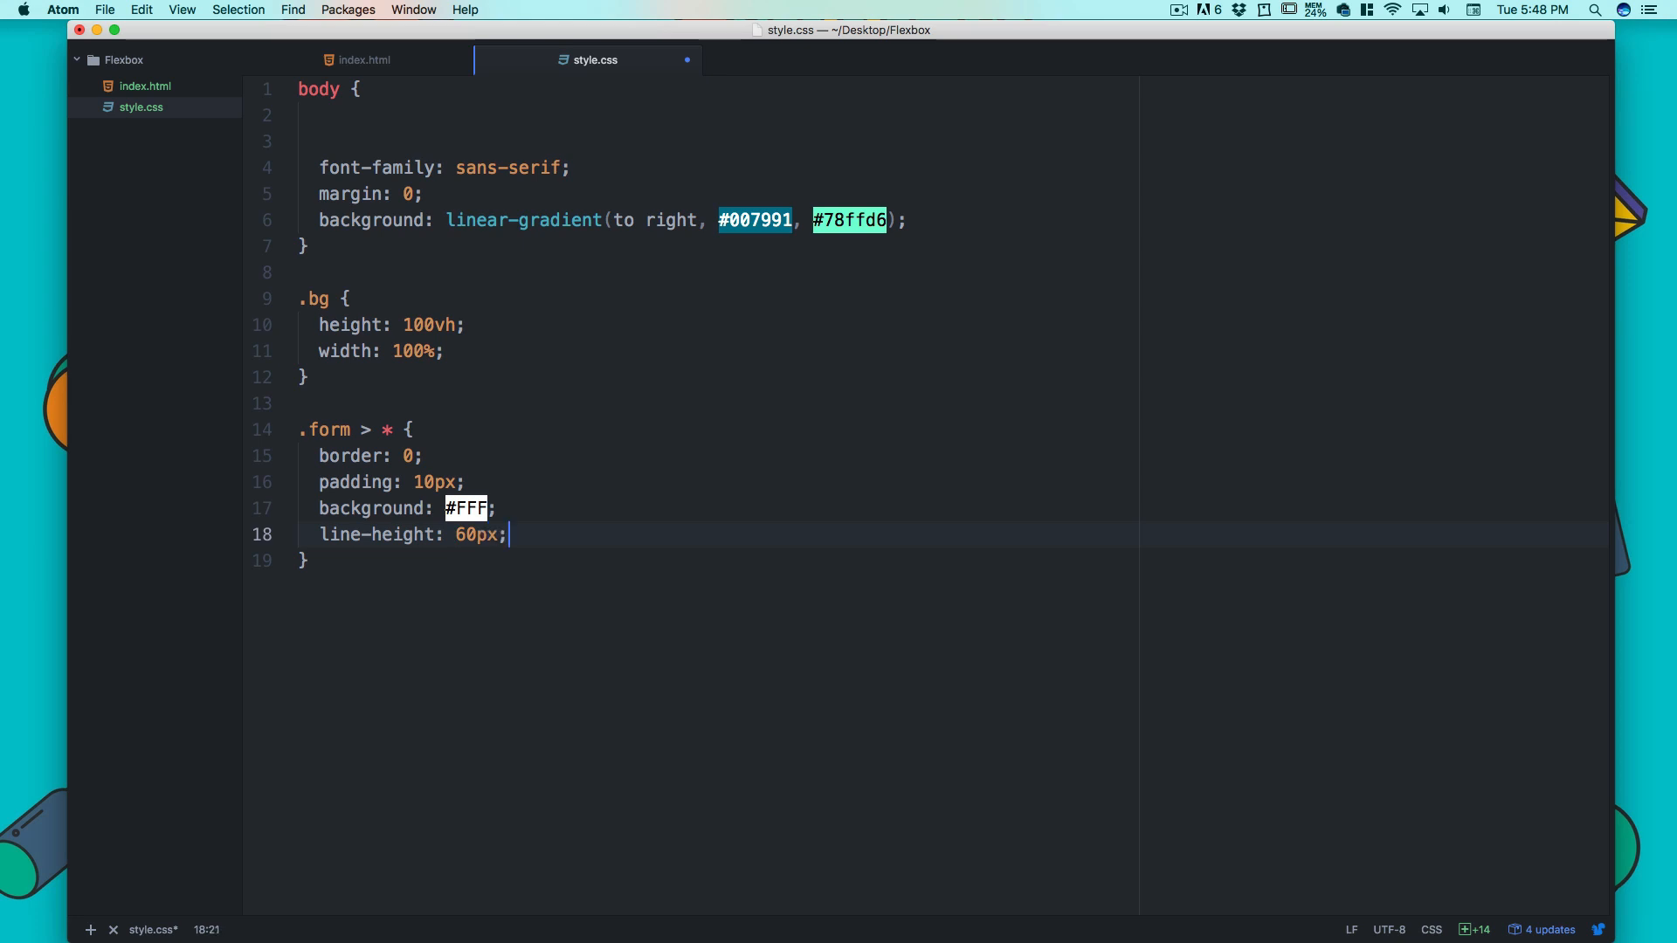
type("font-size:")
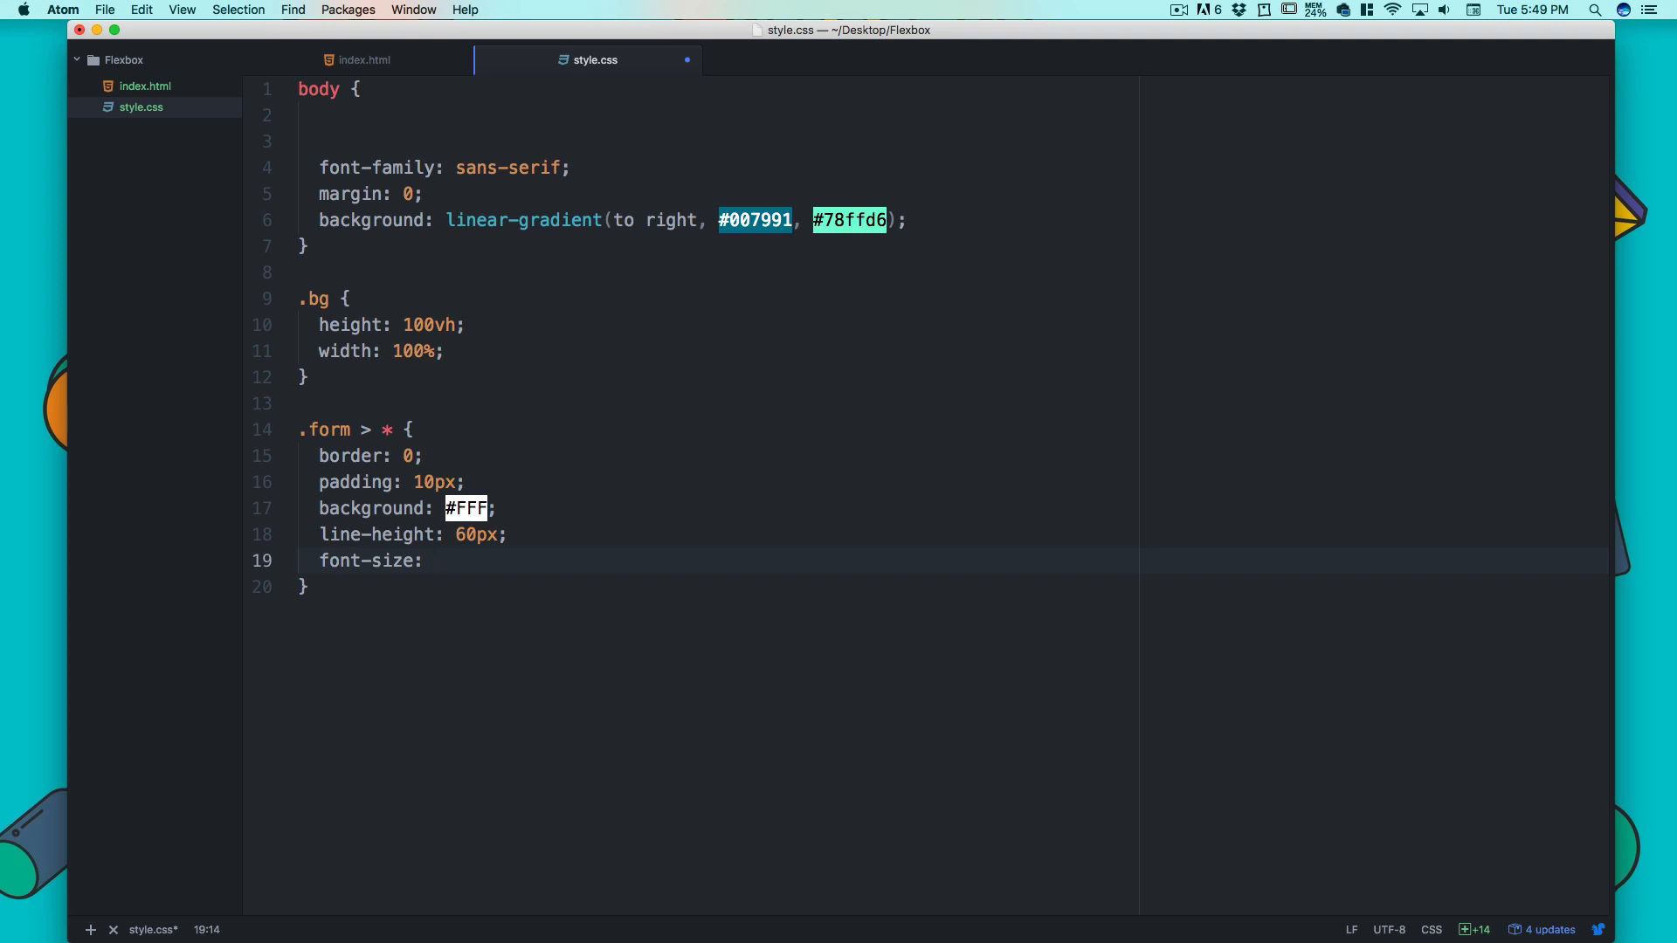
type("30px;")
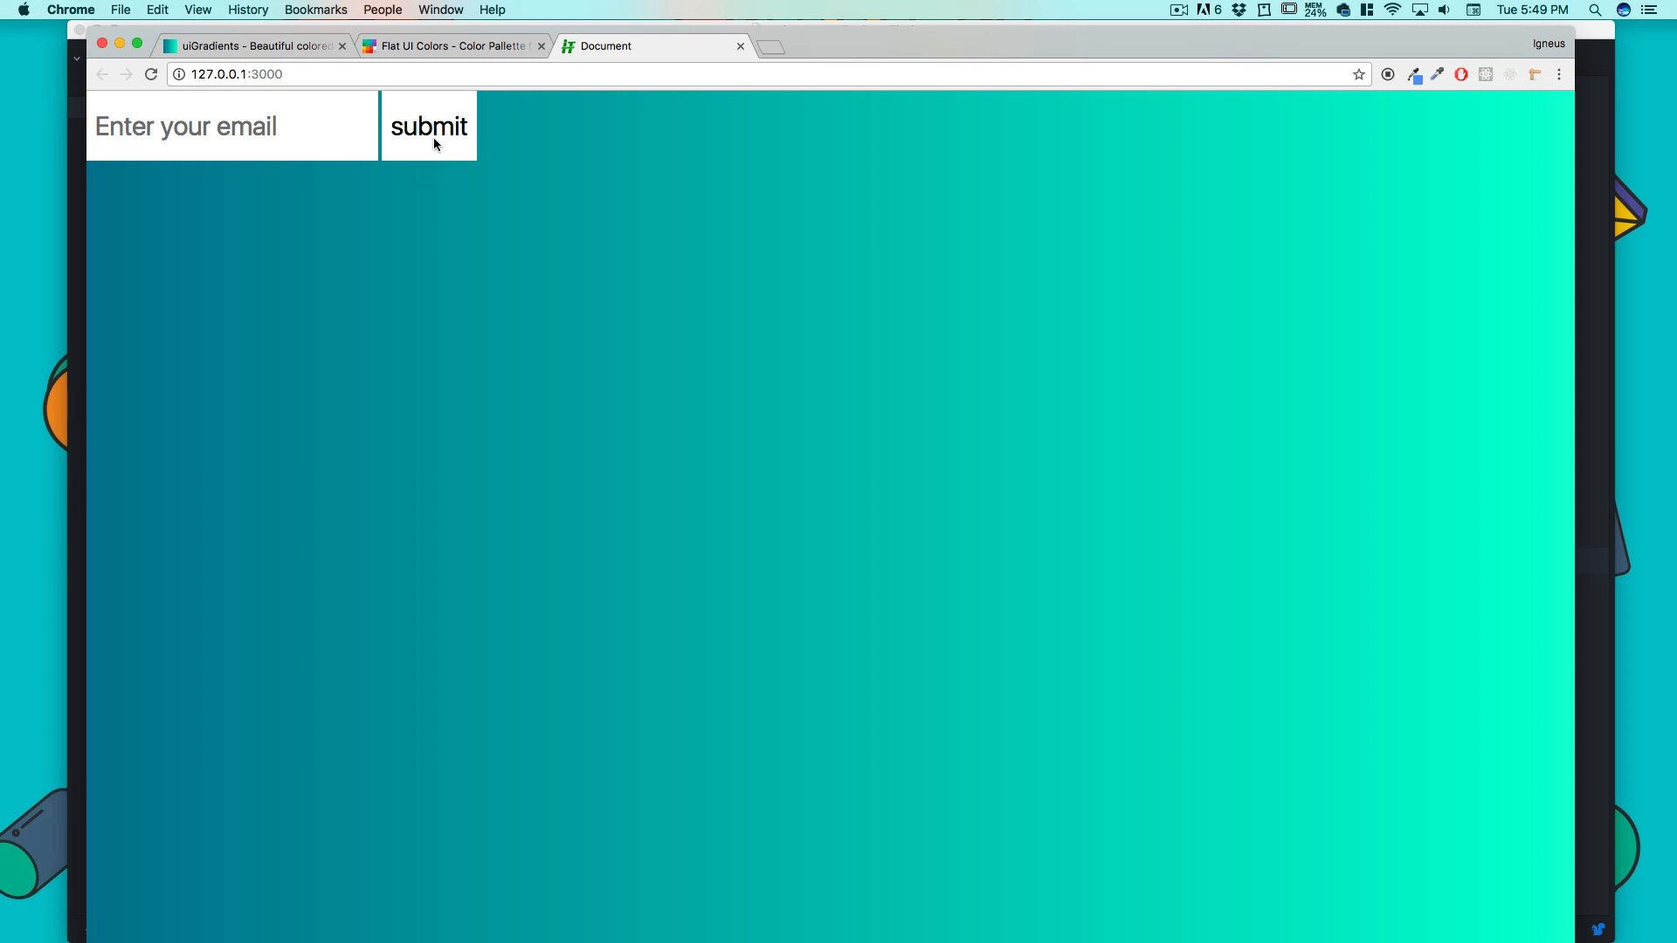
- Preview the white, borderless, large email form over the gradient in Chrome
left_click(452, 45)
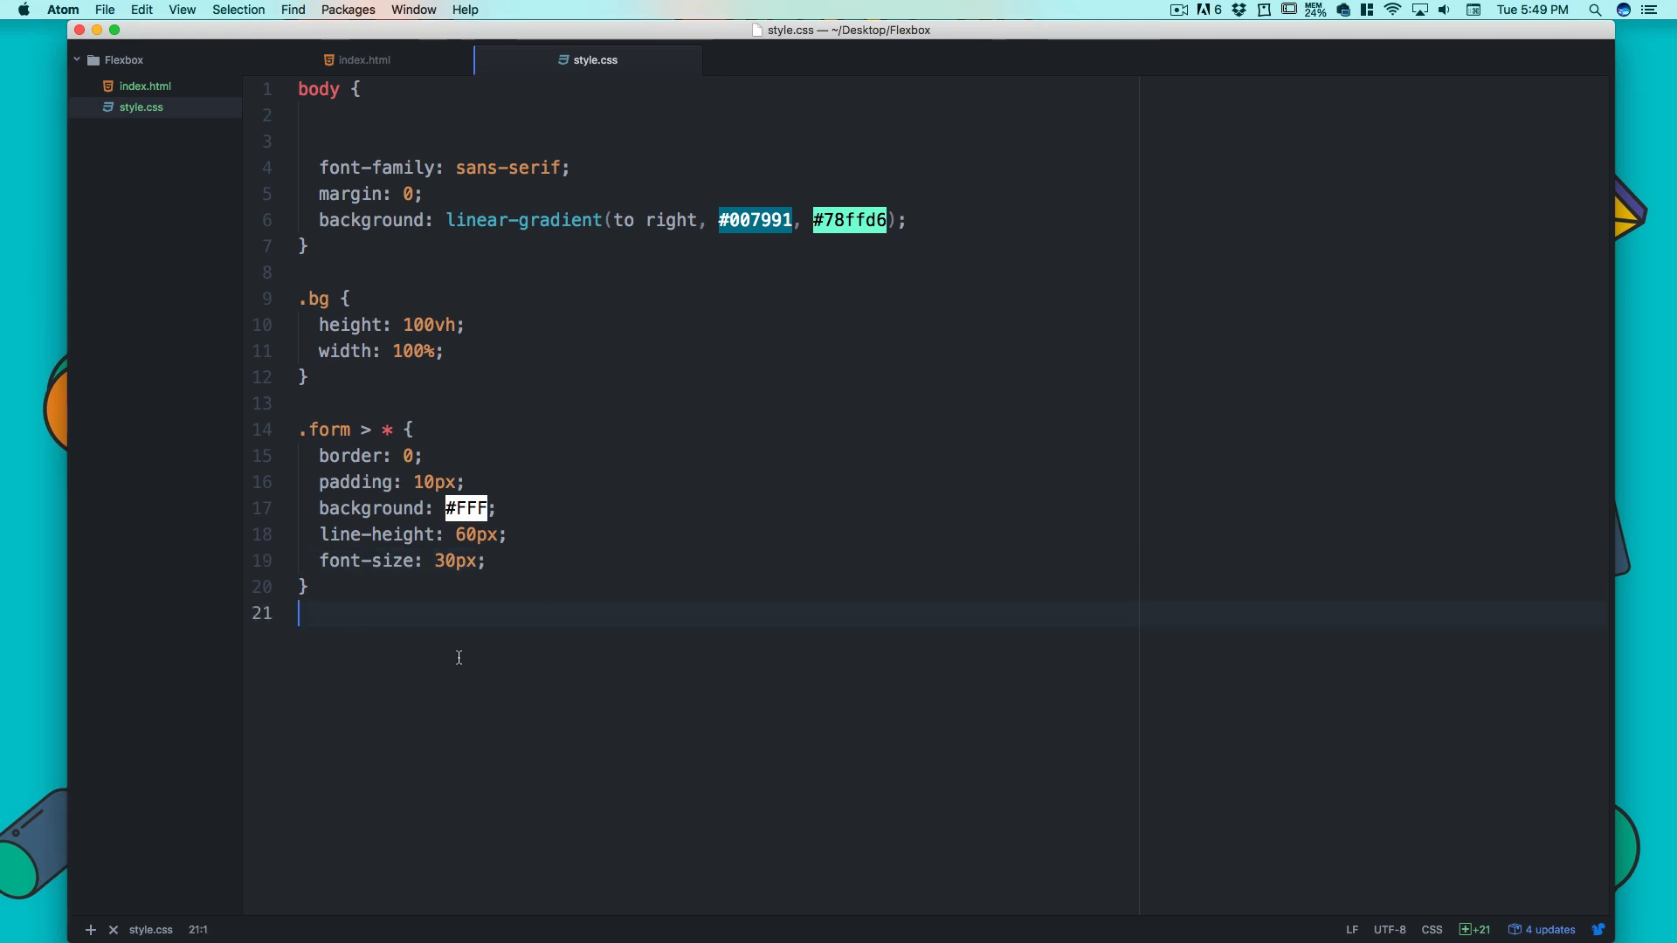
- Start a .form input[type="submit"] rule with background #2980b9
type(".form")
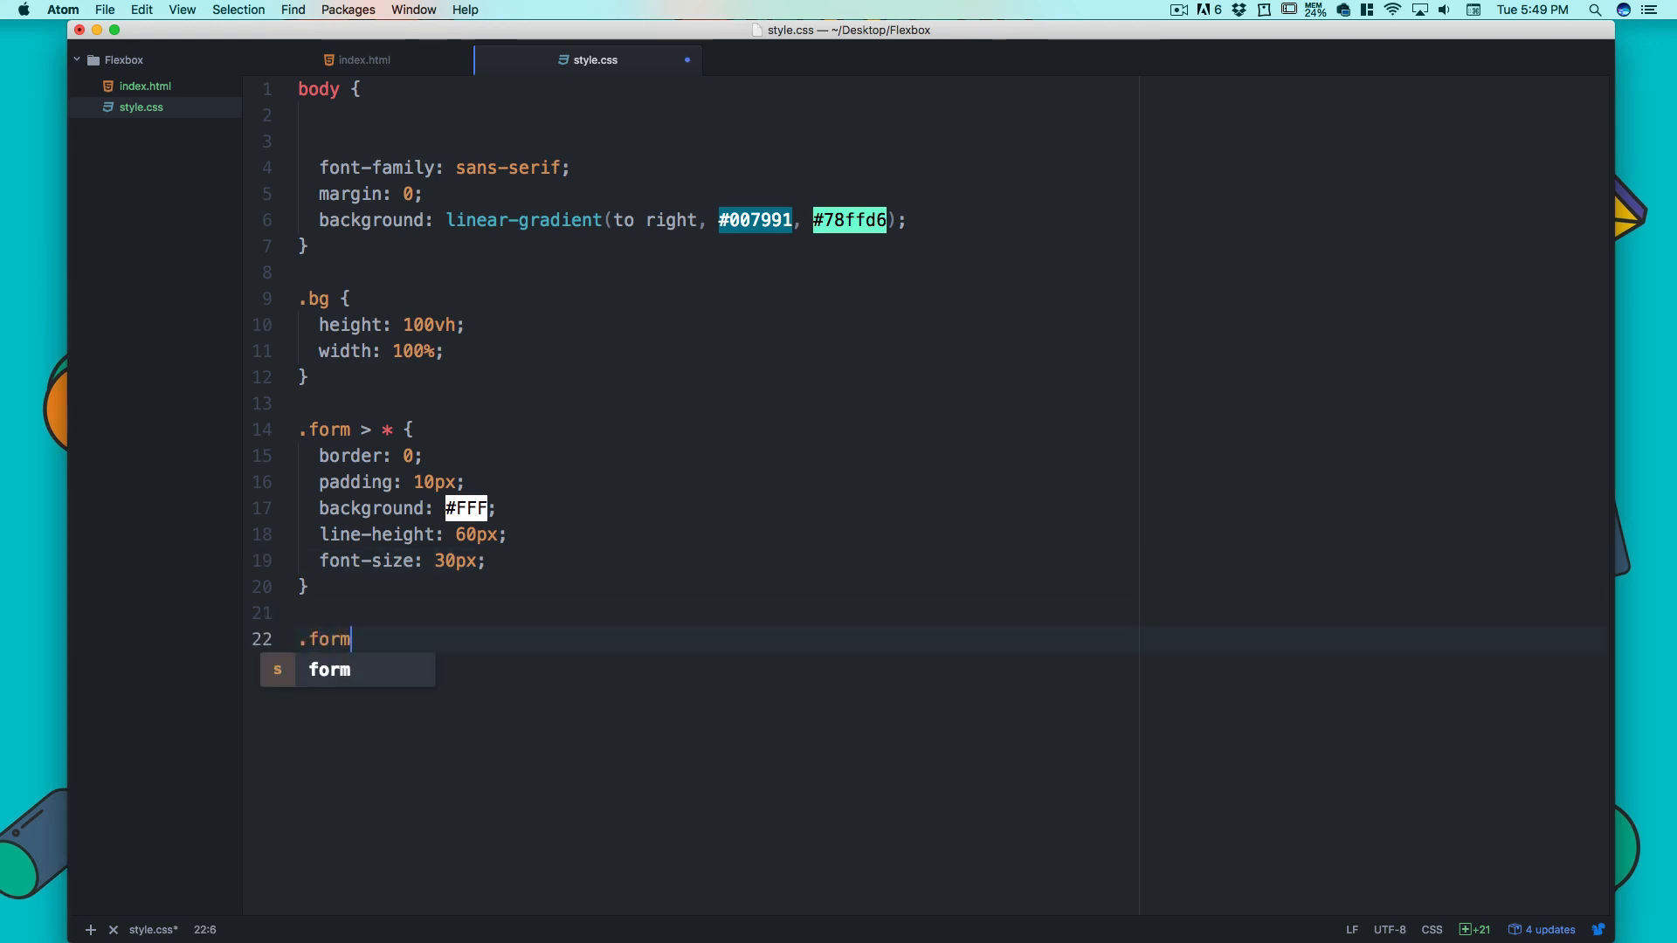
type("input")
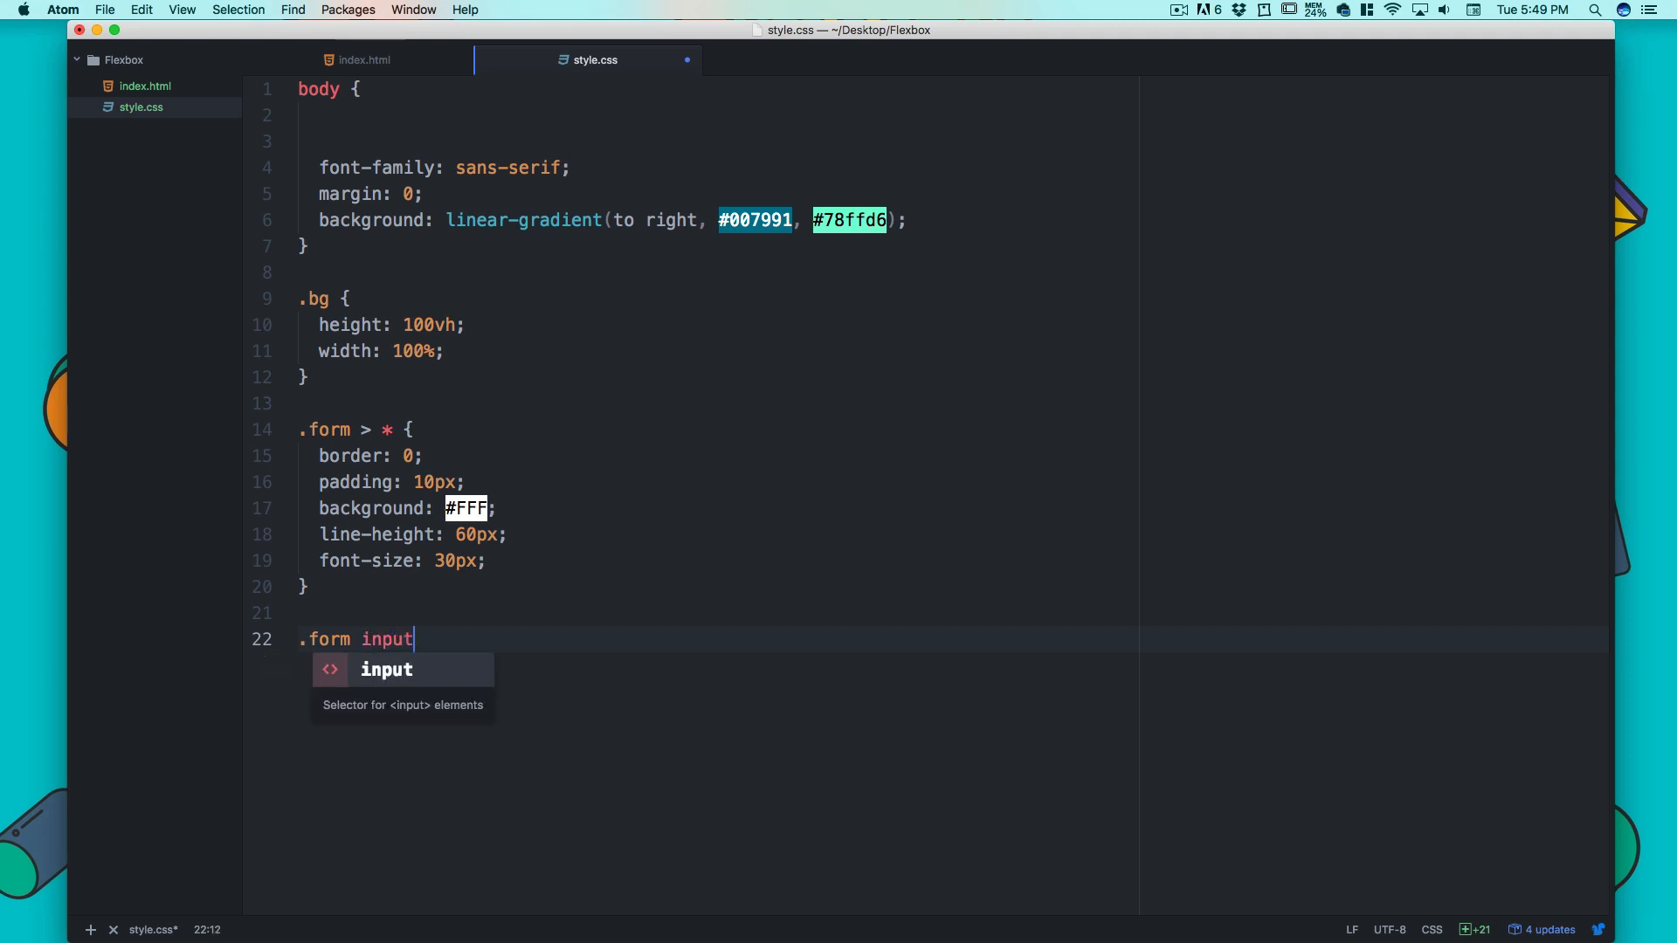
type("[ty")
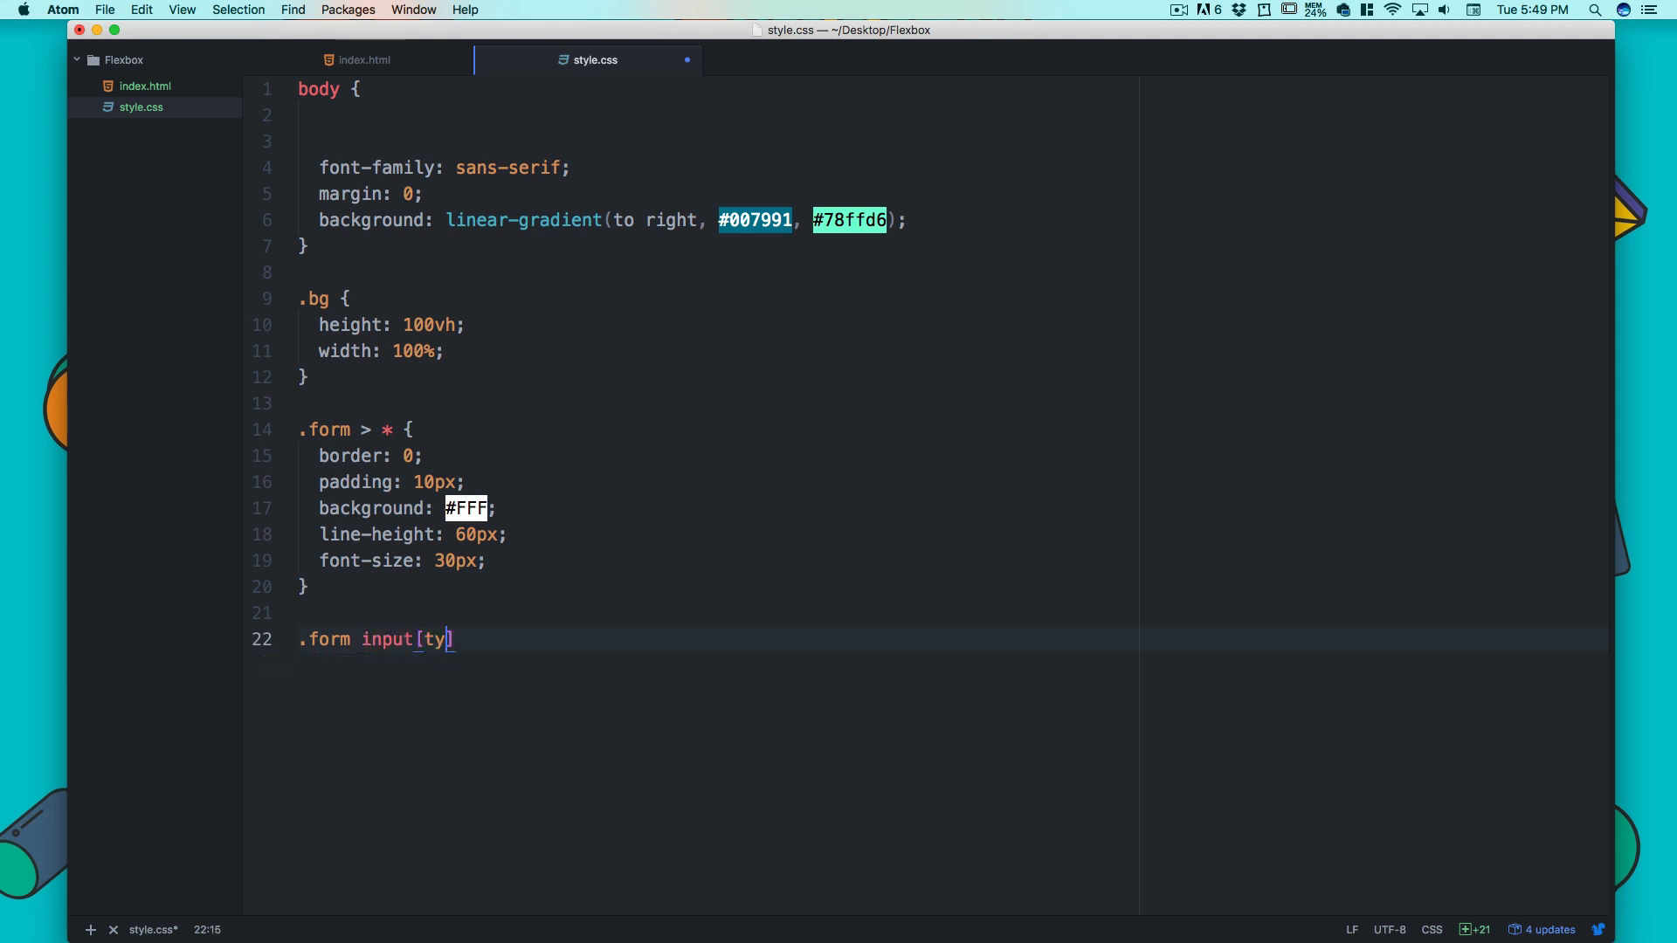
type("pe")
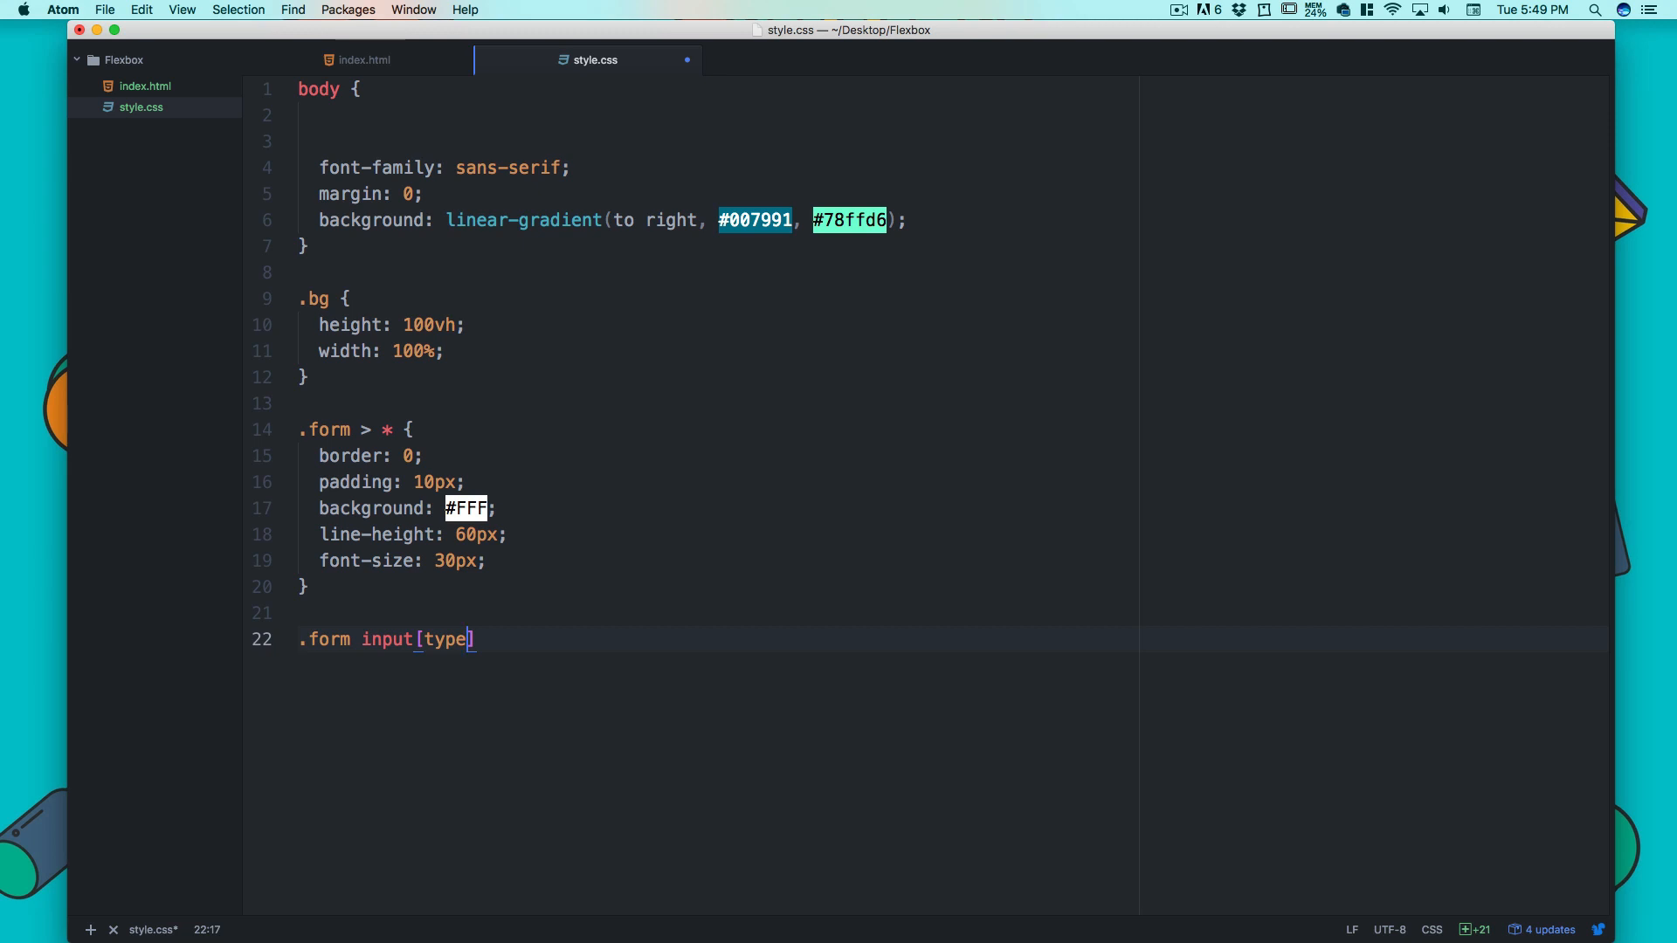
type("=\"subm")
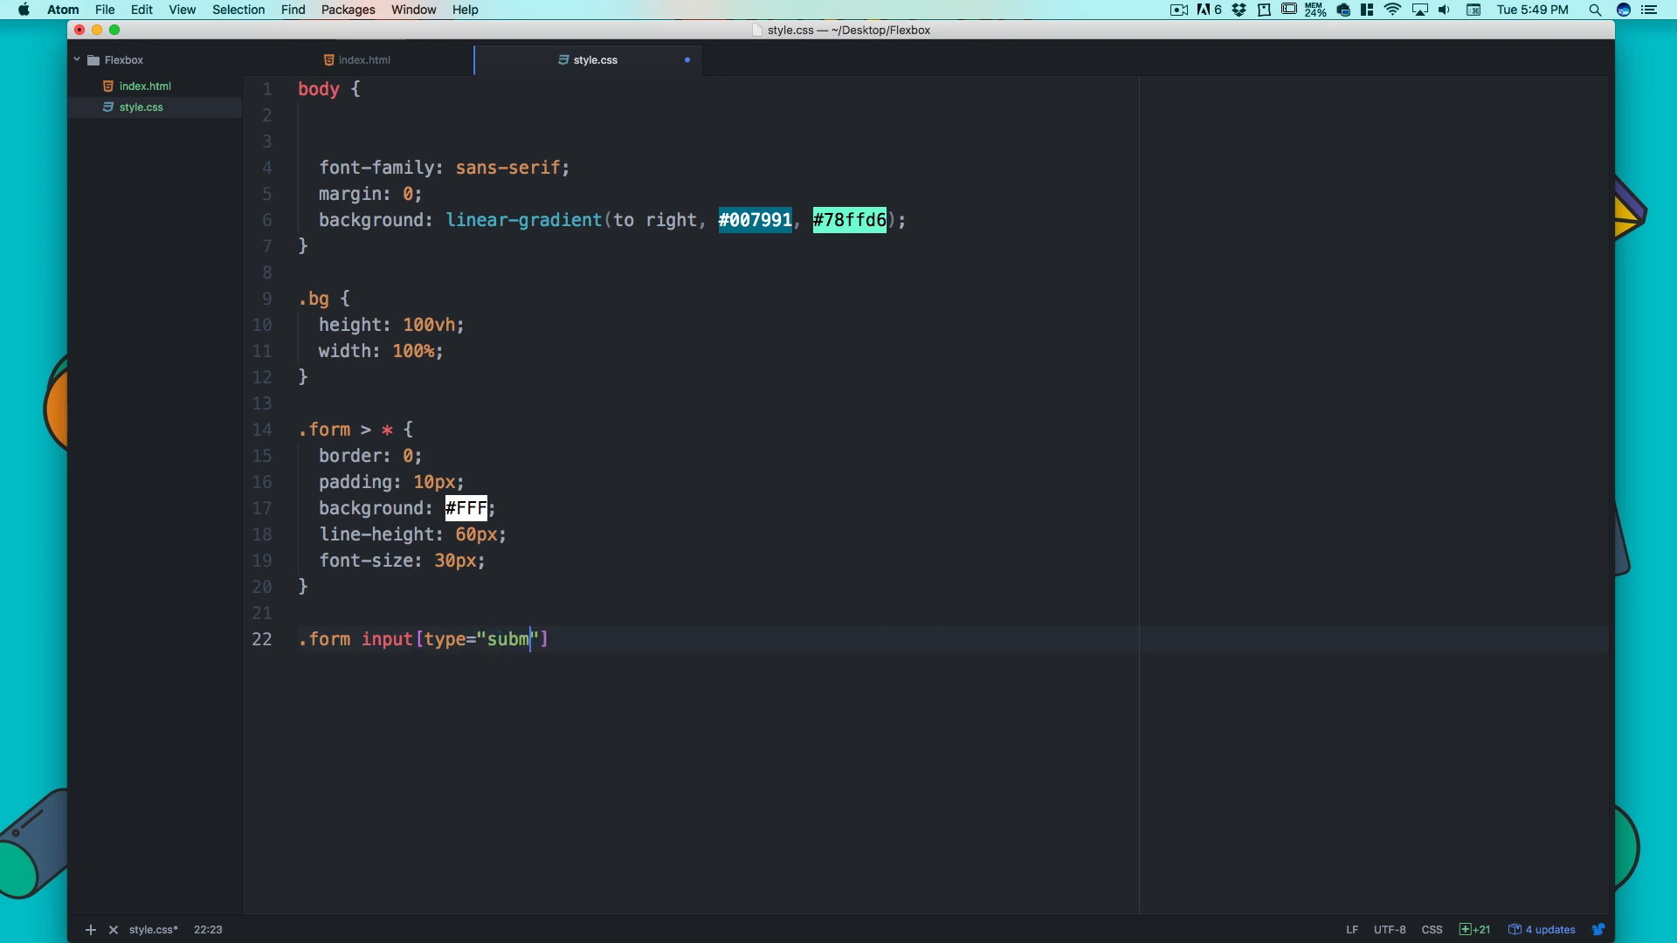
type("it")
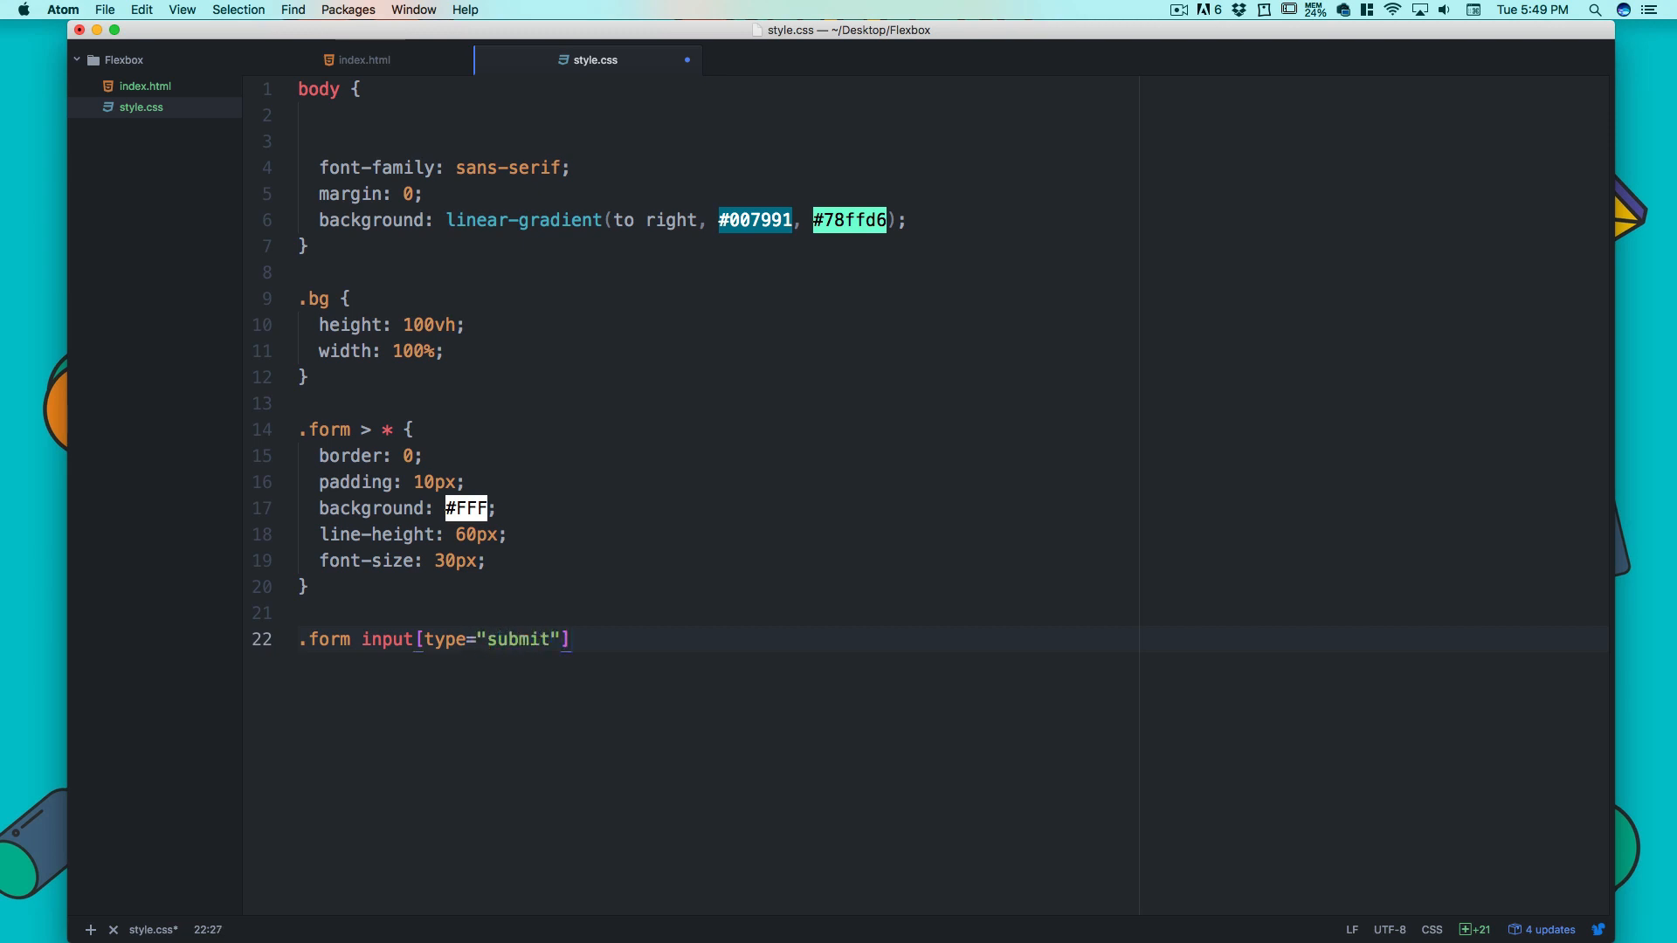
type("{")
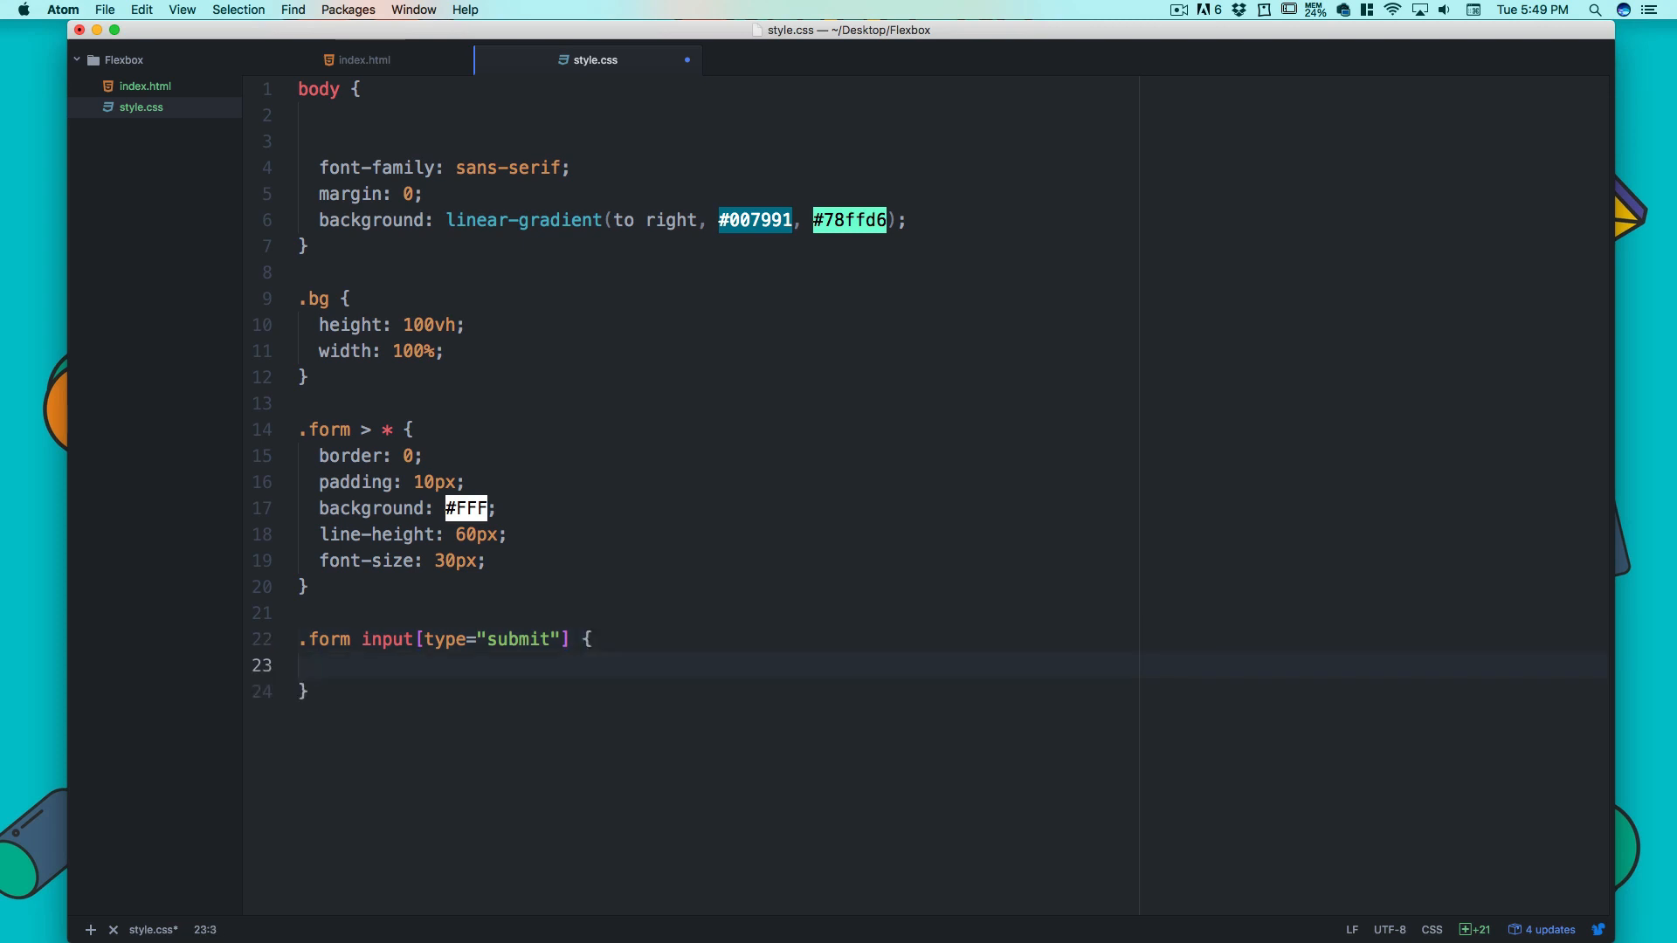
scroll("down", 3)
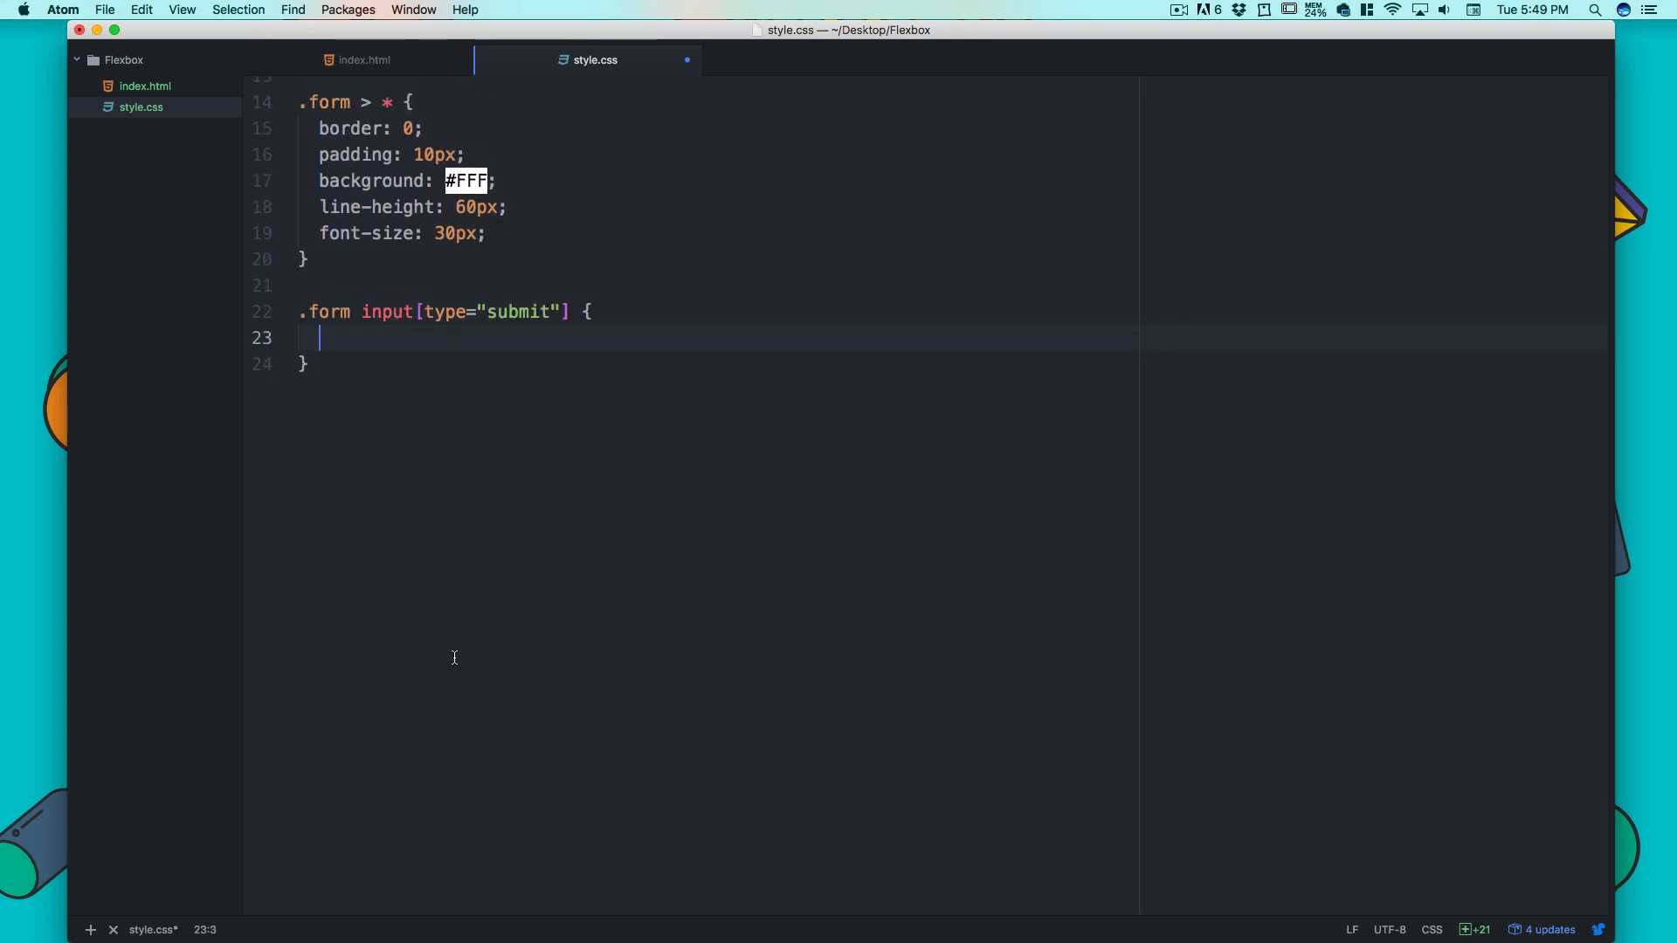
type("background:")
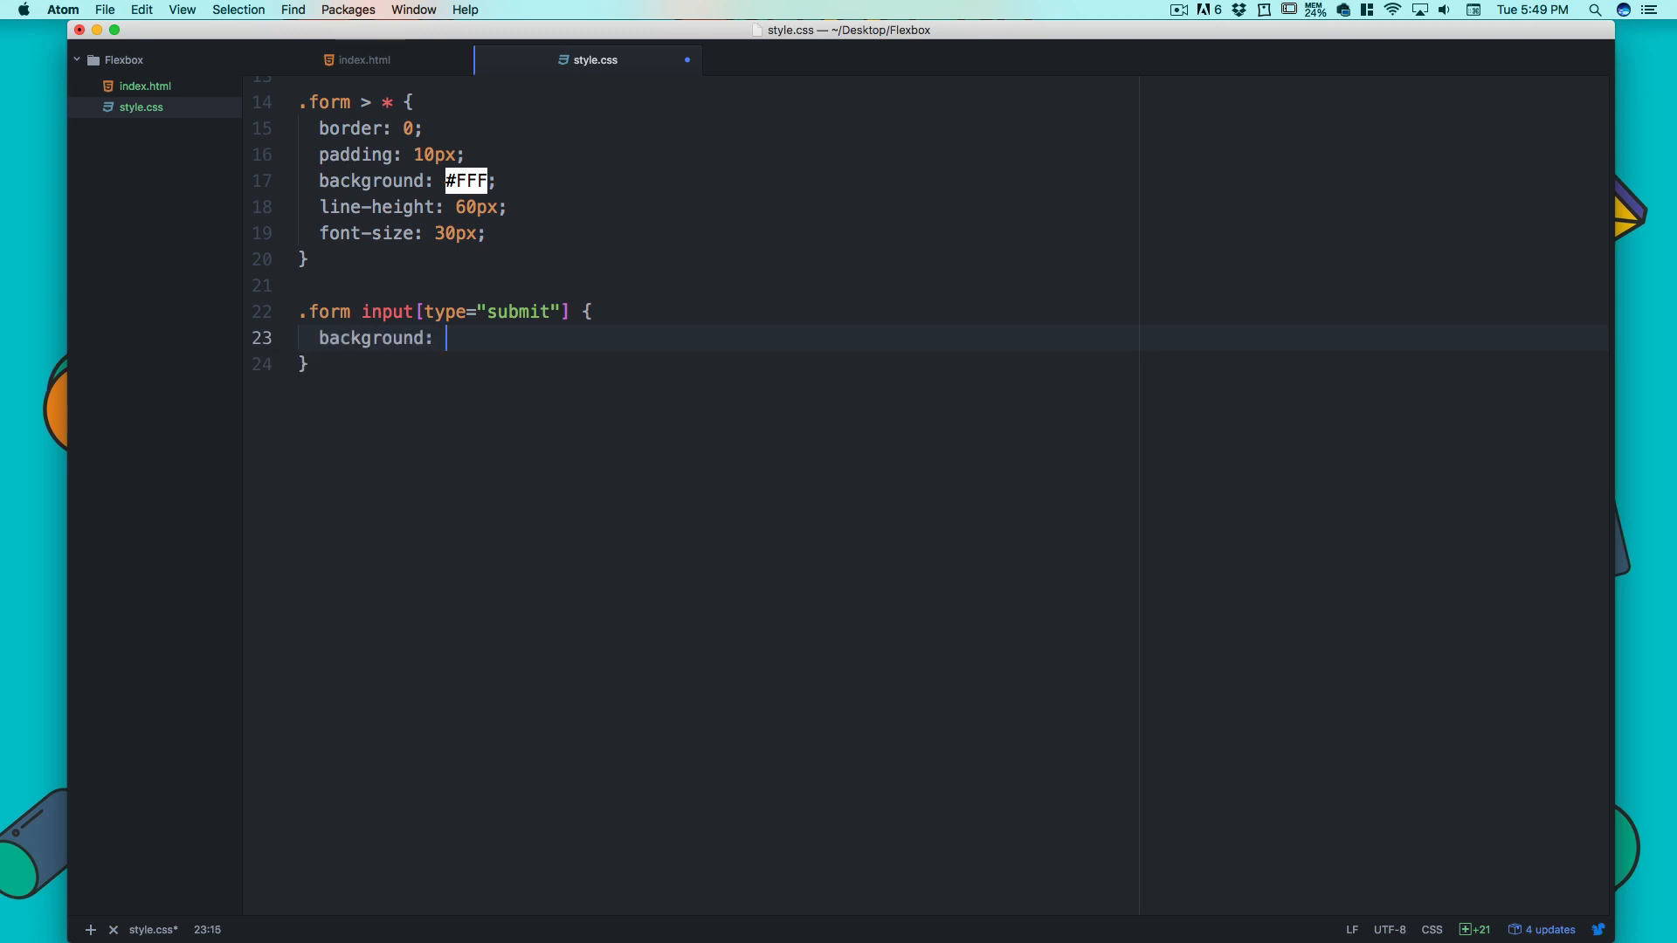
type("#2980b9;")
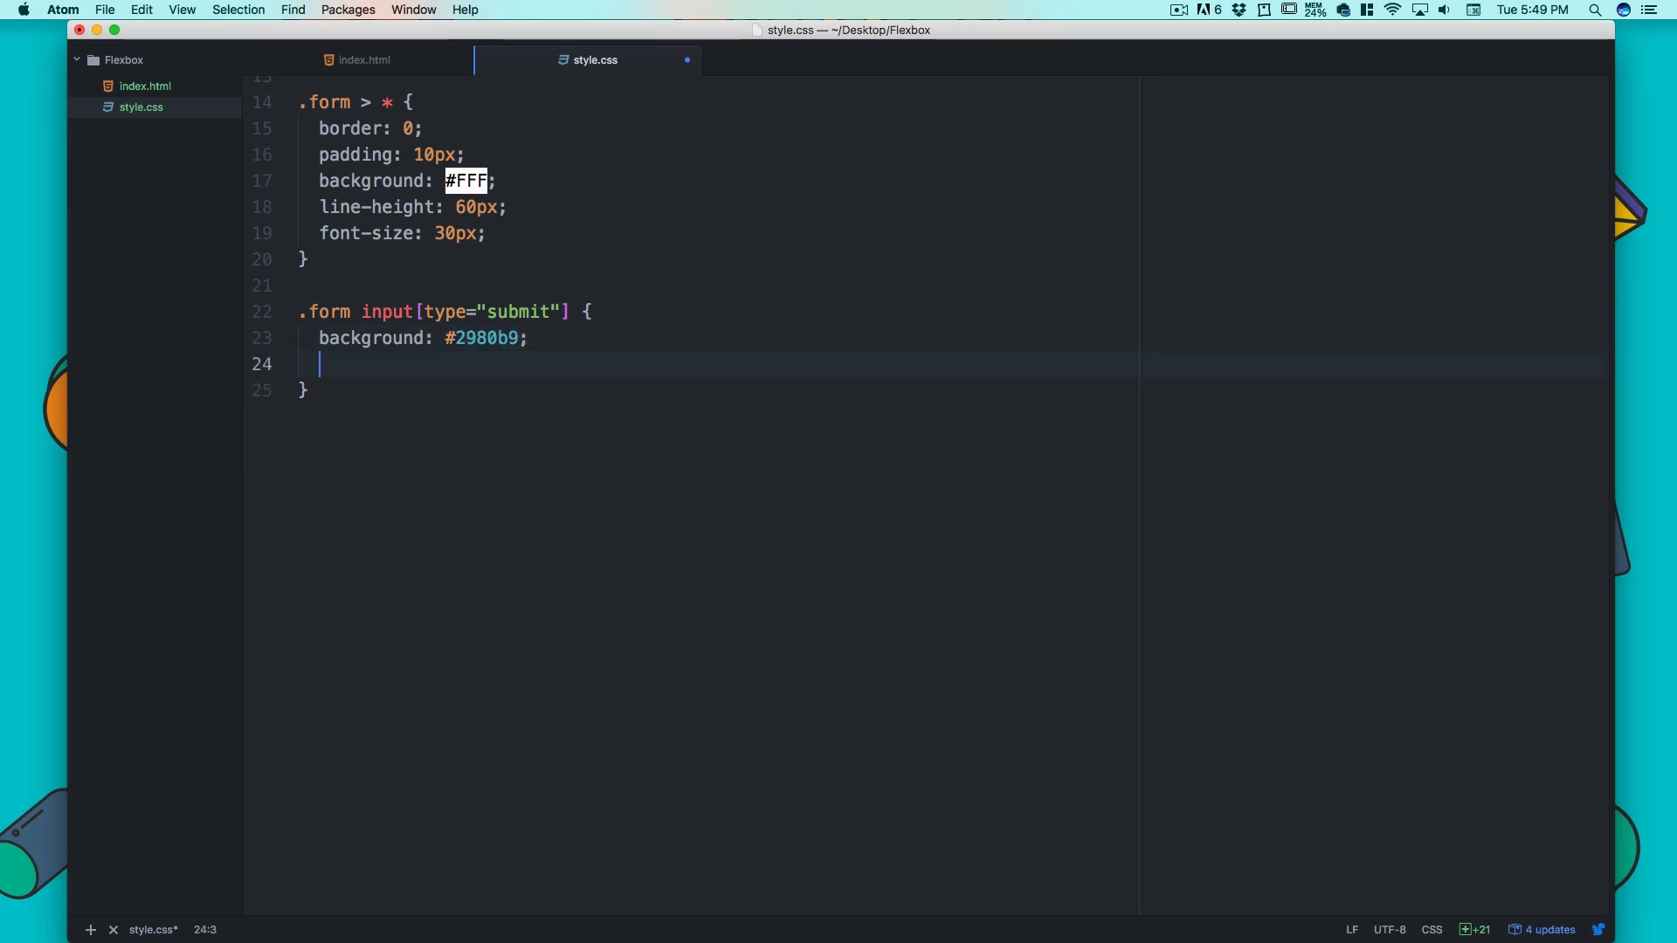
- Give the submit input border: 2px solid #2980b9 and color: #fff
type("border")
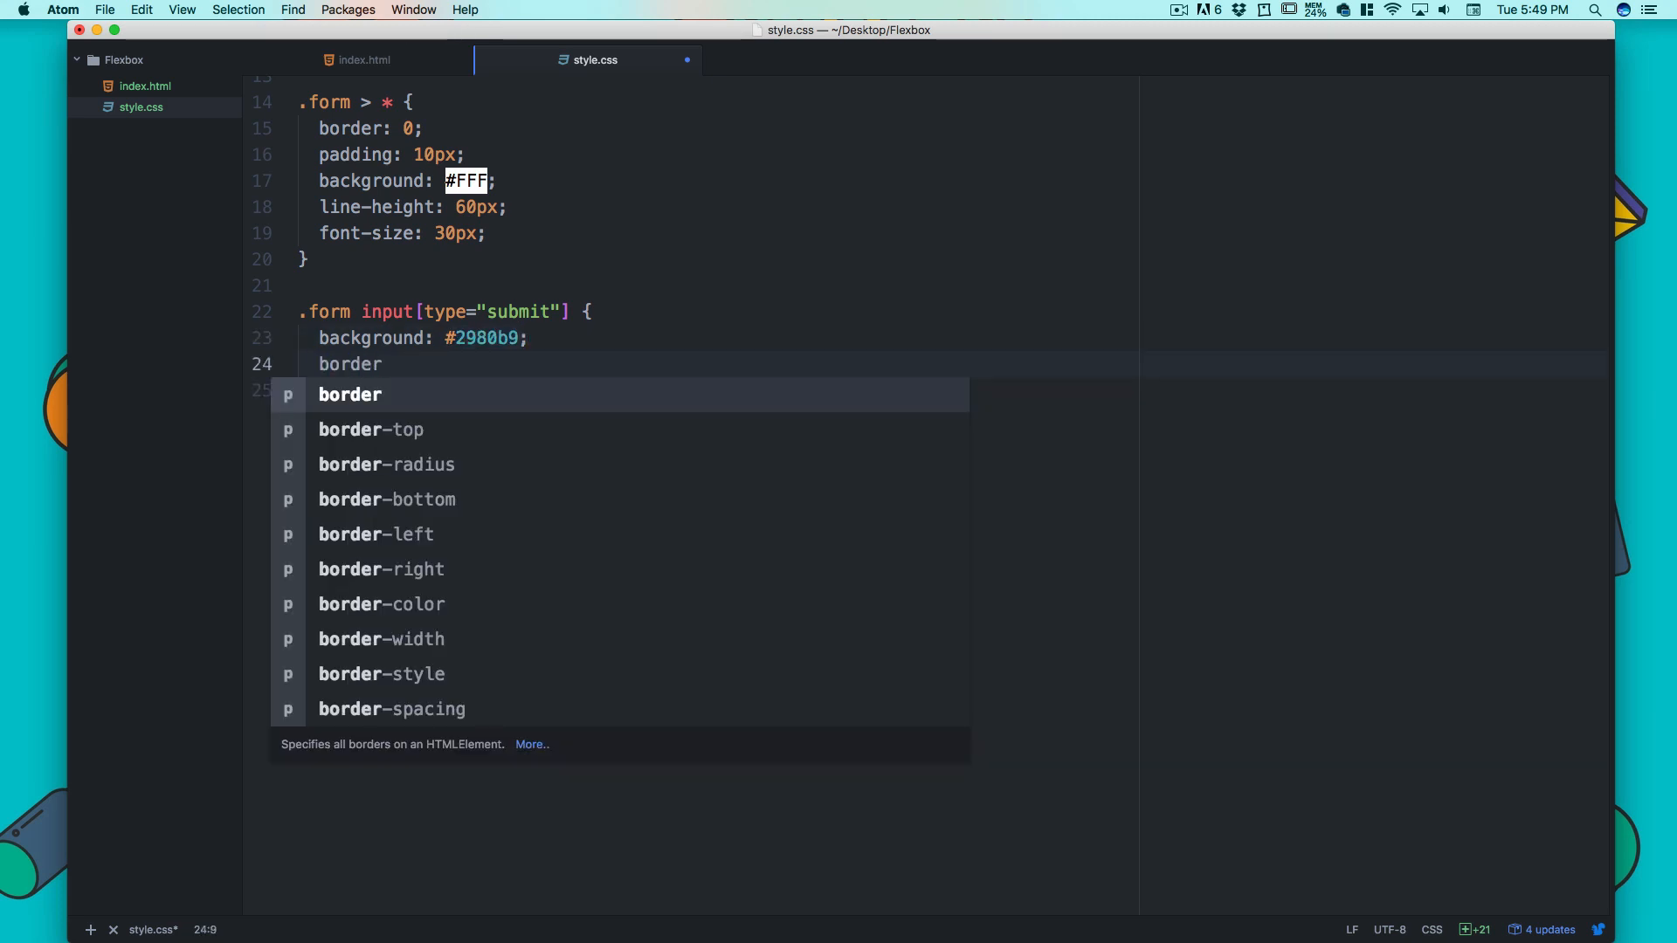
type(": 2")
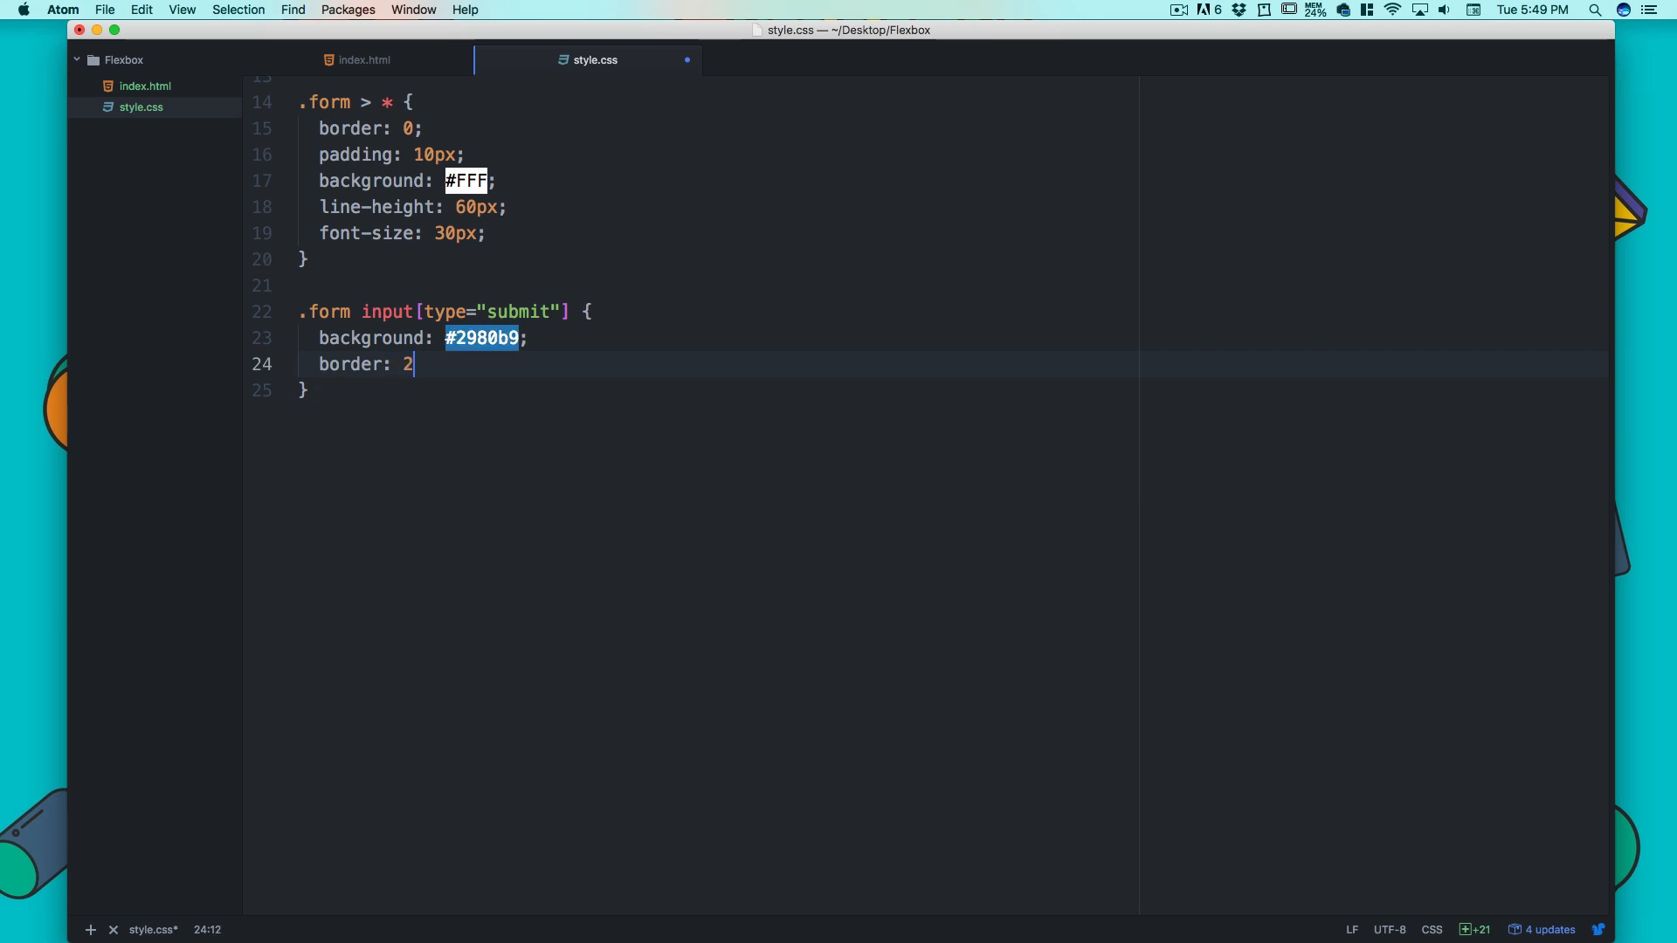
type("px")
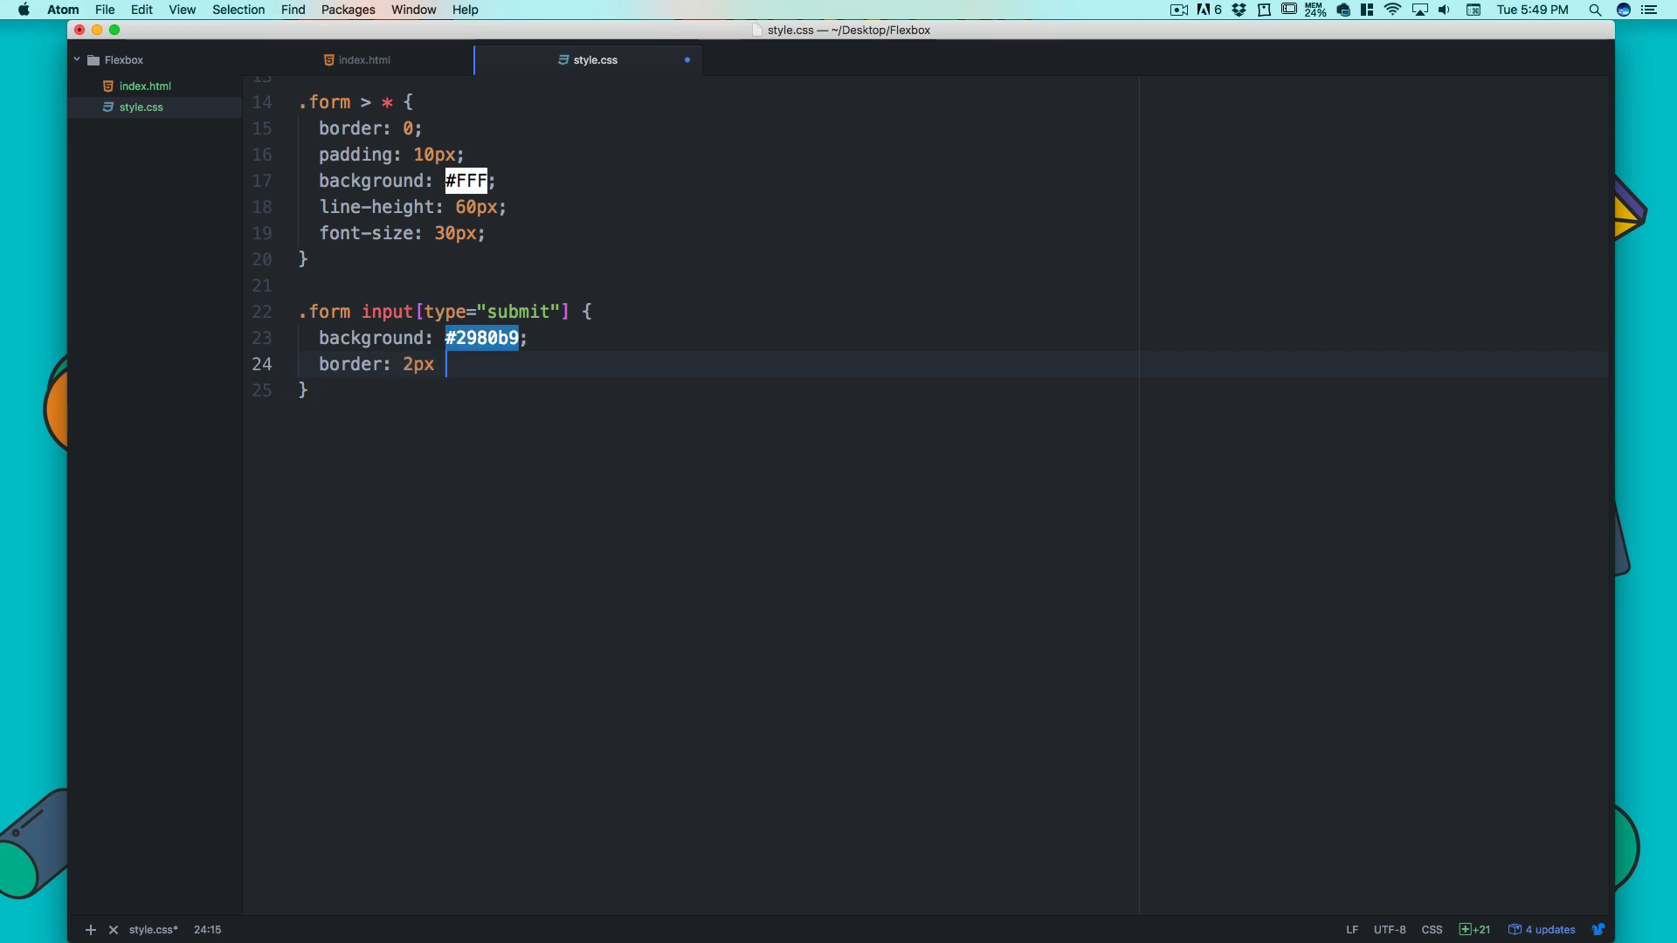
type("solid")
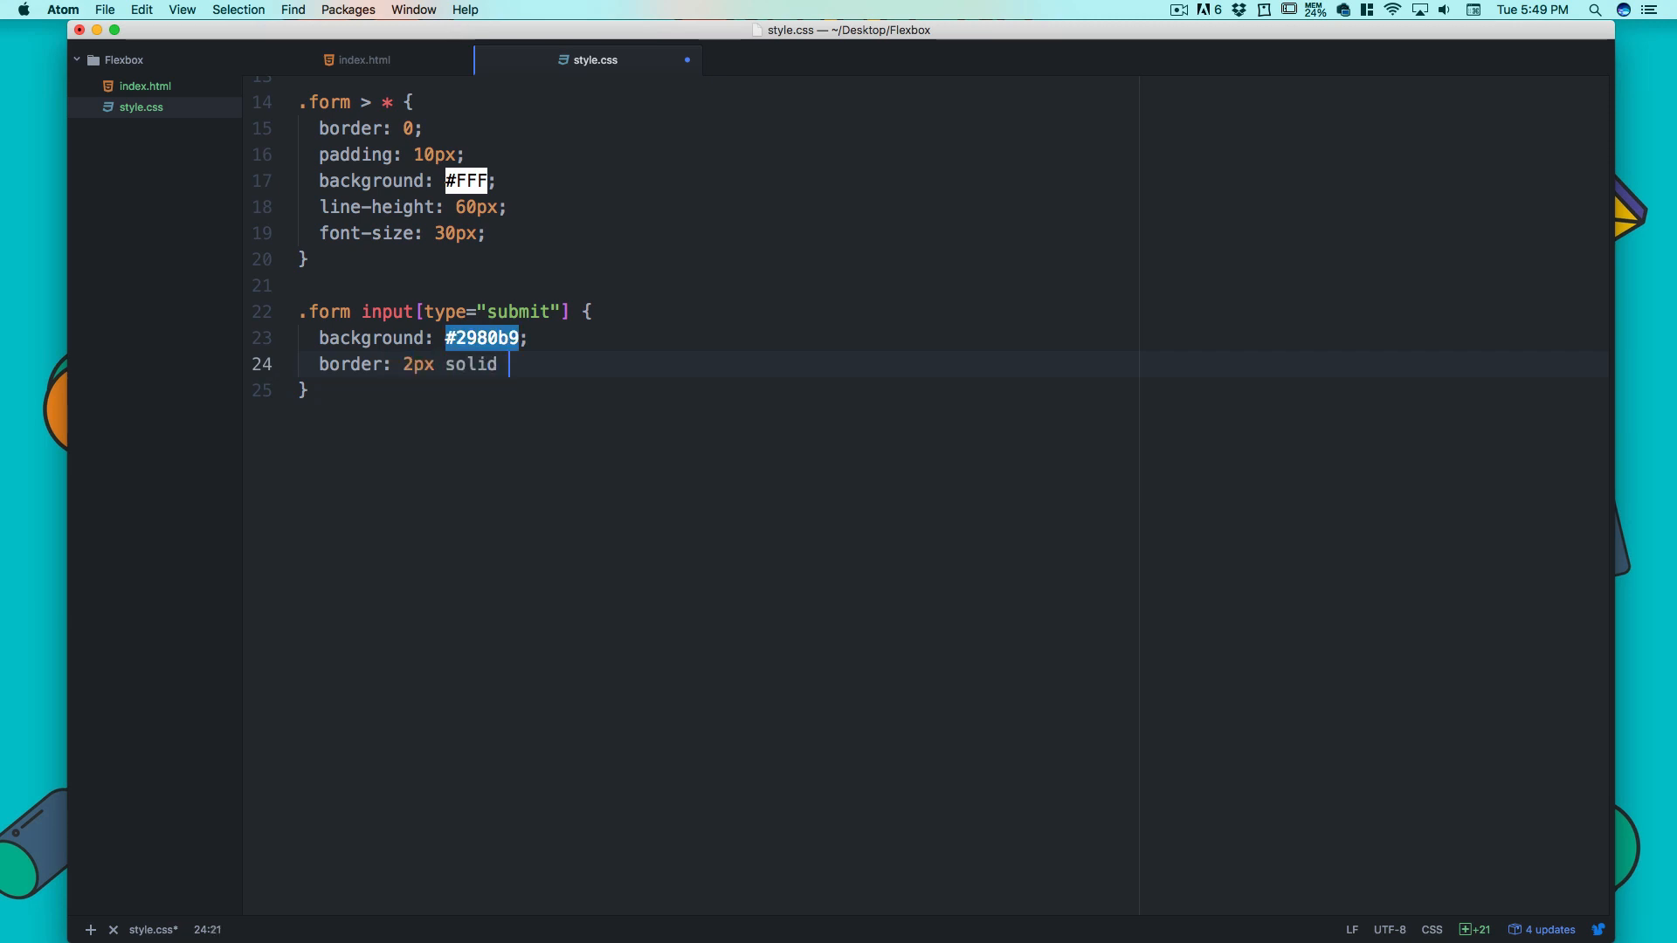
type("#2980b9")
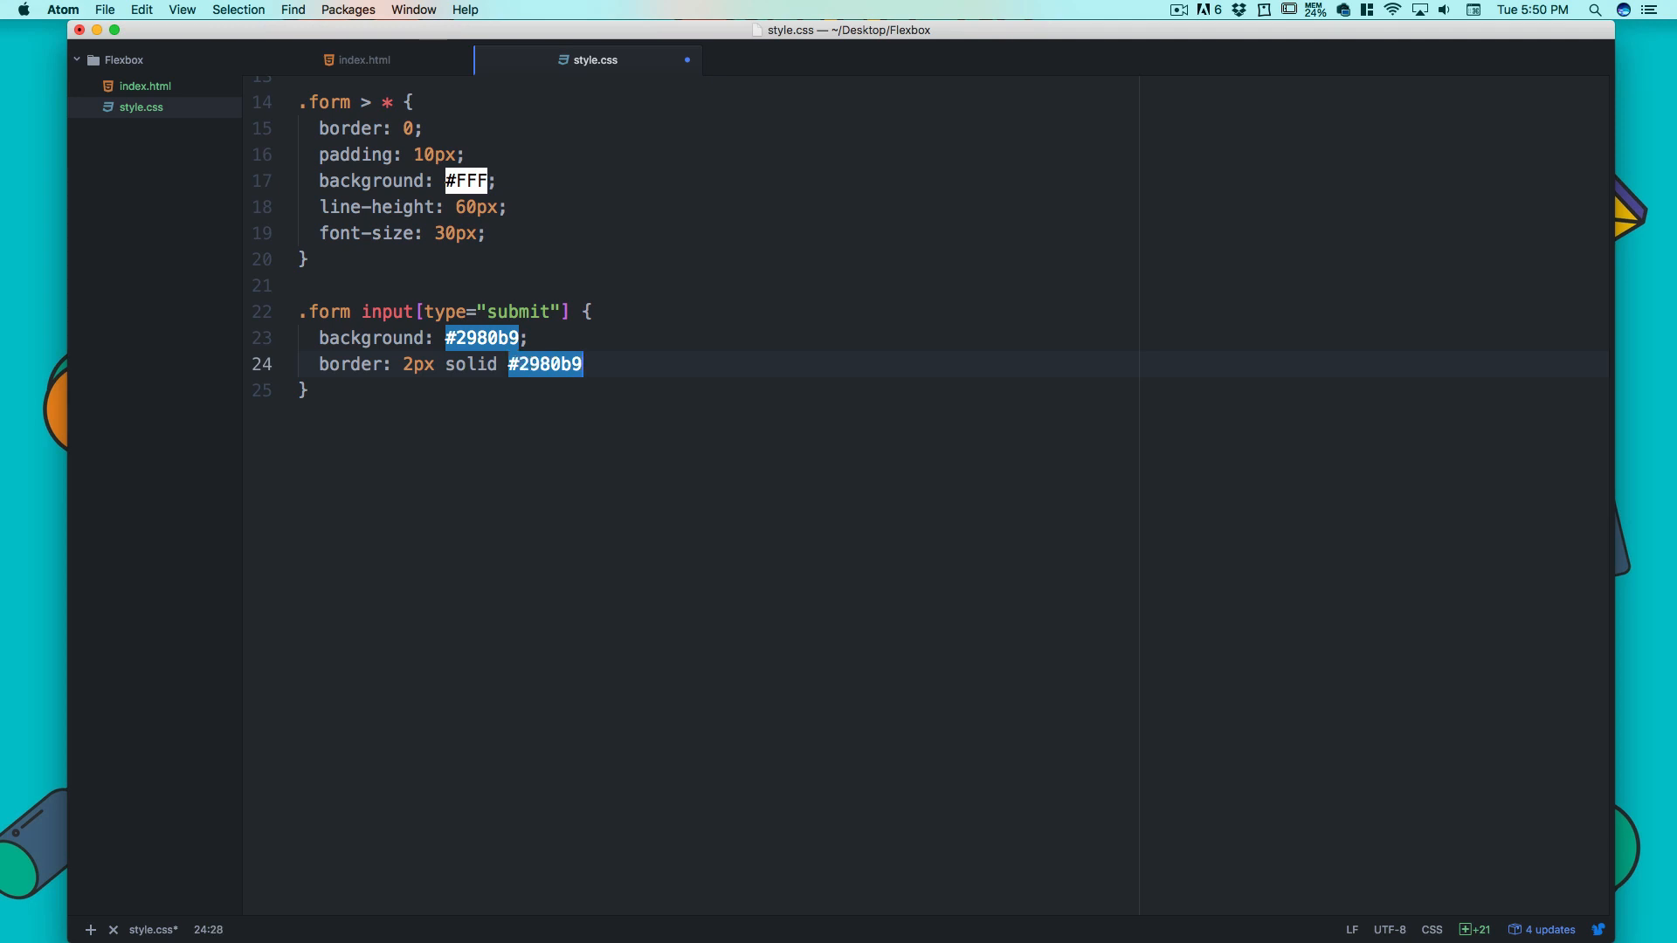
key("Return")
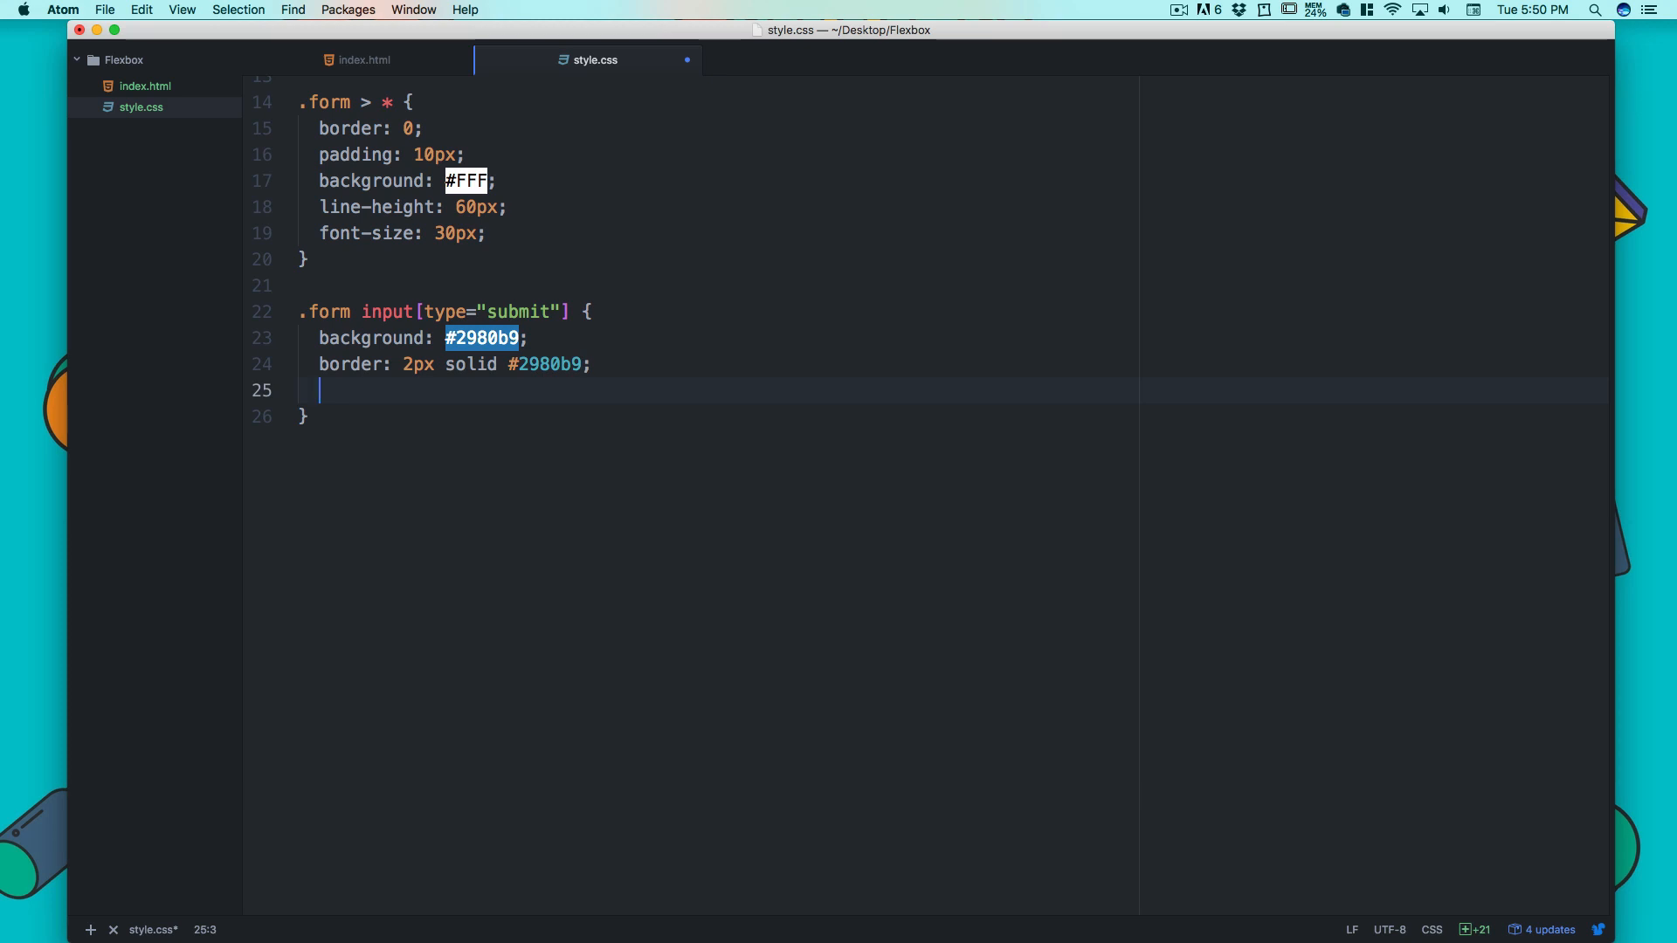
type("color: #")
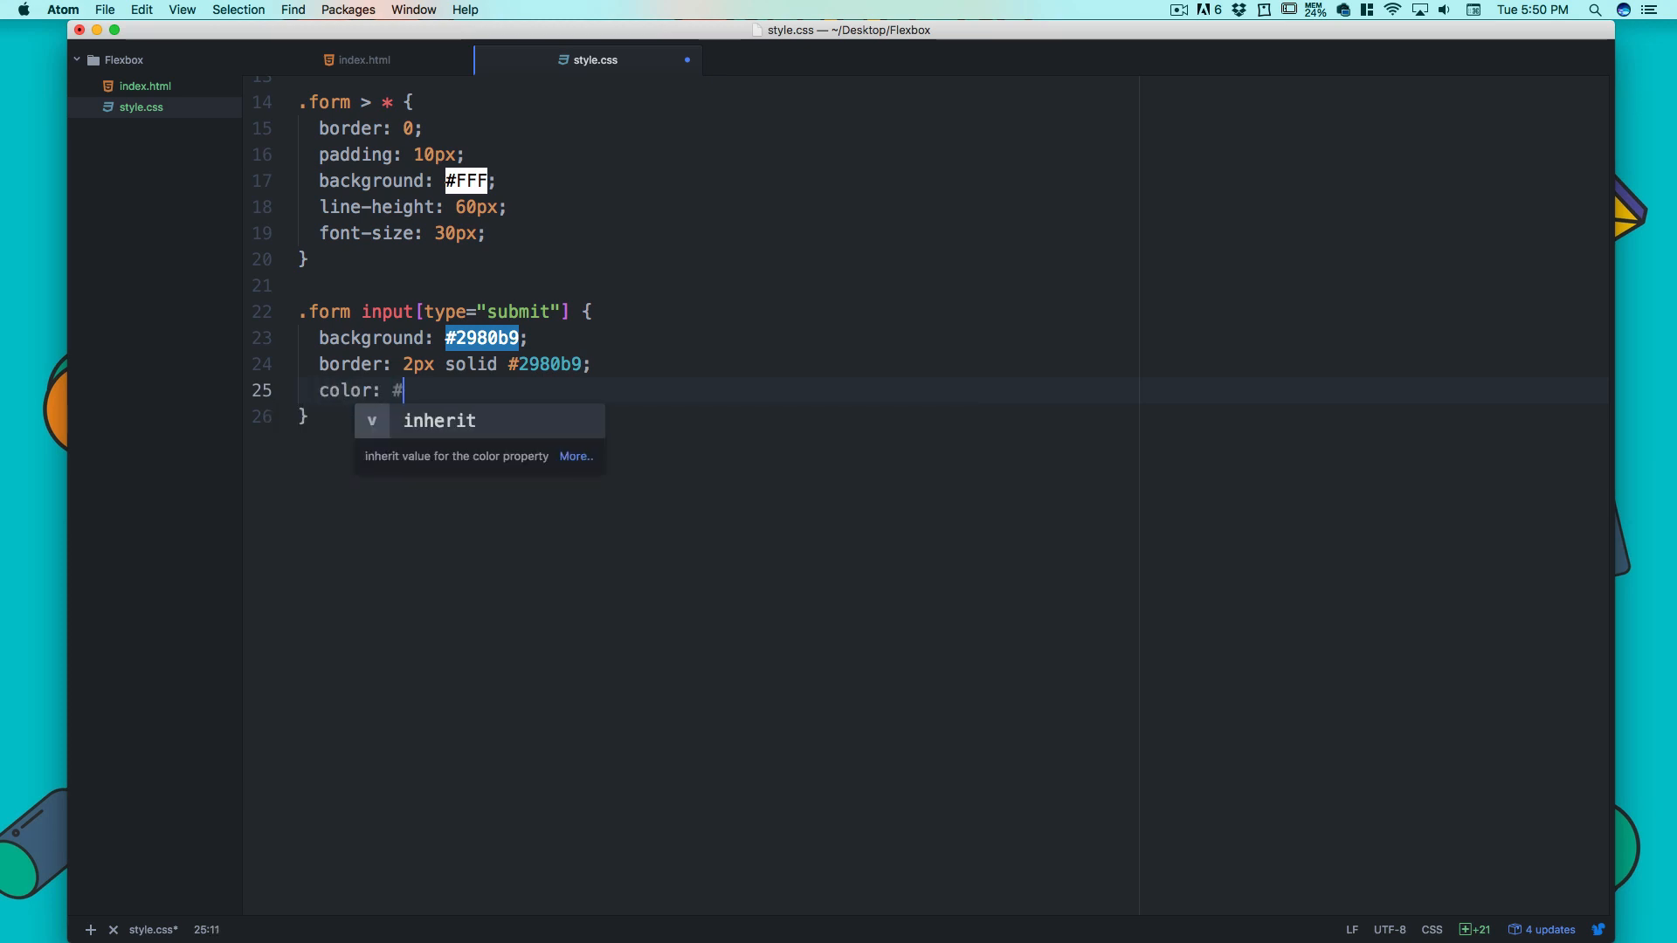
type("fff;")
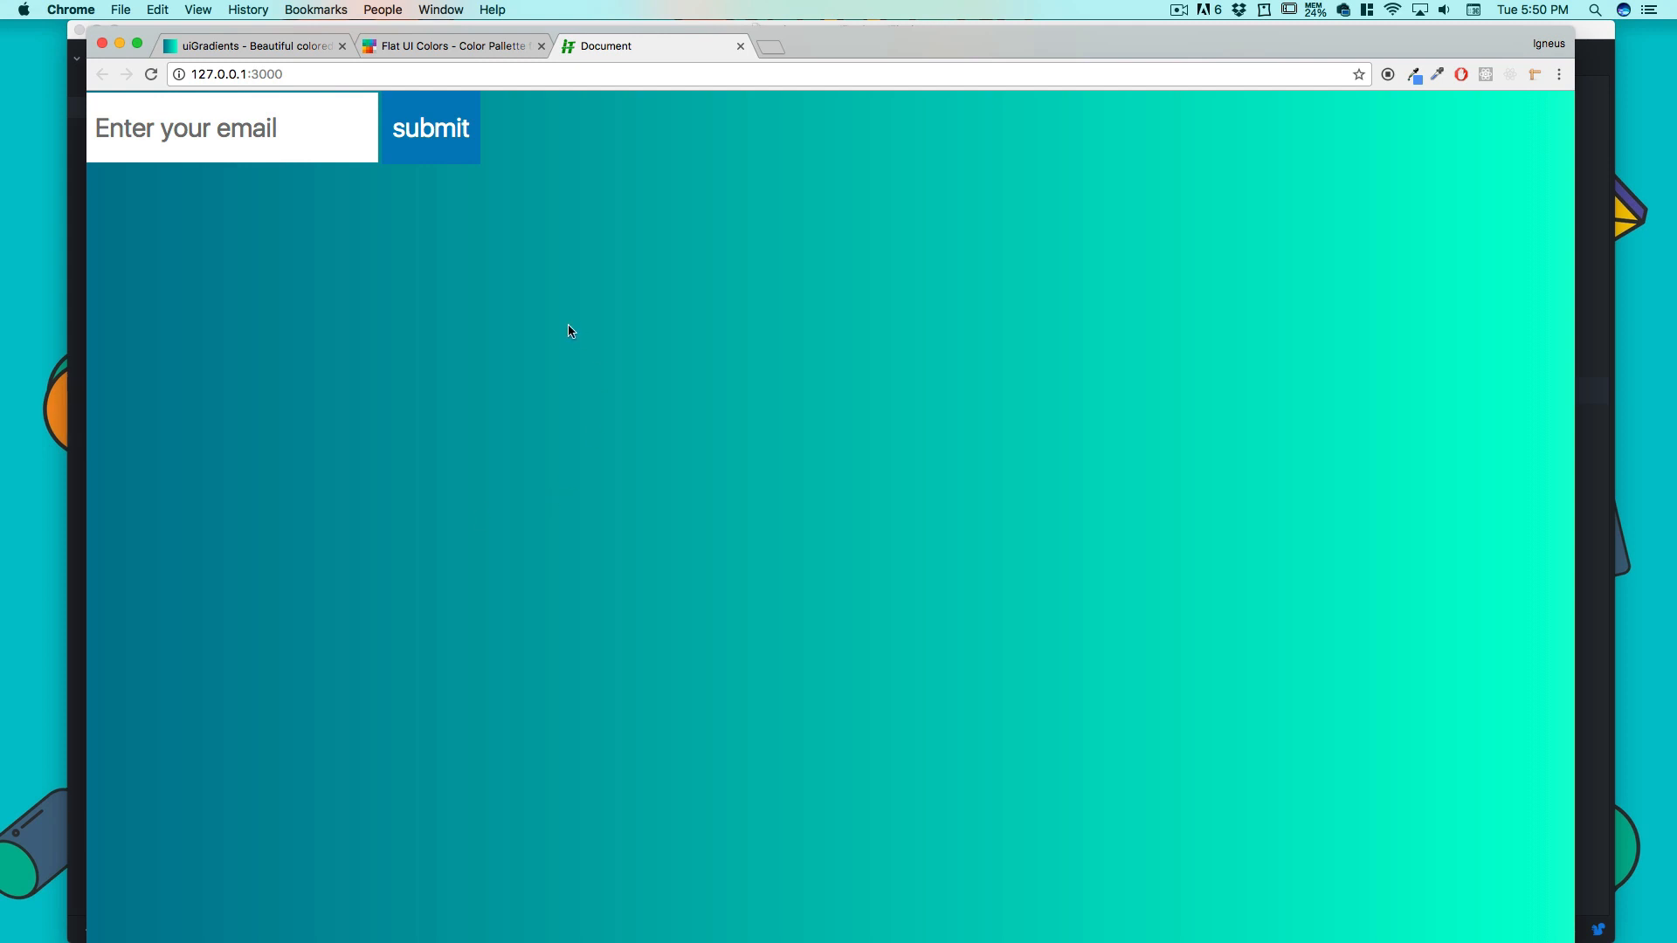
mouse_move(875, 472)
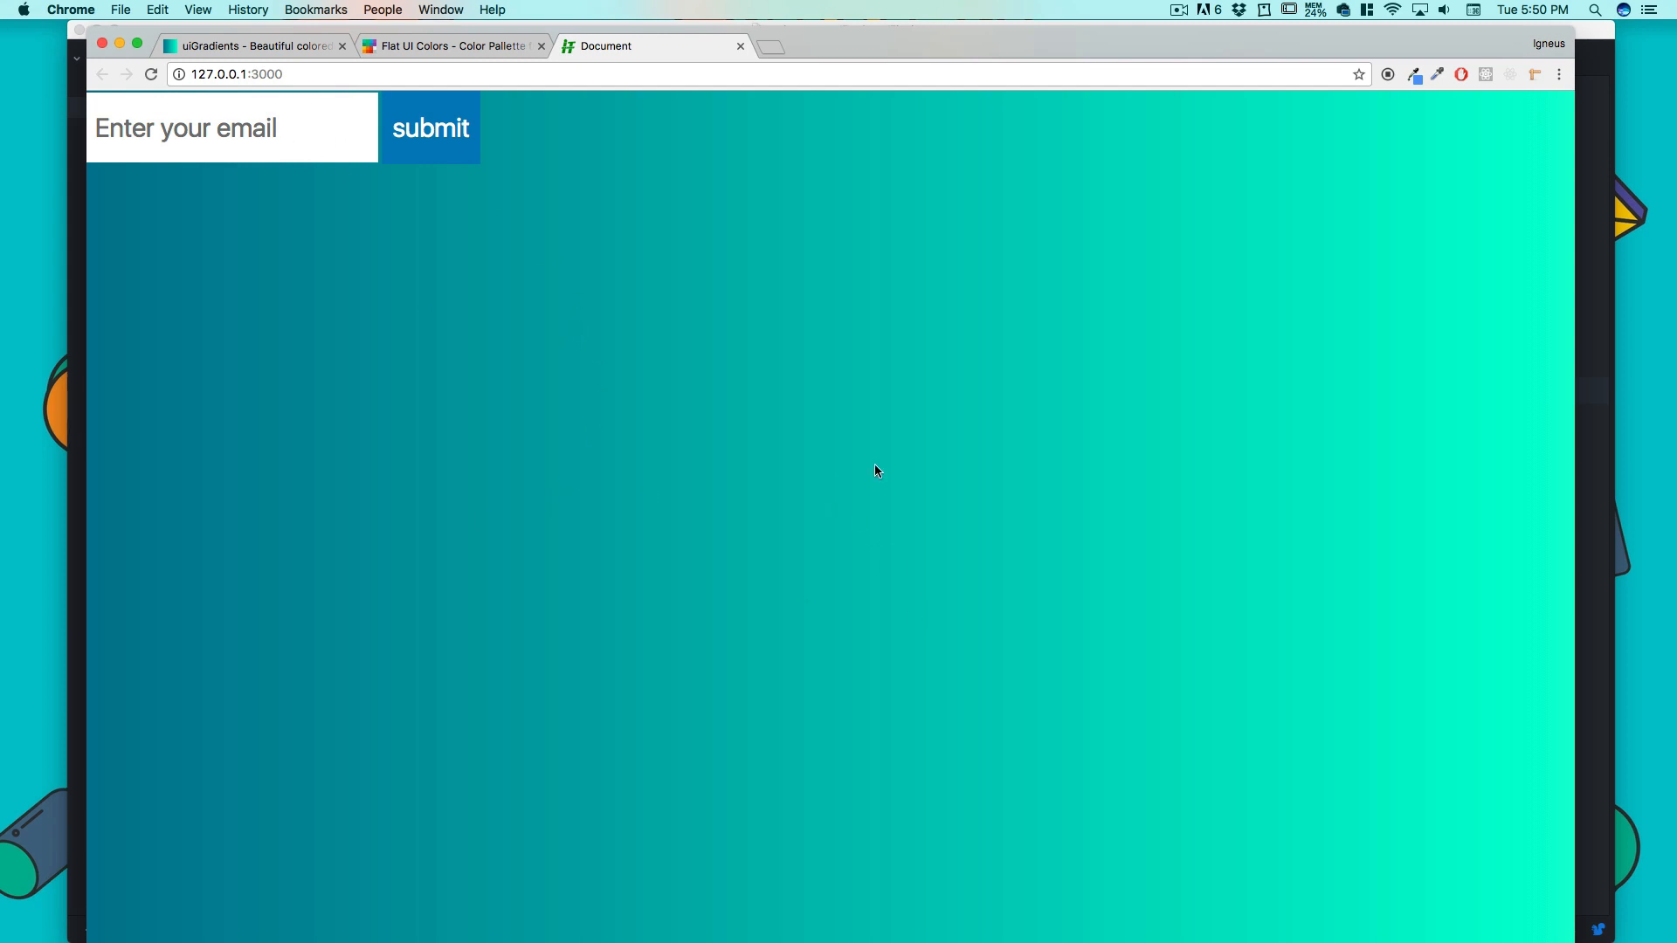
mouse_move(565, 468)
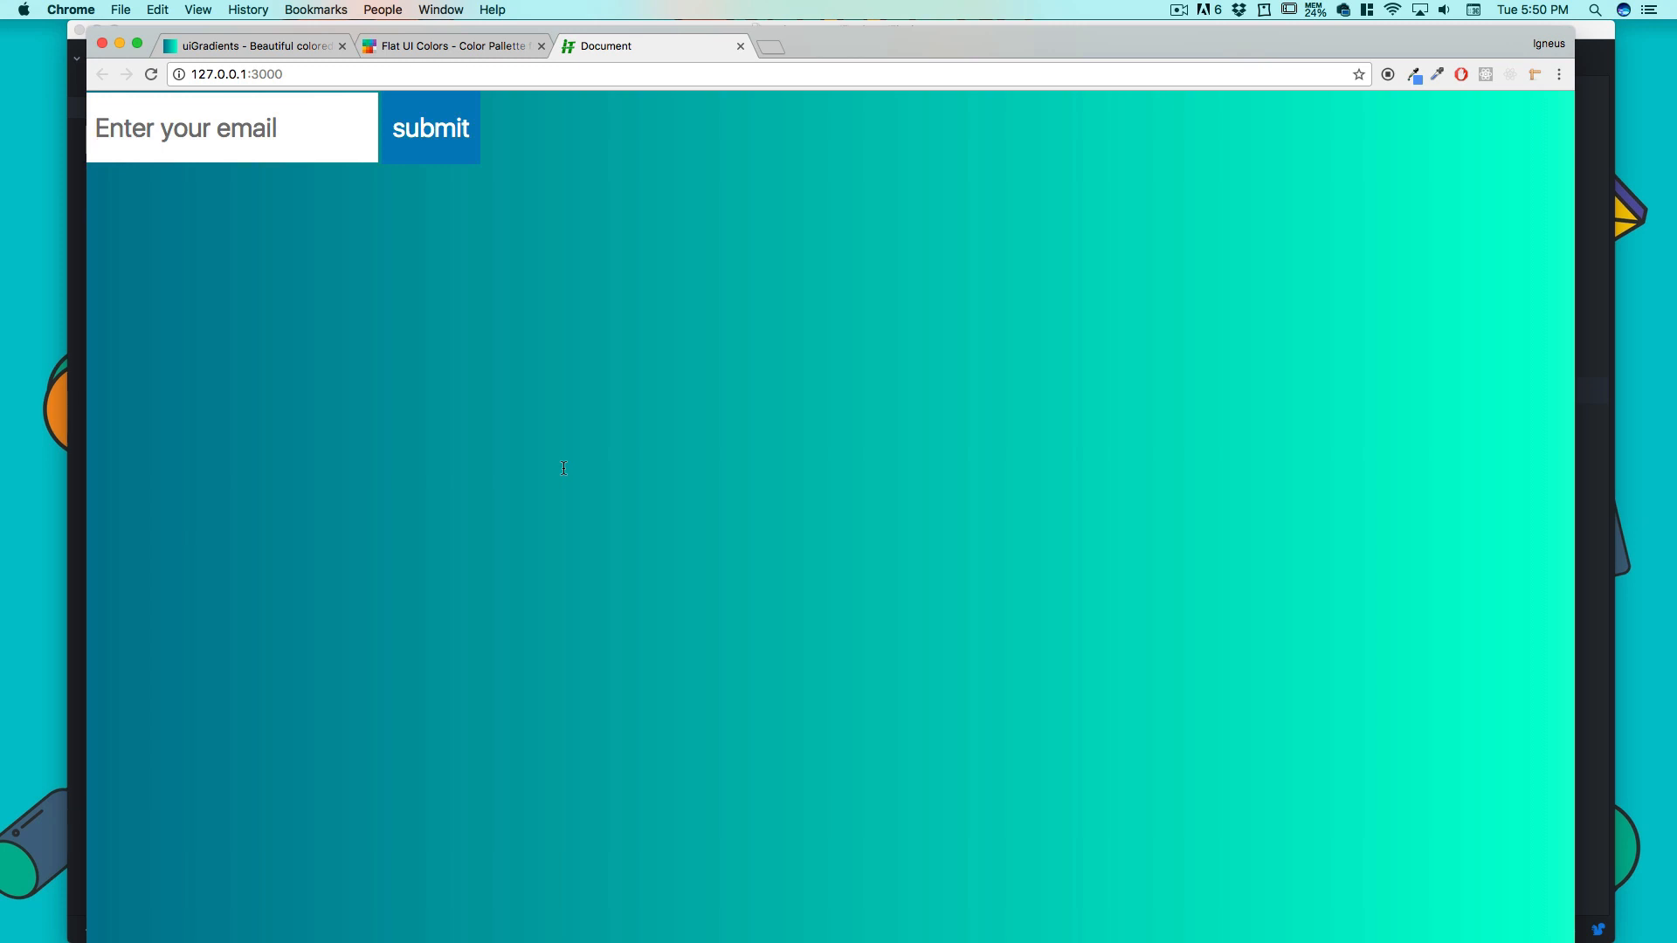
mouse_move(512, 578)
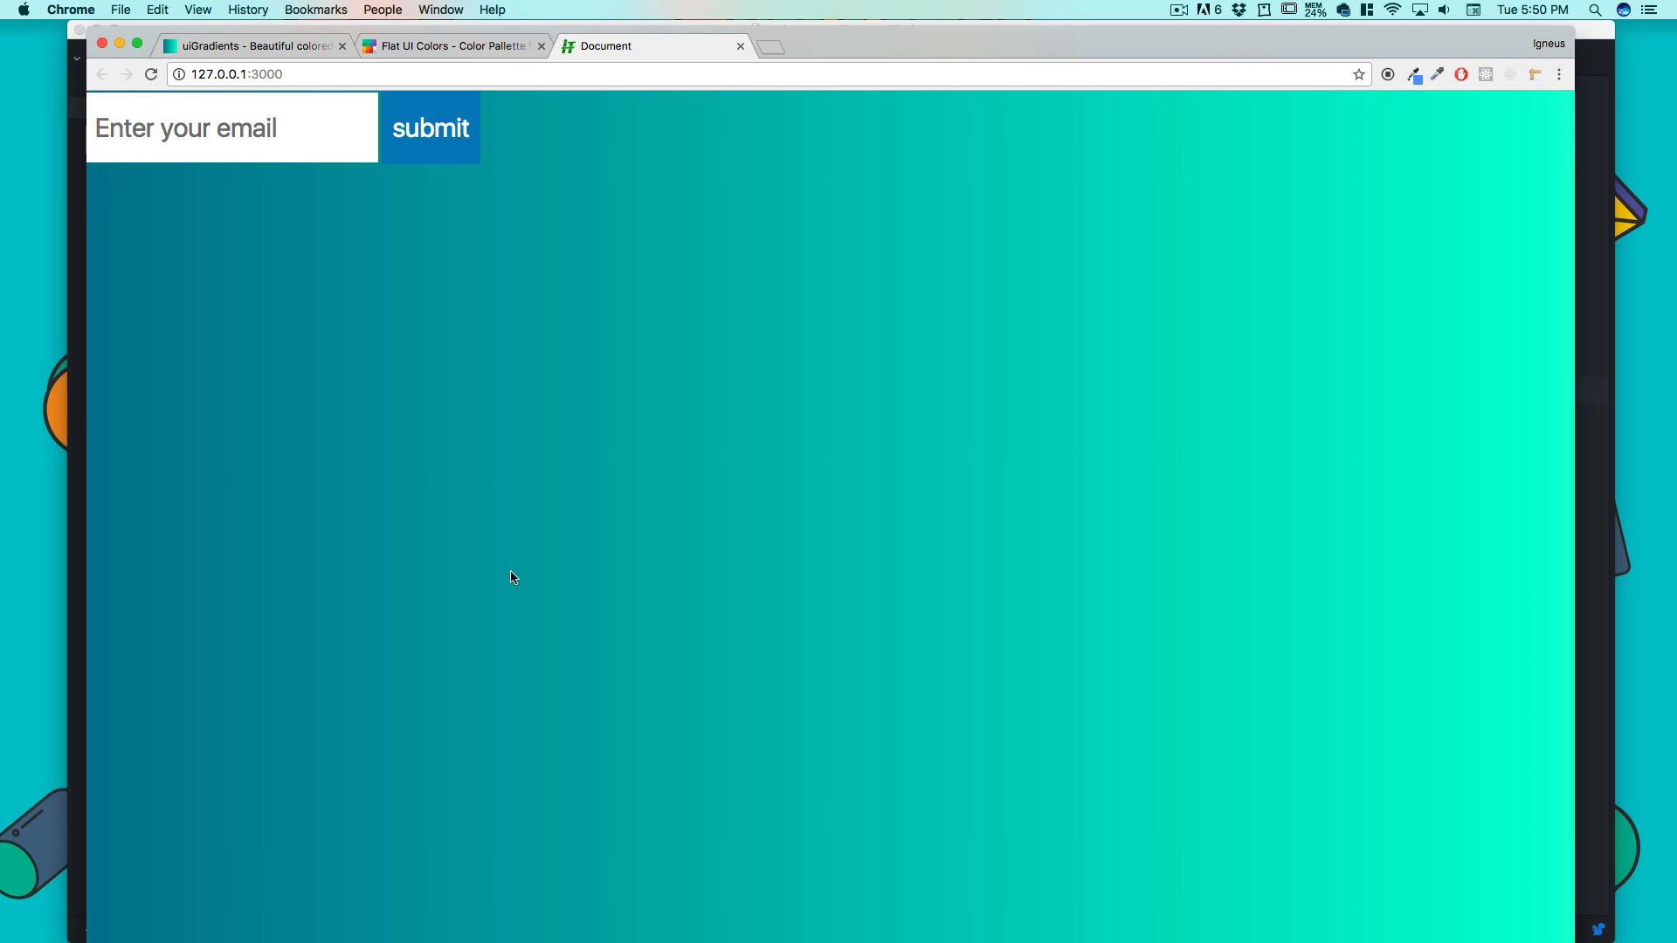
mouse_move(475, 568)
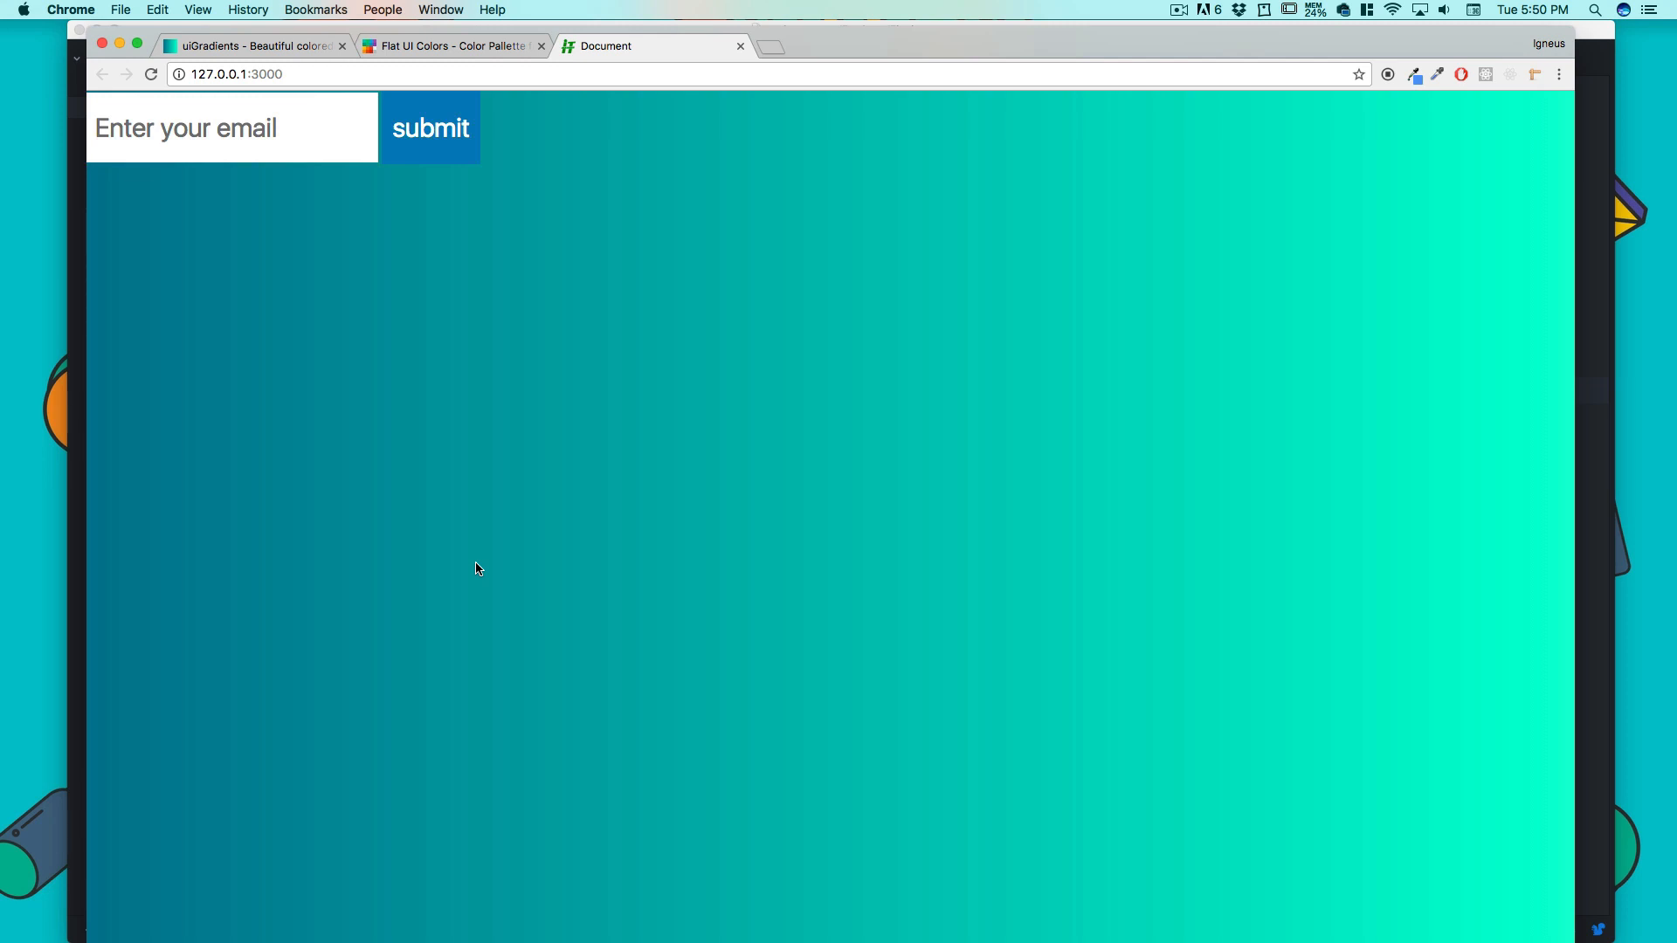
mouse_move(526, 432)
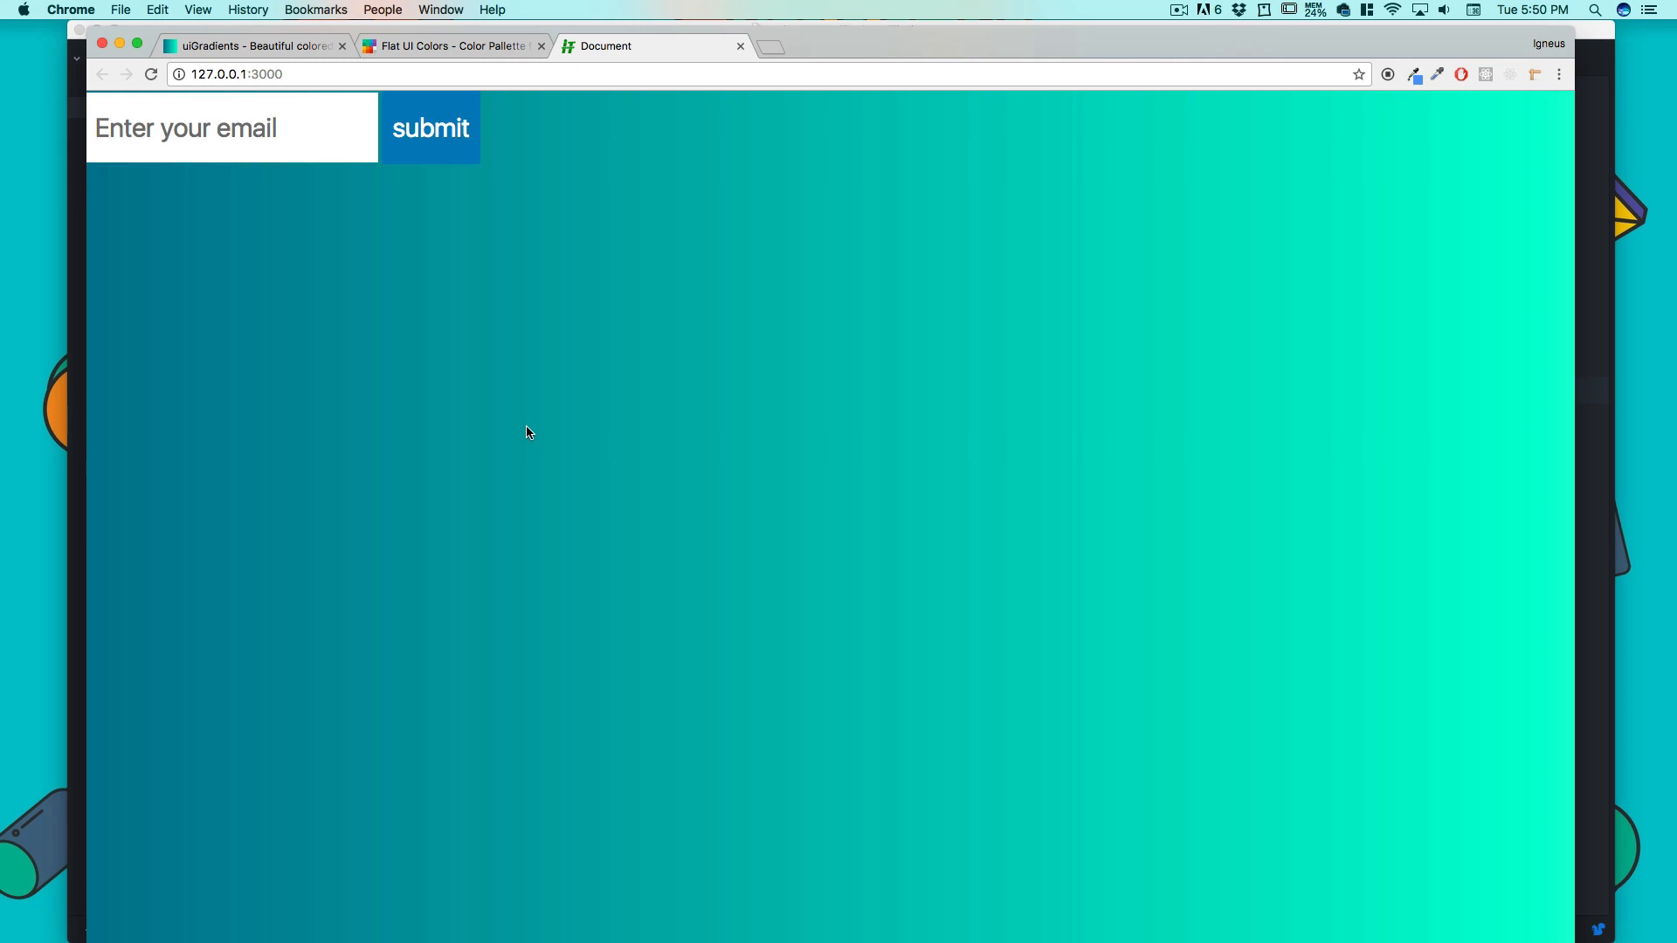
mouse_move(533, 431)
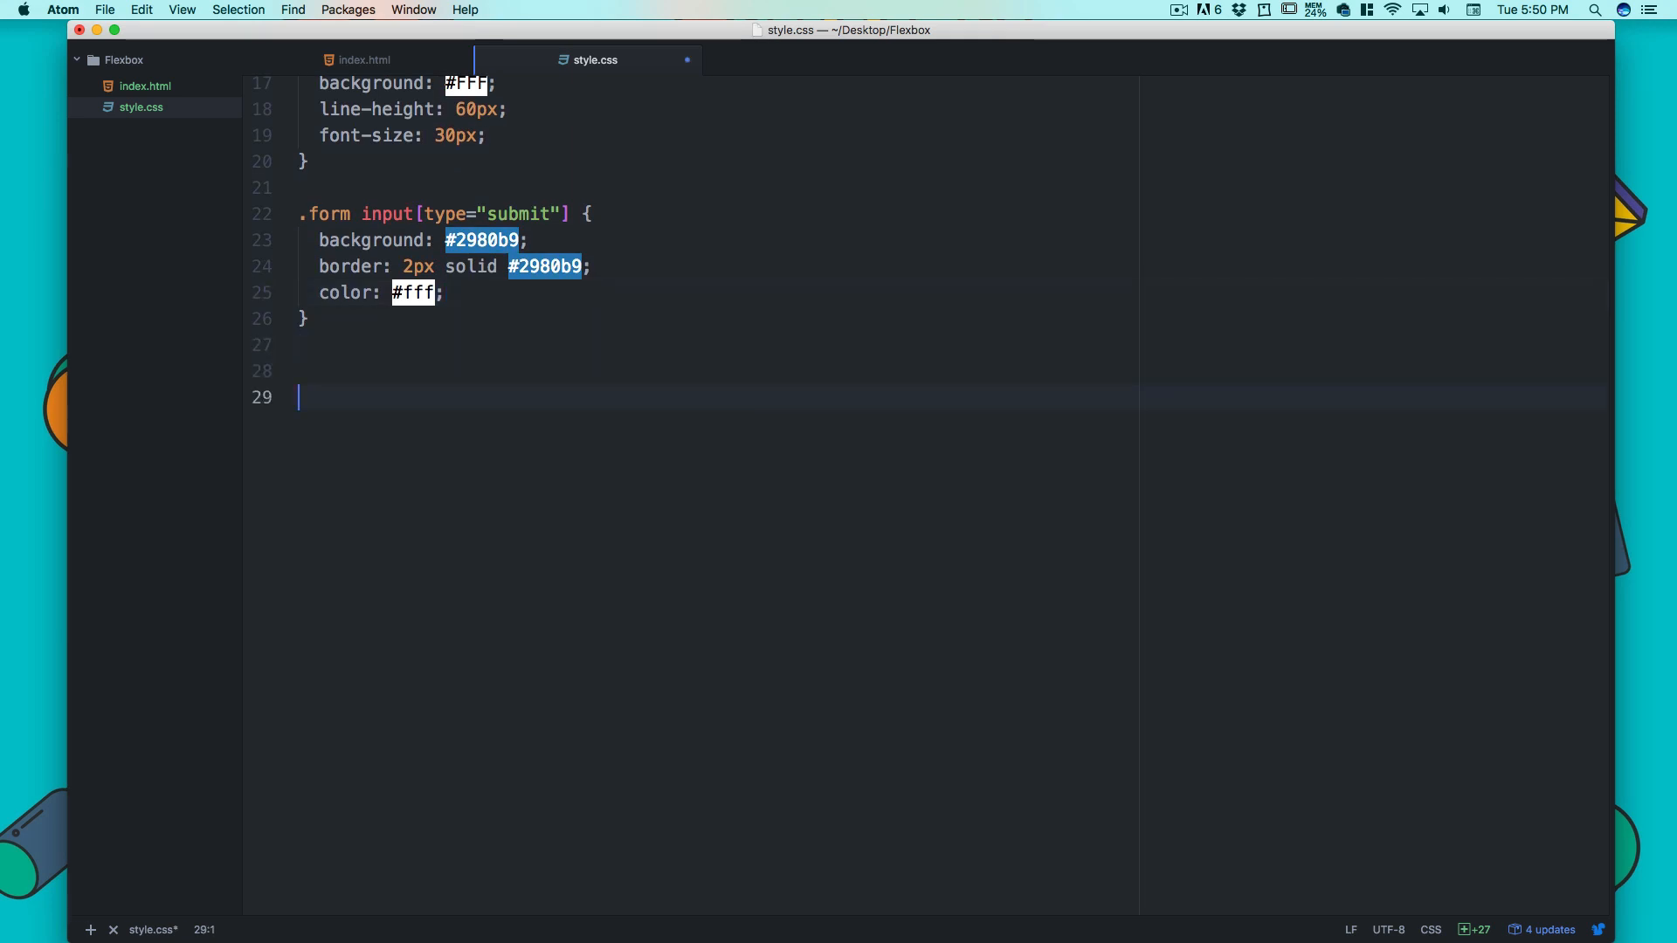
- Add a .bg rule with display: flex and a justify-content declaration
type(".")
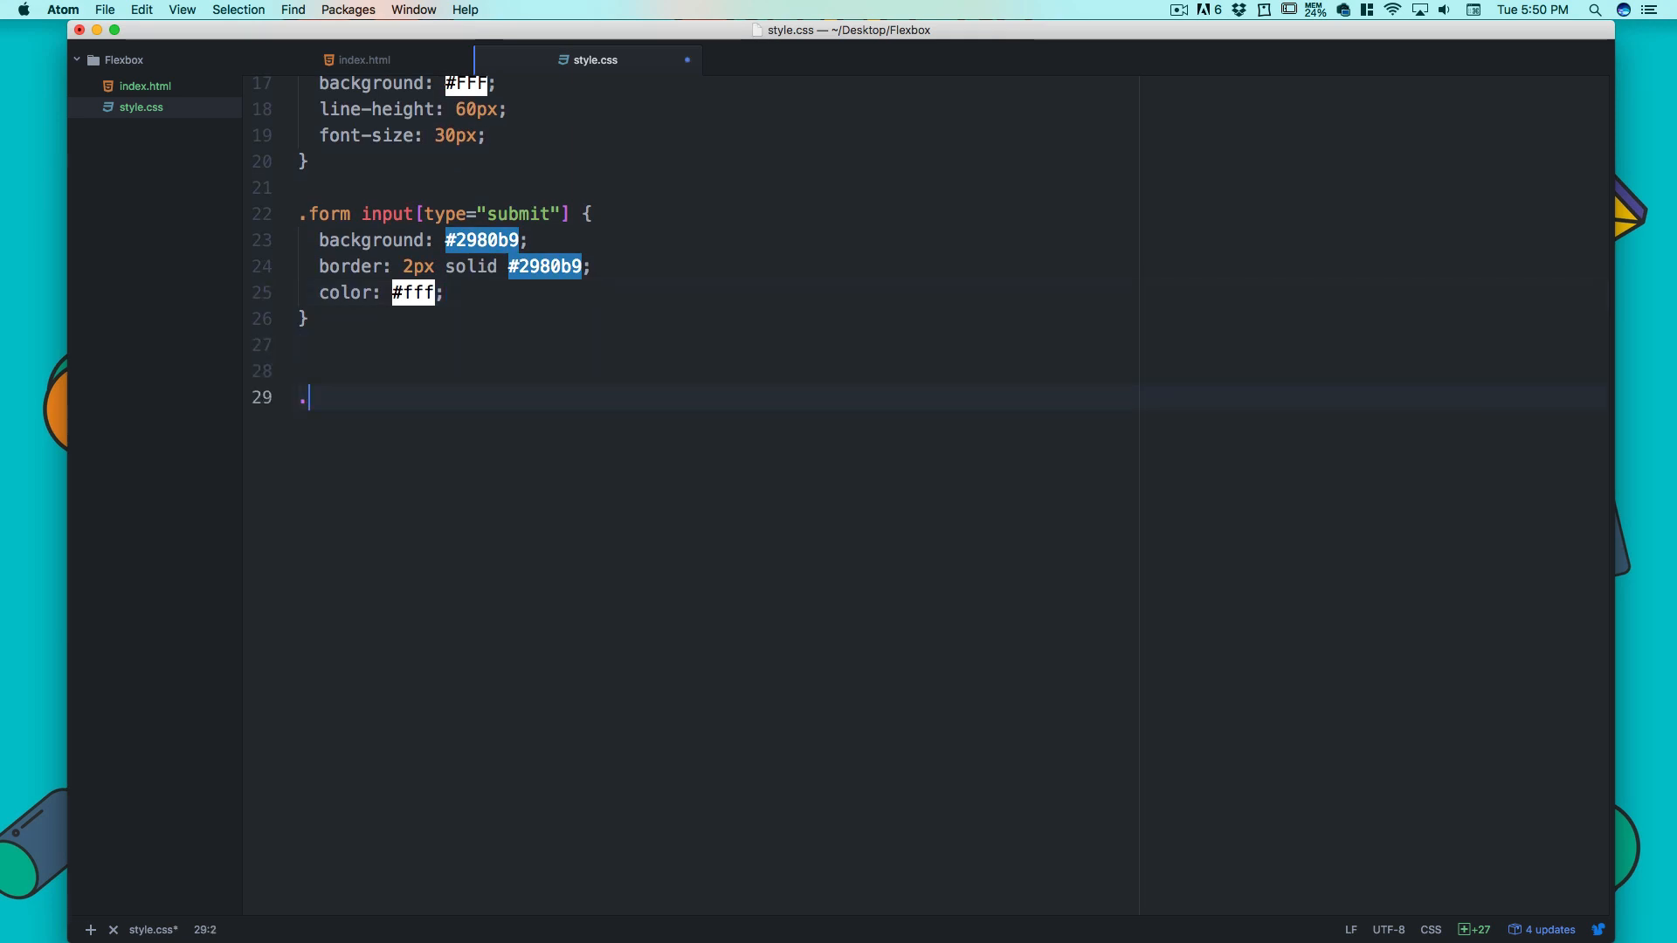
type("bg{")
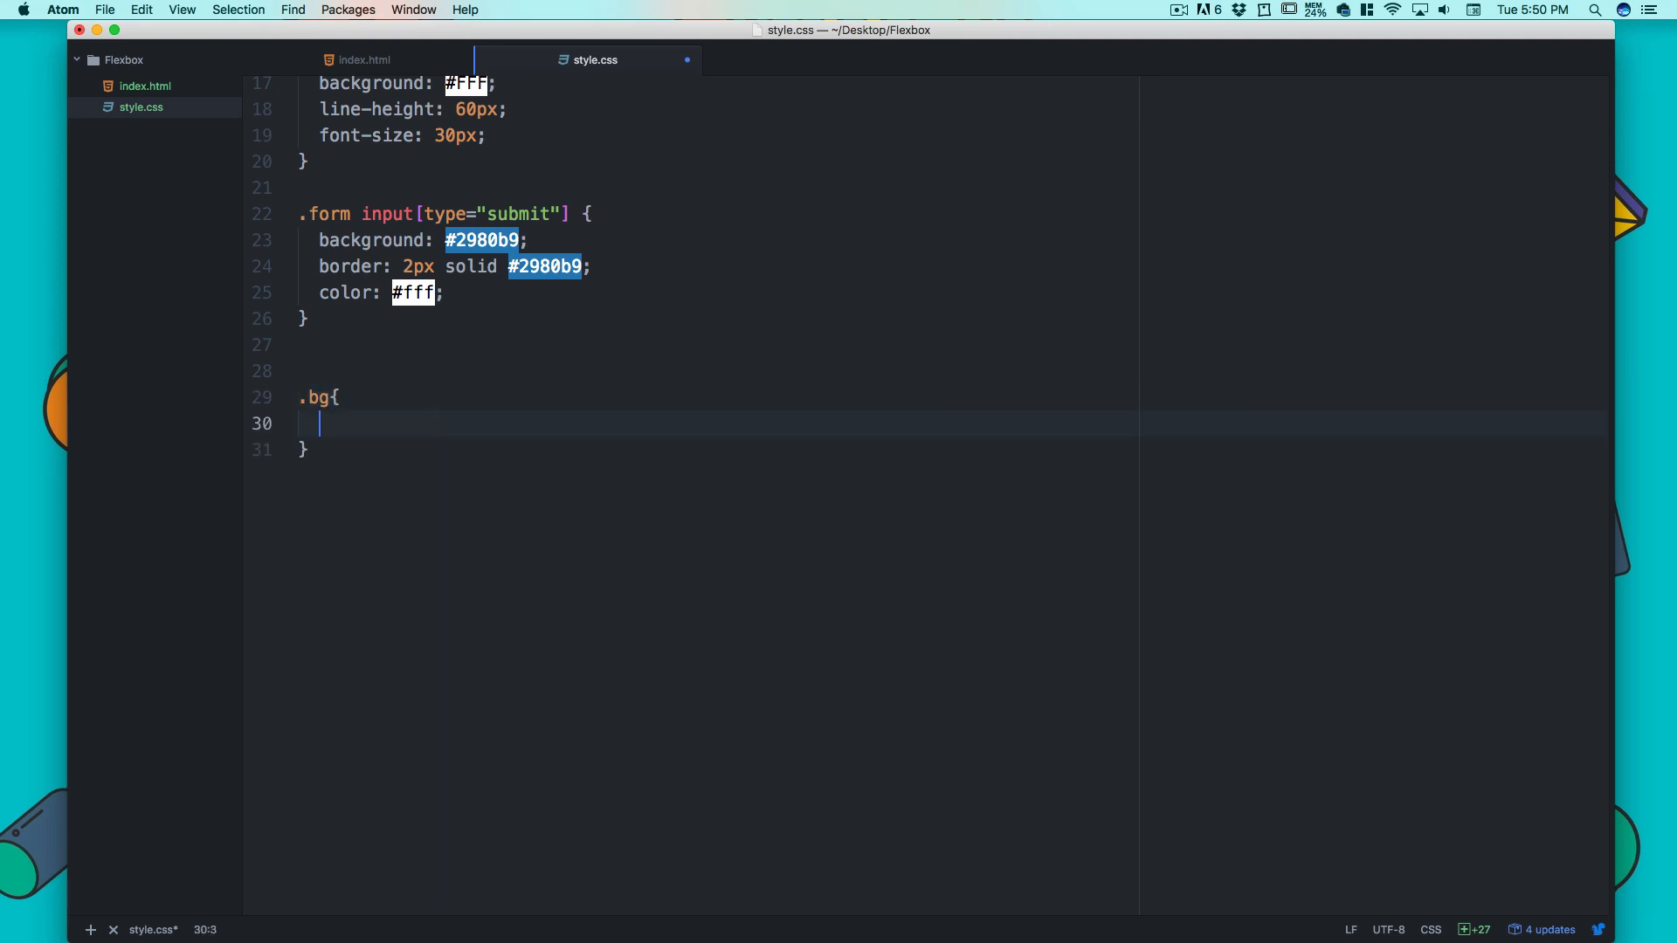
type("display:")
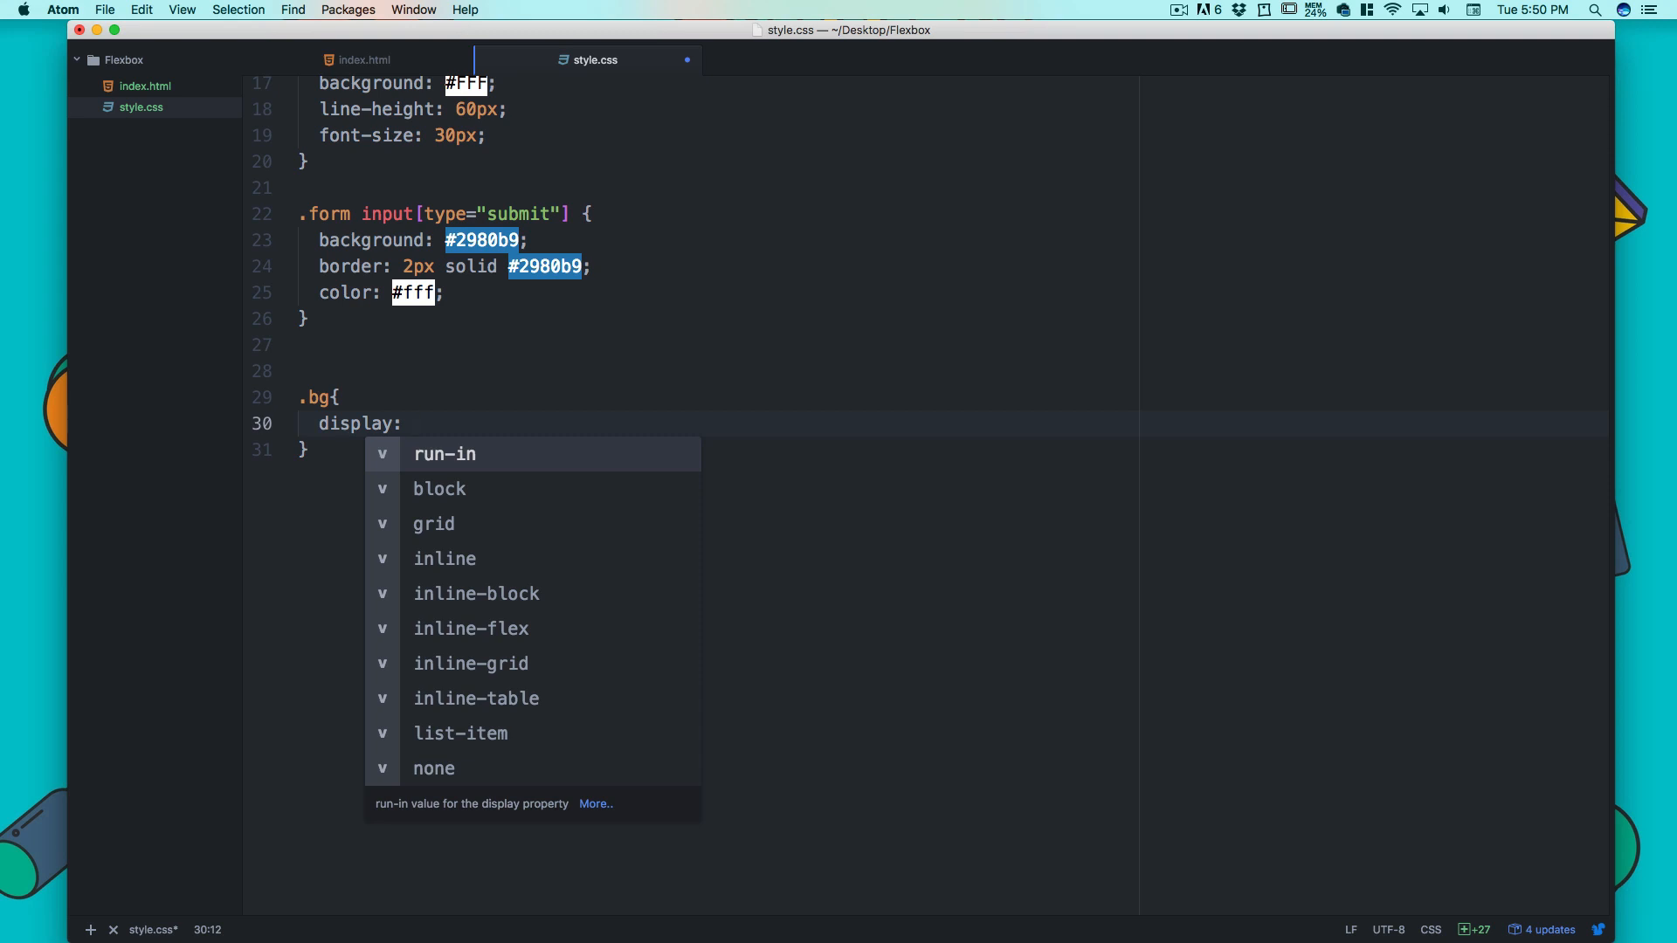
type("flex;")
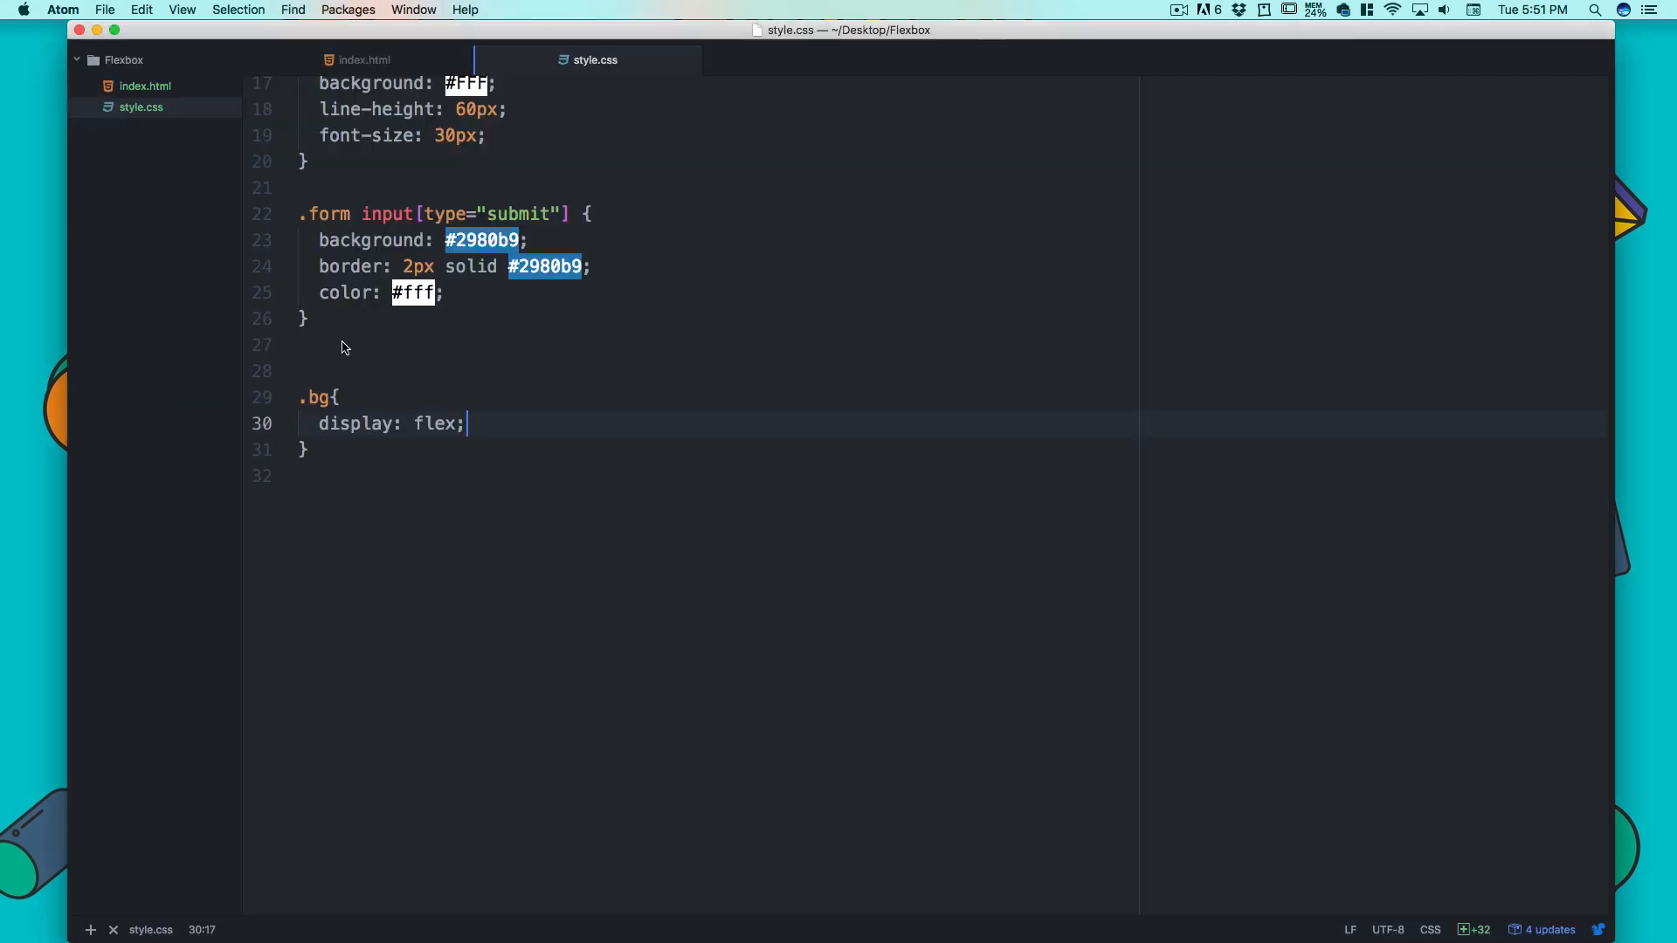
key("enter")
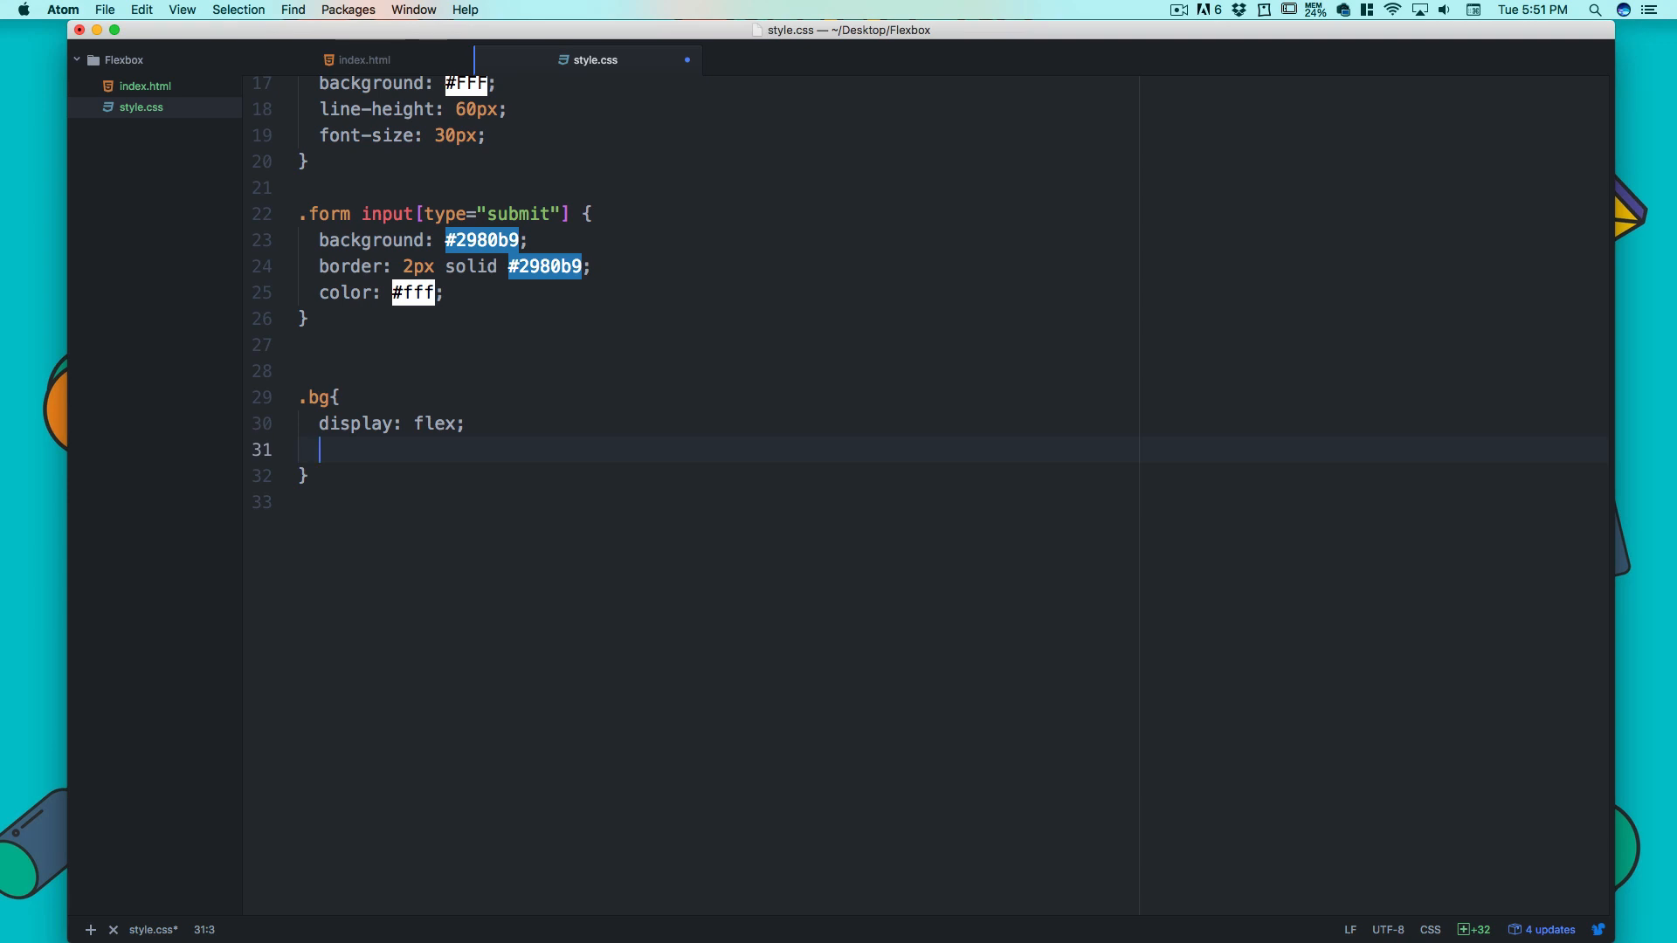
type("justify-content:")
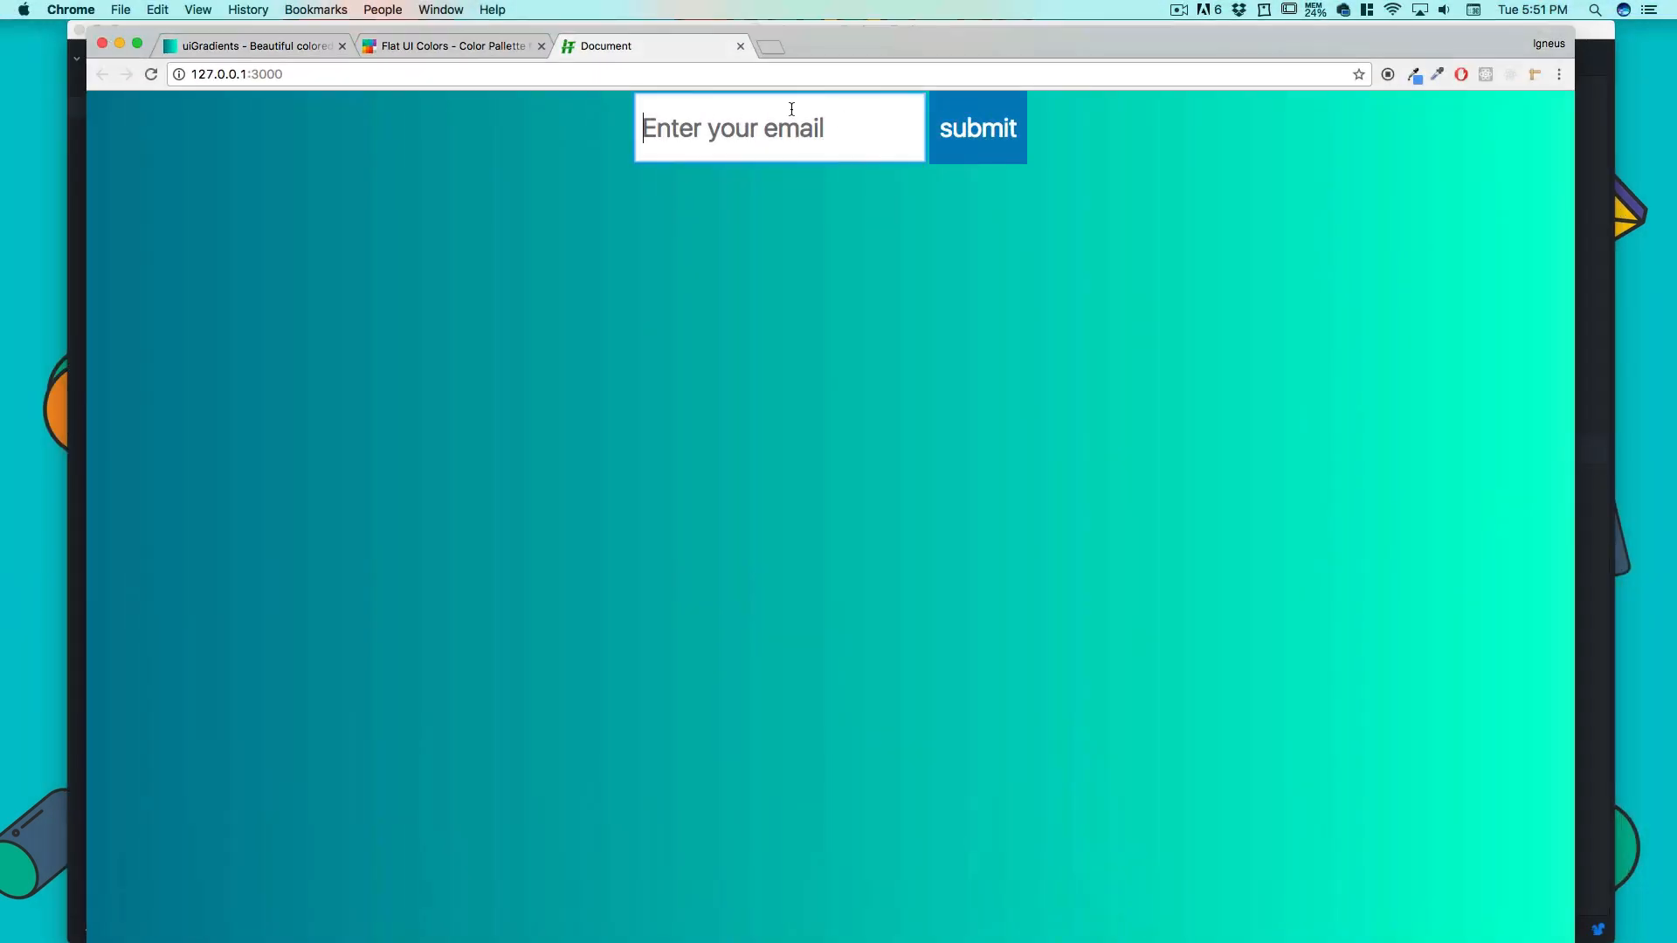
mouse_move(1237, 154)
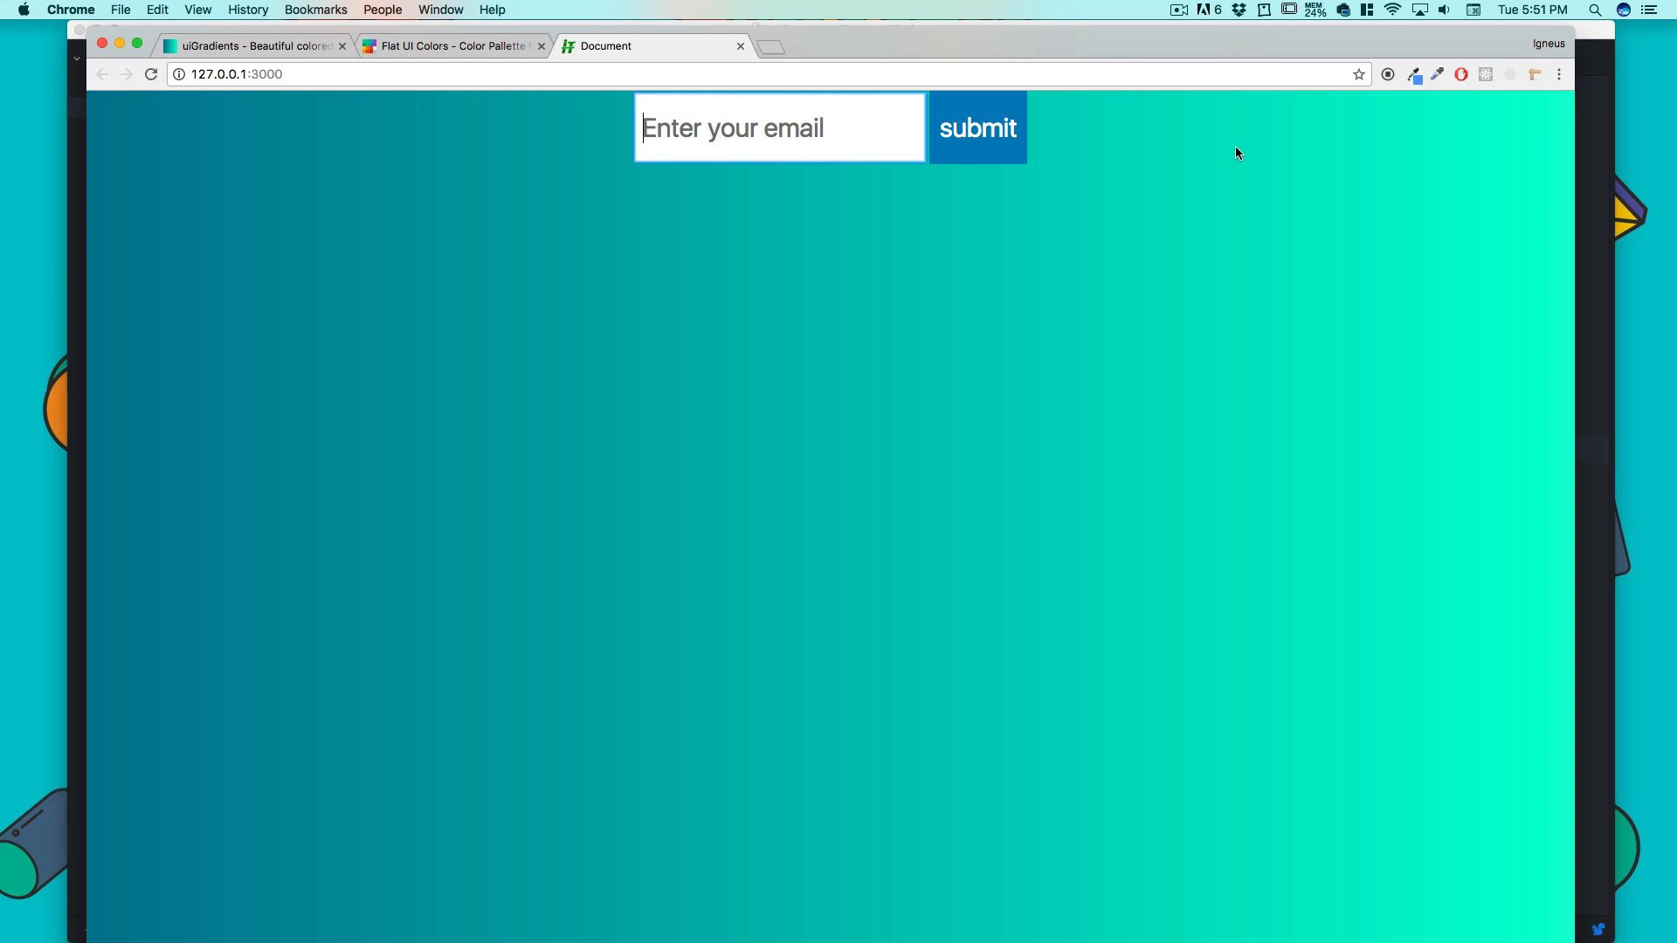
mouse_move(84, 264)
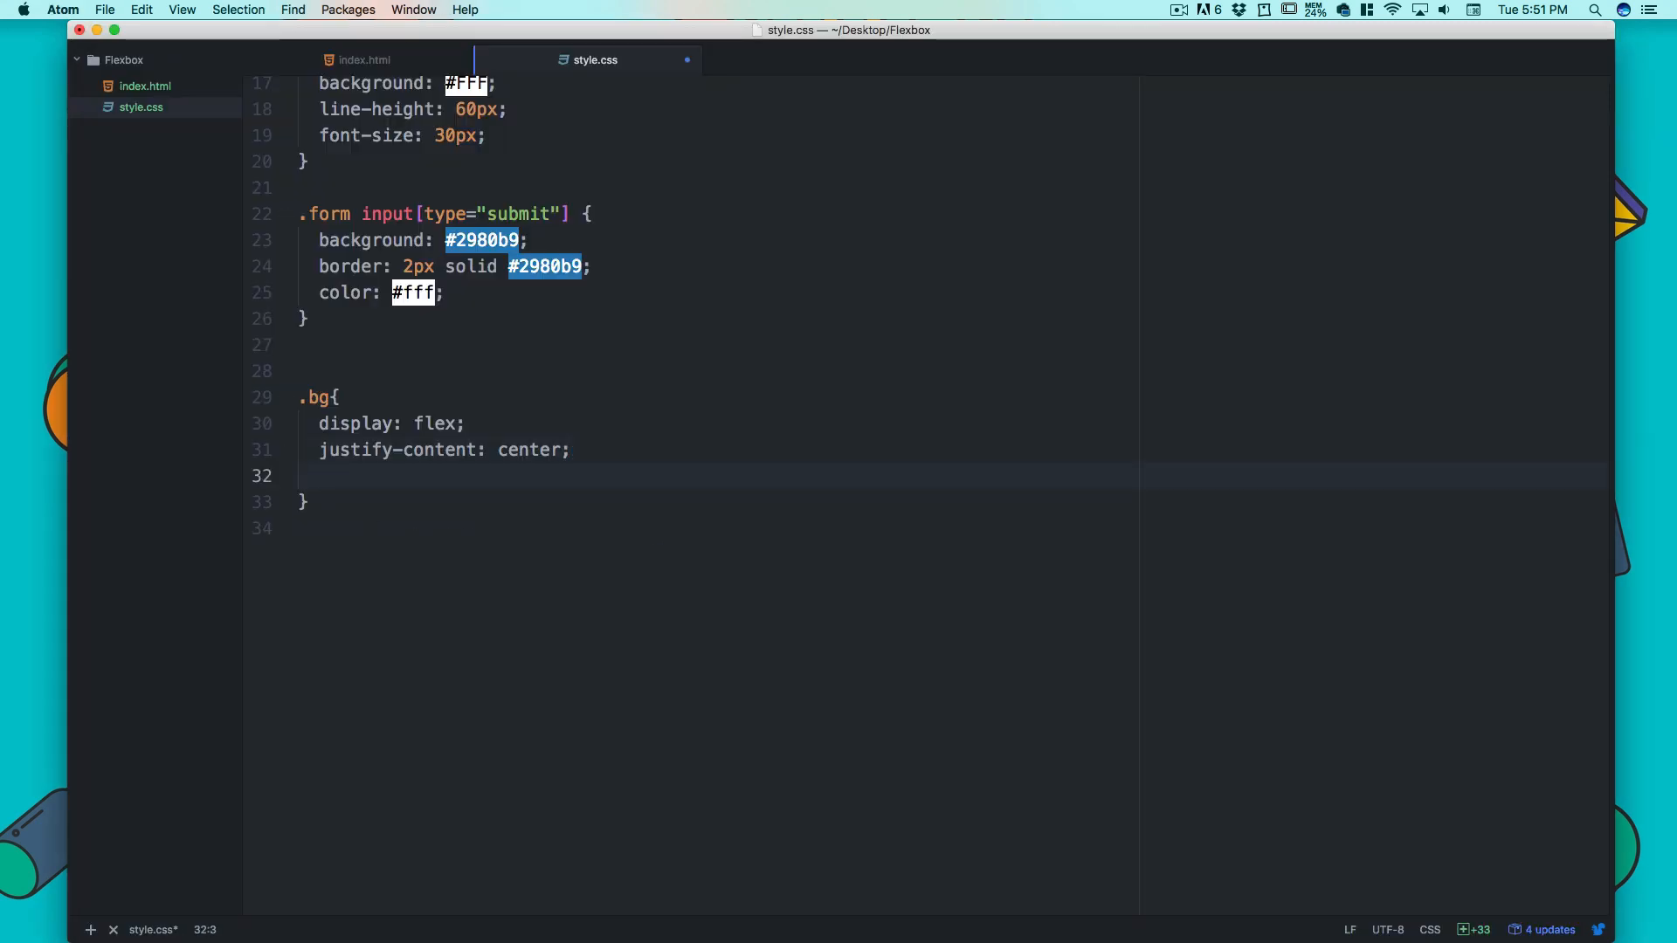
- Add align-items: center to the .bg rule
type("align-items:")
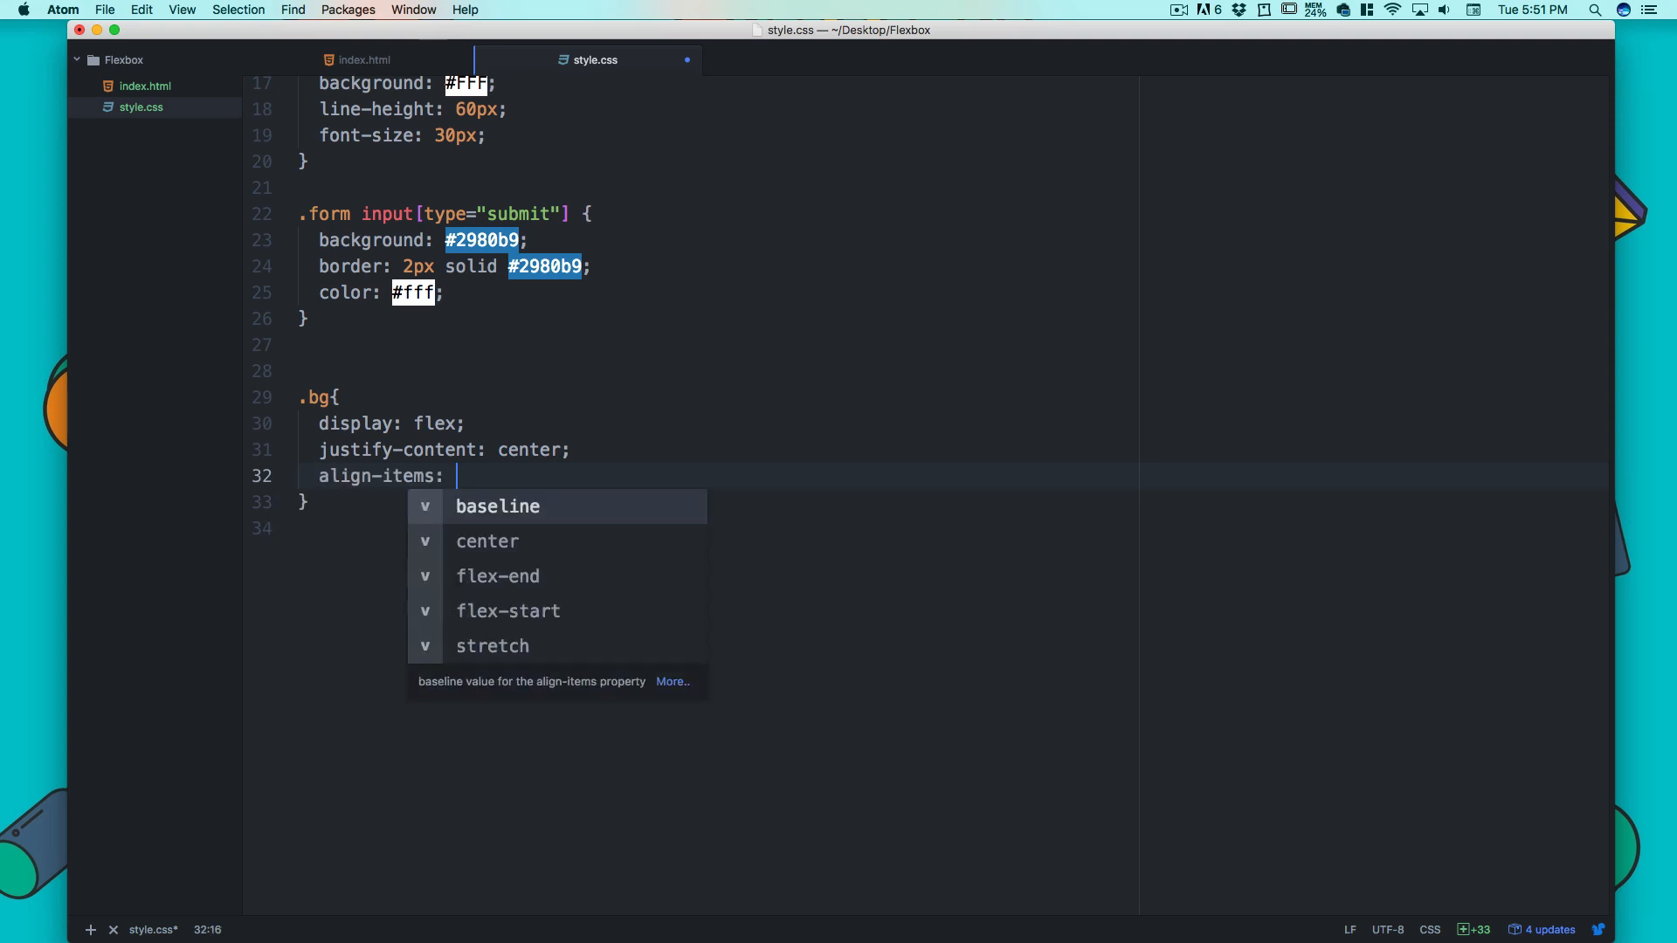
type("center;")
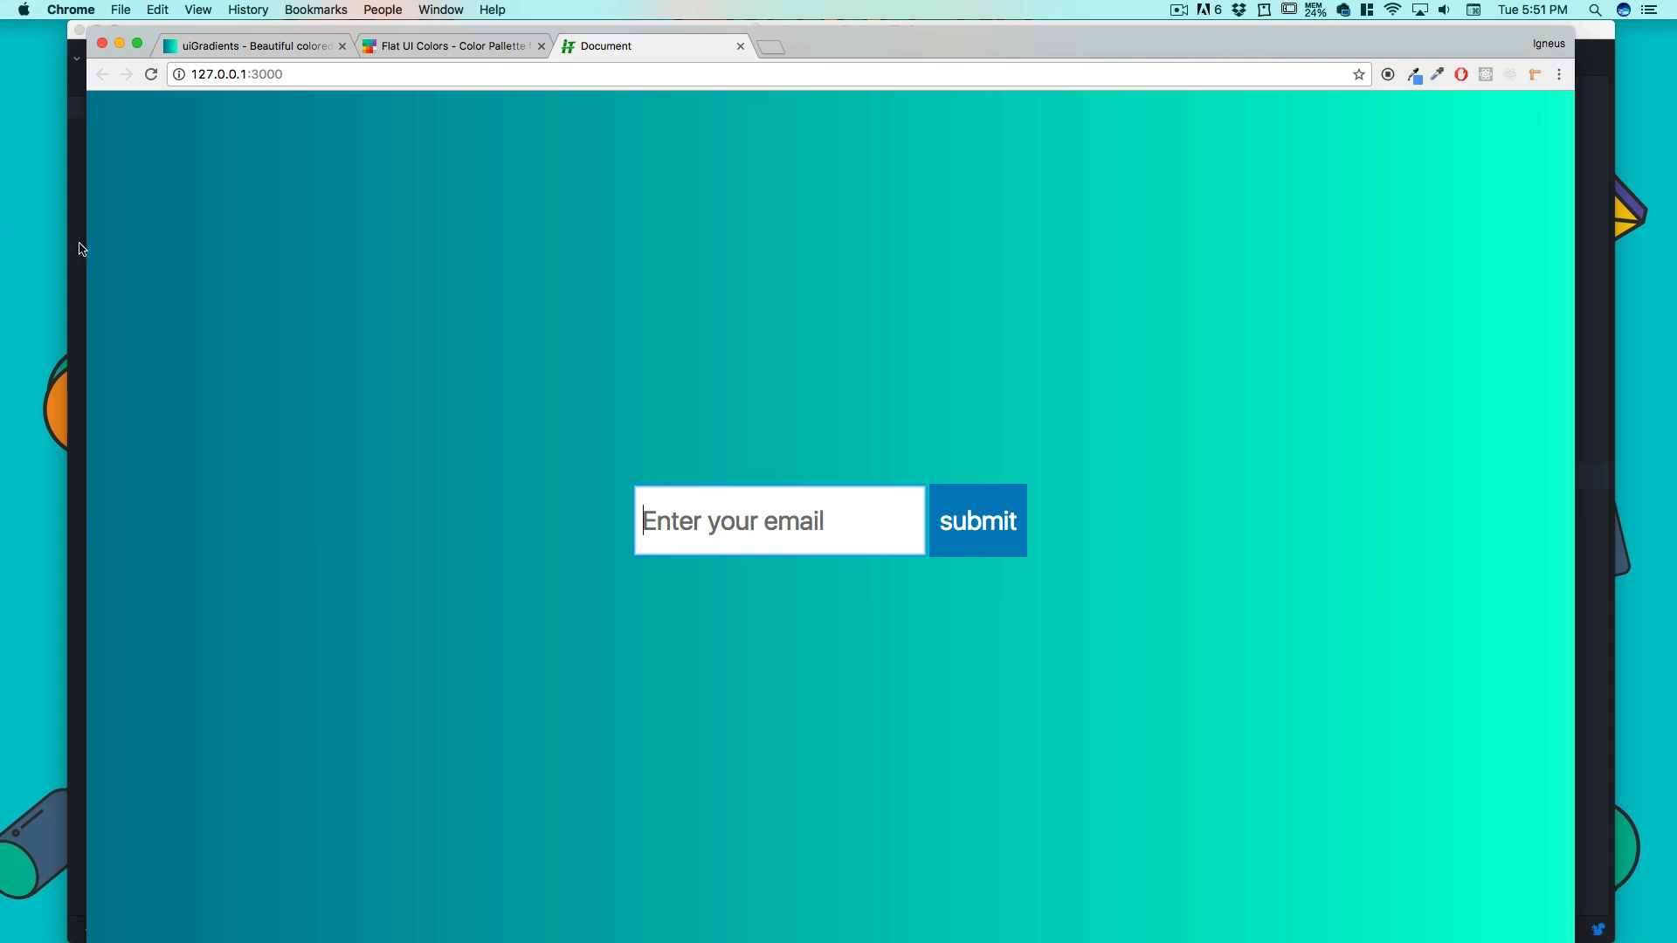
mouse_move(189, 526)
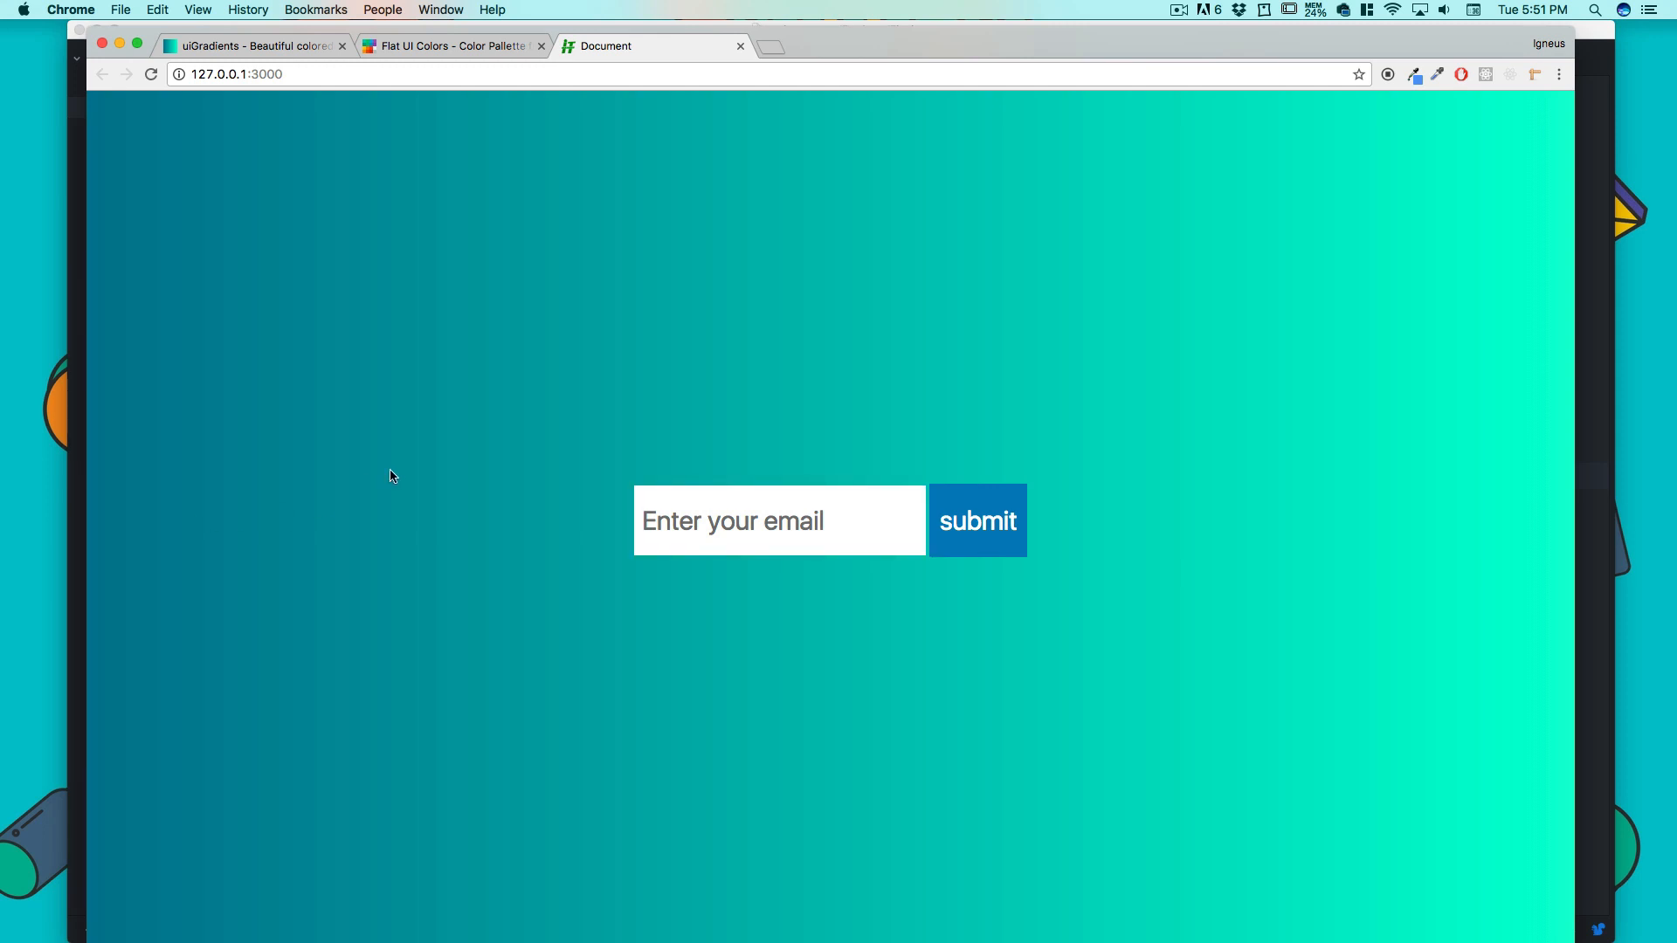
mouse_move(482, 427)
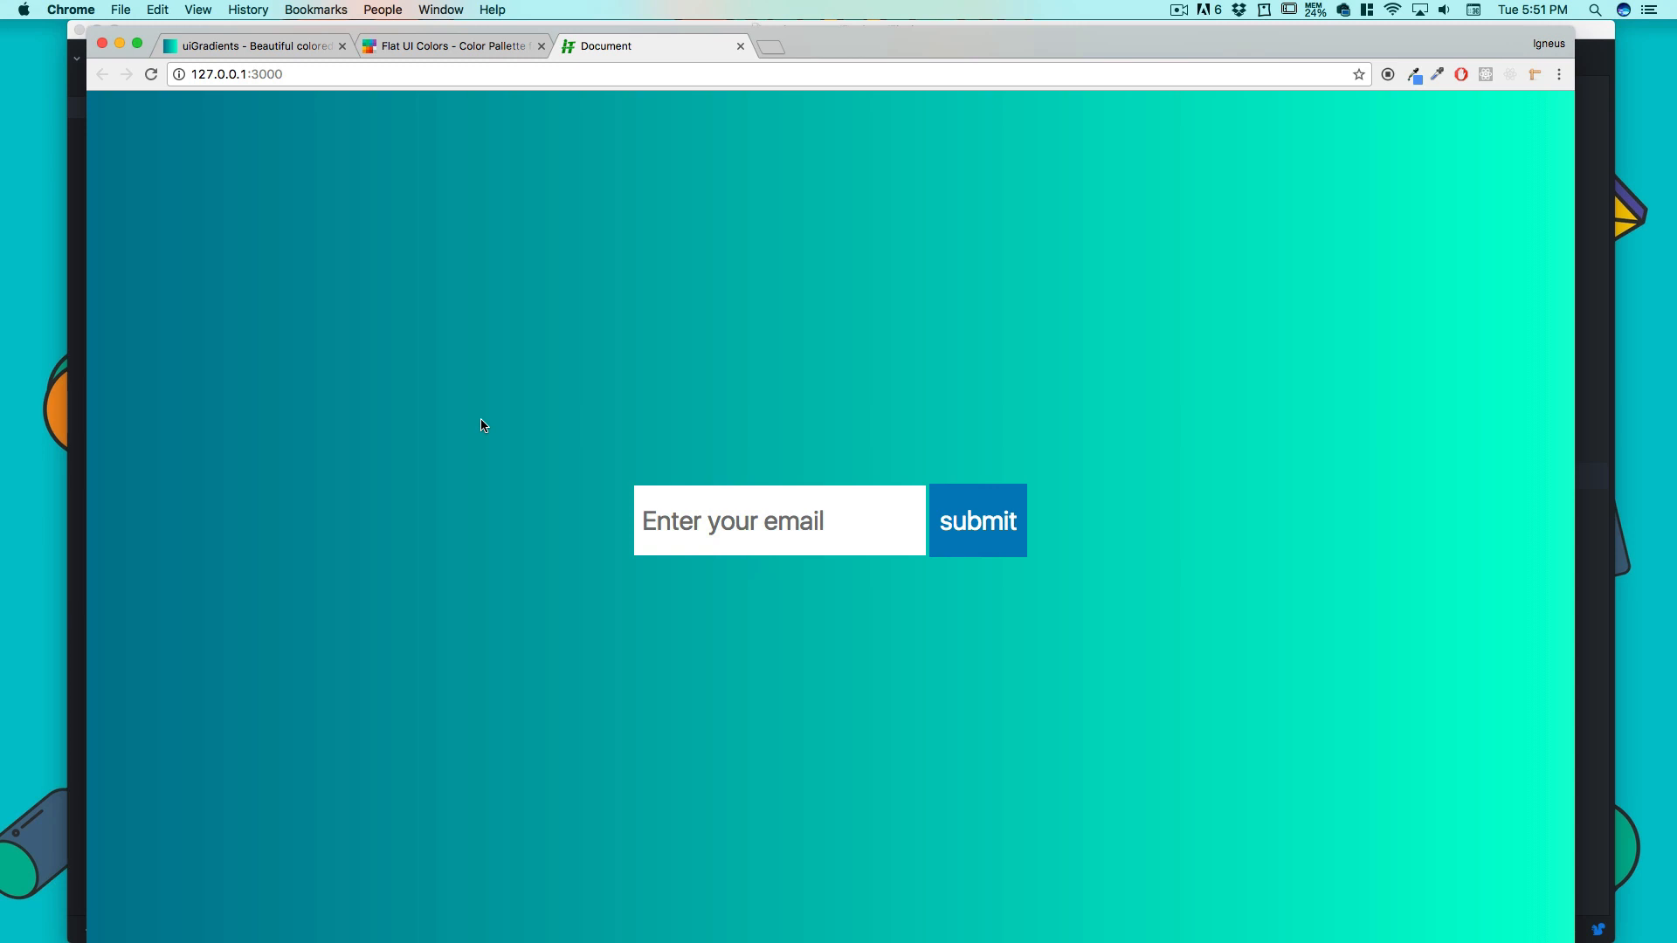
mouse_move(81, 369)
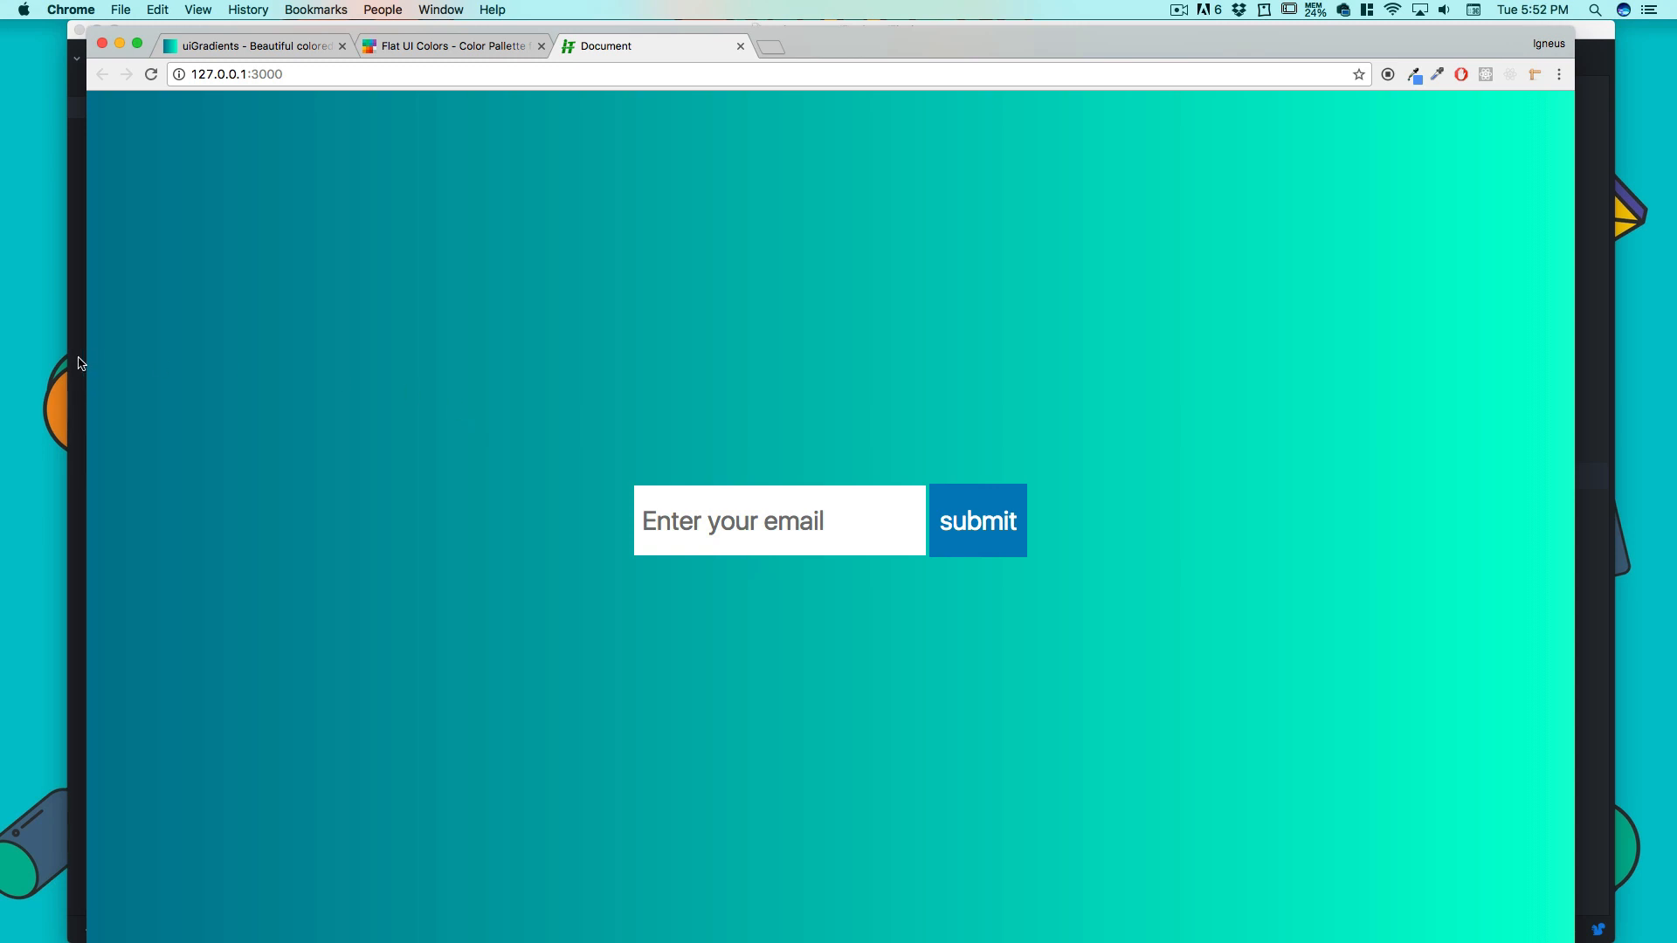
mouse_move(636, 475)
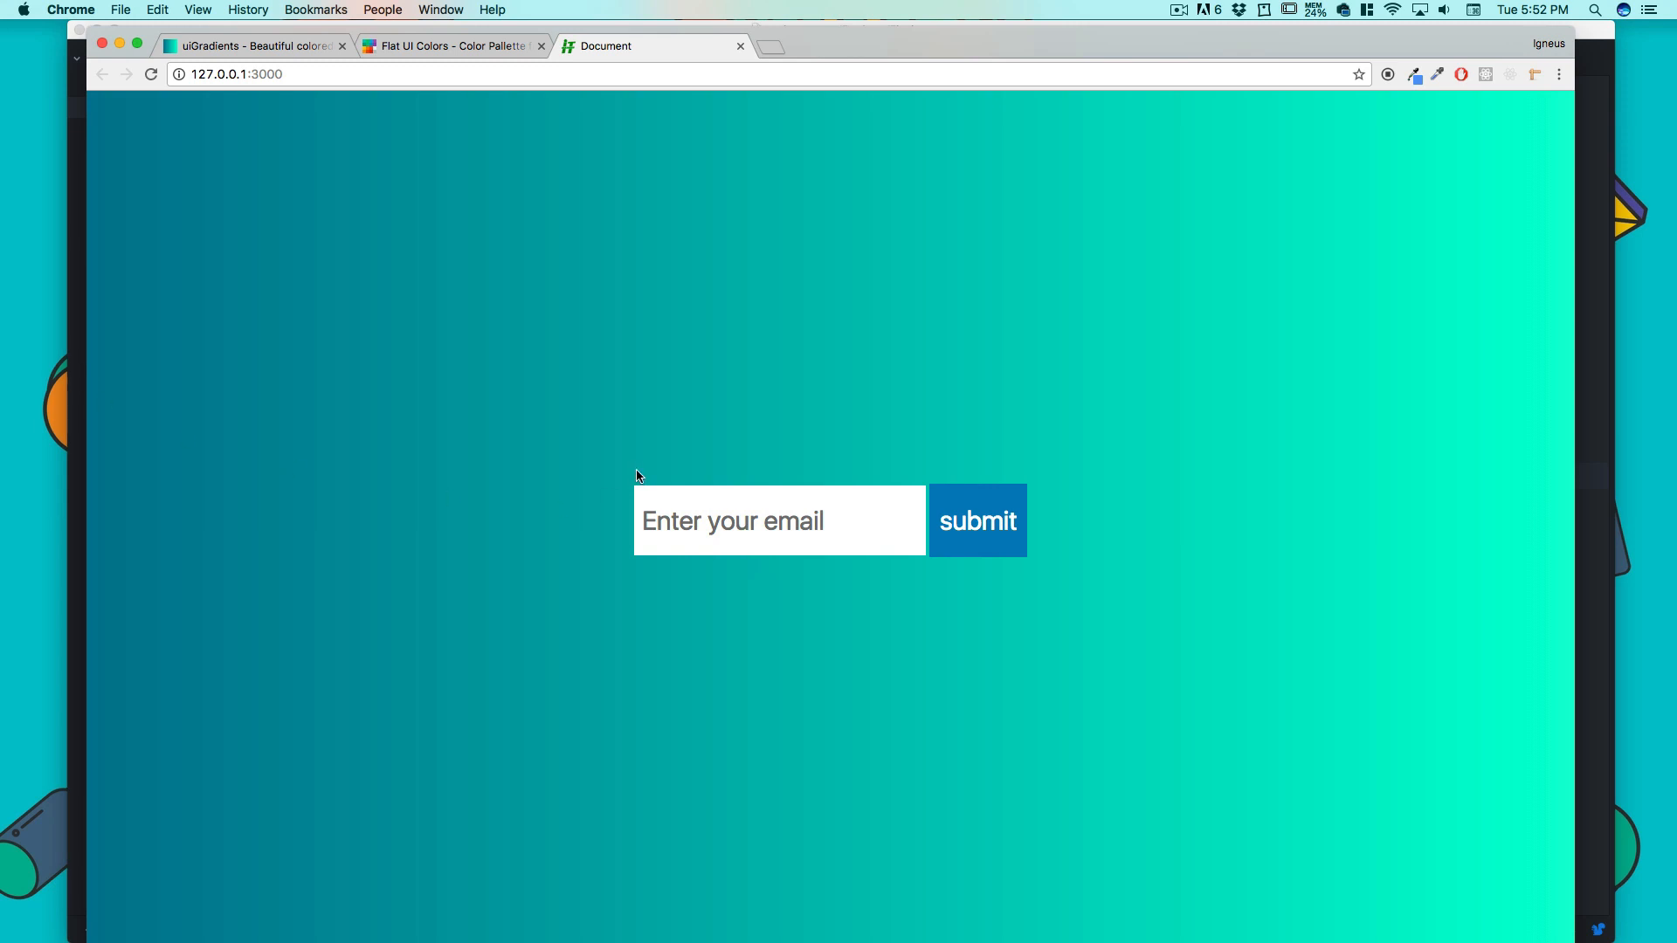